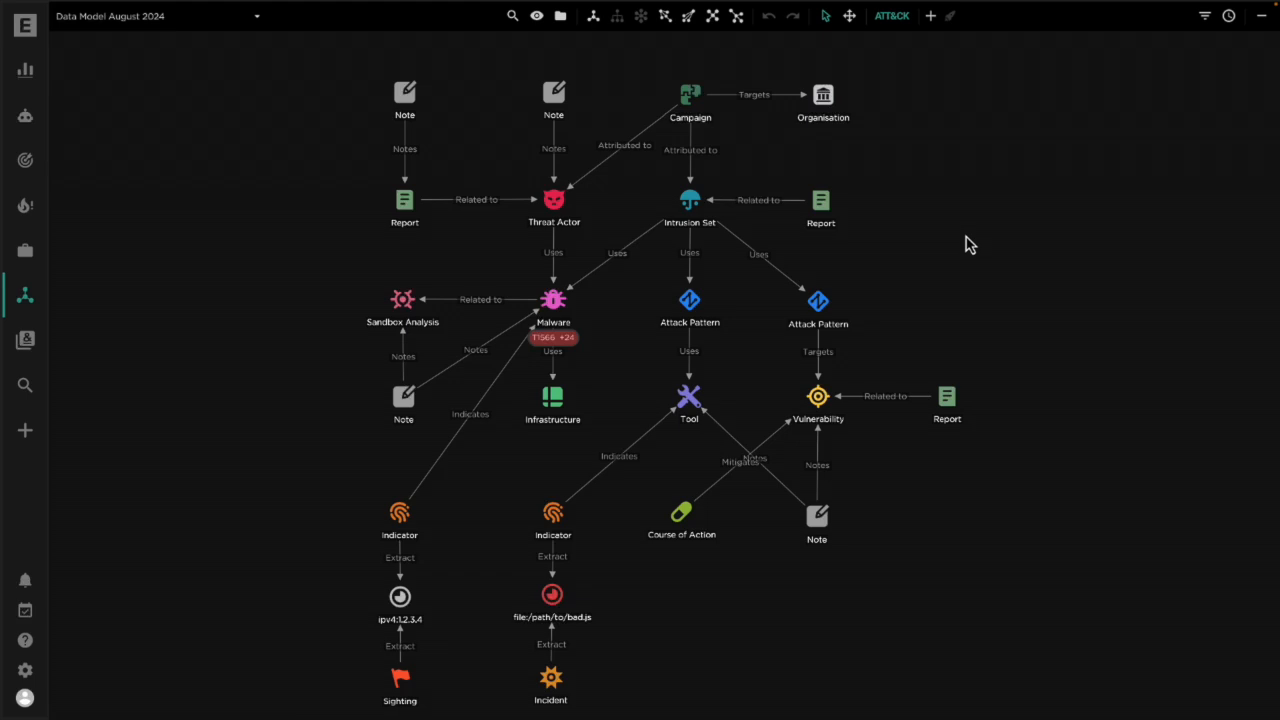
pyautogui.moveTo(328, 147)
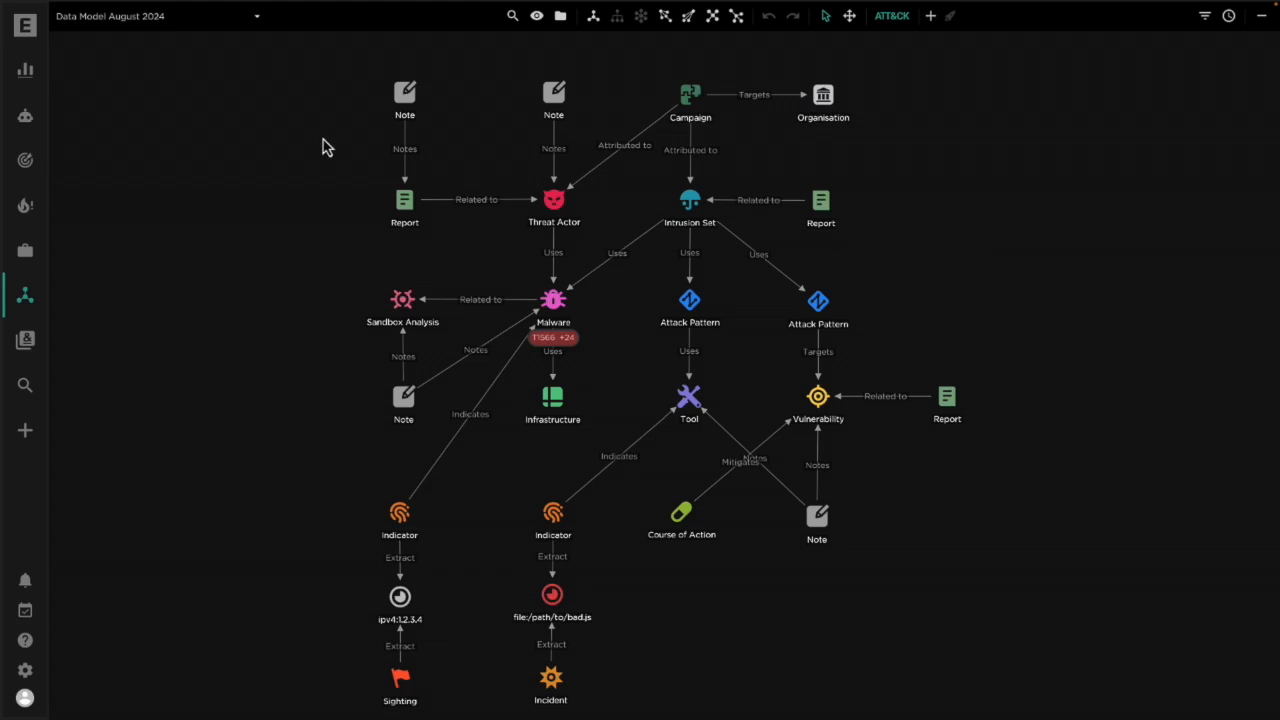
pyautogui.moveTo(303, 298)
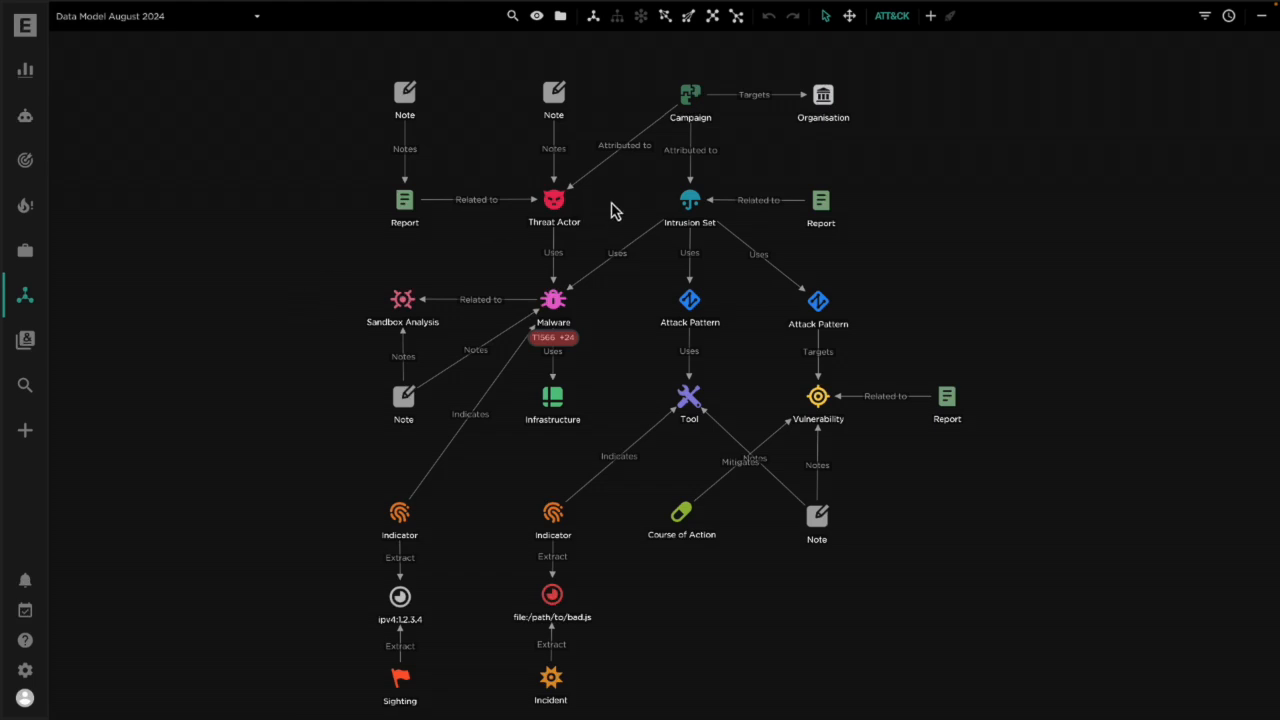
pyautogui.moveTo(705, 108)
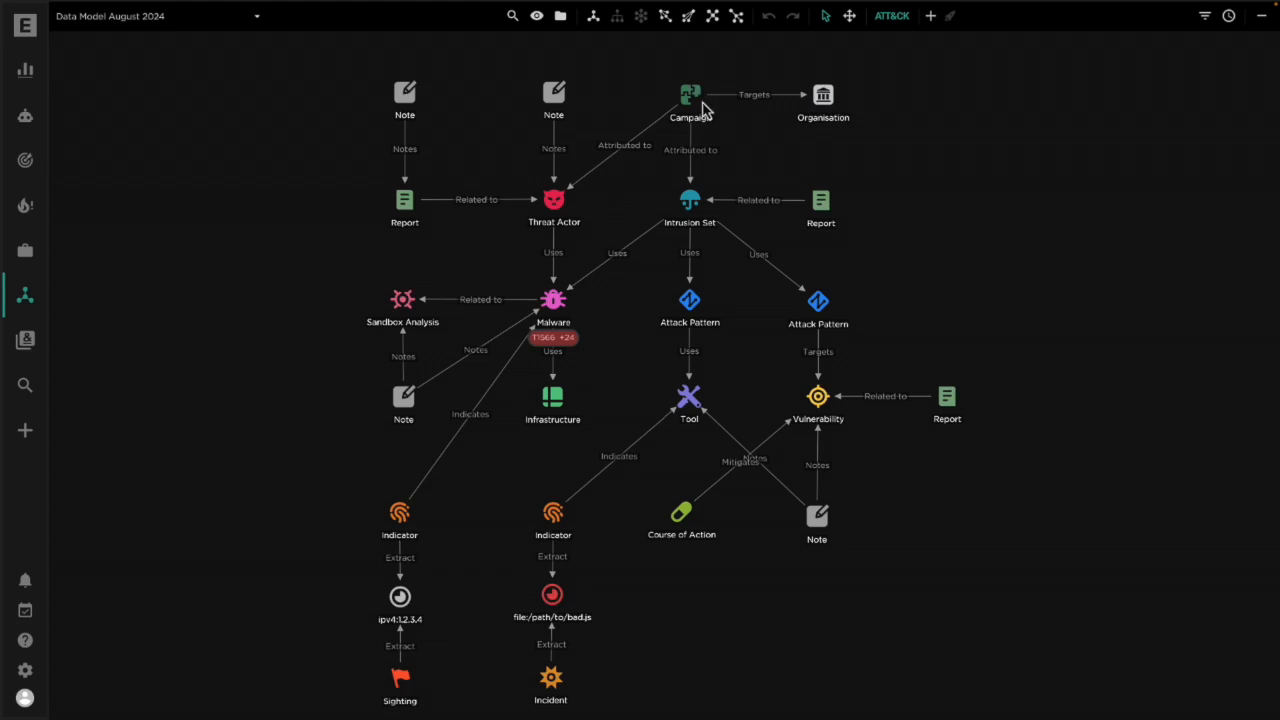
# - Open Data configuration's incoming feeds and view the TeamT5 Vulnerabilities and TeamT5 Reports feed details
pyautogui.click(822, 95)
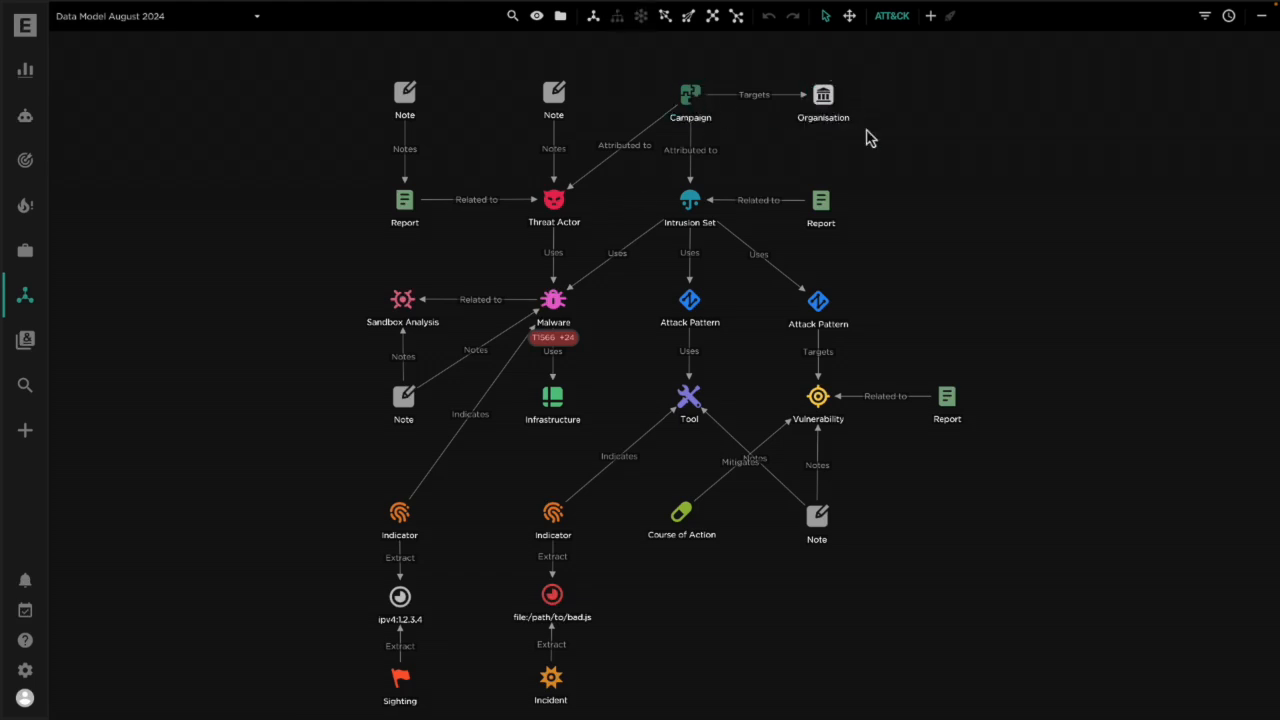
pyautogui.moveTo(508, 186)
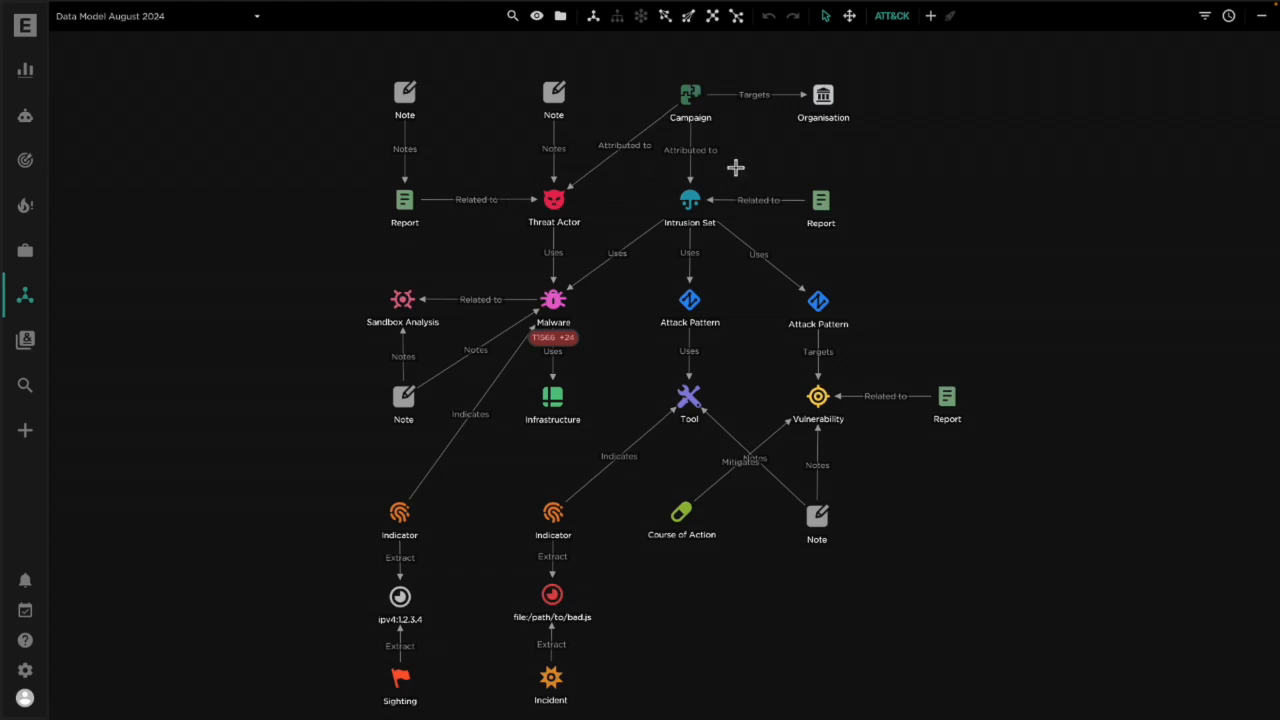
pyautogui.moveTo(645, 252)
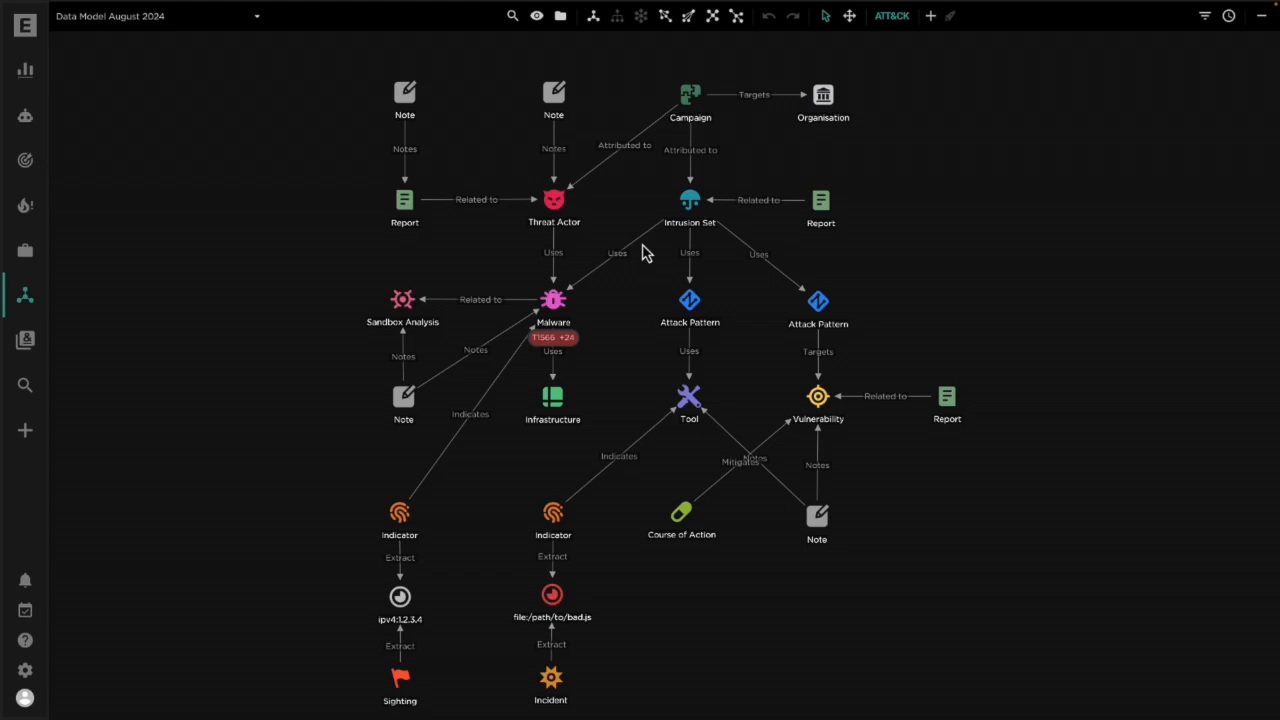
pyautogui.moveTo(974, 270)
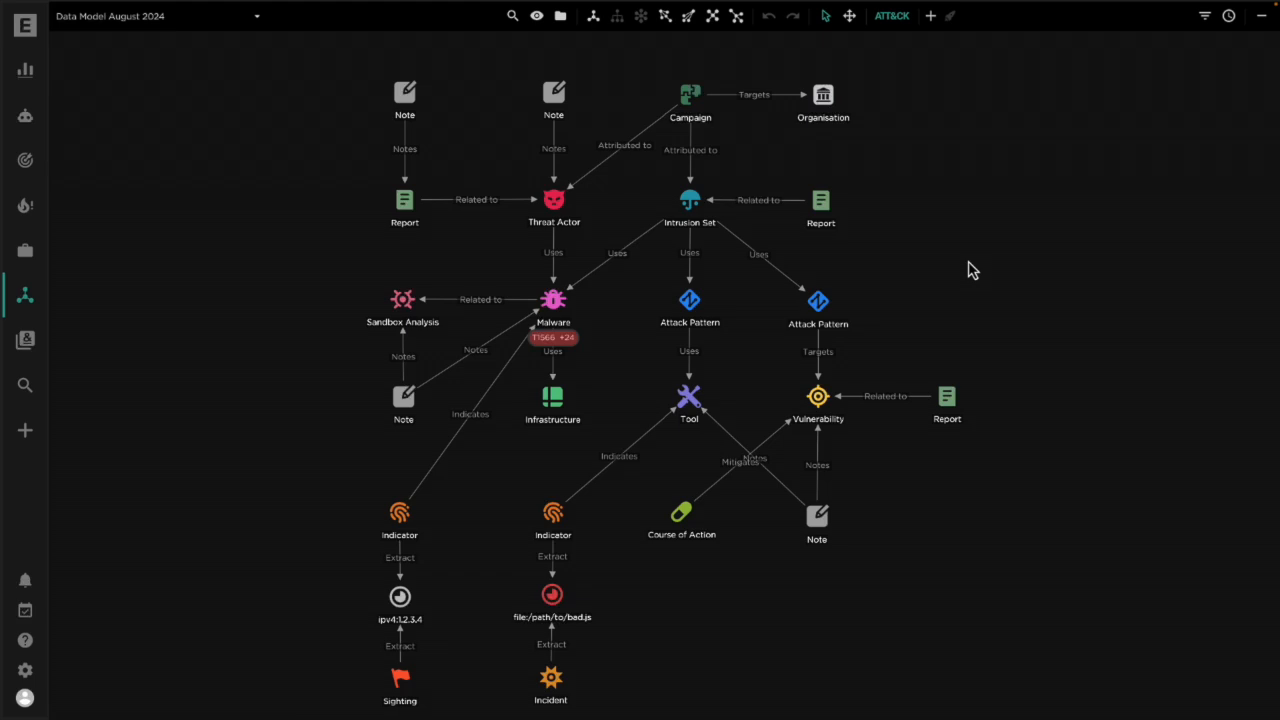
pyautogui.moveTo(343, 498)
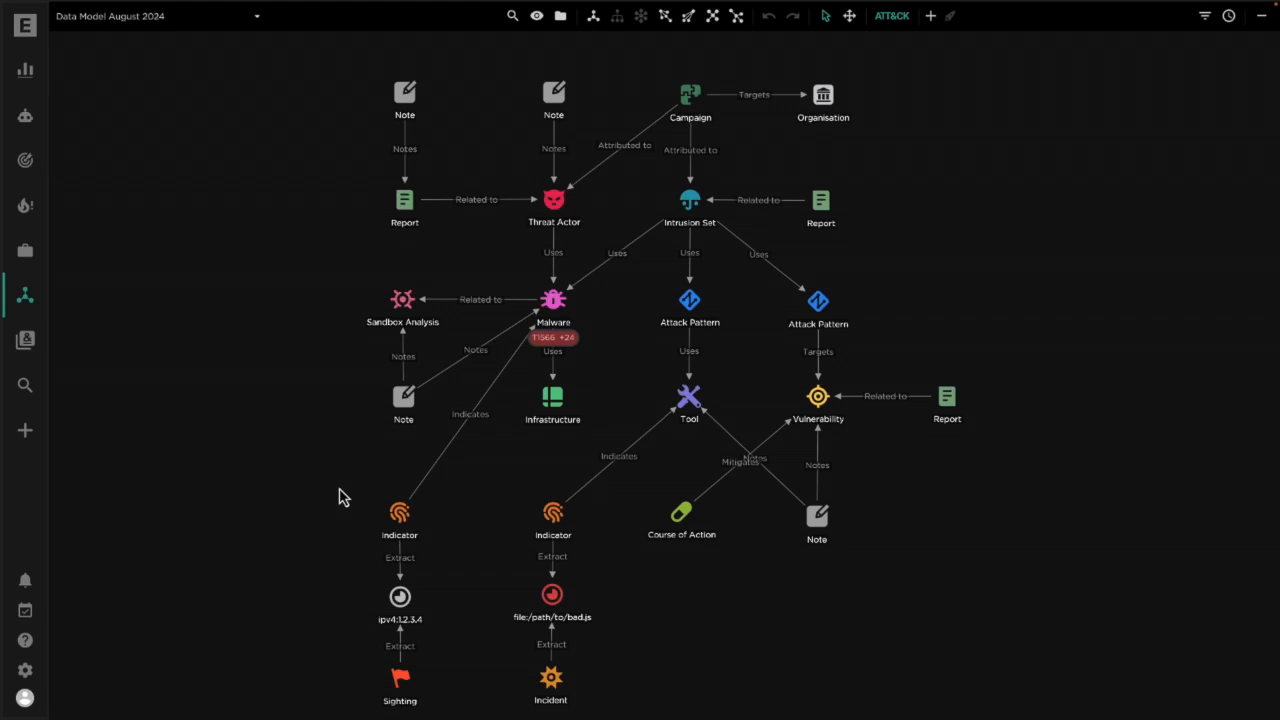
pyautogui.moveTo(301, 444)
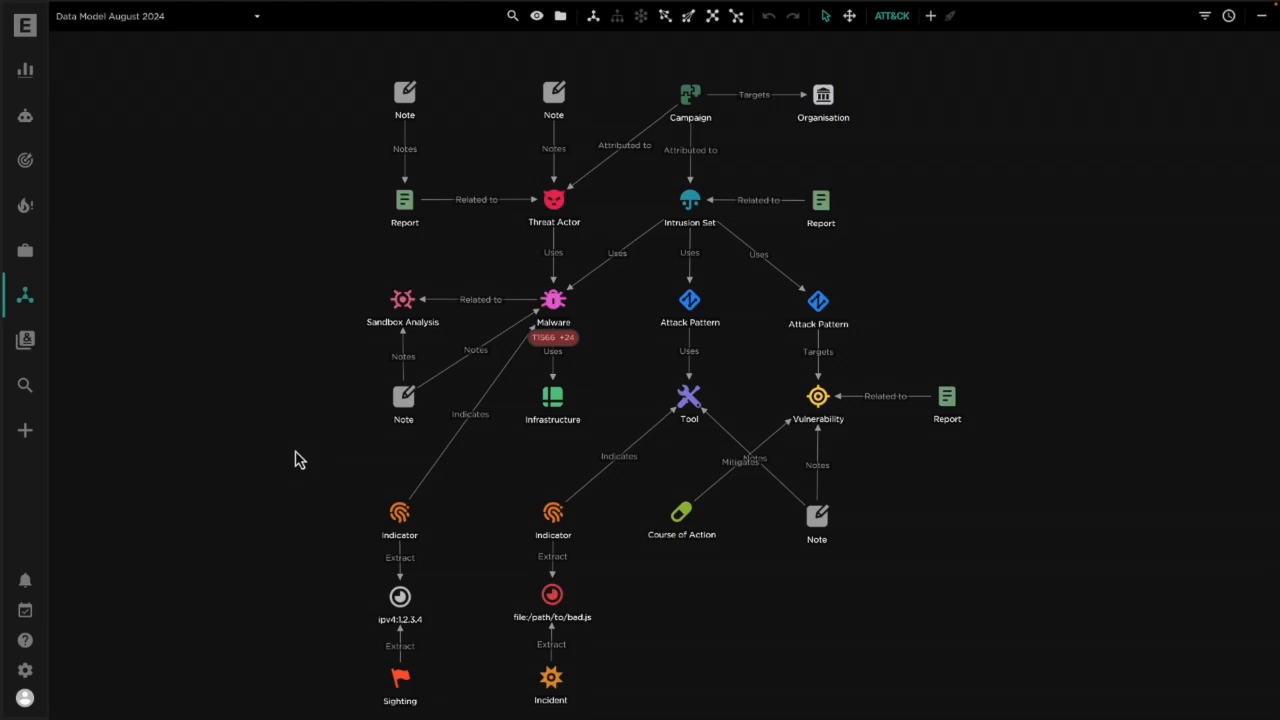
pyautogui.moveTo(25, 110)
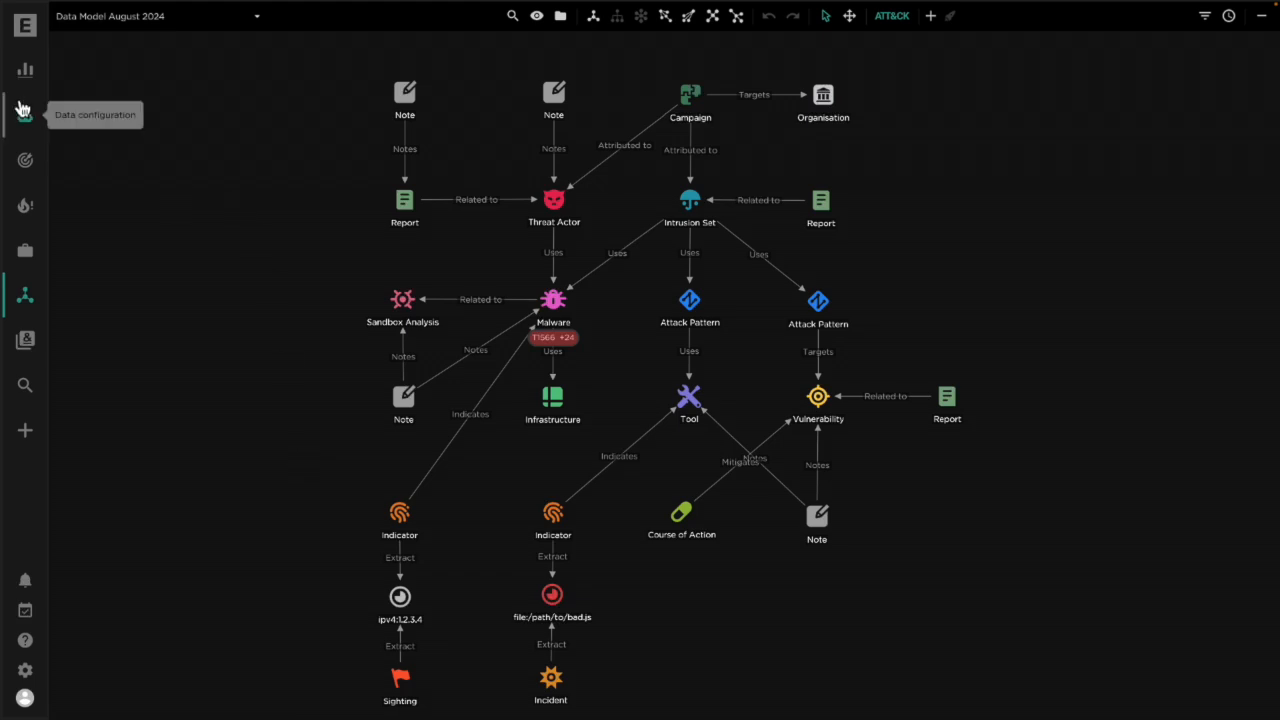
pyautogui.click(24, 110)
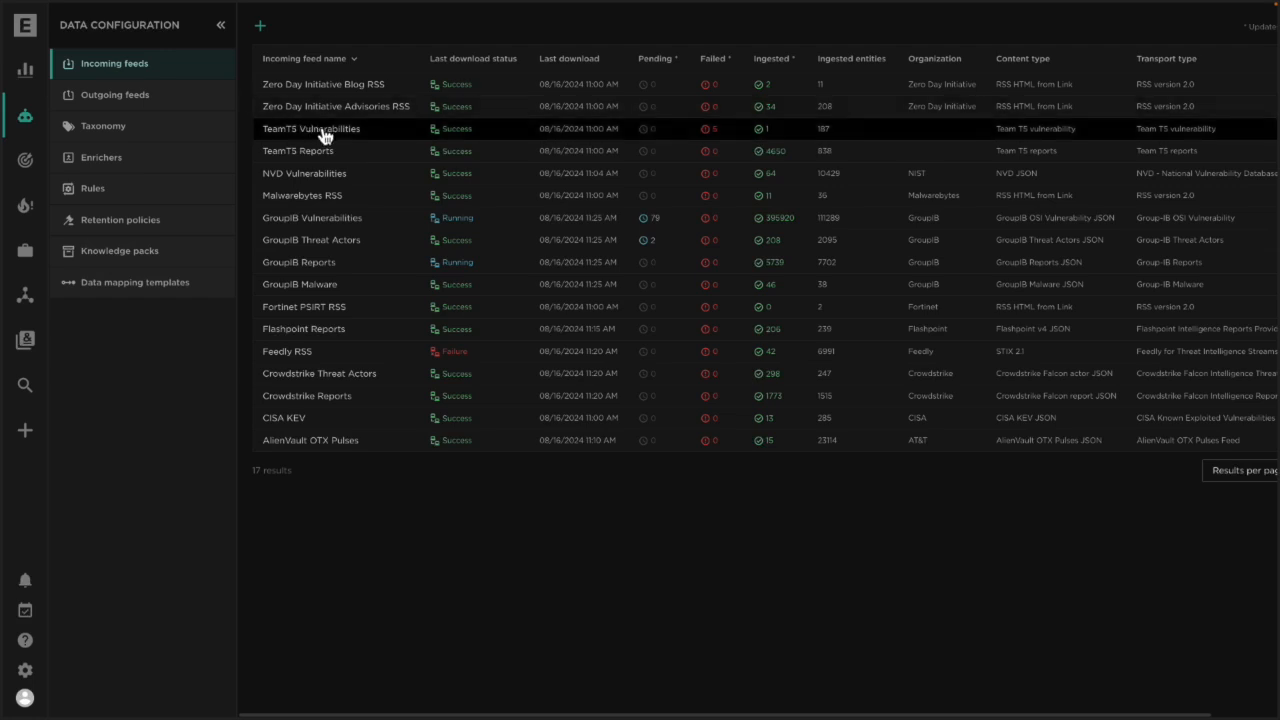
pyautogui.click(311, 128)
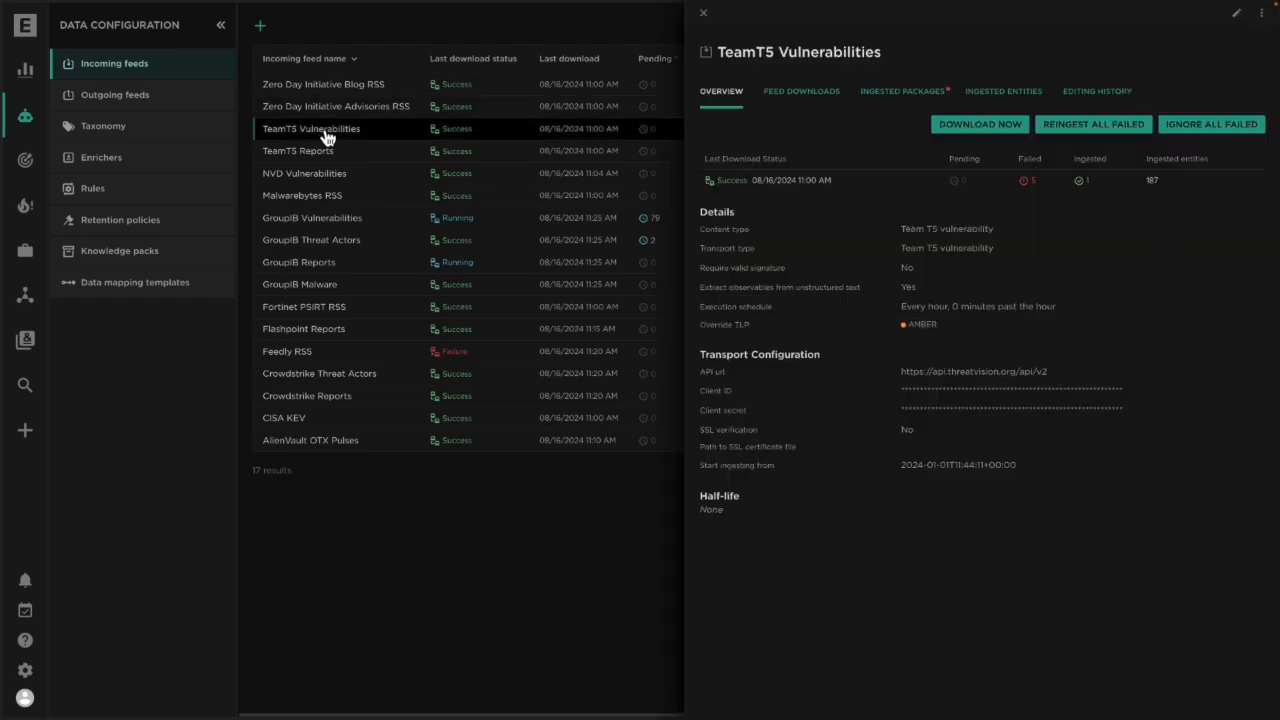
pyautogui.click(297, 150)
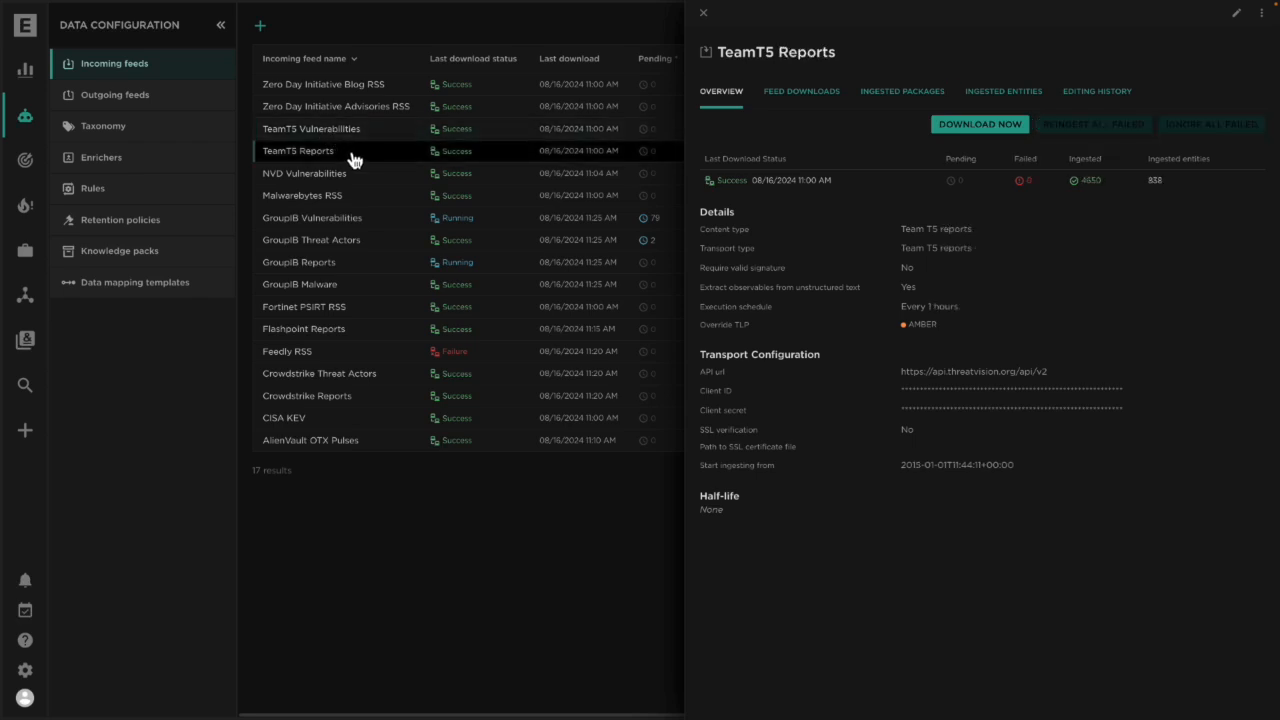
pyautogui.moveTo(393, 144)
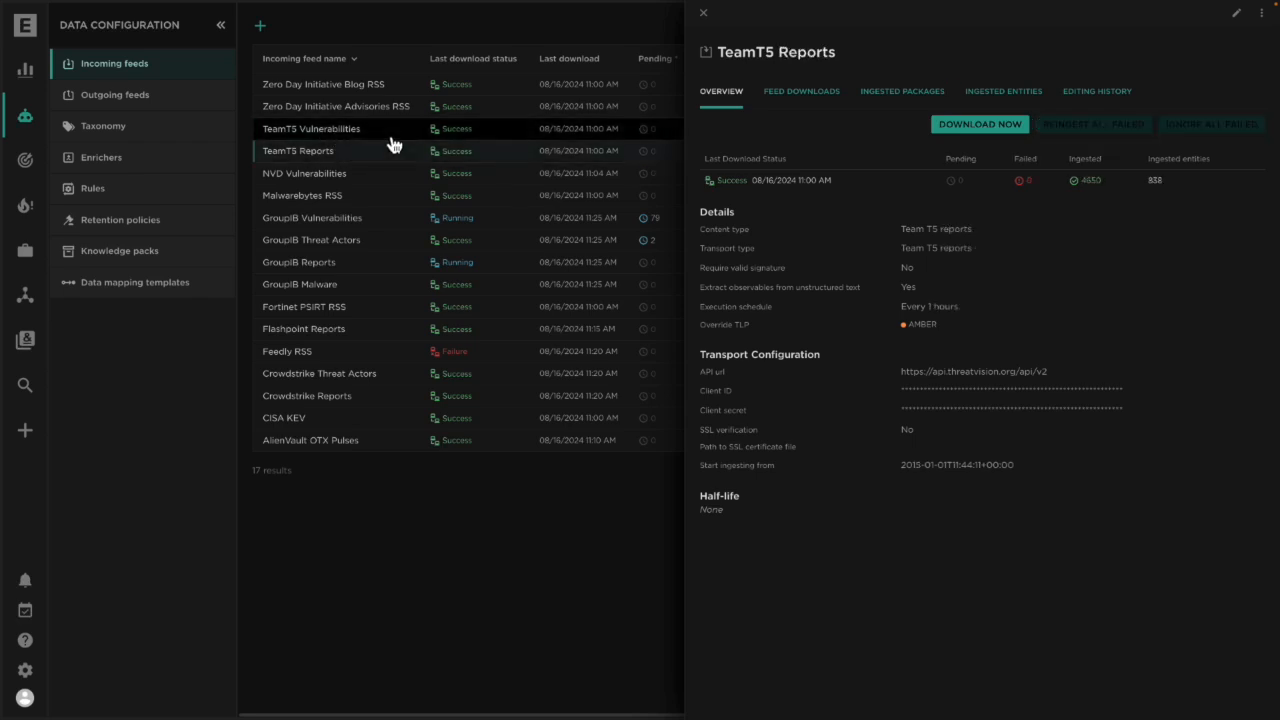
# - Return to the TeamT5 Vulnerabilities feed and dismiss its download summary to see its 187 ingested CVEs
pyautogui.click(311, 128)
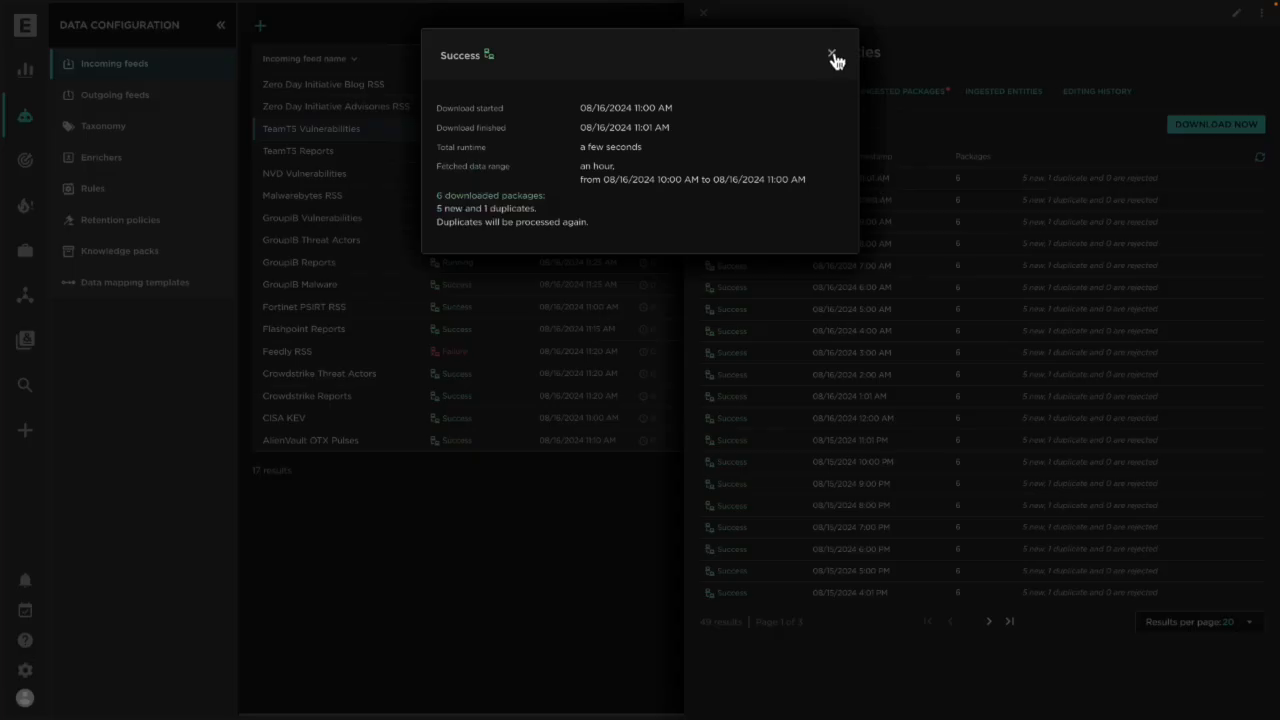
pyautogui.click(831, 52)
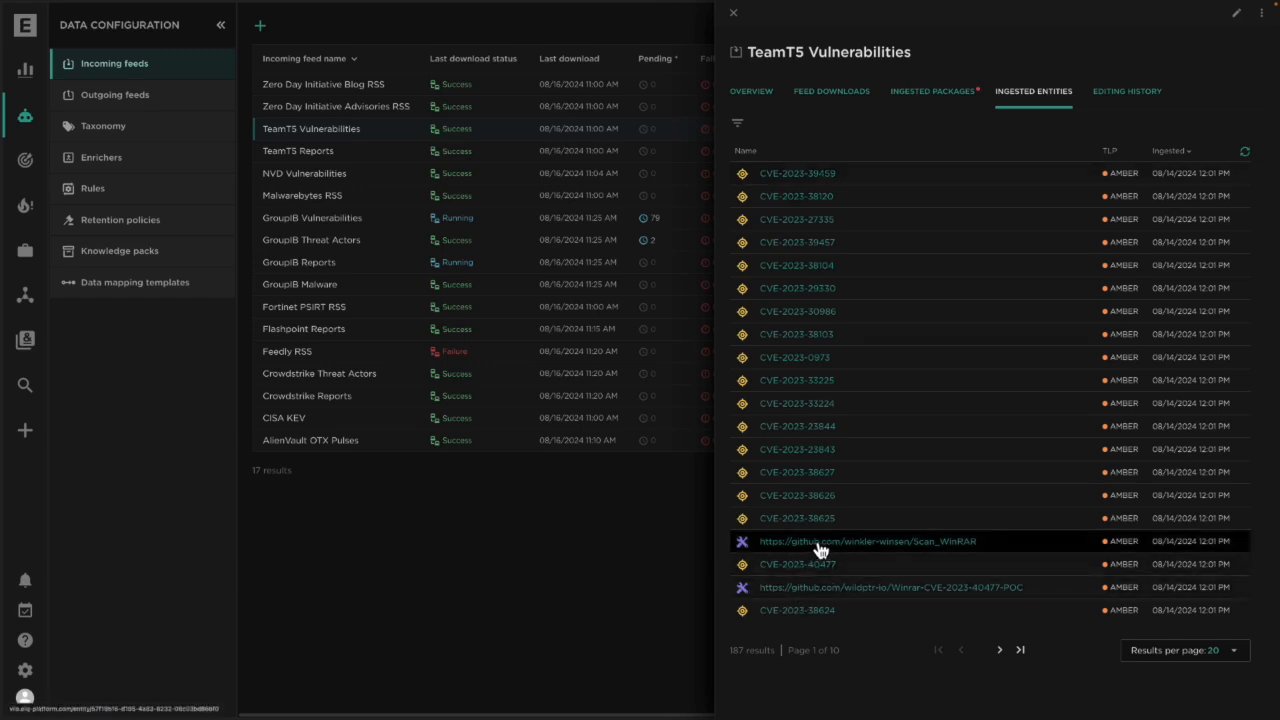
pyautogui.moveTo(837, 551)
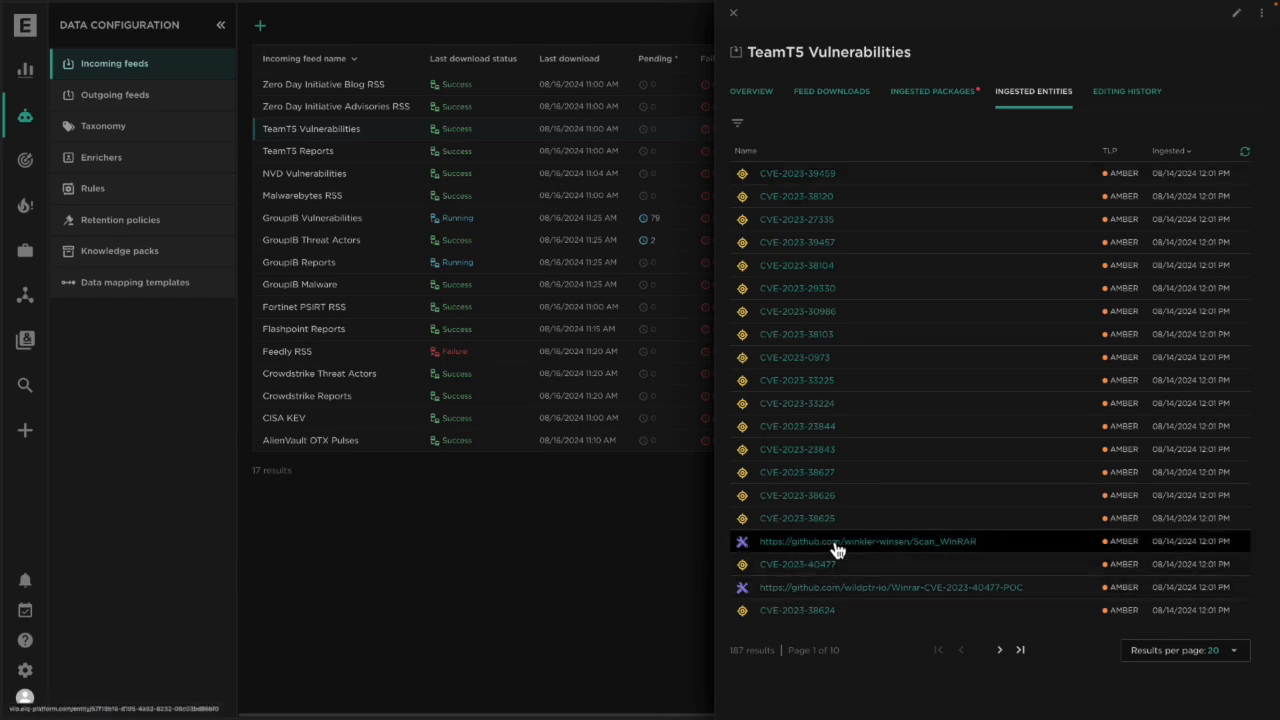
pyautogui.moveTo(790, 173)
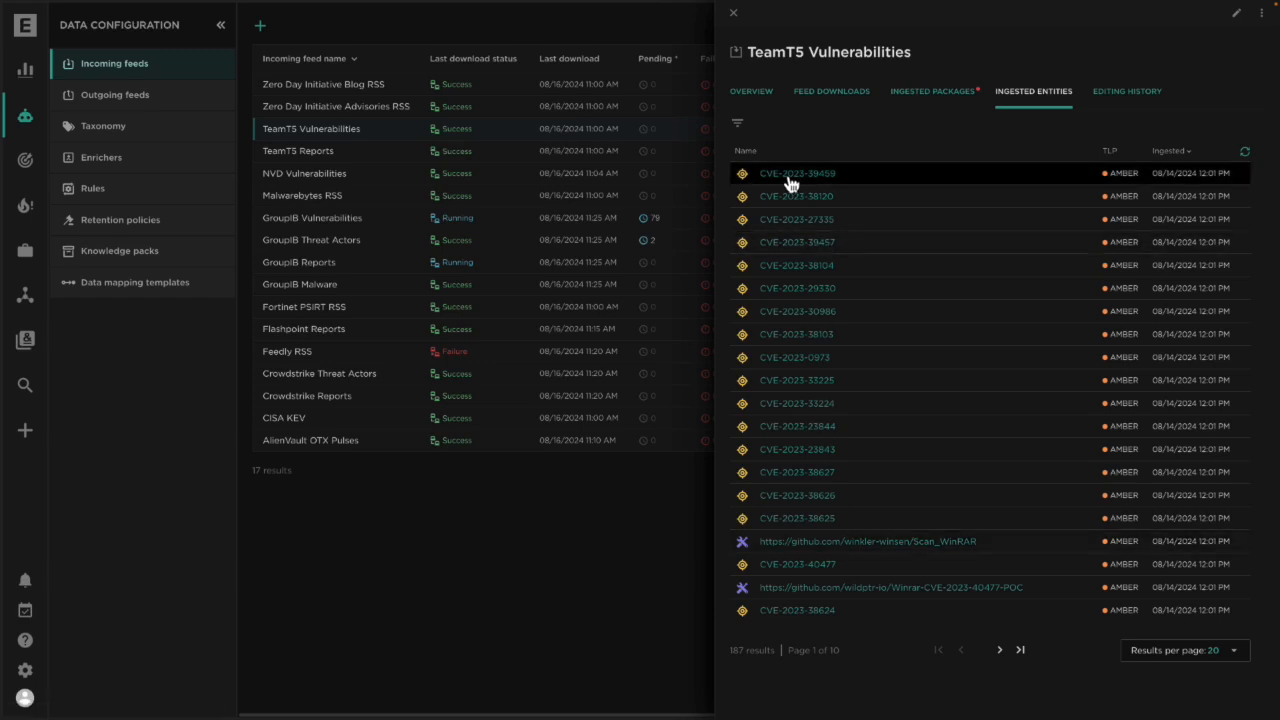
pyautogui.moveTo(410, 151)
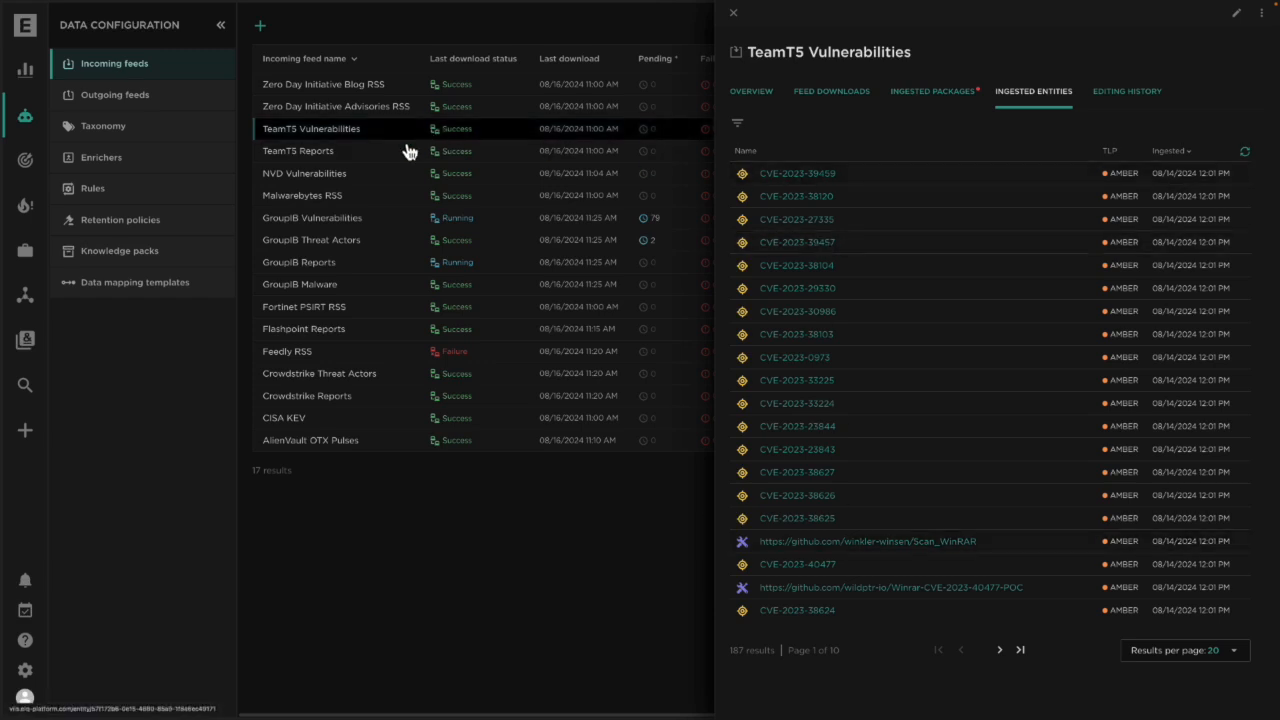
# - Show the TeamT5 Reports feed's 838 ingested entities and move to page 2 of 42
pyautogui.click(297, 150)
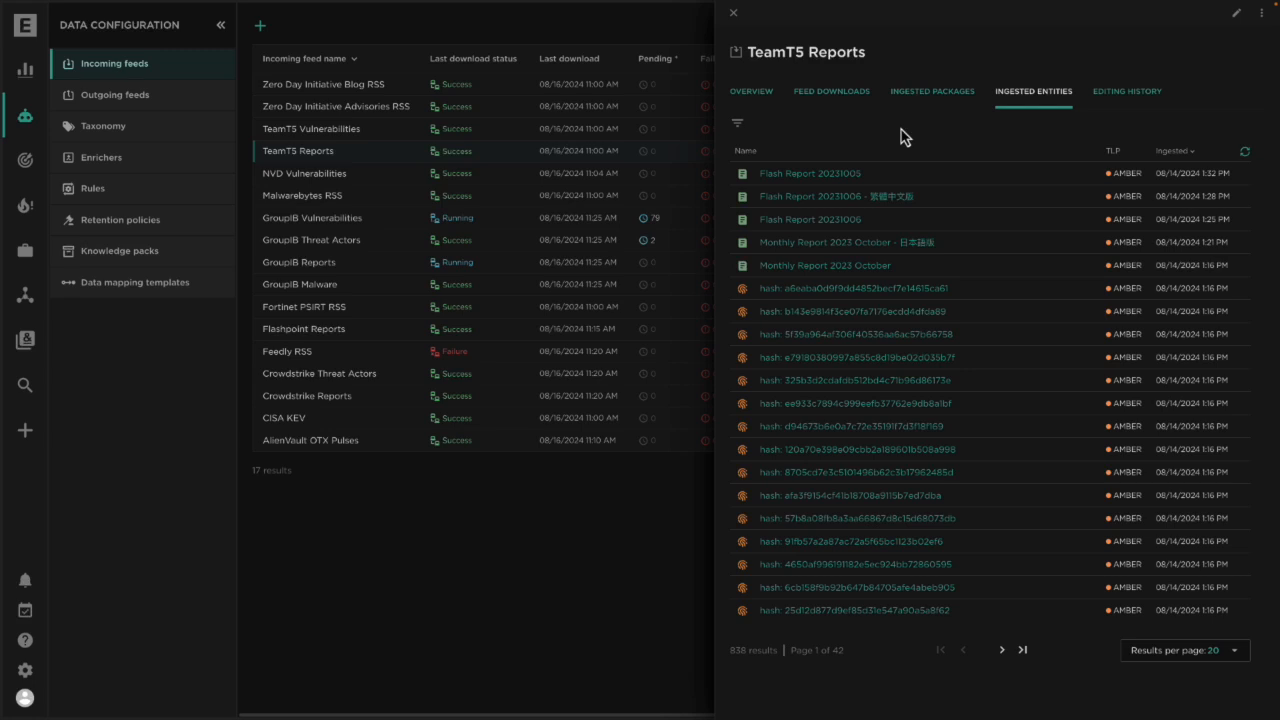
pyautogui.moveTo(830, 278)
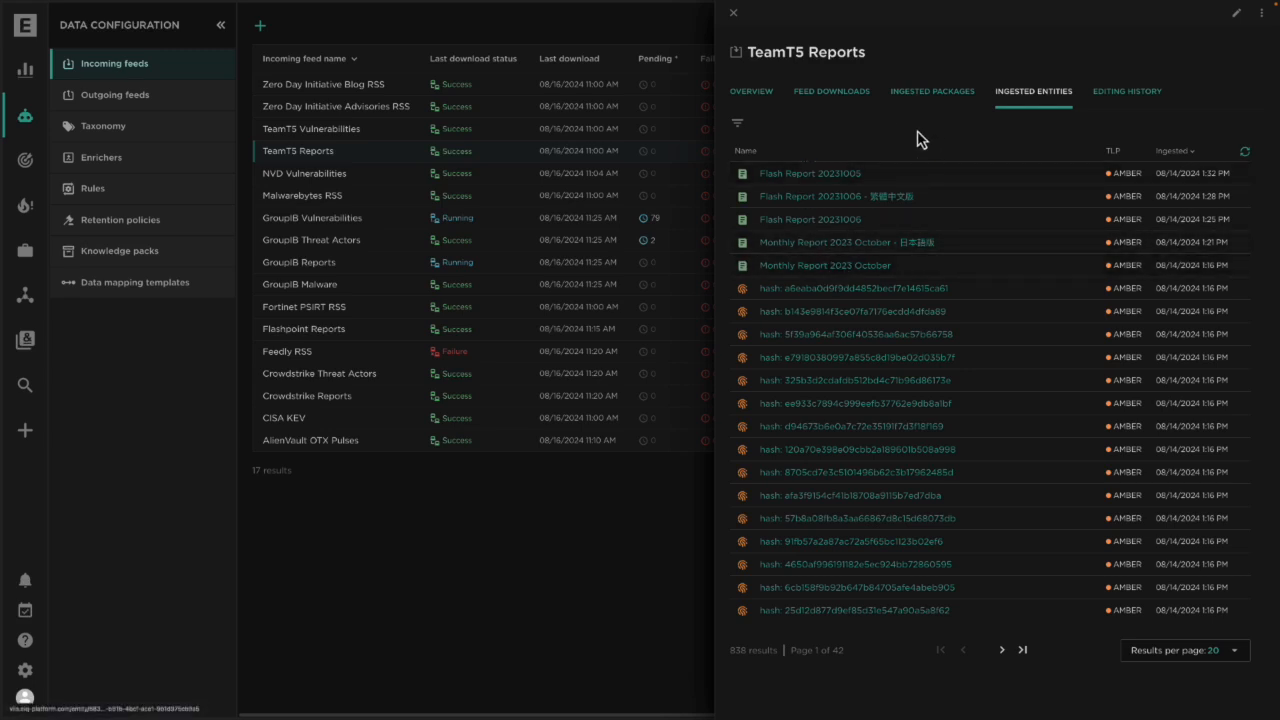
pyautogui.moveTo(873, 265)
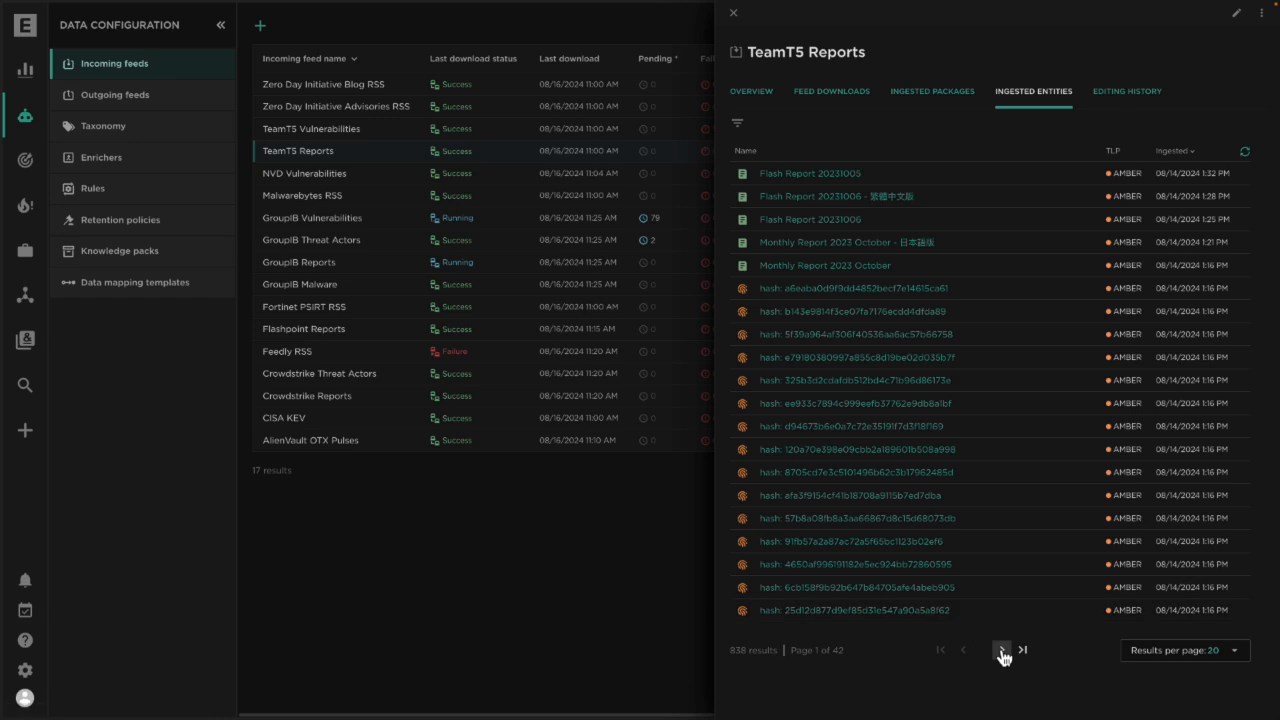
pyautogui.click(1002, 650)
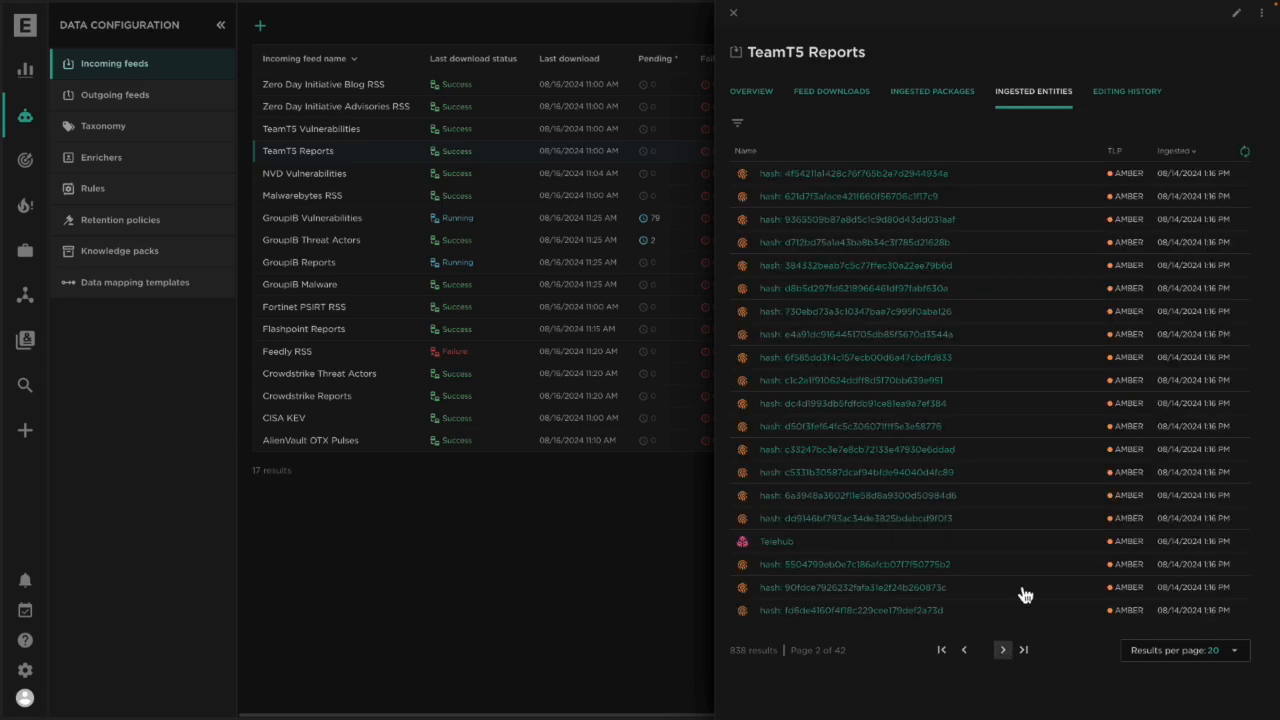
pyautogui.moveTo(560, 650)
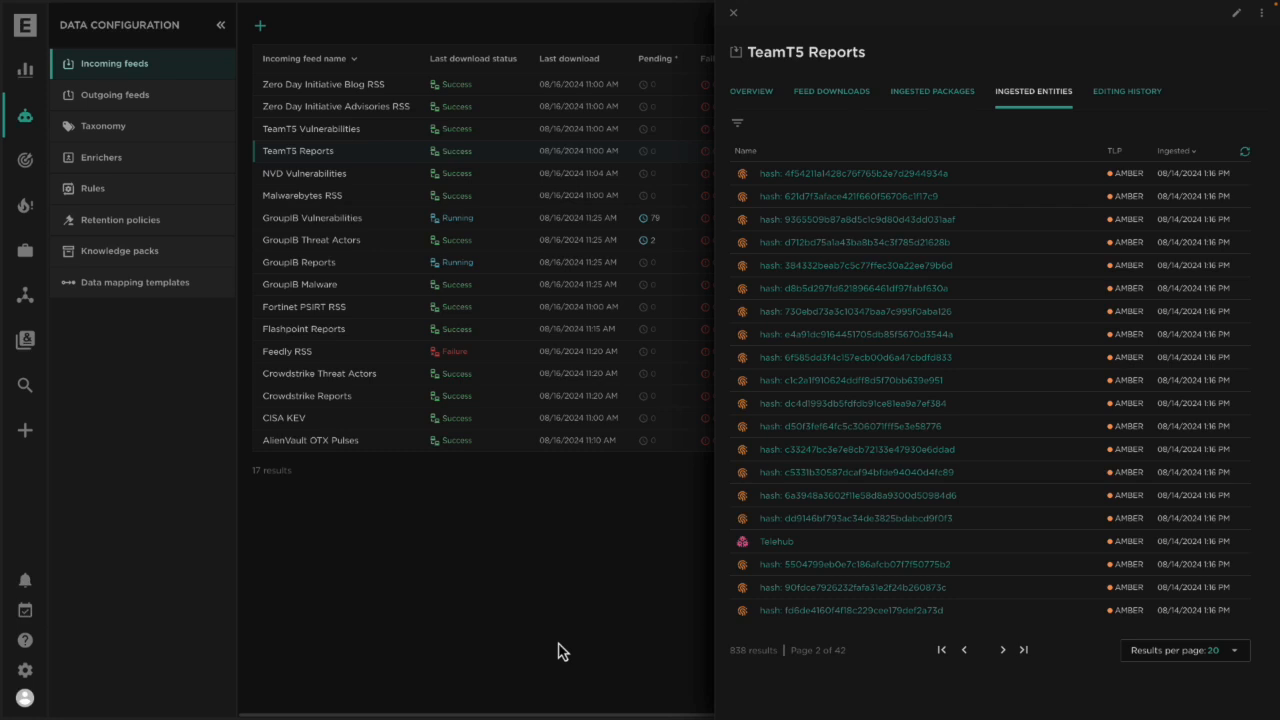
pyautogui.moveTo(196, 466)
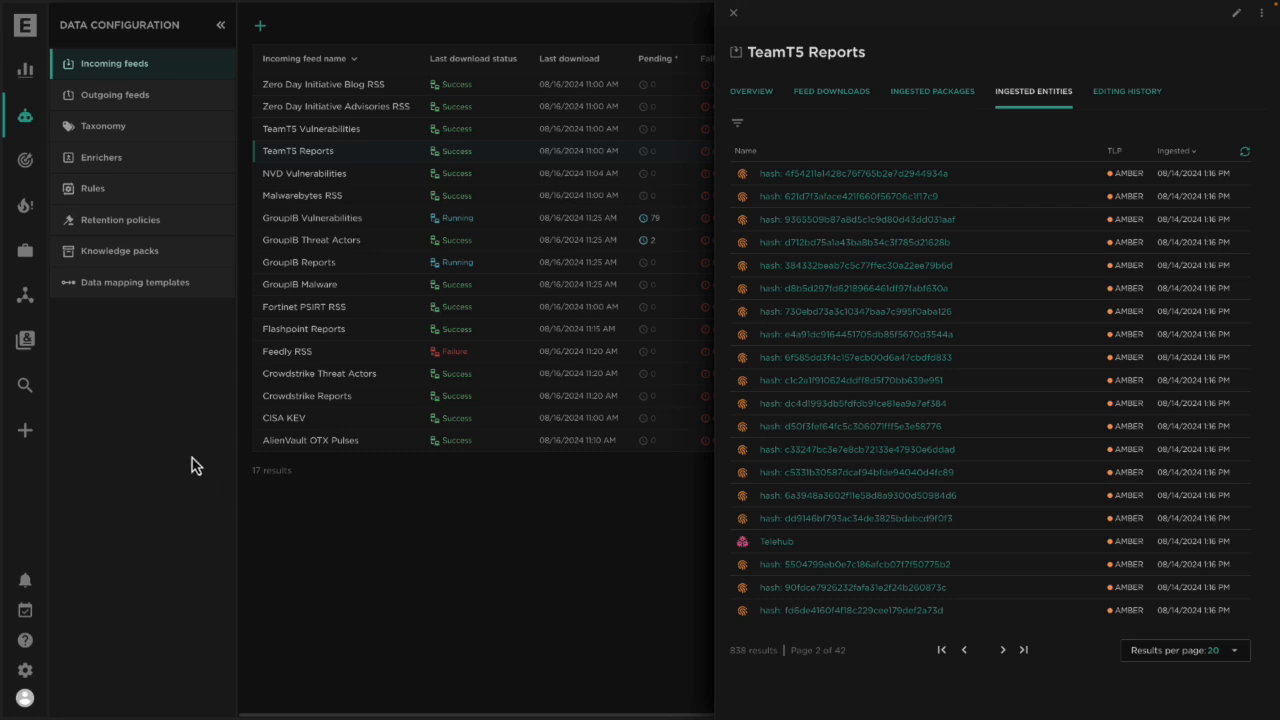
pyautogui.moveTo(24, 385)
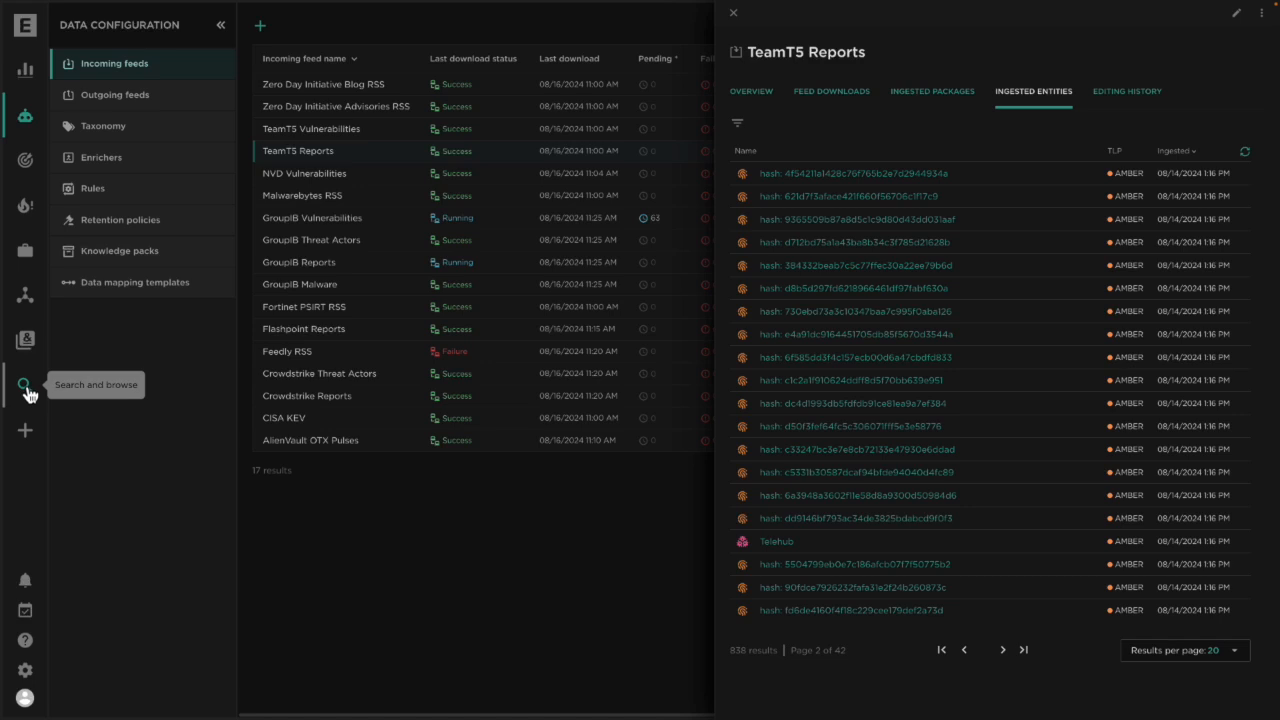
# - In Browse > Entities, run the data.type:report query from search history, listing 9,578 reports
pyautogui.click(24, 384)
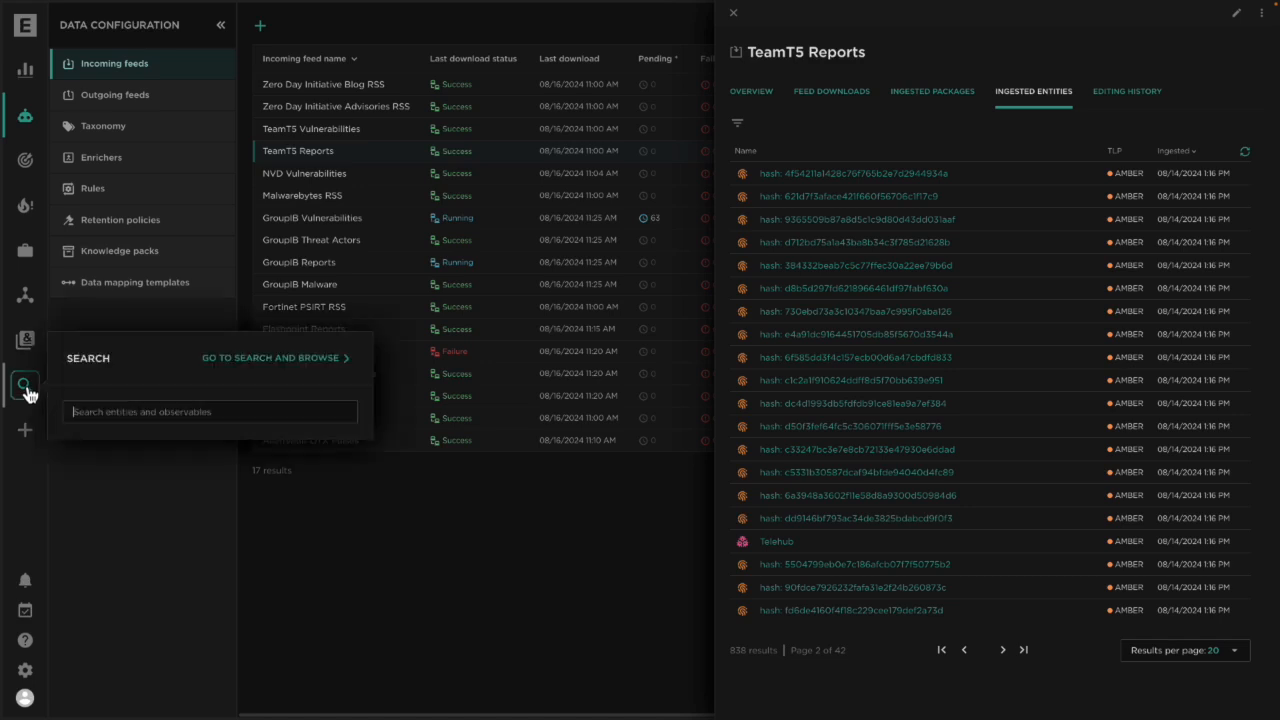
pyautogui.click(271, 358)
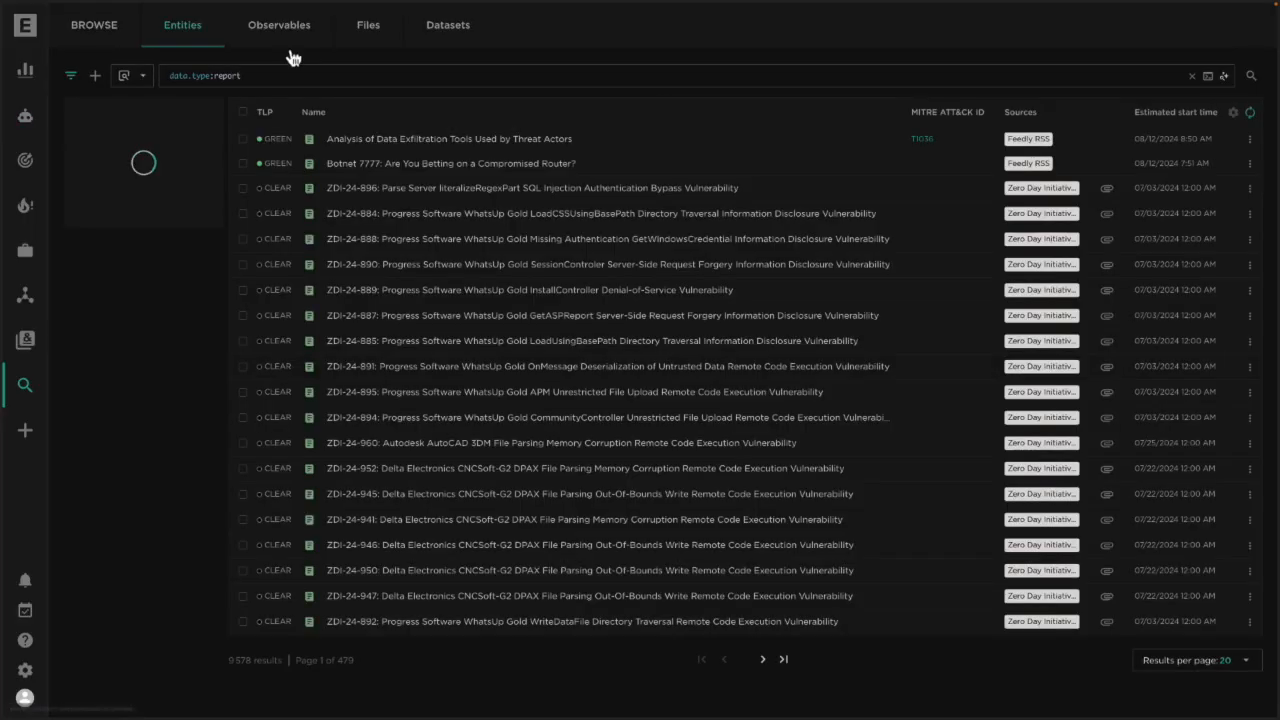
pyautogui.click(70, 75)
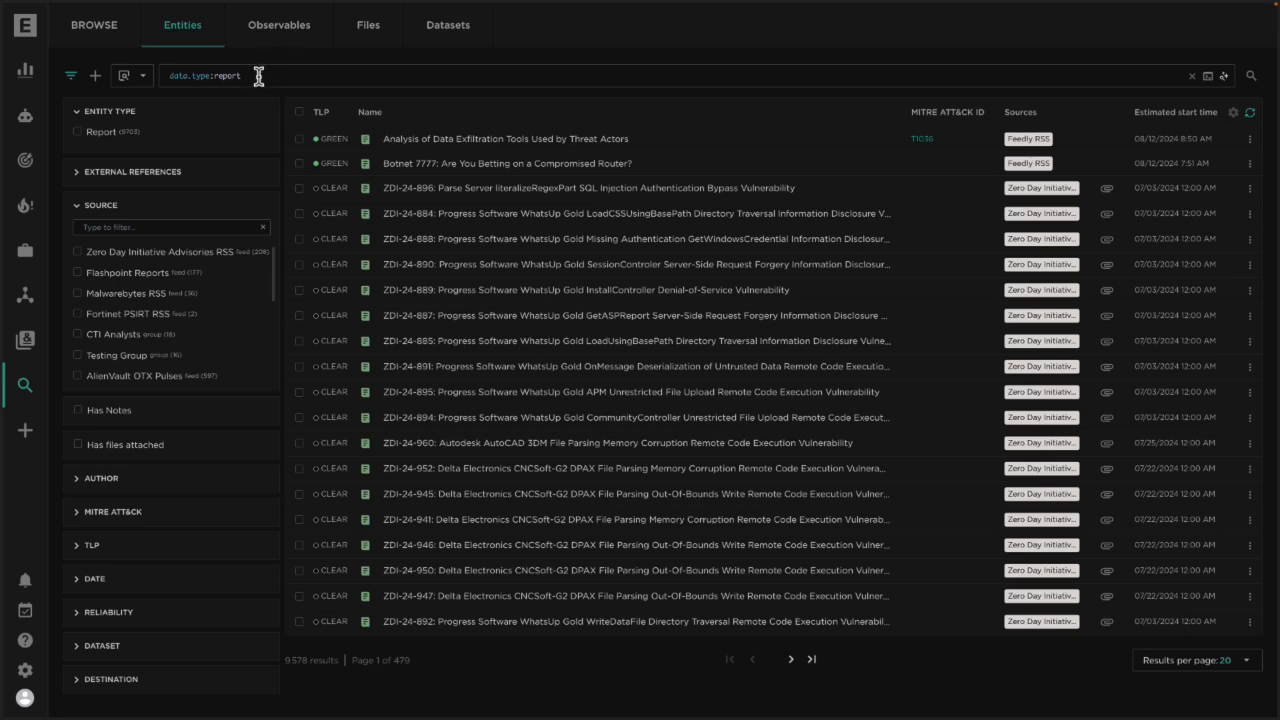
pyautogui.moveTo(270, 68)
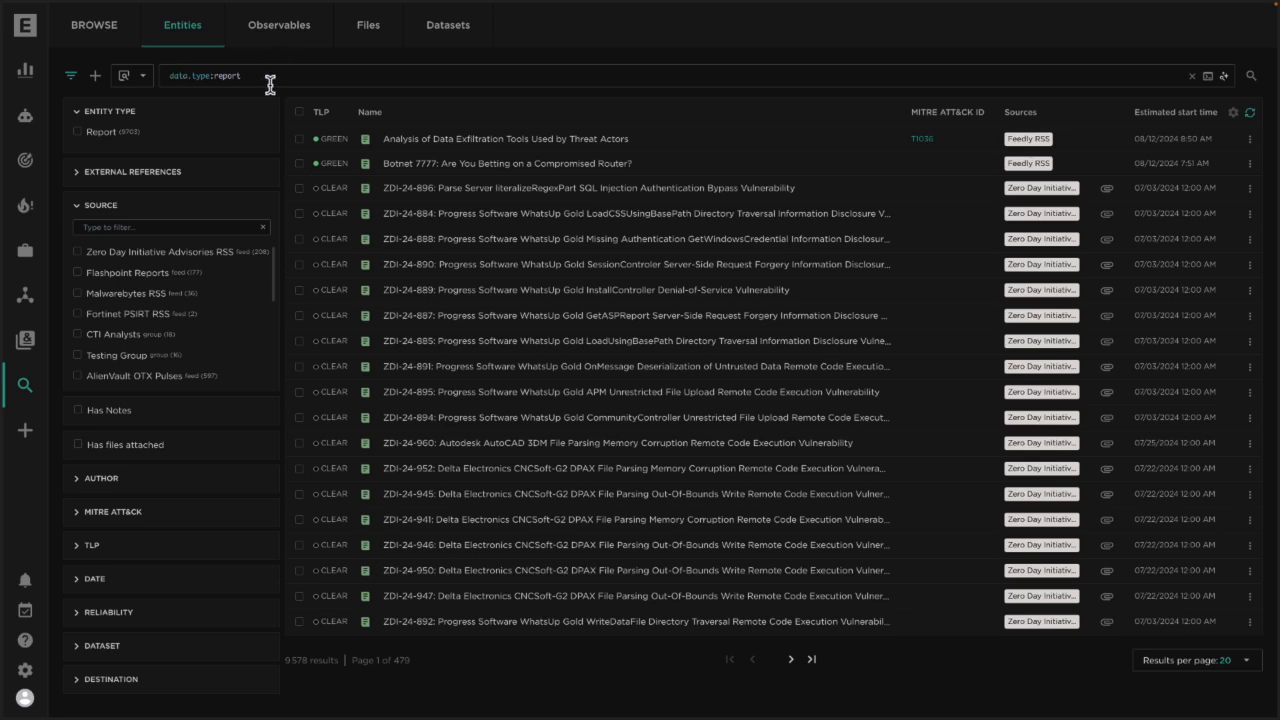
pyautogui.moveTo(279, 68)
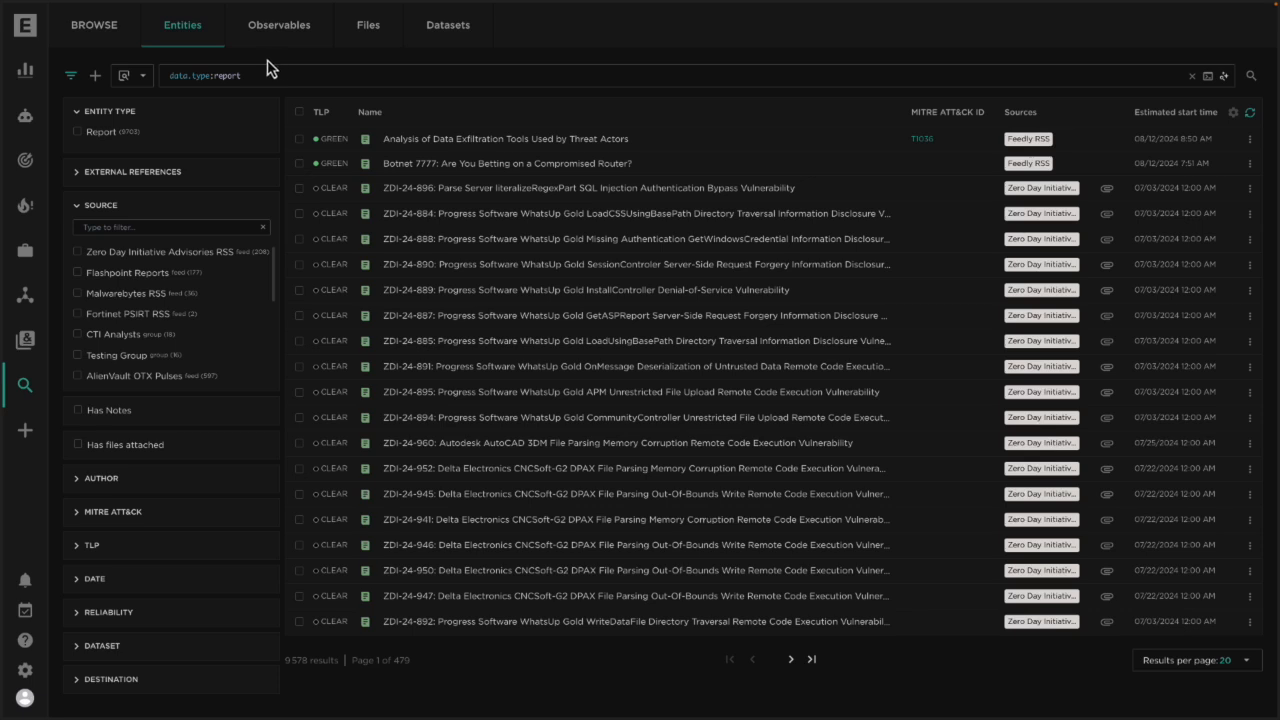
pyautogui.click(205, 75)
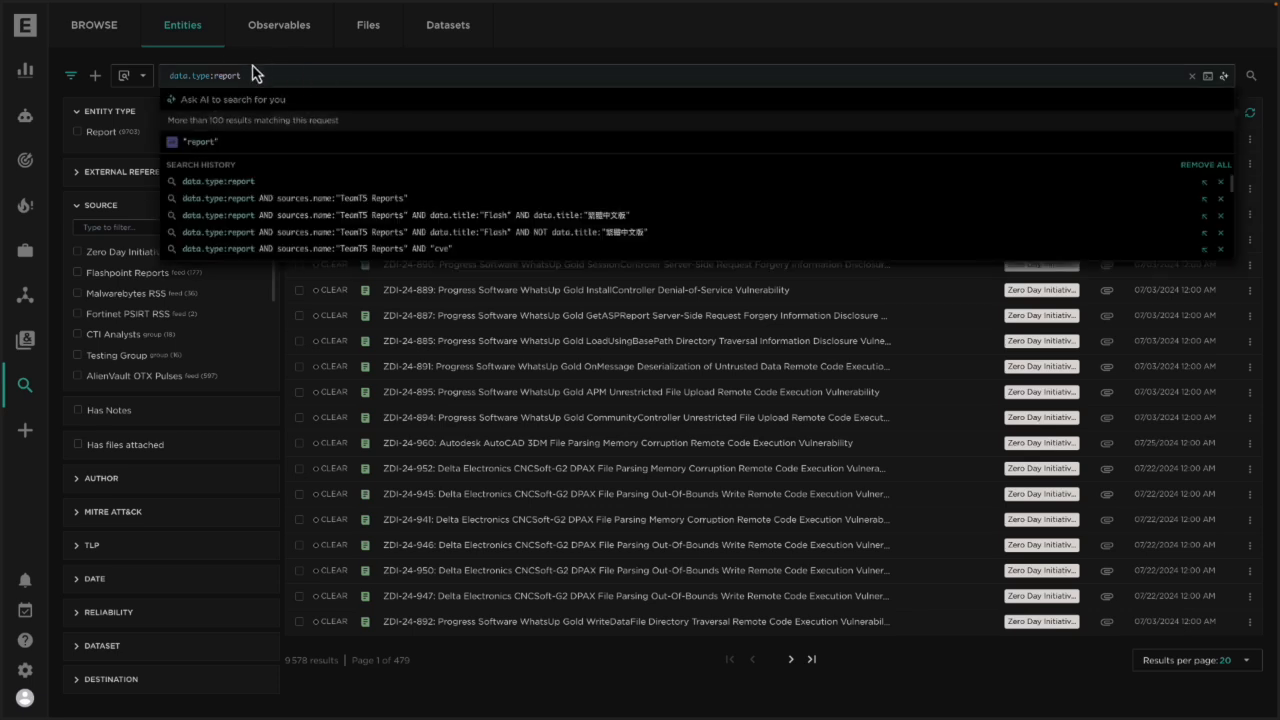
pyautogui.moveTo(267, 70)
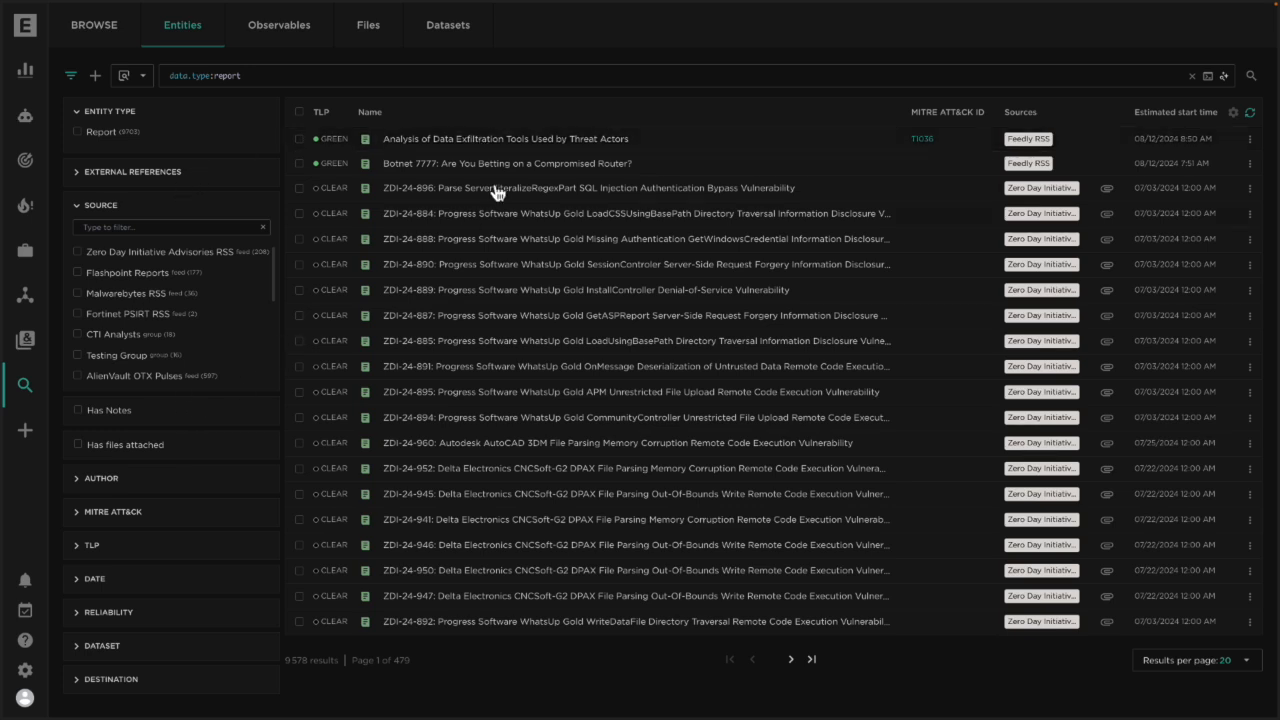
# - Open the 'Analysis of Data Exfiltration Tools Used by Threat Actors' report's side panel
pyautogui.click(505, 138)
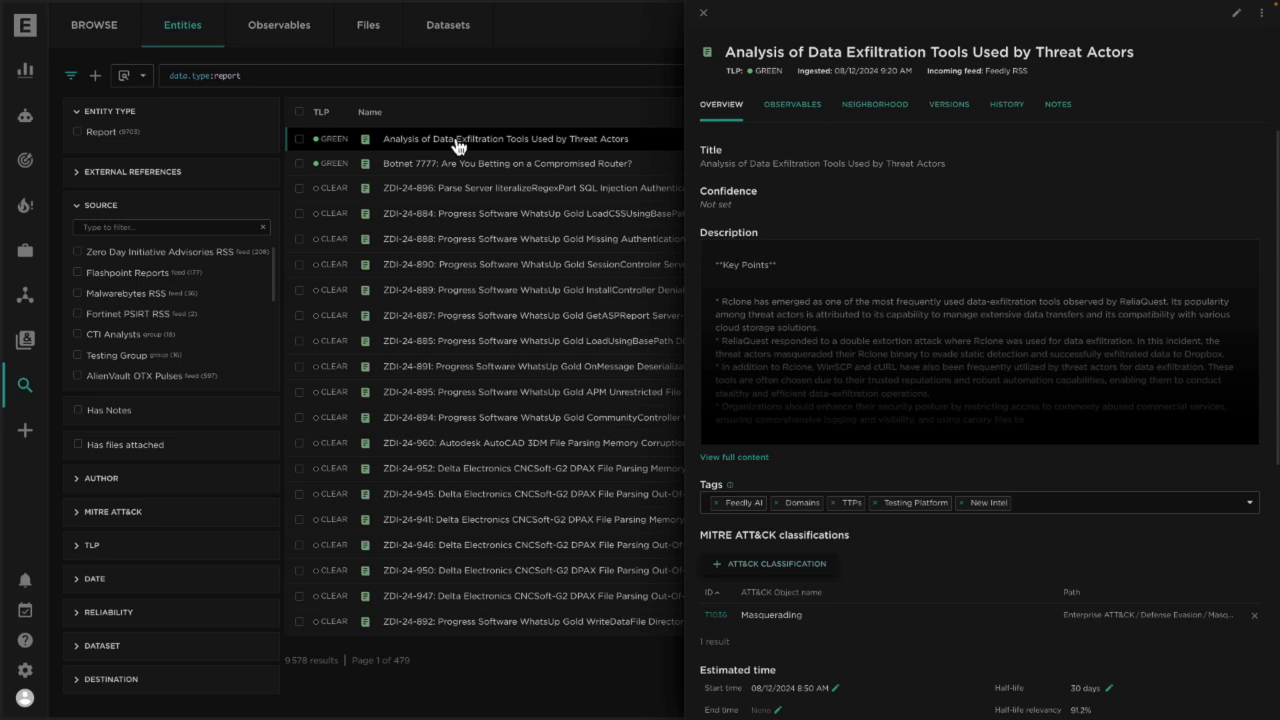
pyautogui.moveTo(365, 75)
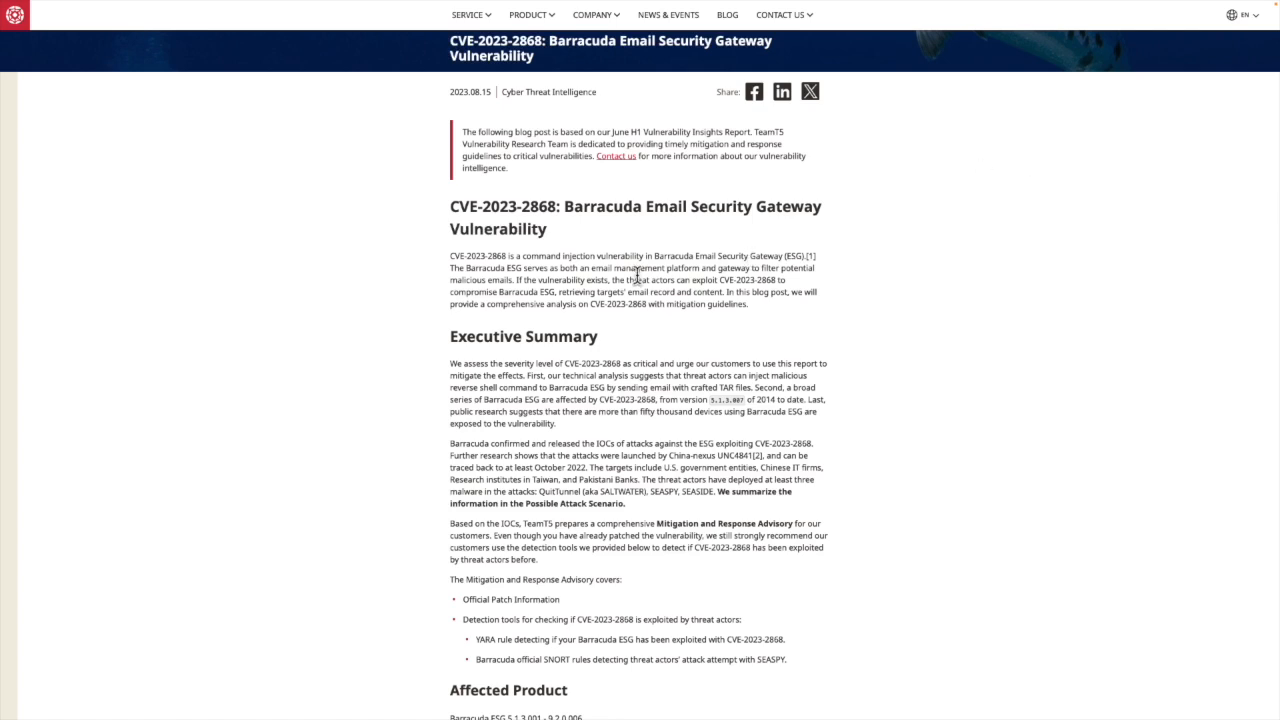
# - Read the TeamT5 CVE-2023-2868 Barracuda advisory and highlight the threat actor name UNC4841
pyautogui.scroll(-3)
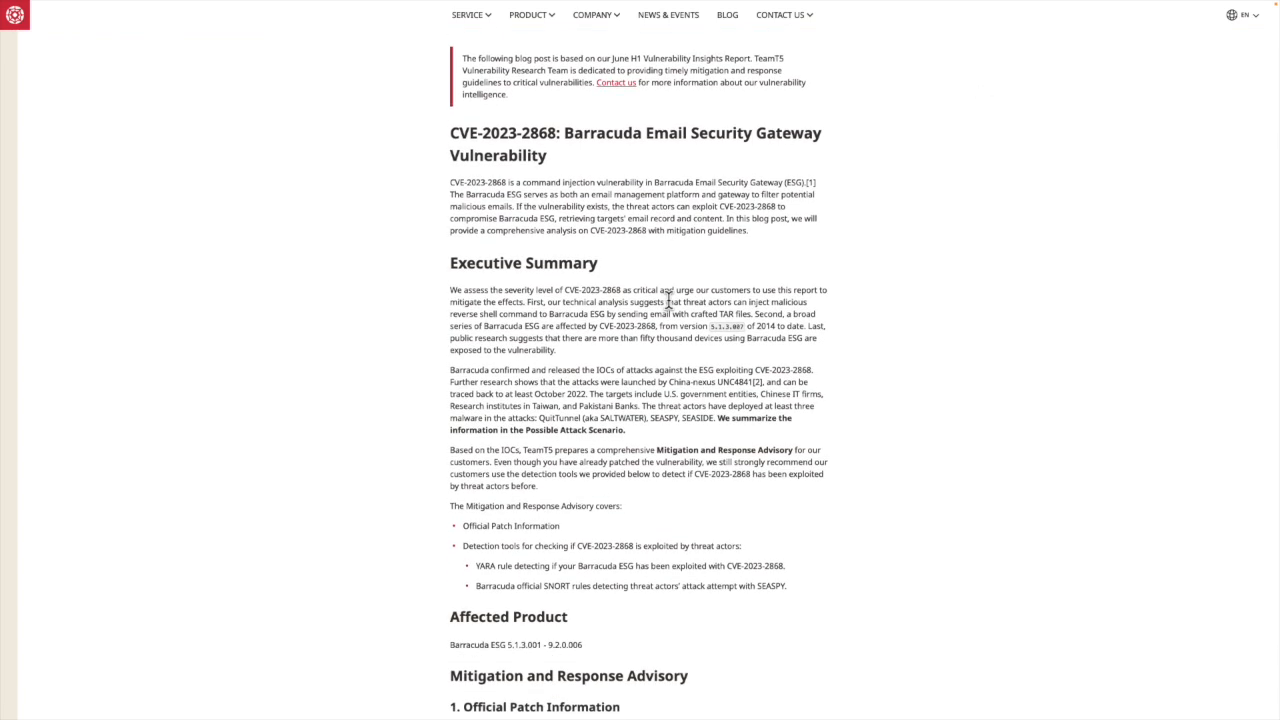
pyautogui.moveTo(716, 385)
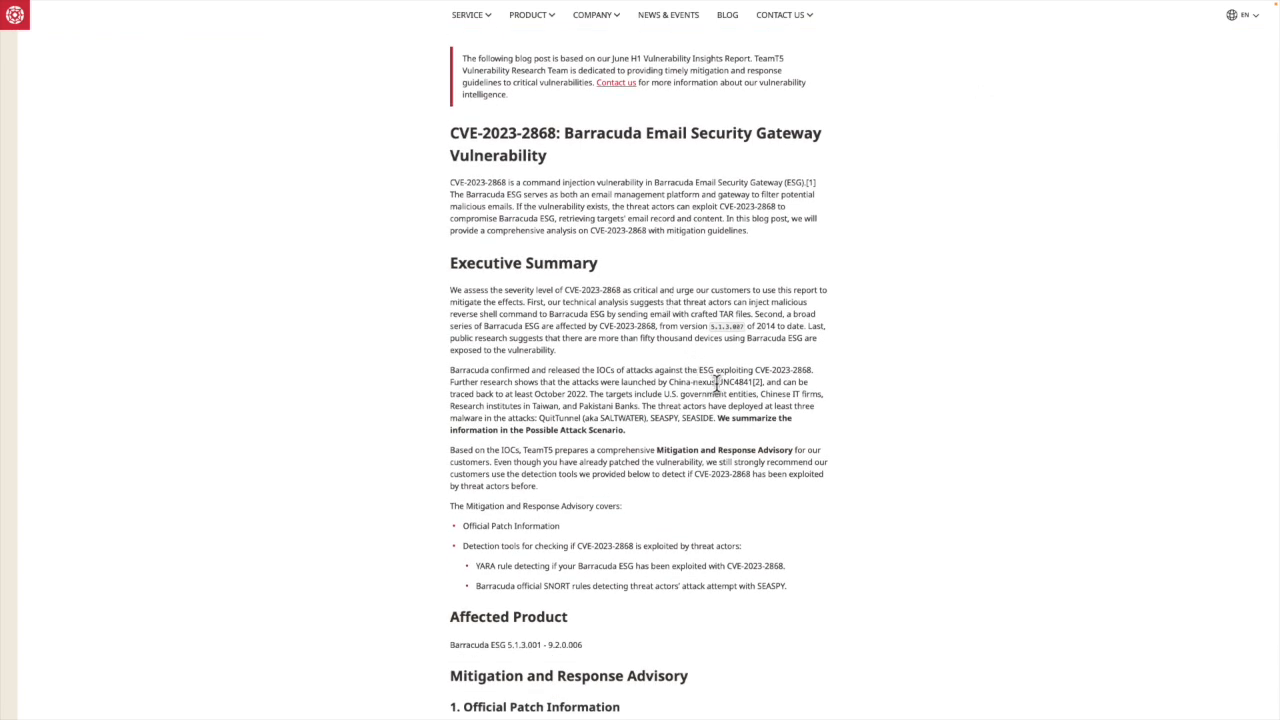
pyautogui.doubleClick(734, 382)
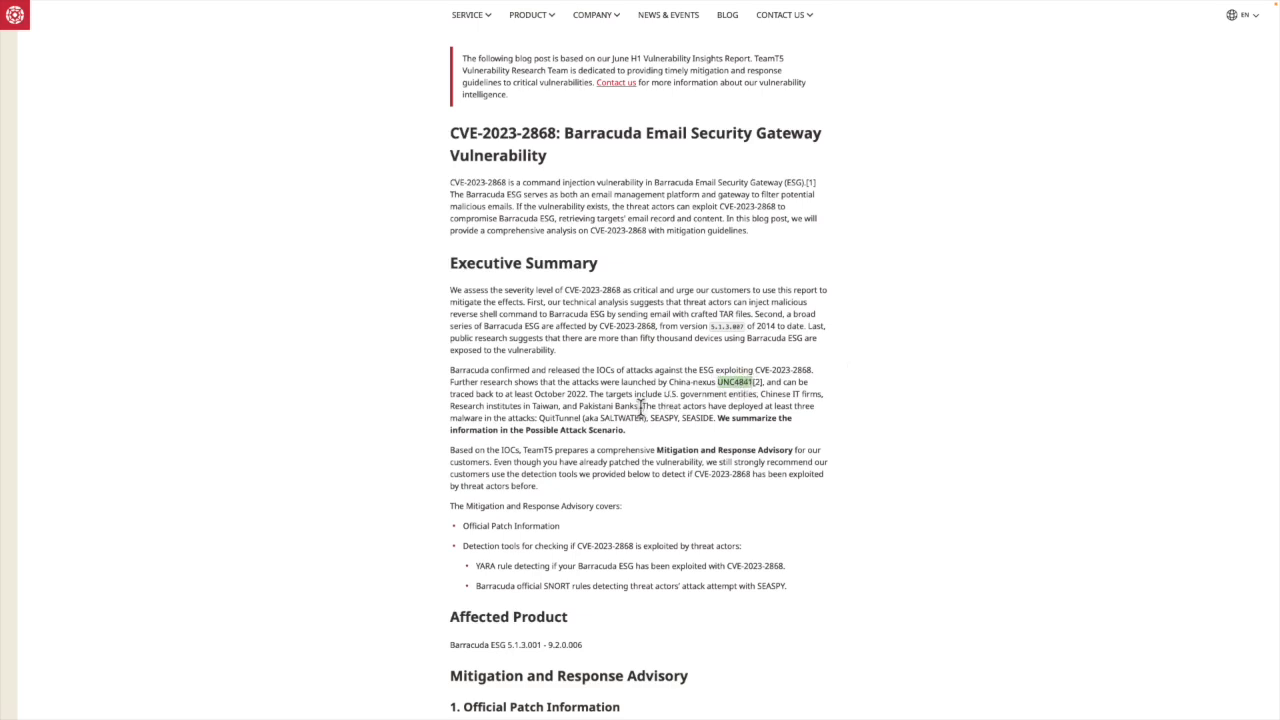
pyautogui.moveTo(712, 418)
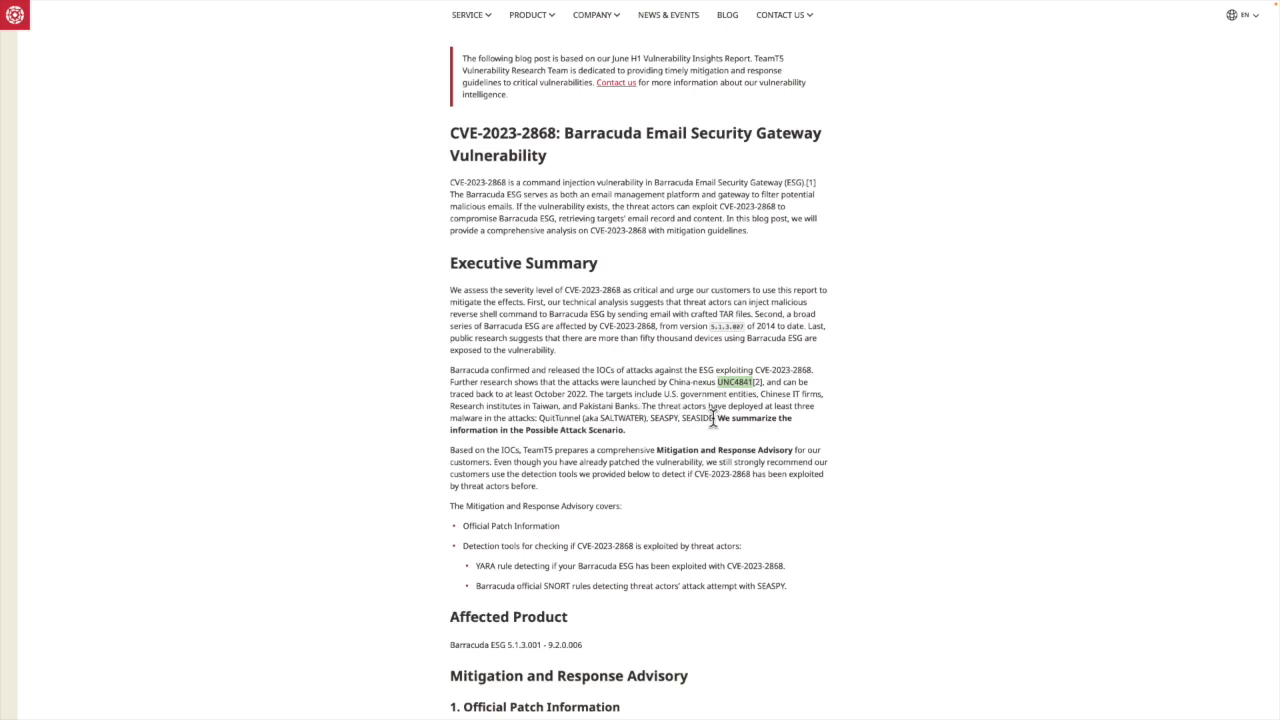
pyautogui.scroll(-3)
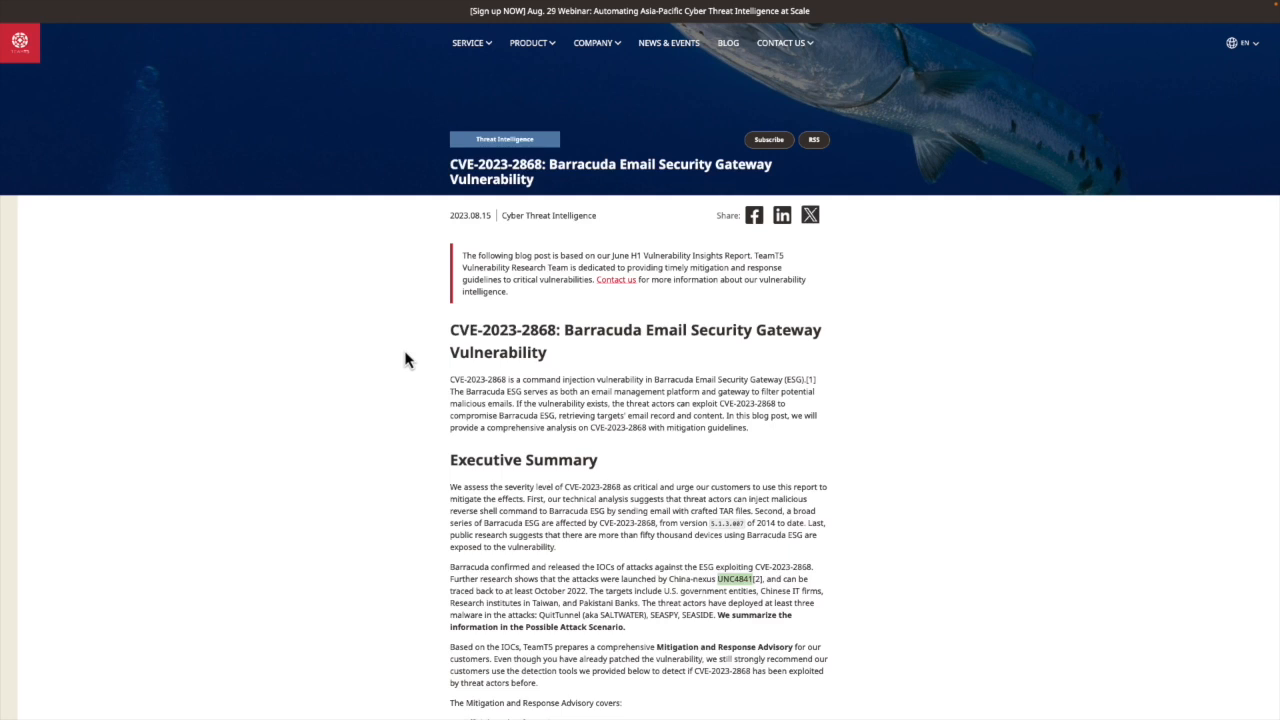
pyautogui.moveTo(963, 300)
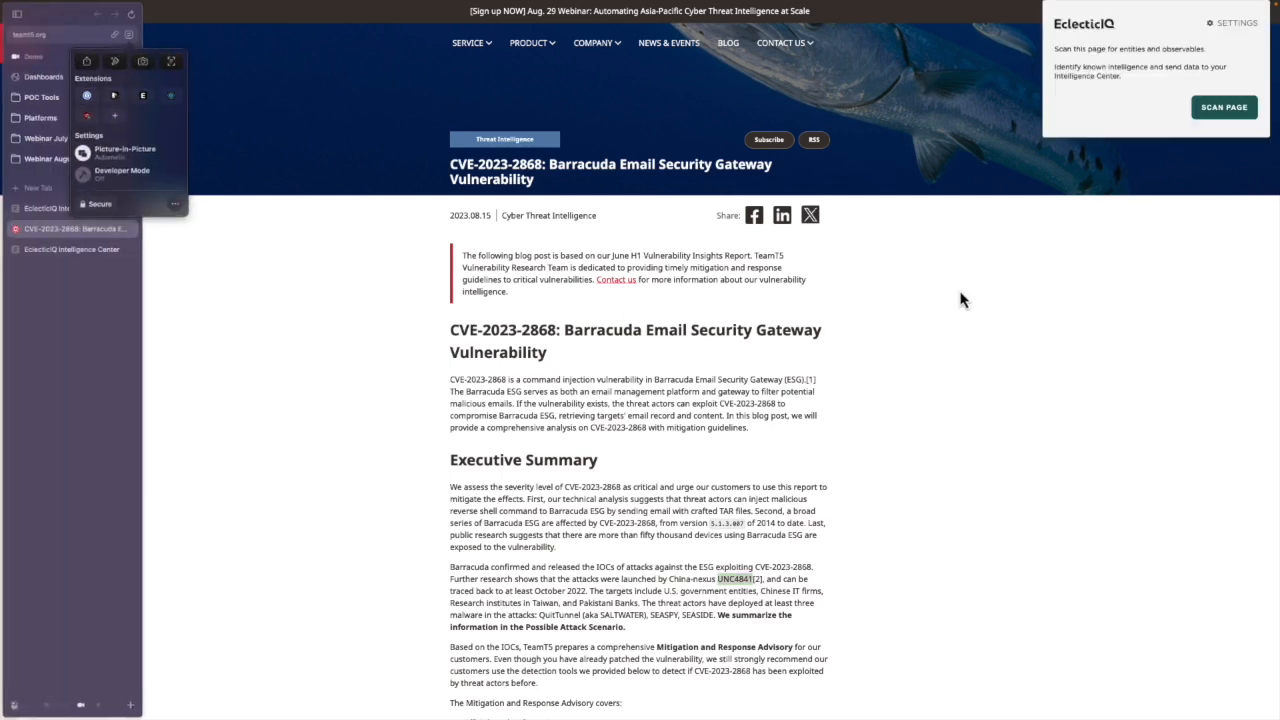
# - Scan the Barracuda blog post with the EclecticIQ extension, detecting 11 object types
pyautogui.click(1223, 107)
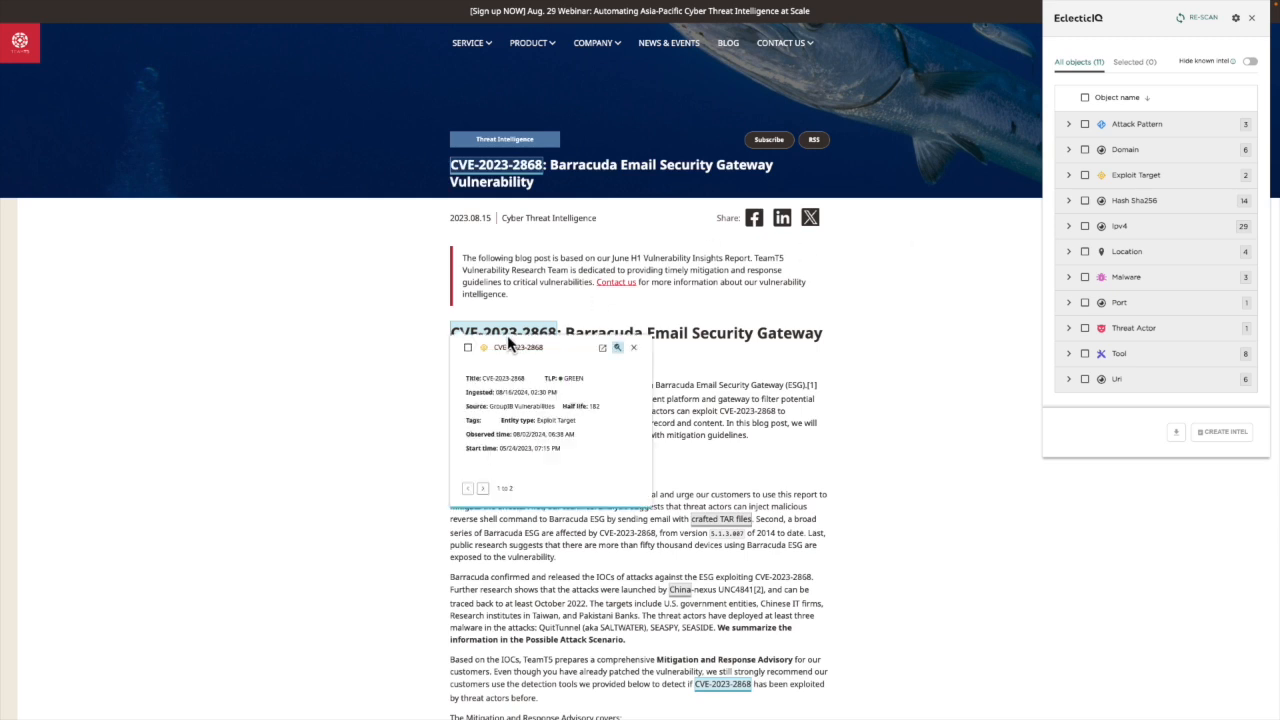
pyautogui.moveTo(505, 393)
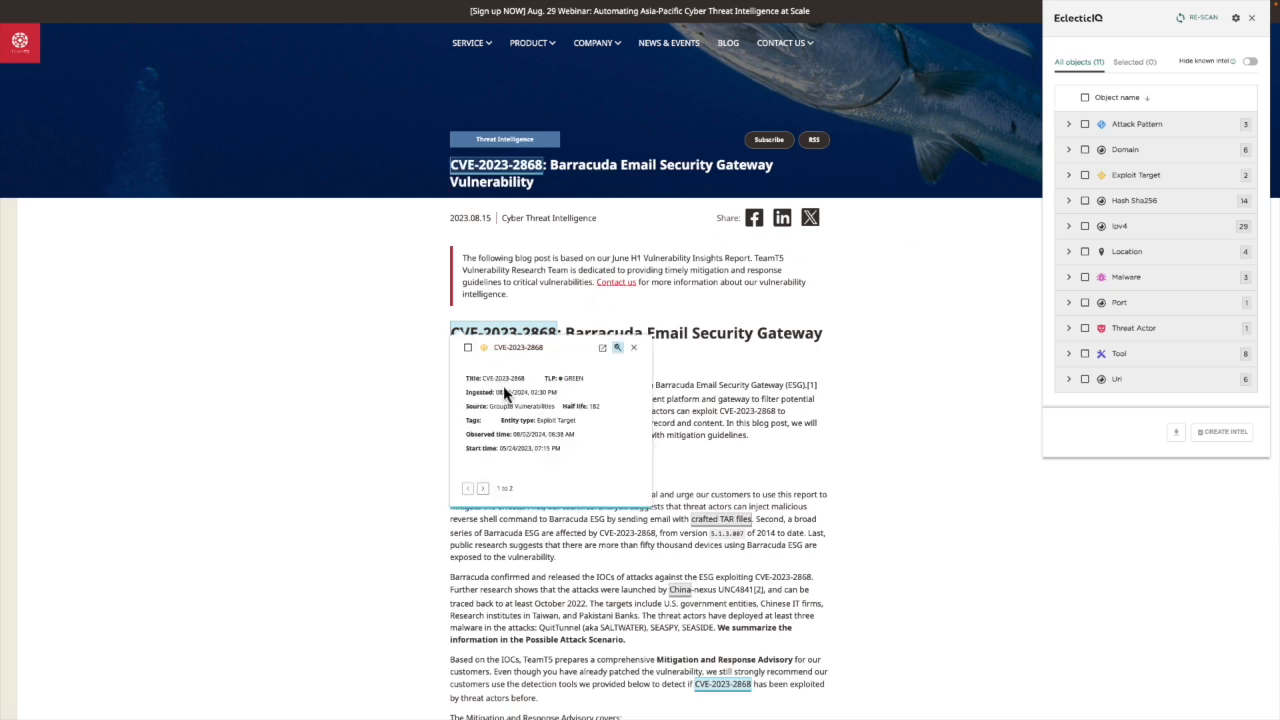
pyautogui.moveTo(532, 413)
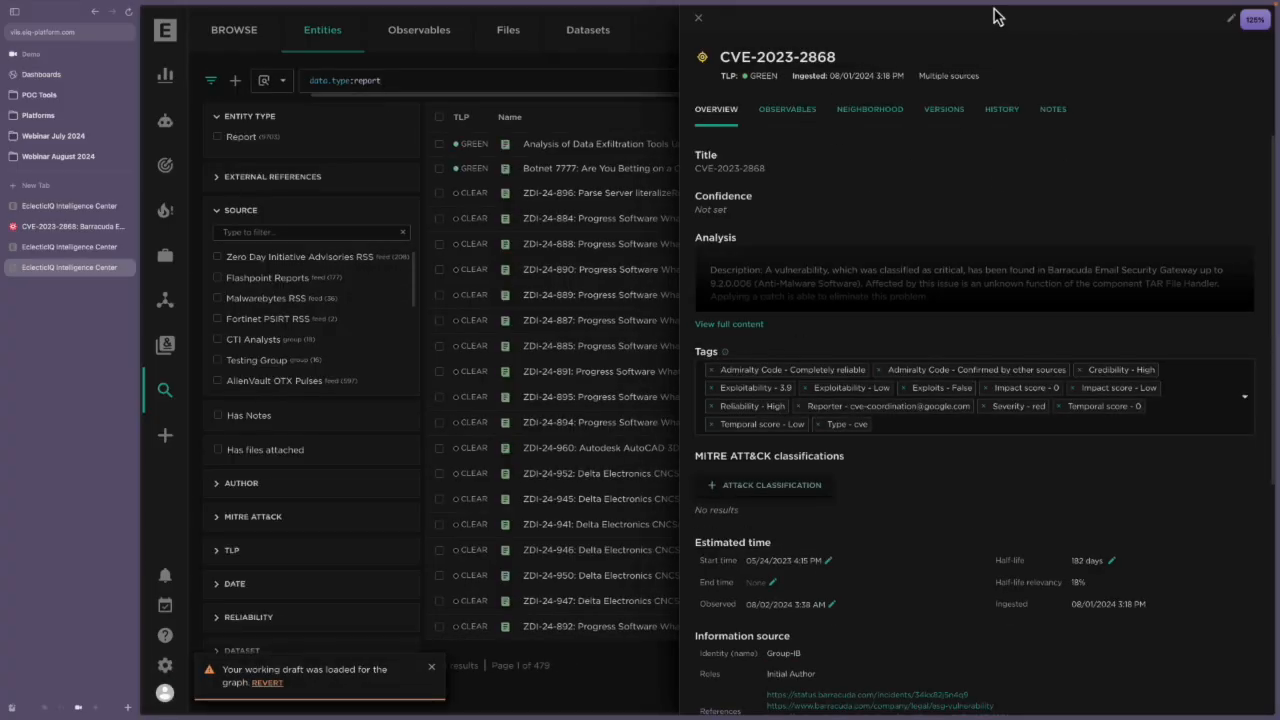
pyautogui.moveTo(973, 177)
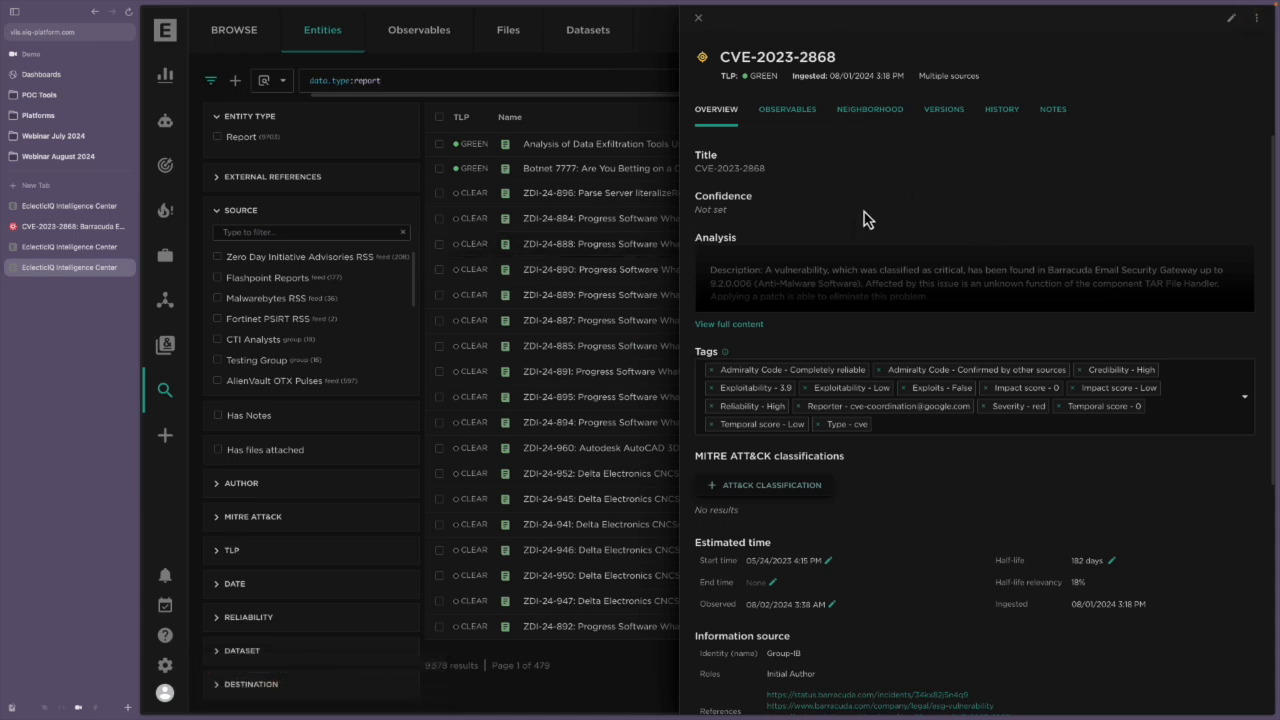
pyautogui.moveTo(845, 62)
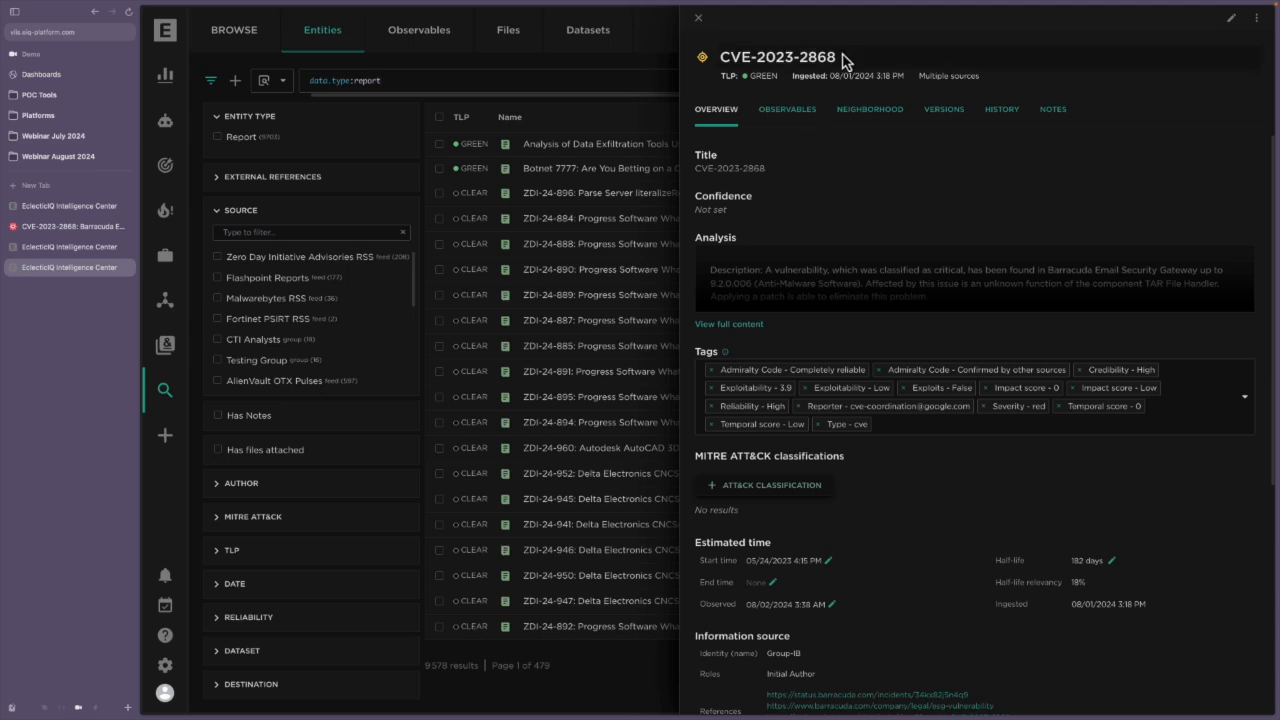
pyautogui.moveTo(897, 197)
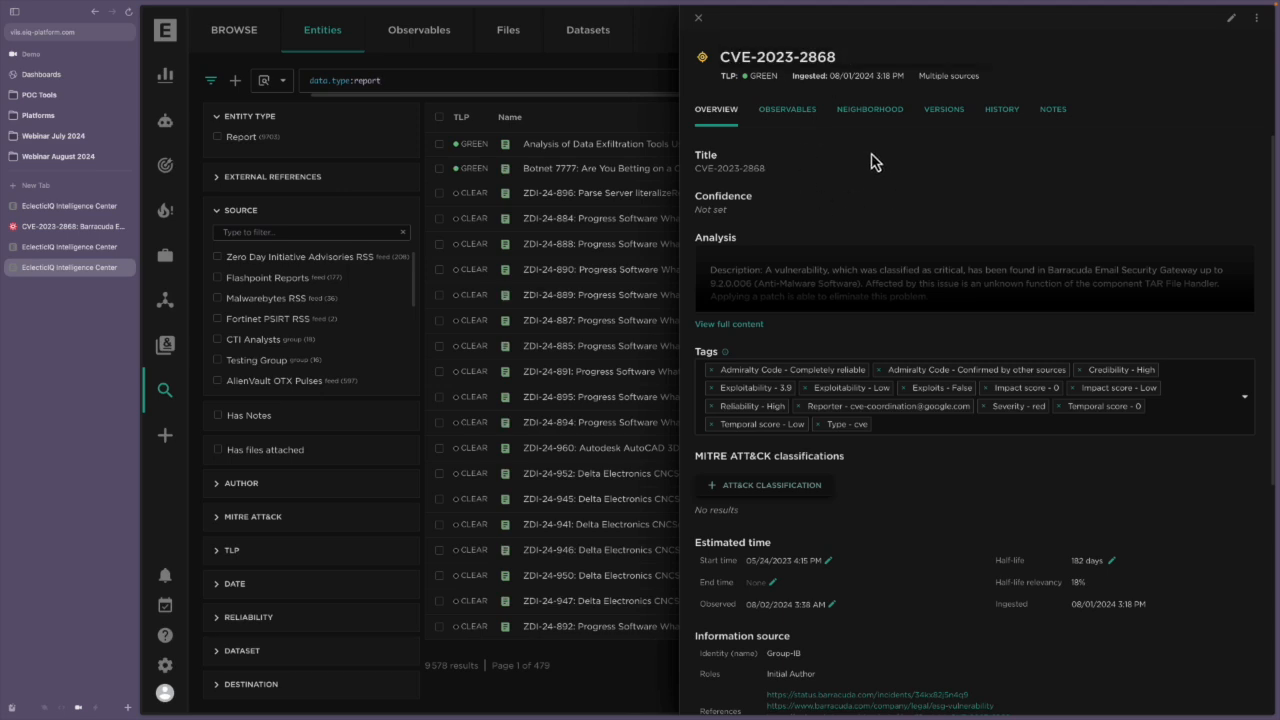
pyautogui.moveTo(762, 322)
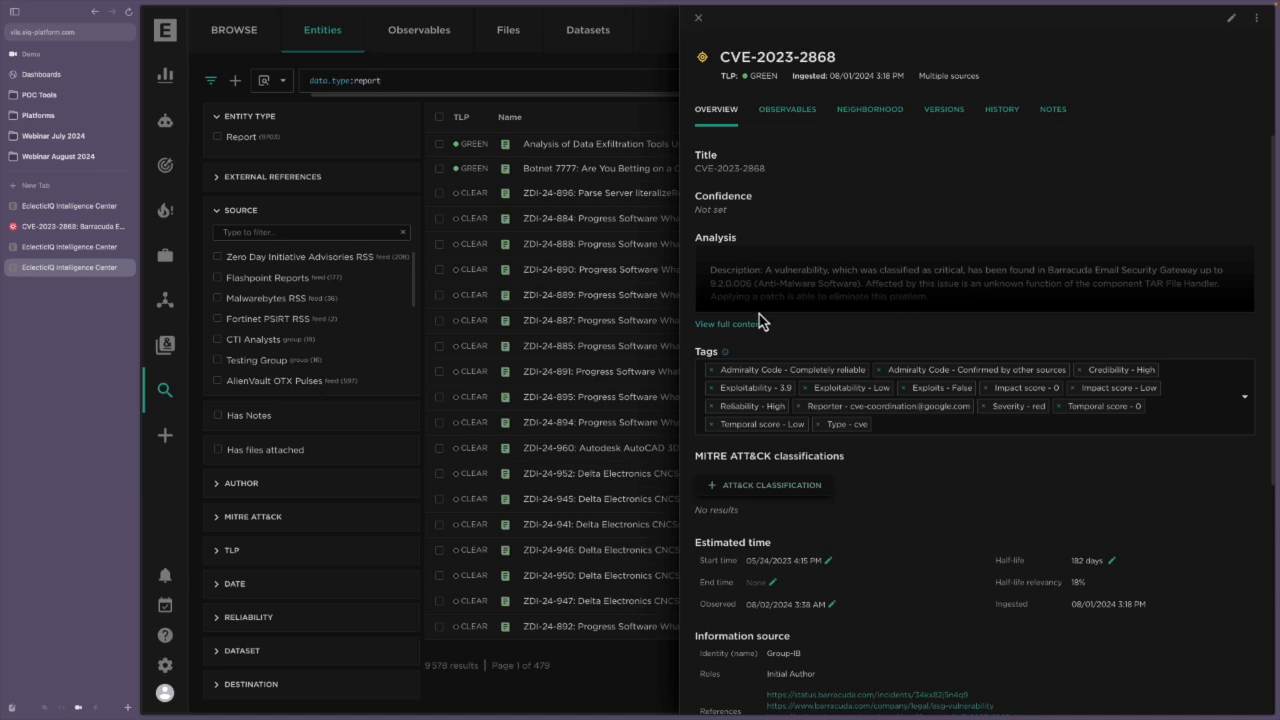
pyautogui.moveTo(922, 434)
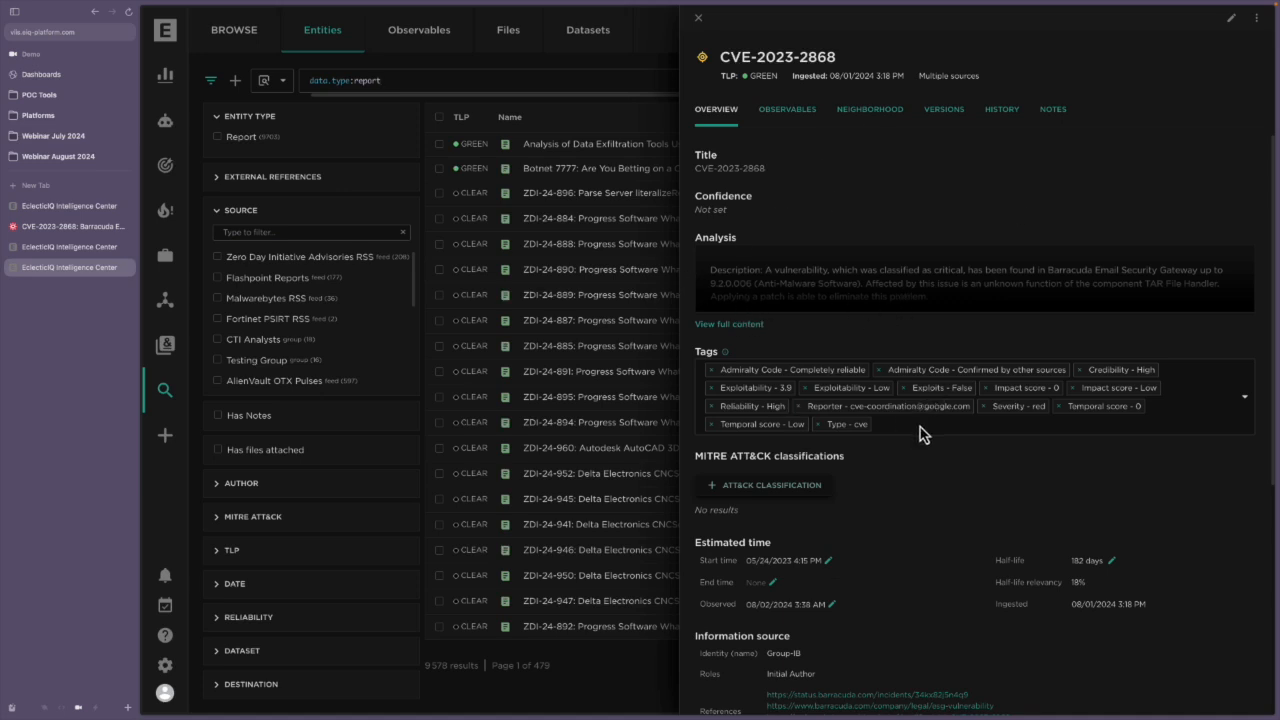
pyautogui.moveTo(866, 193)
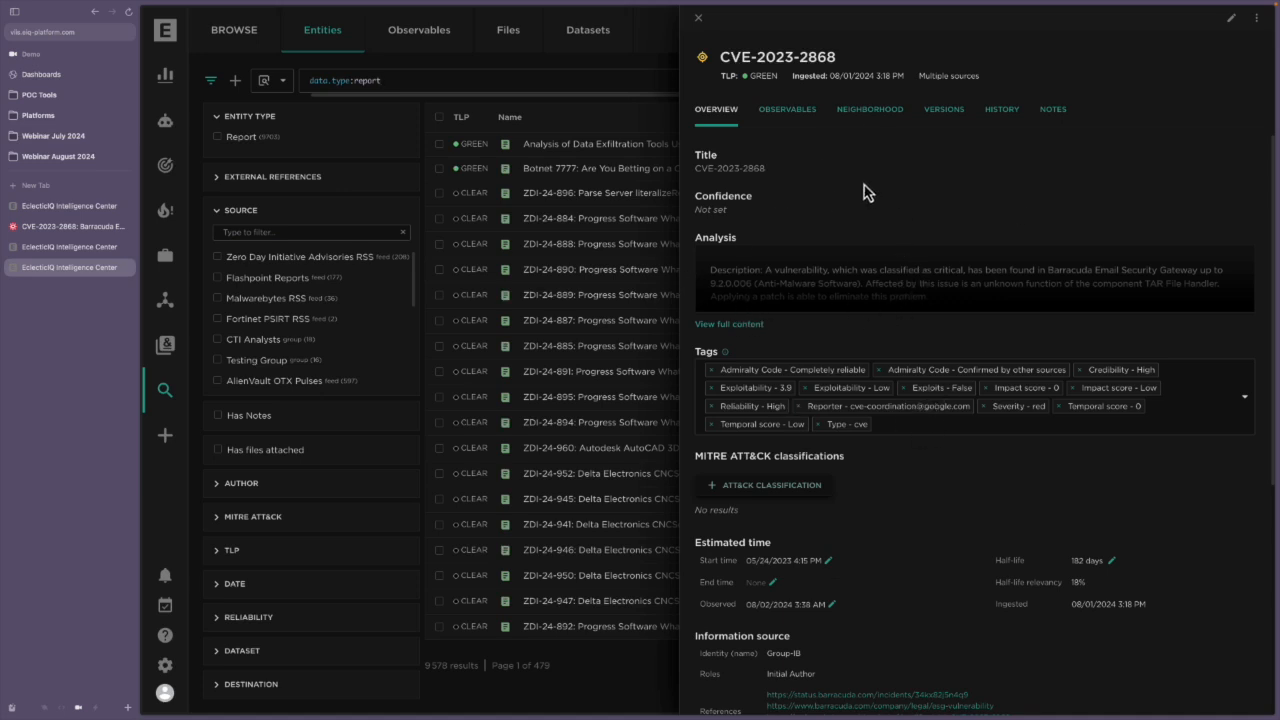
# - Open the CVE-2023-2868 entity's Neighborhood tab showing the Andariel-centred graph
pyautogui.click(869, 109)
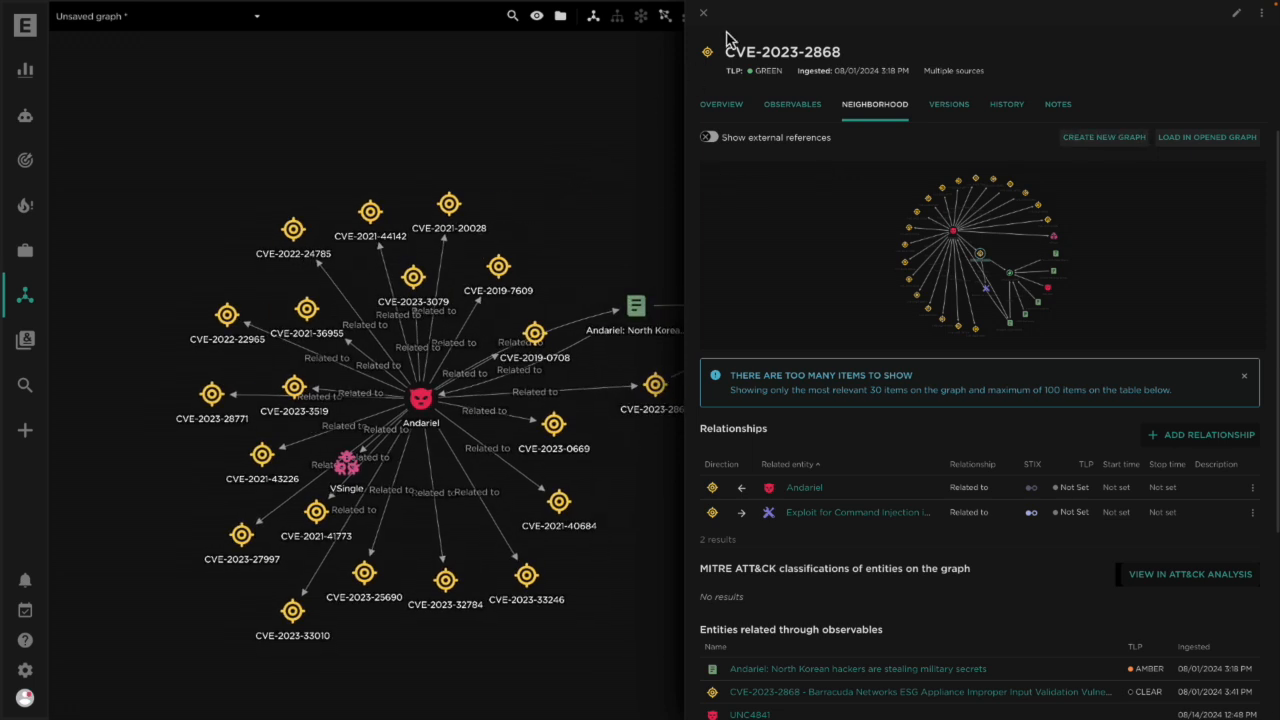
# - Read the full content of the Barracuda command injection exploit node, then return to the graph
pyautogui.click(703, 13)
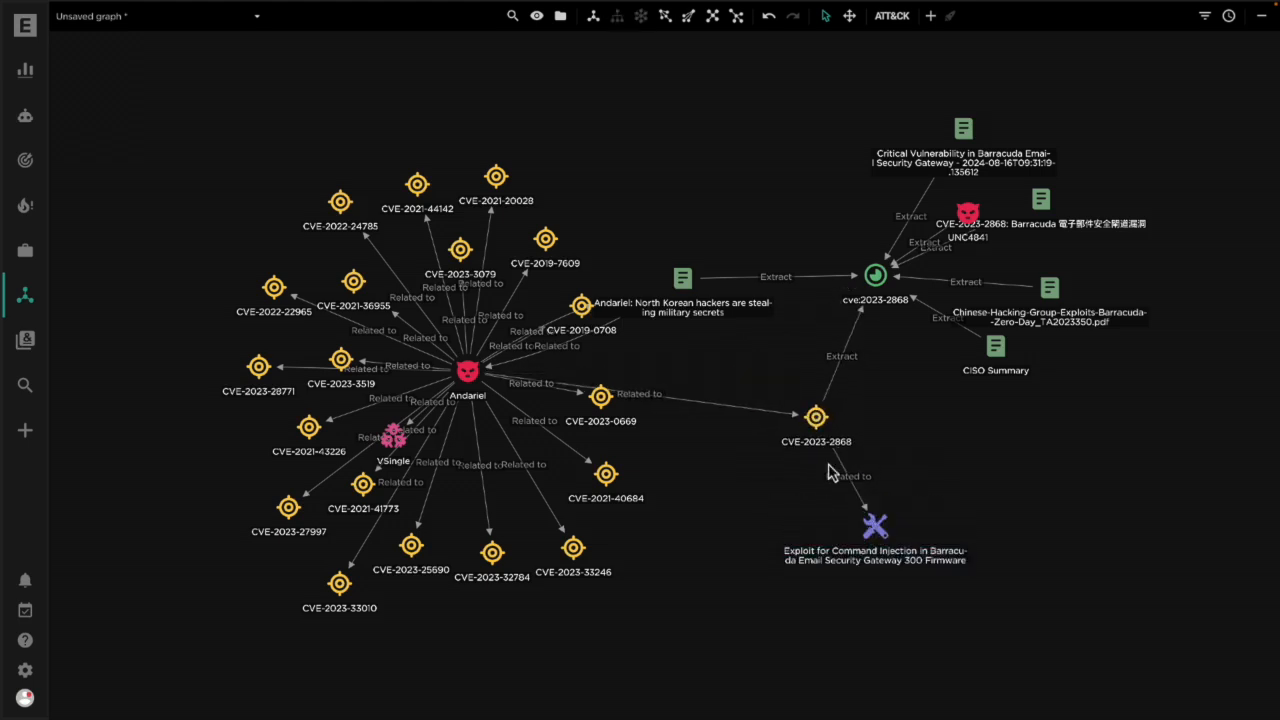
pyautogui.click(875, 525)
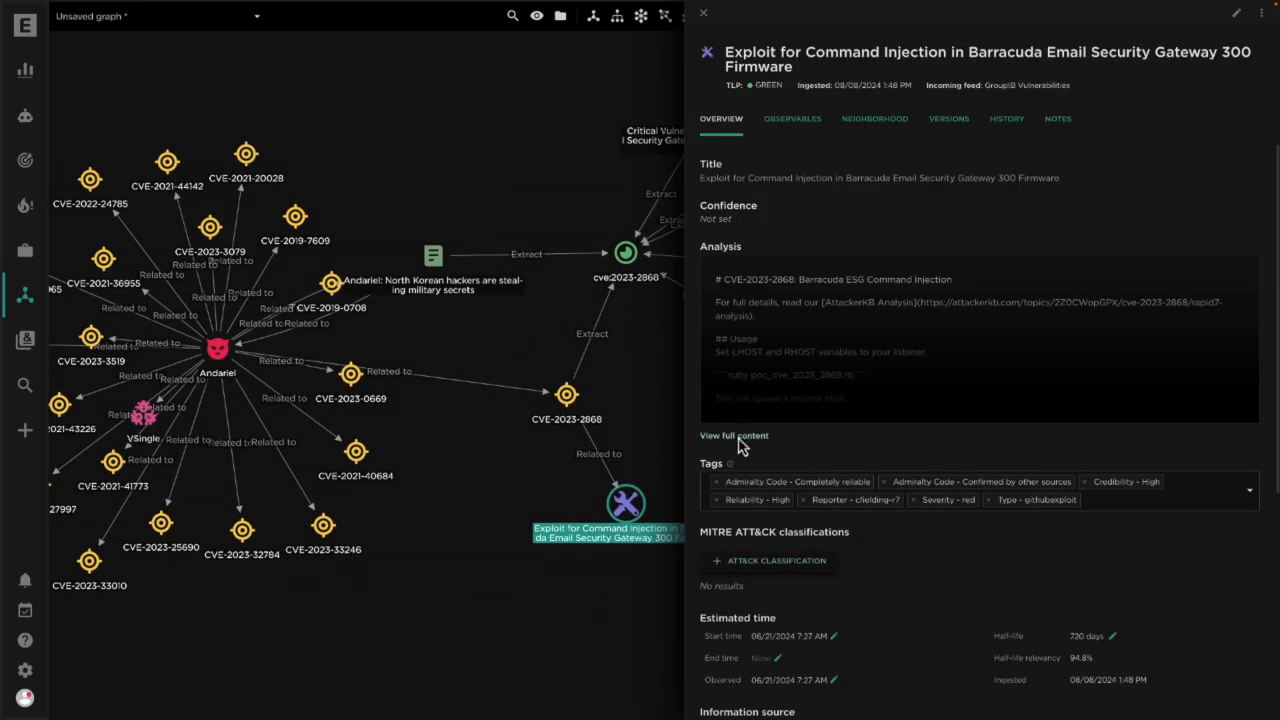
pyautogui.click(733, 435)
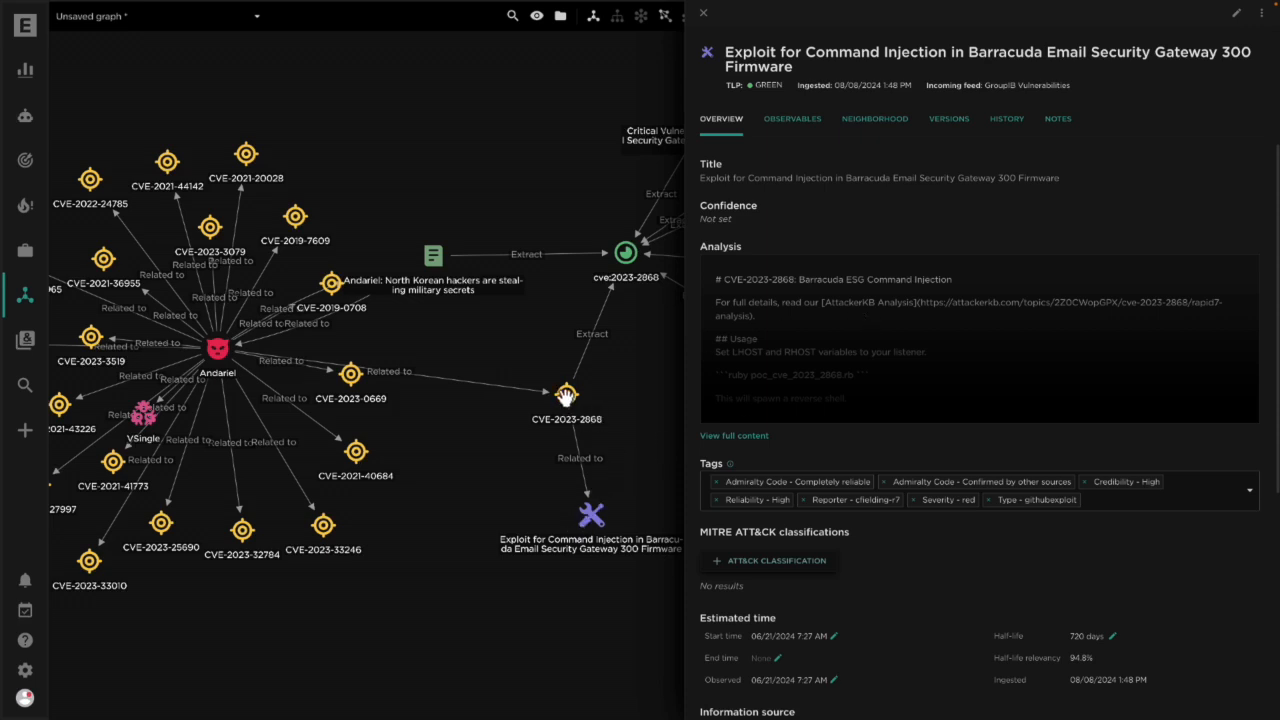
pyautogui.click(703, 12)
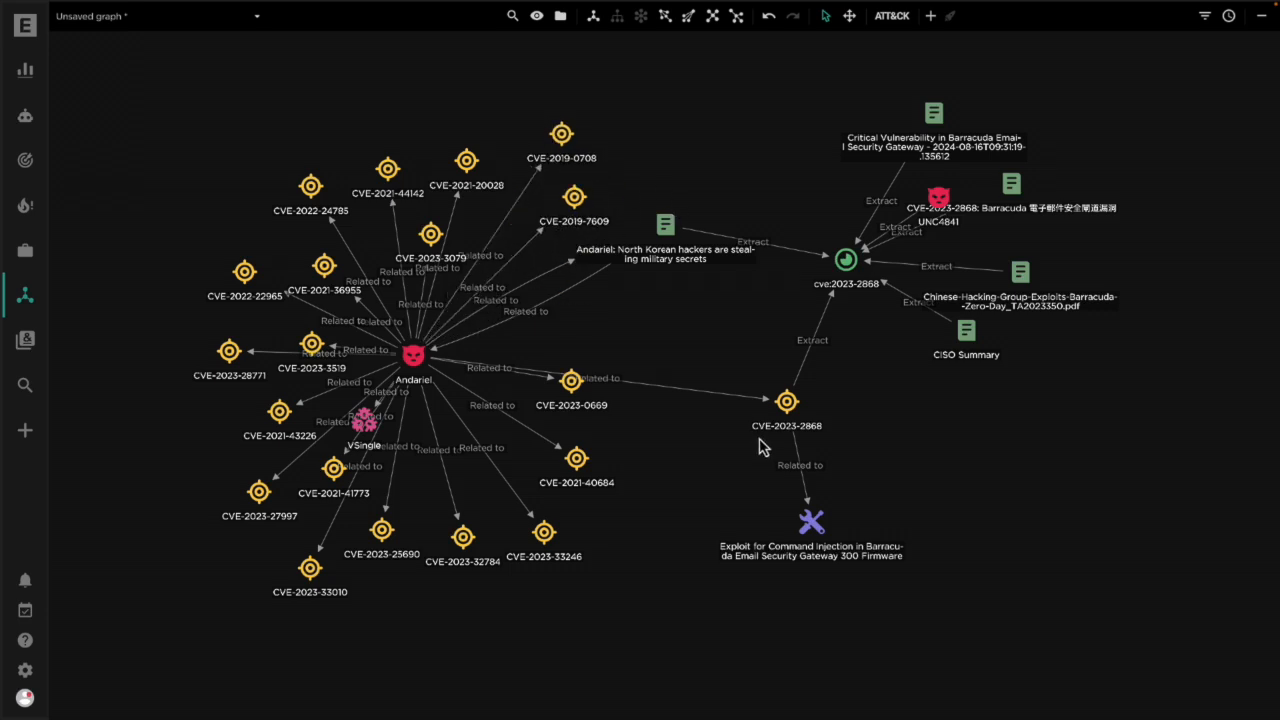
pyautogui.moveTo(678, 330)
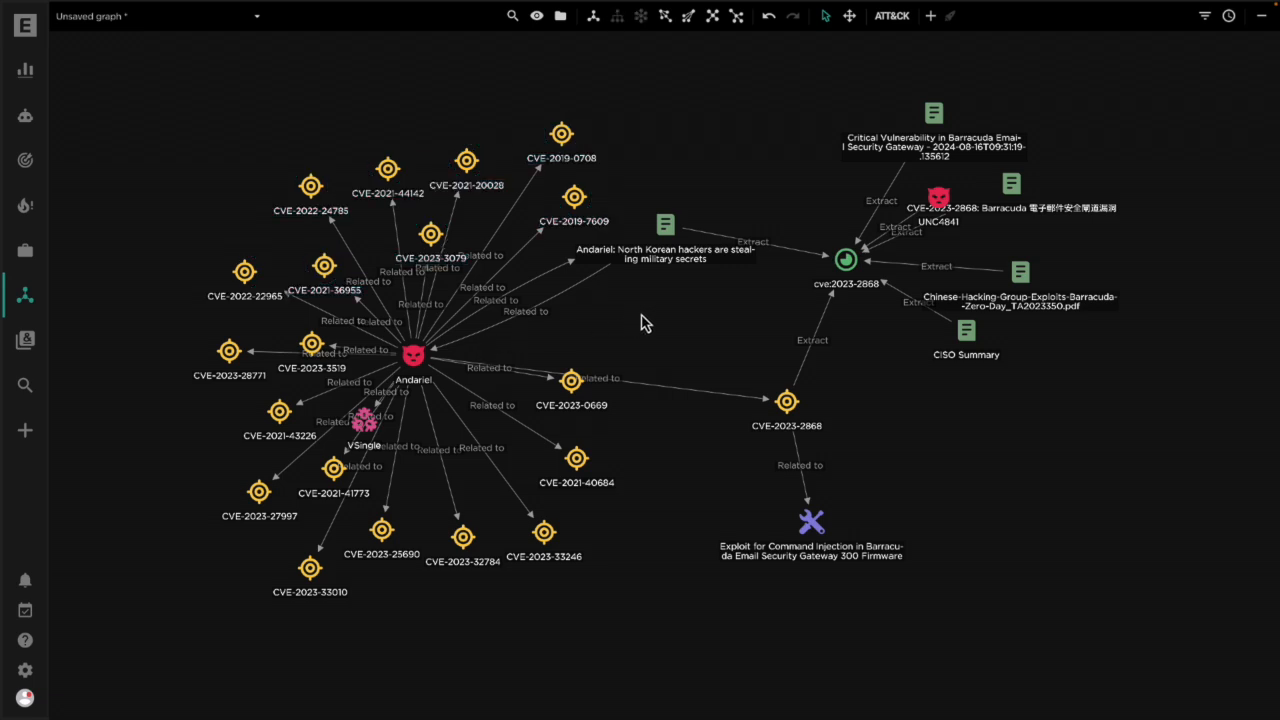
pyautogui.moveTo(700, 335)
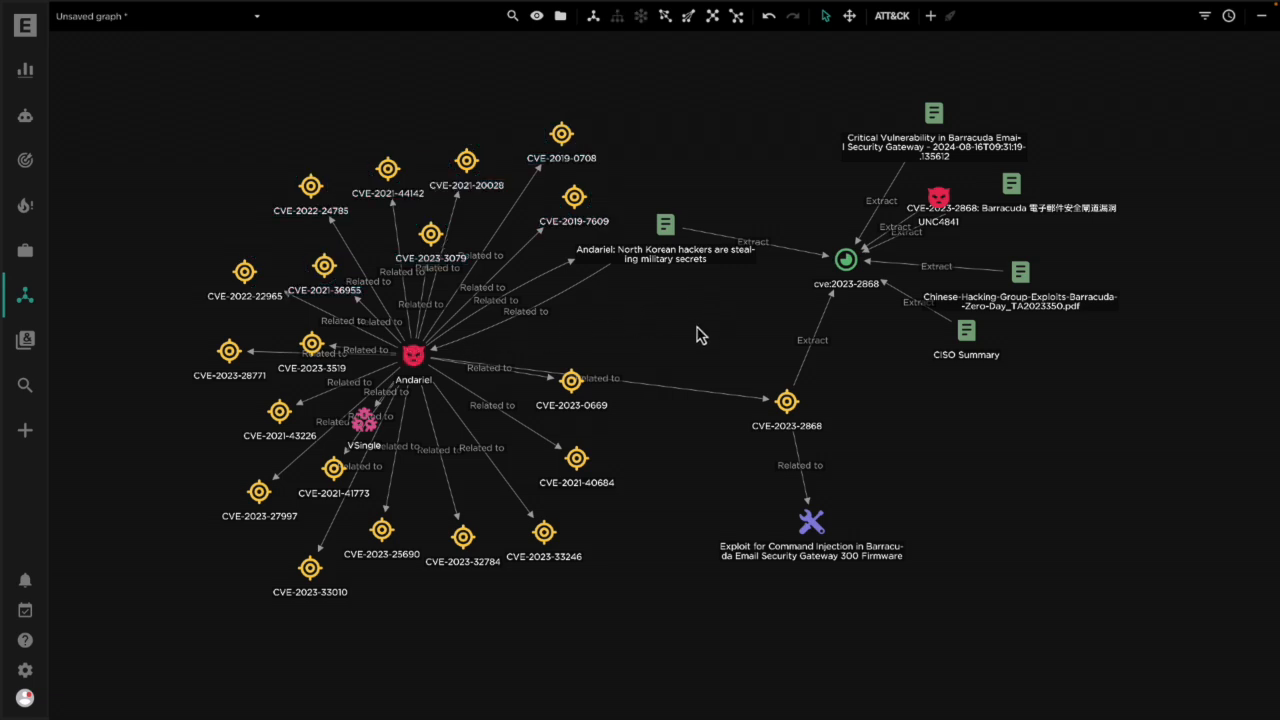
pyautogui.moveTo(360, 390)
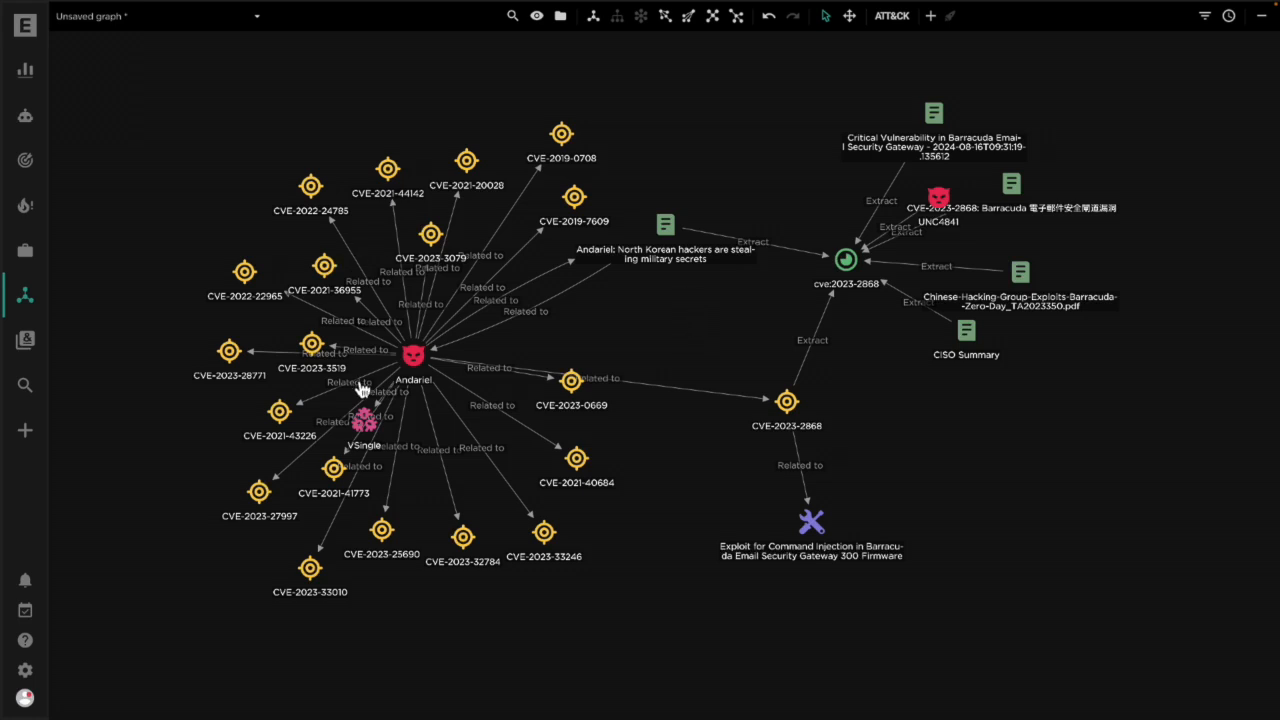
pyautogui.moveTo(362, 184)
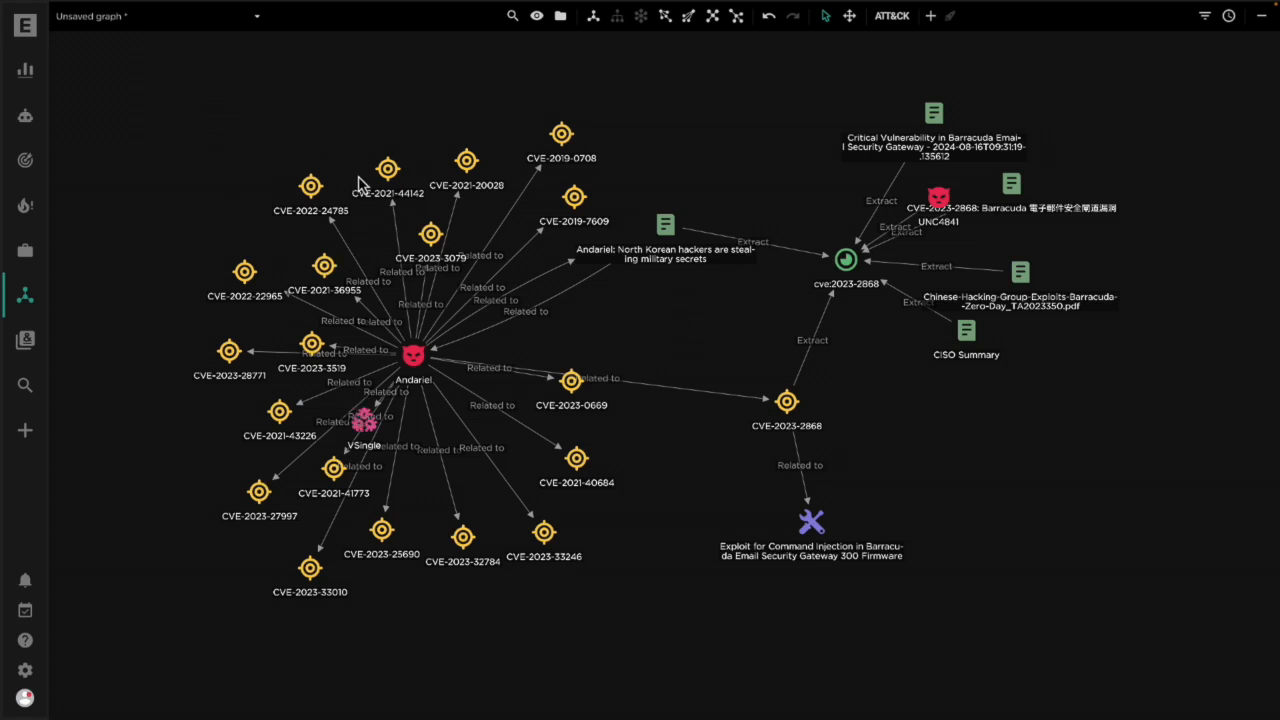
# - Inspect CVE-2021-44142 and load related entities for the selected CVE nodes
pyautogui.click(387, 168)
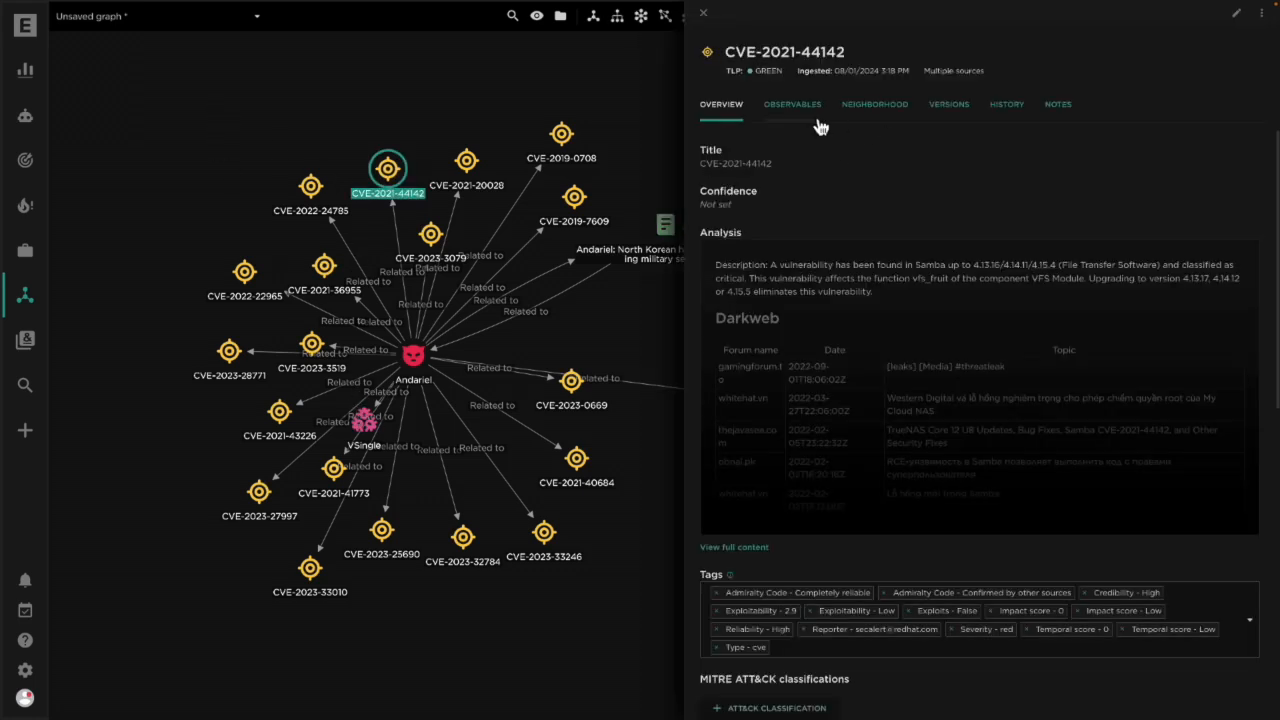
pyautogui.click(874, 104)
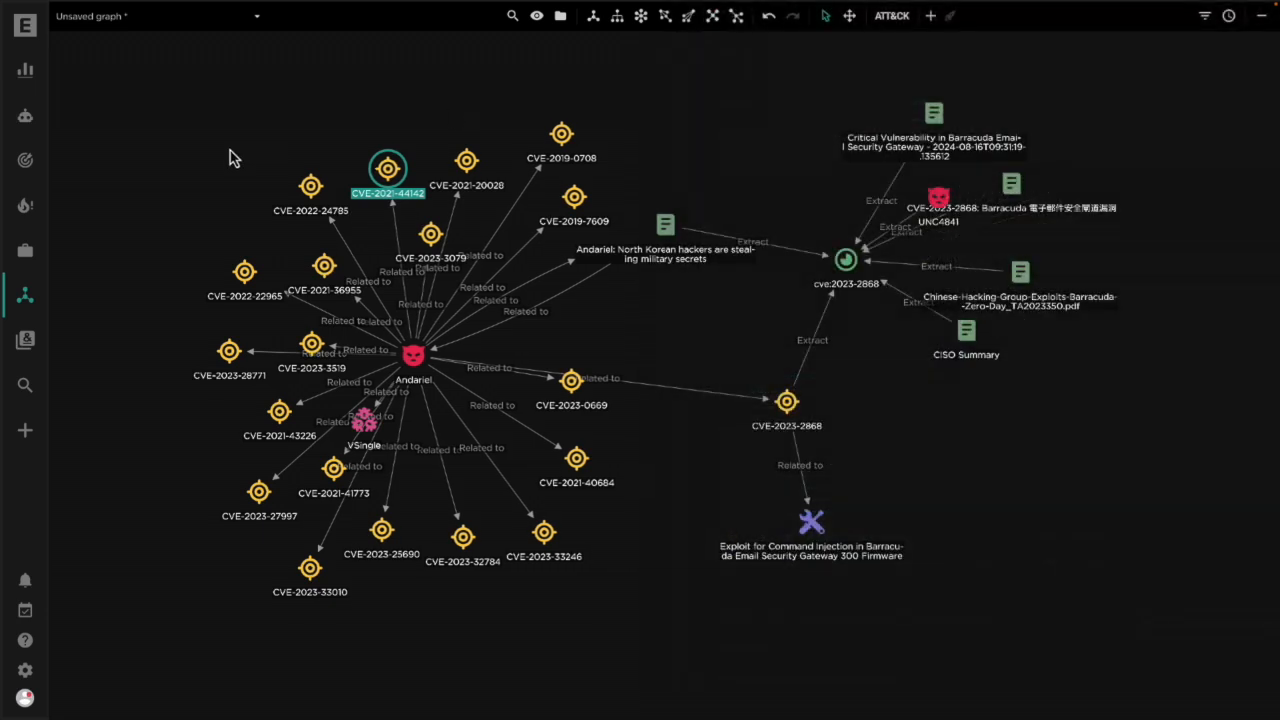
pyautogui.rightClick(413, 355)
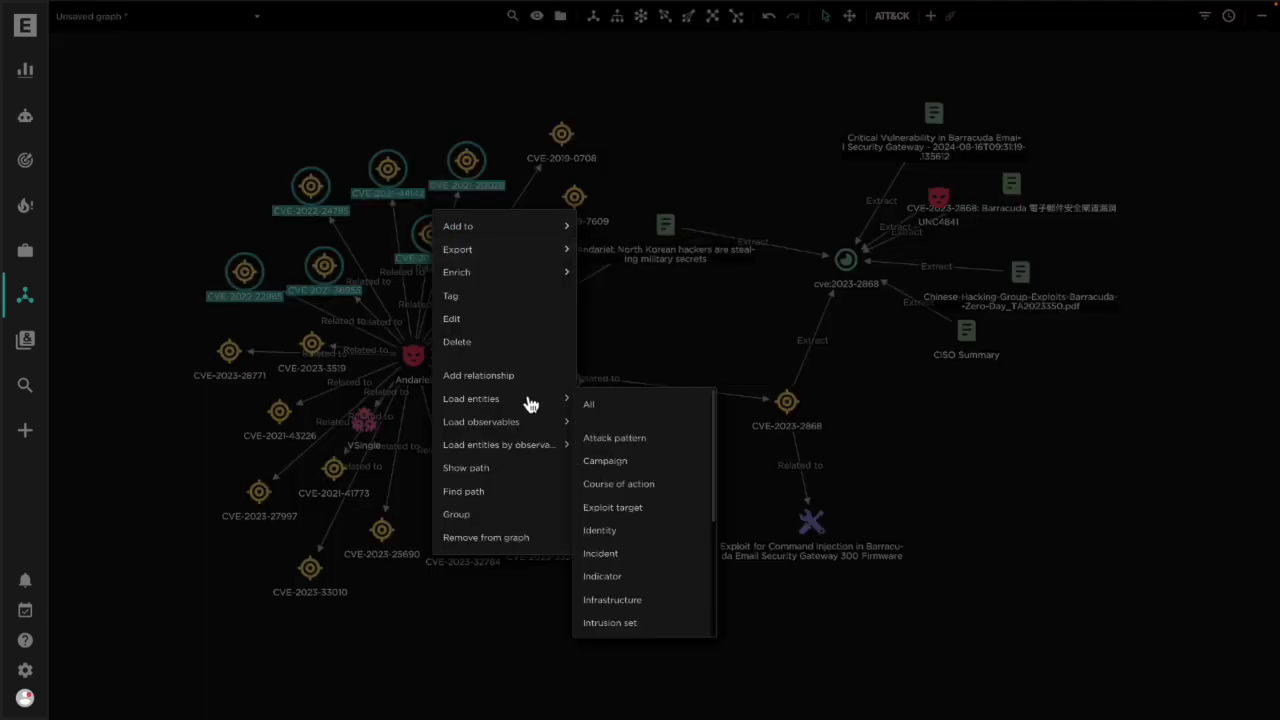
pyautogui.click(588, 404)
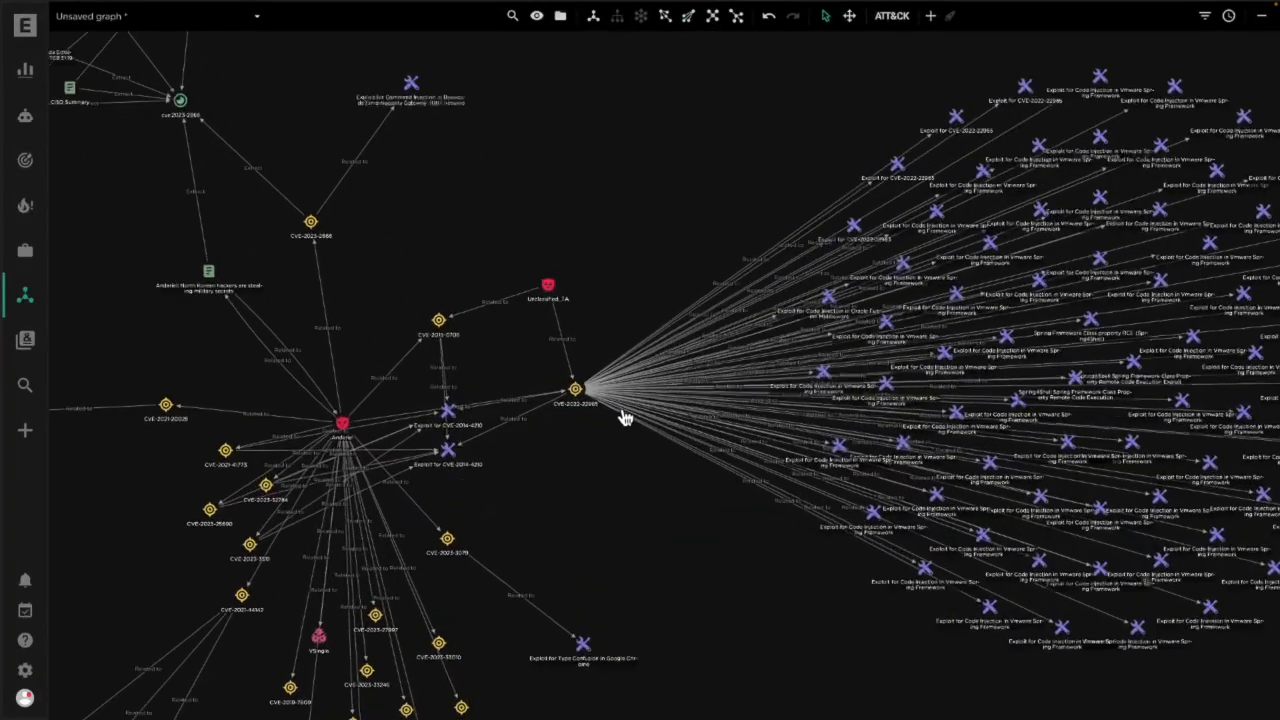
# - Undo twice to remove the bulk-loaded exploit nodes from the graph
pyautogui.moveTo(625, 418); pyautogui.dragTo(575, 181)
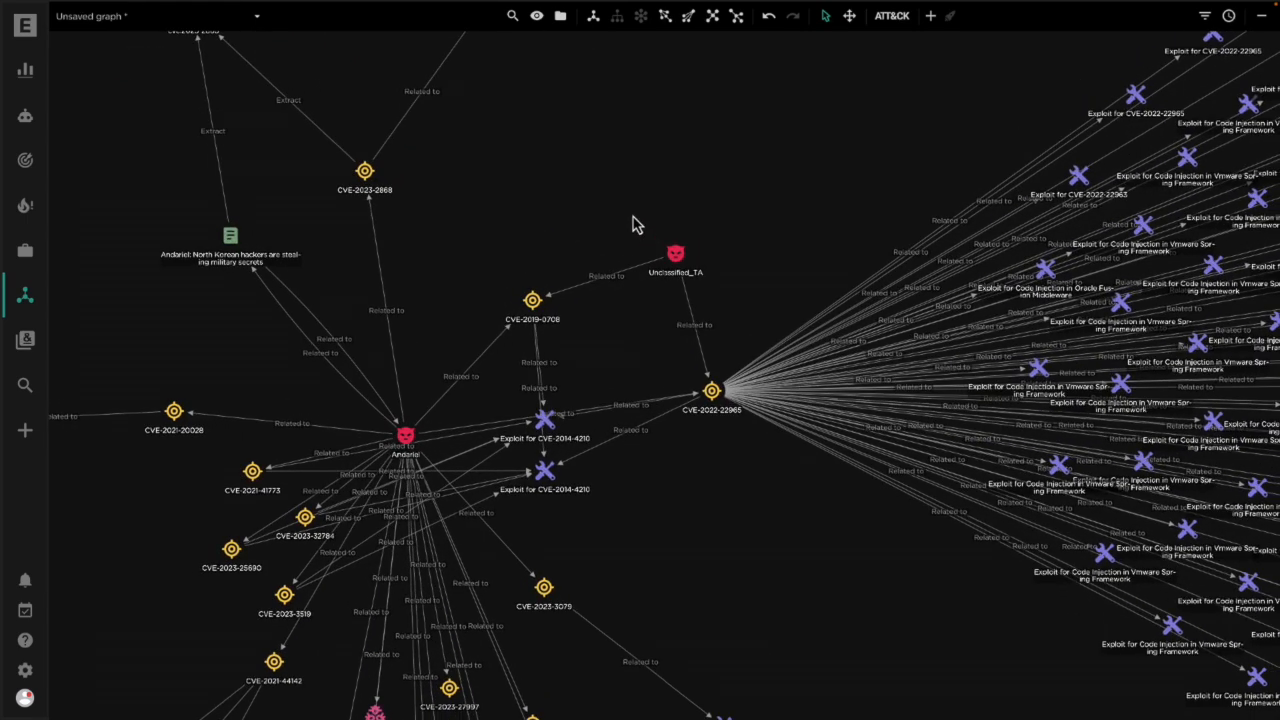
pyautogui.click(769, 15)
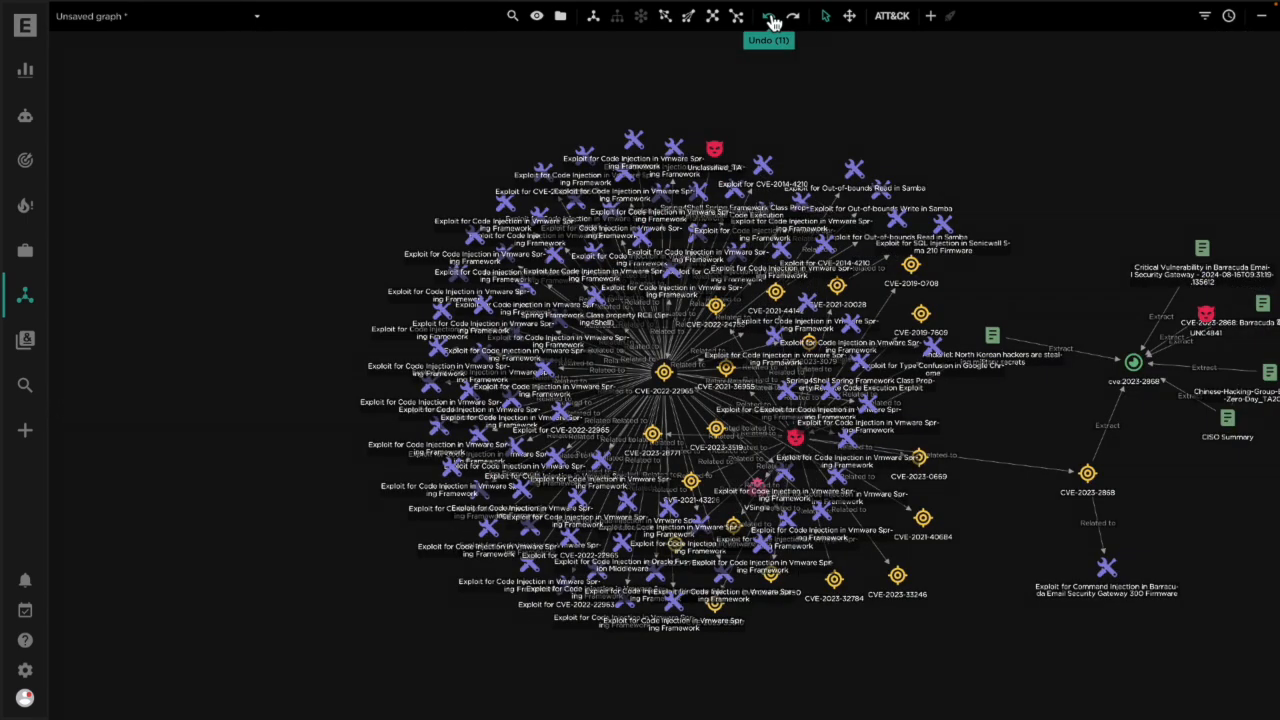
pyautogui.click(768, 16)
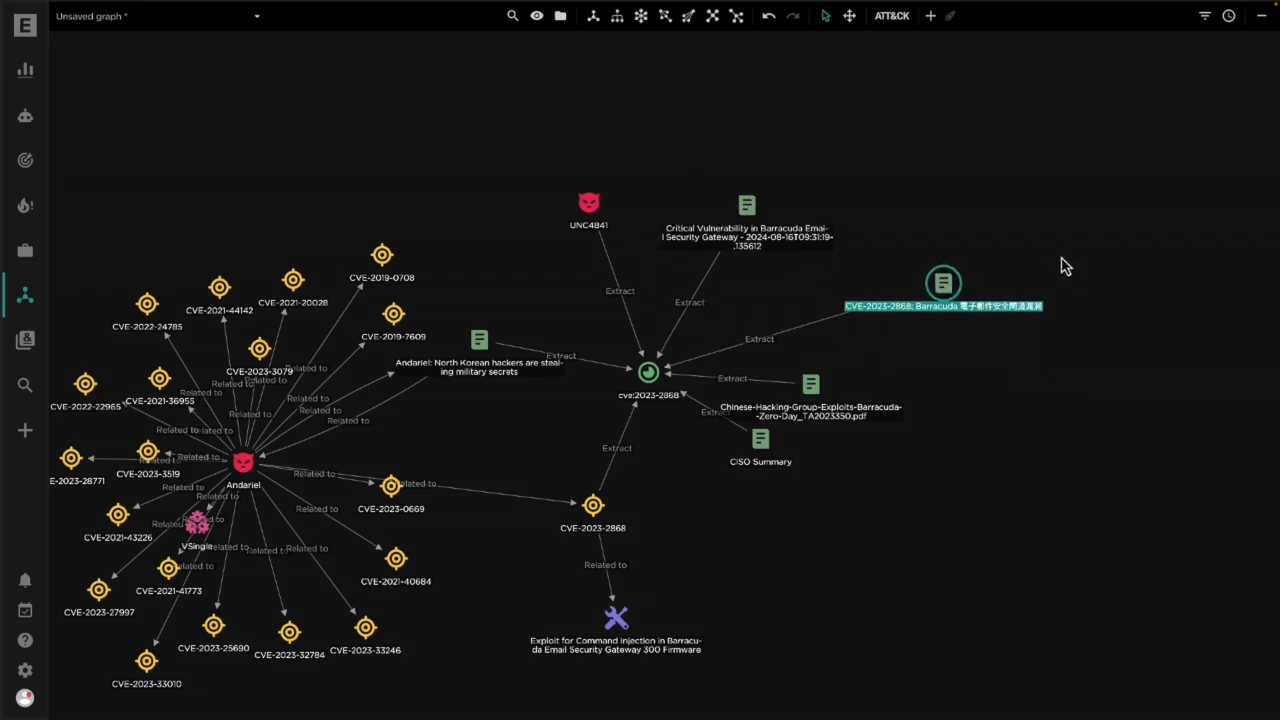
pyautogui.moveTo(1000, 253)
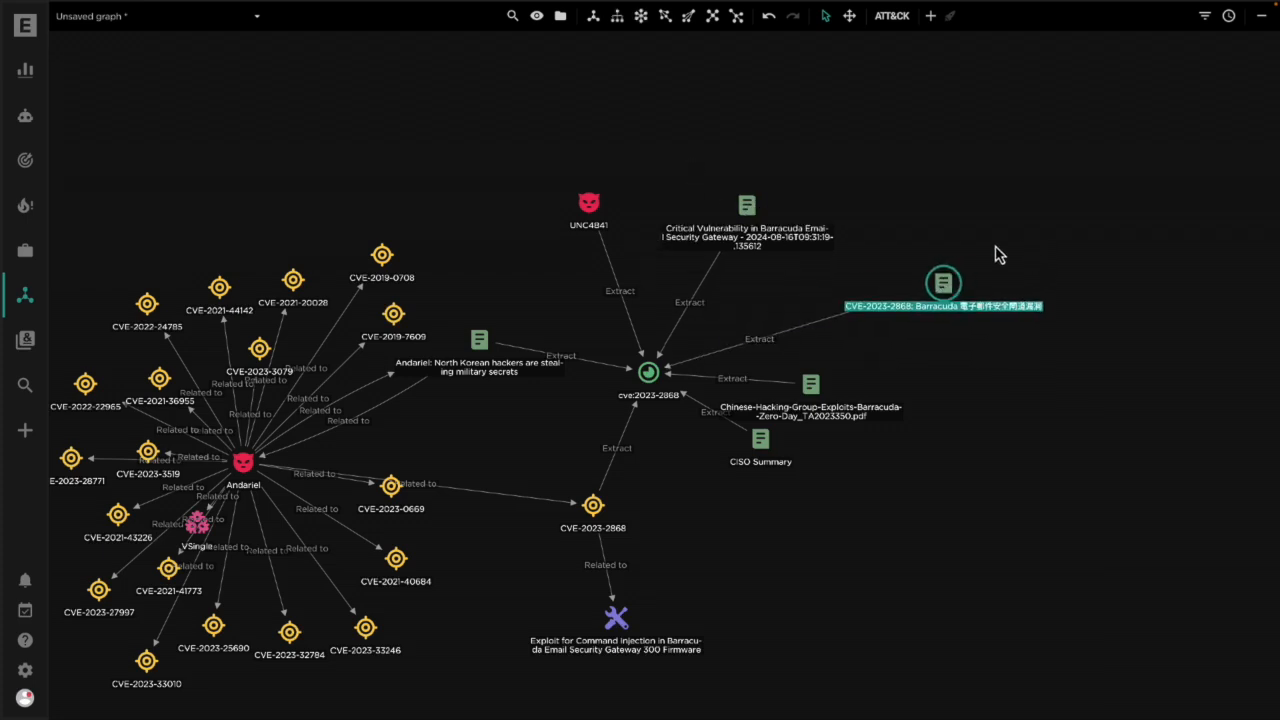
pyautogui.moveTo(990, 250)
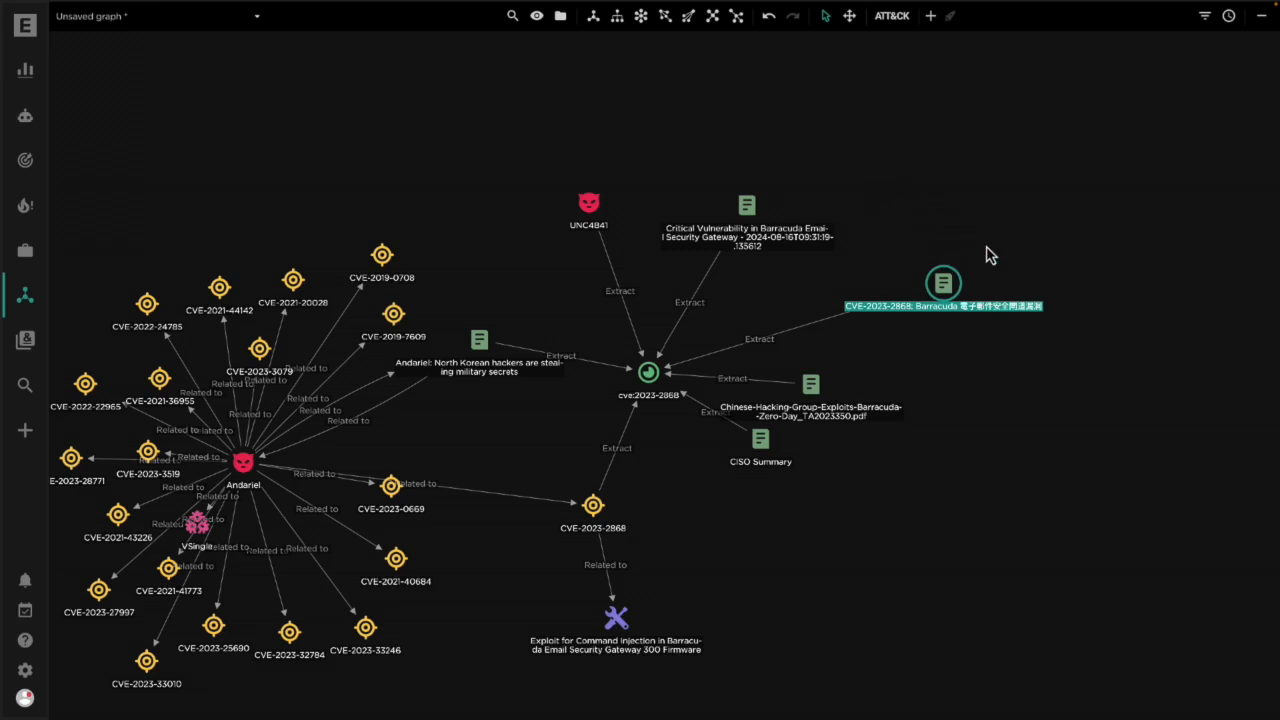
pyautogui.click(942, 283)
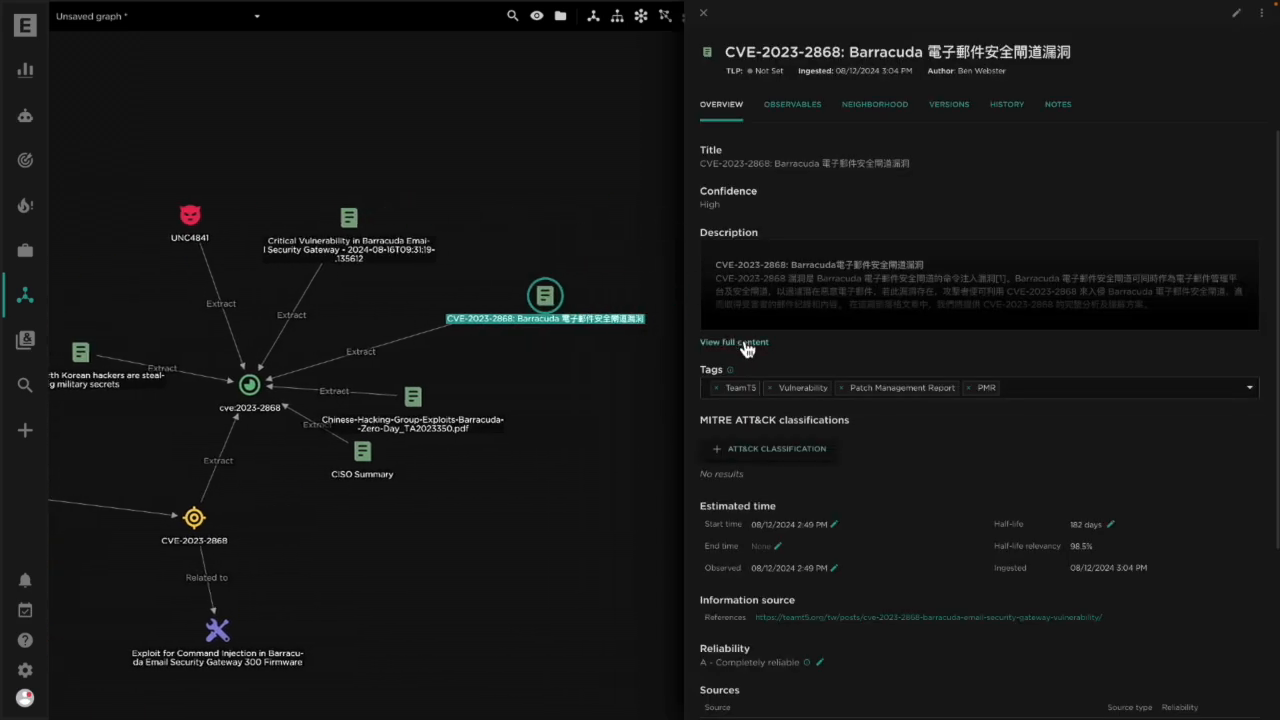
pyautogui.click(733, 342)
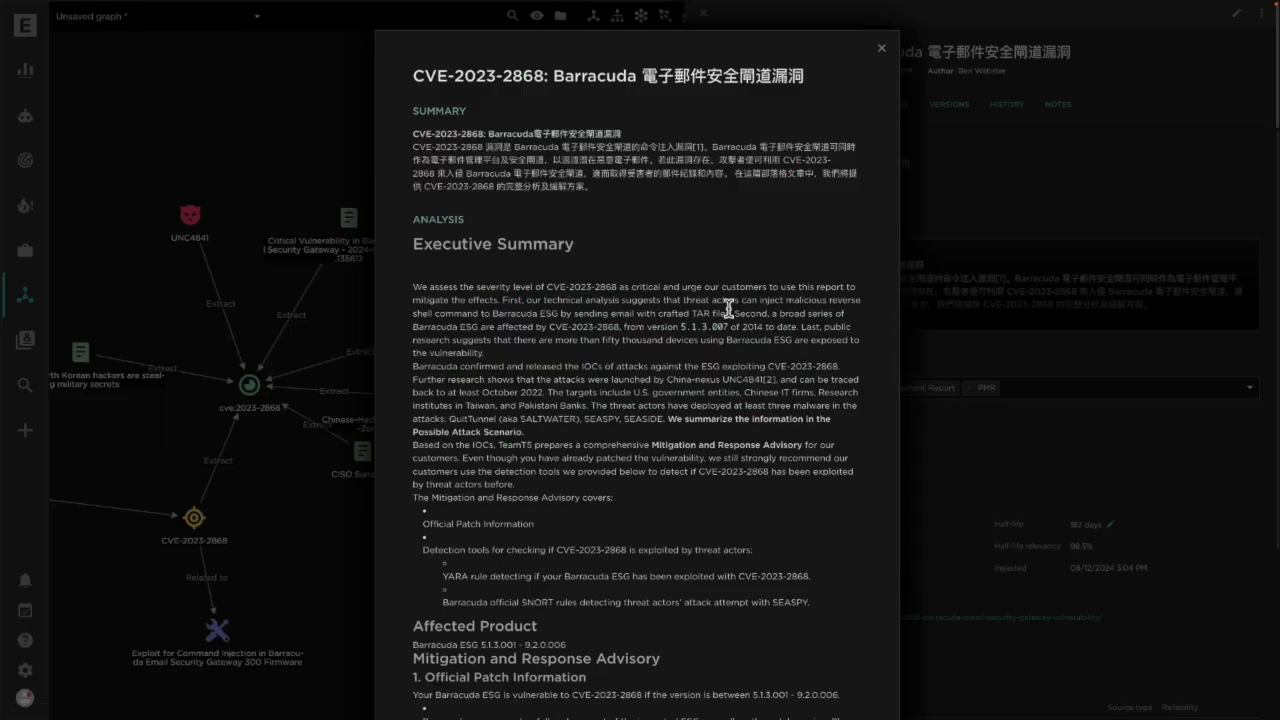
pyautogui.scroll(-3)
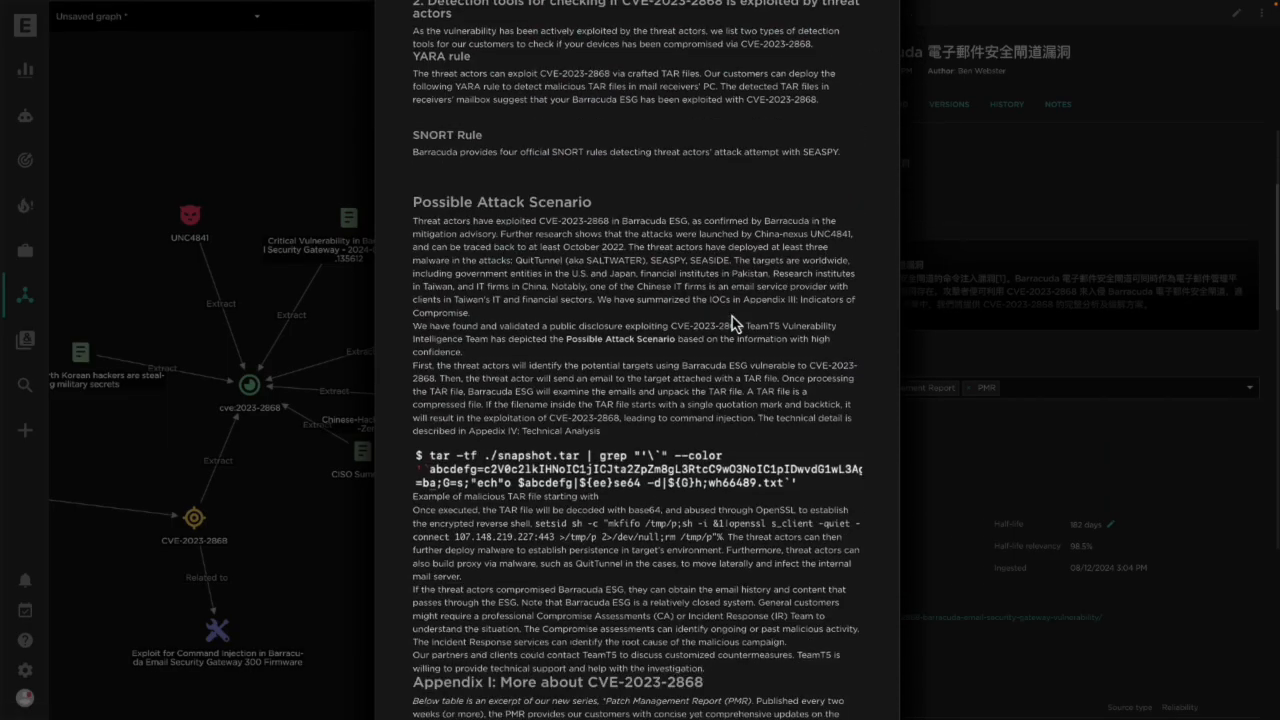
pyautogui.scroll(-3)
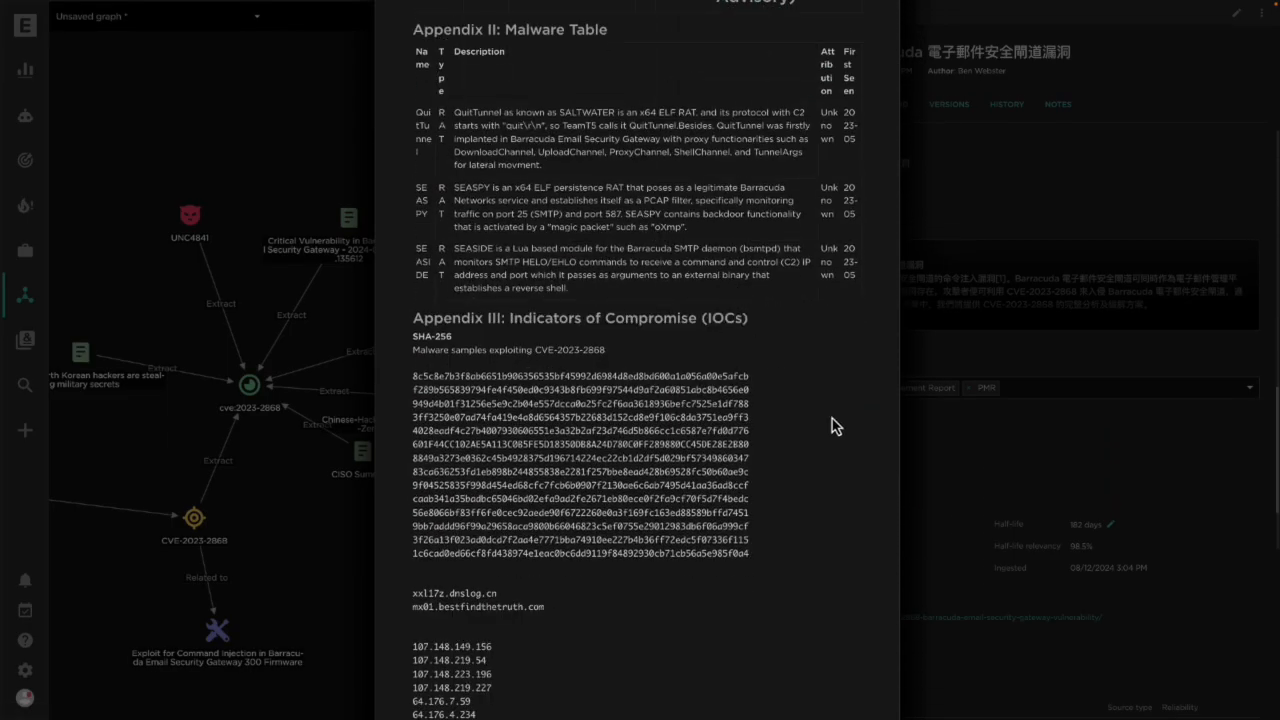
pyautogui.moveTo(969, 361)
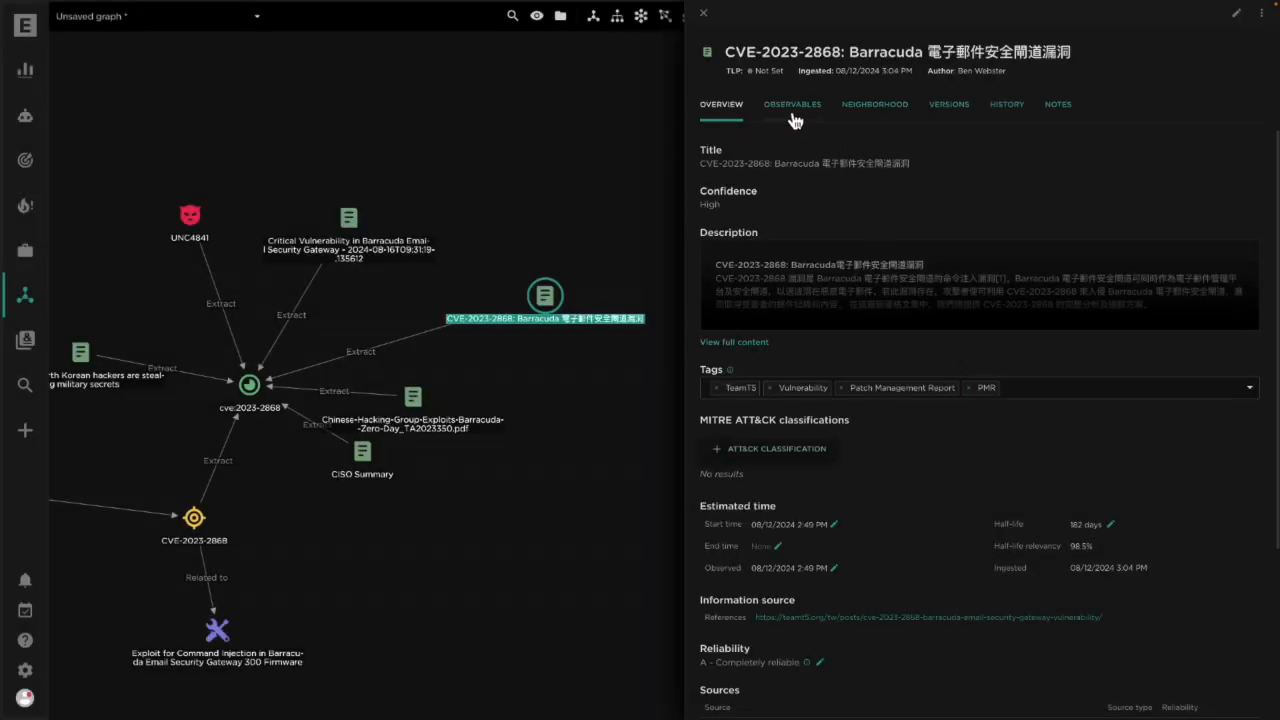
pyautogui.click(792, 104)
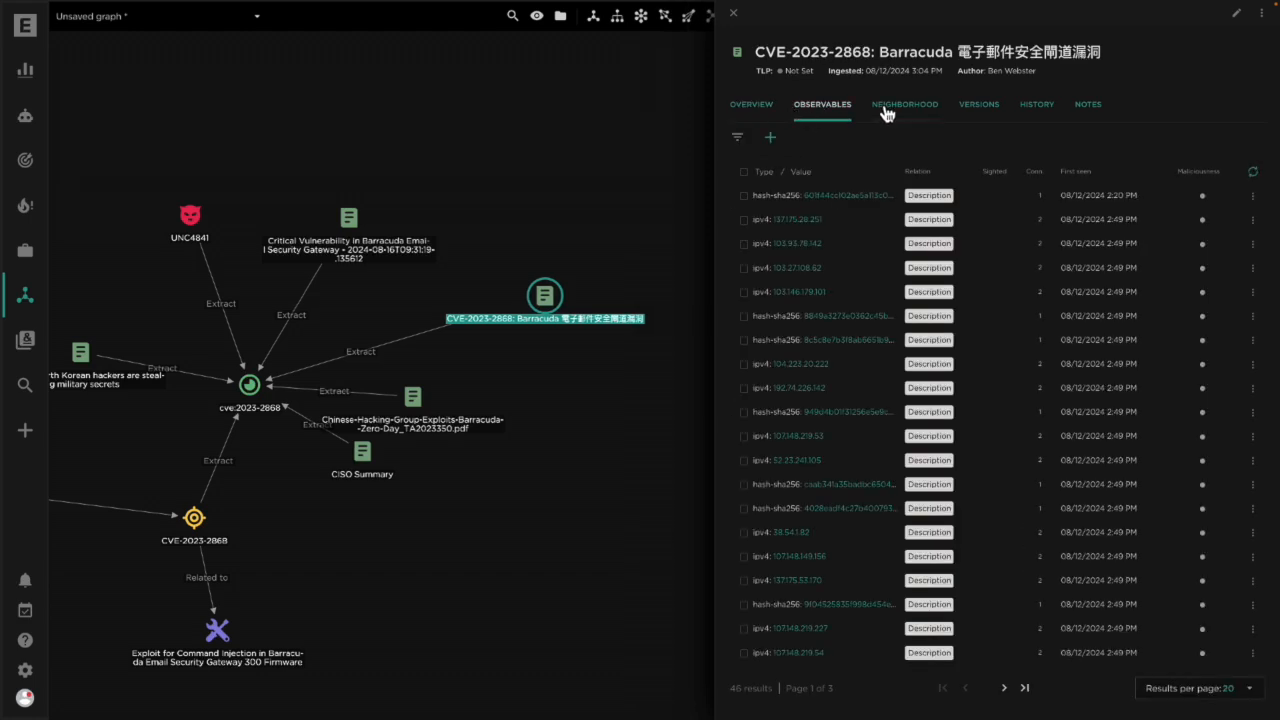
pyautogui.moveTo(905, 110)
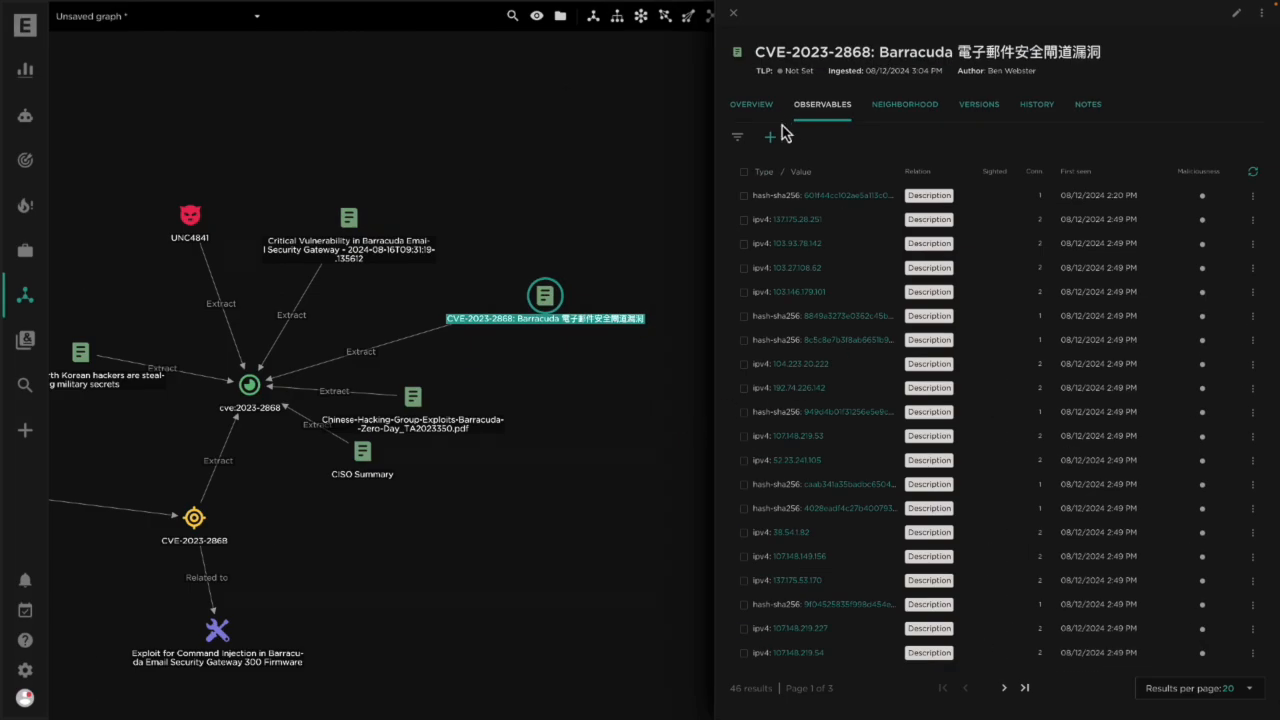
pyautogui.click(874, 104)
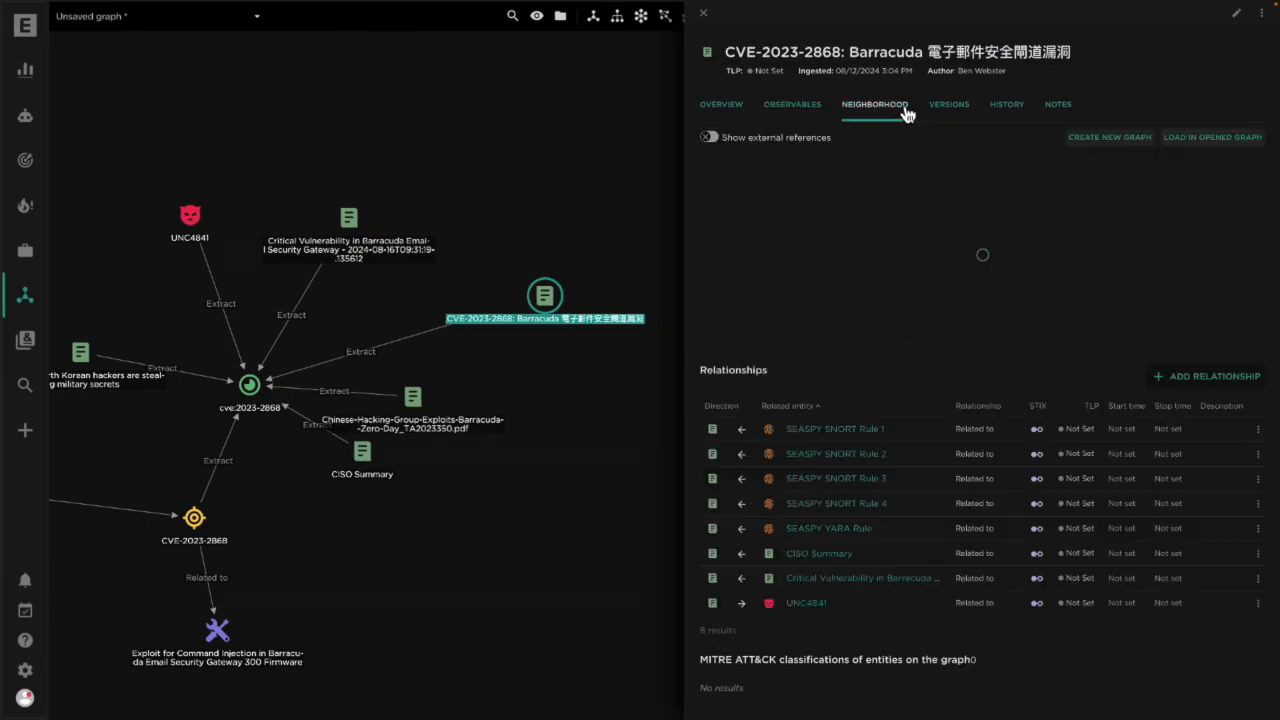
pyautogui.click(874, 104)
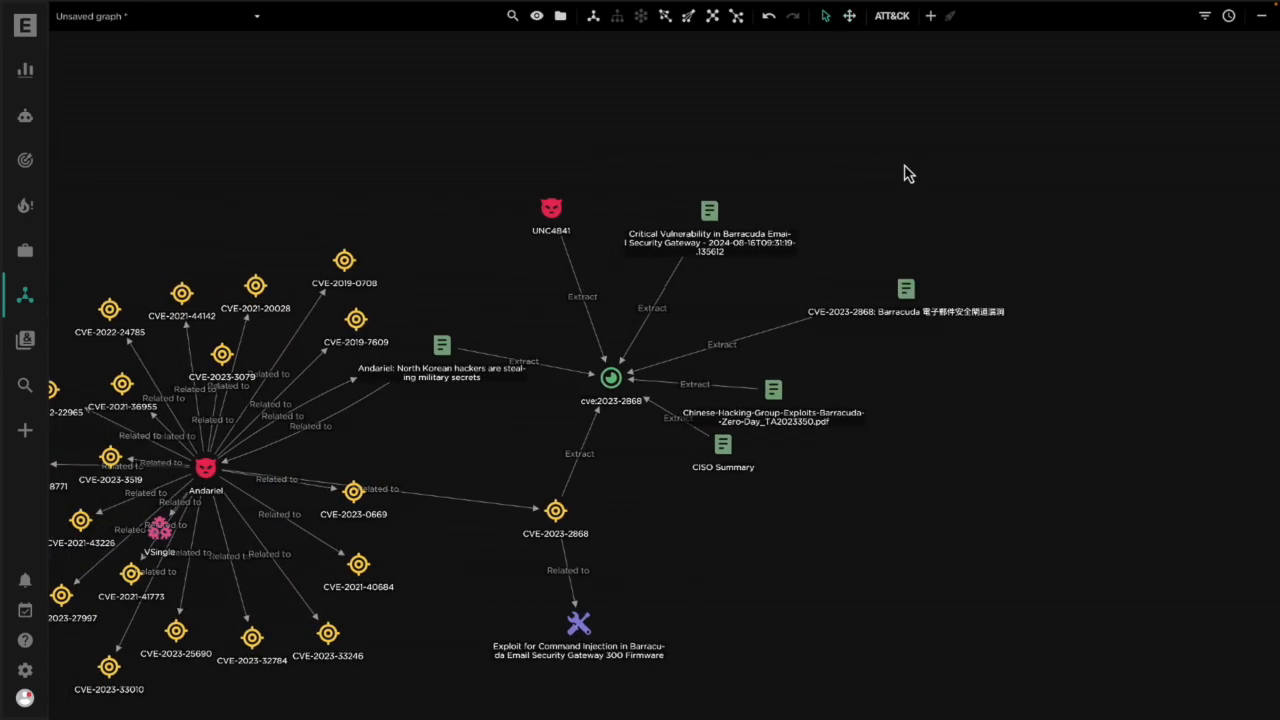
pyautogui.moveTo(783, 150)
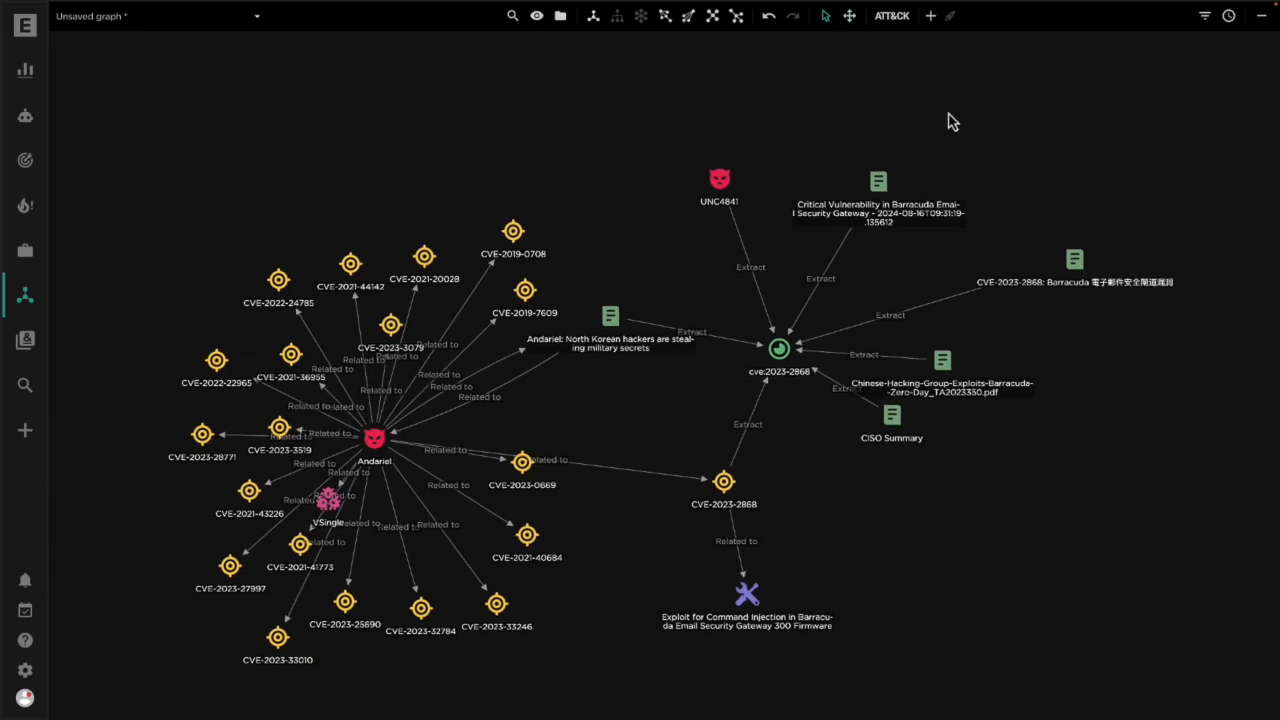
pyautogui.moveTo(718, 177)
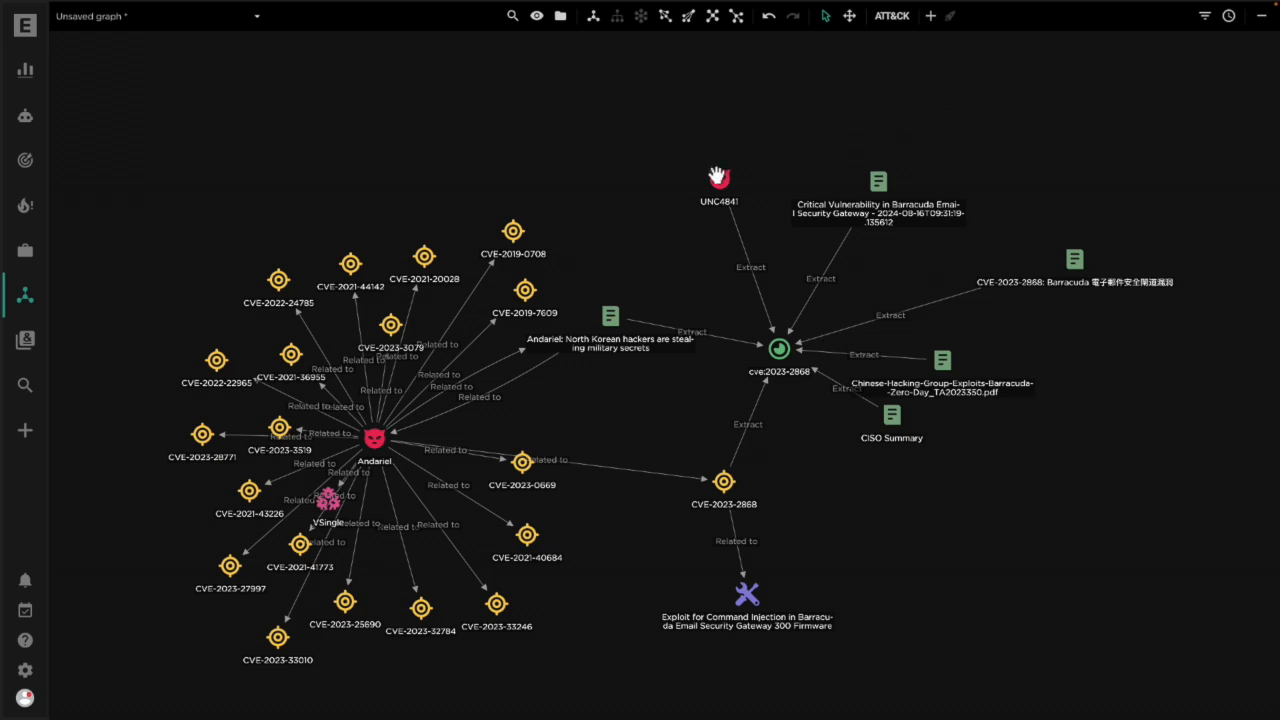
pyautogui.click(719, 177)
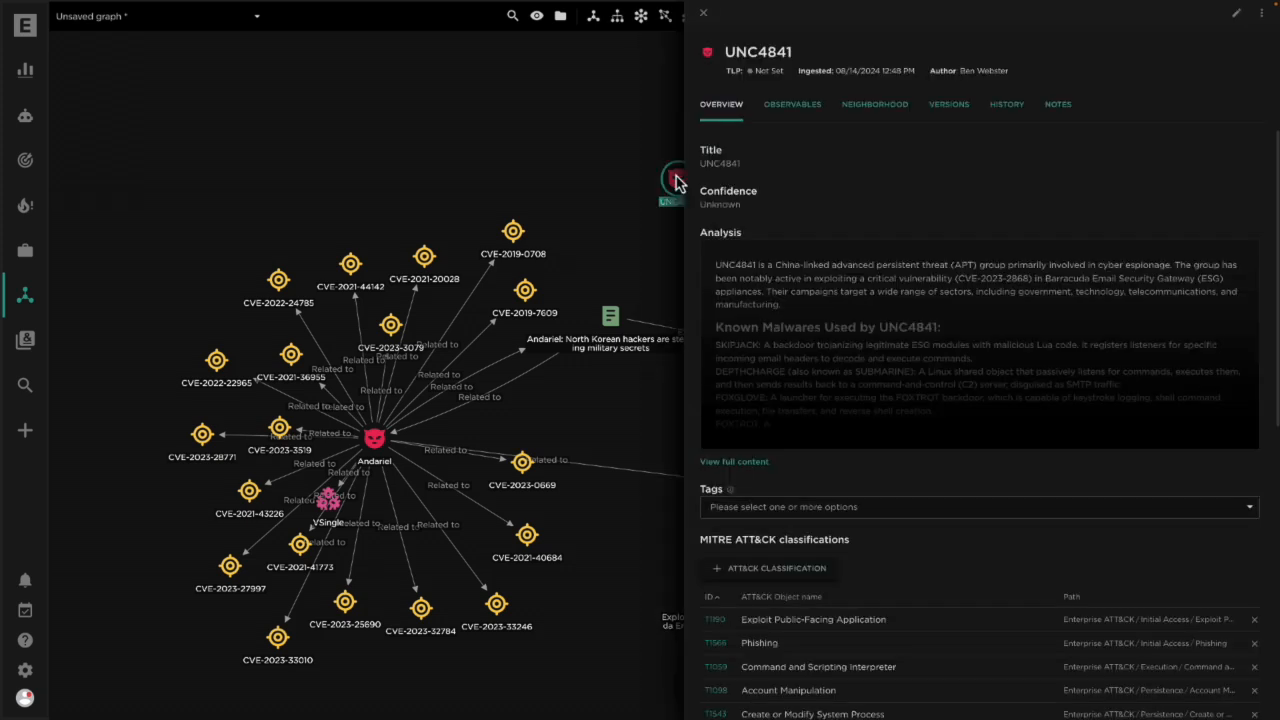
pyautogui.moveTo(782, 342)
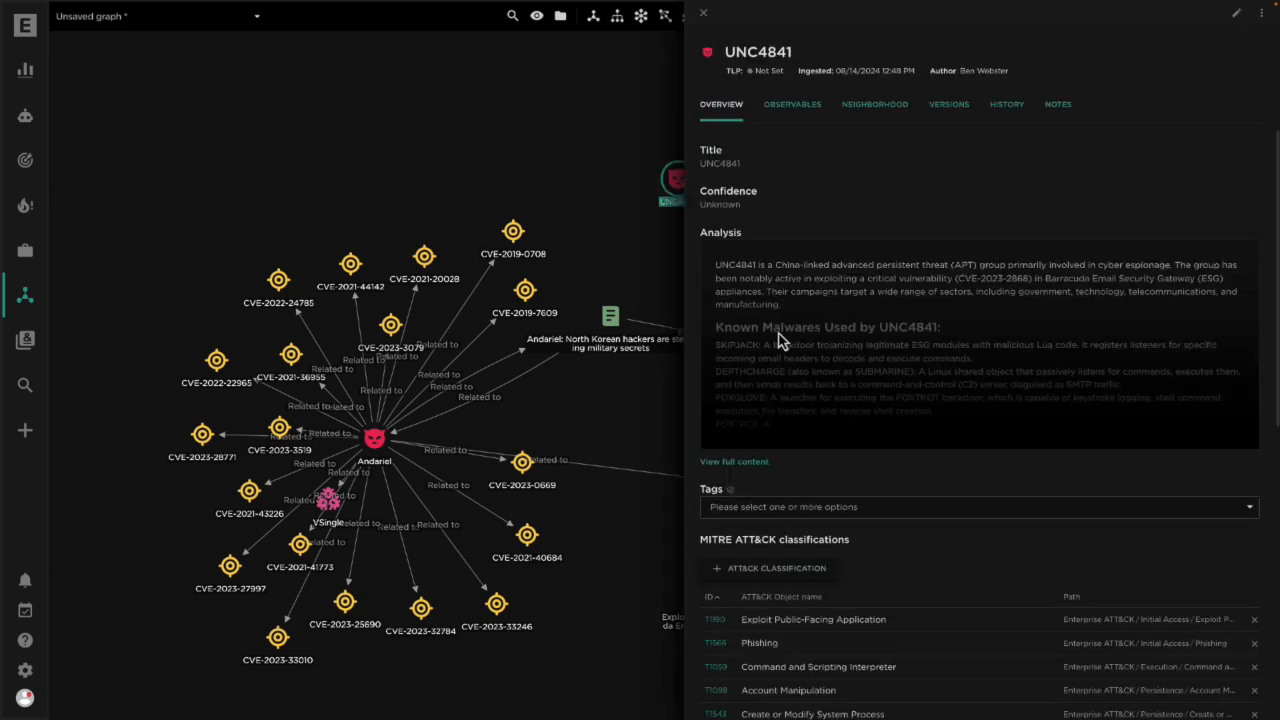
pyautogui.click(734, 461)
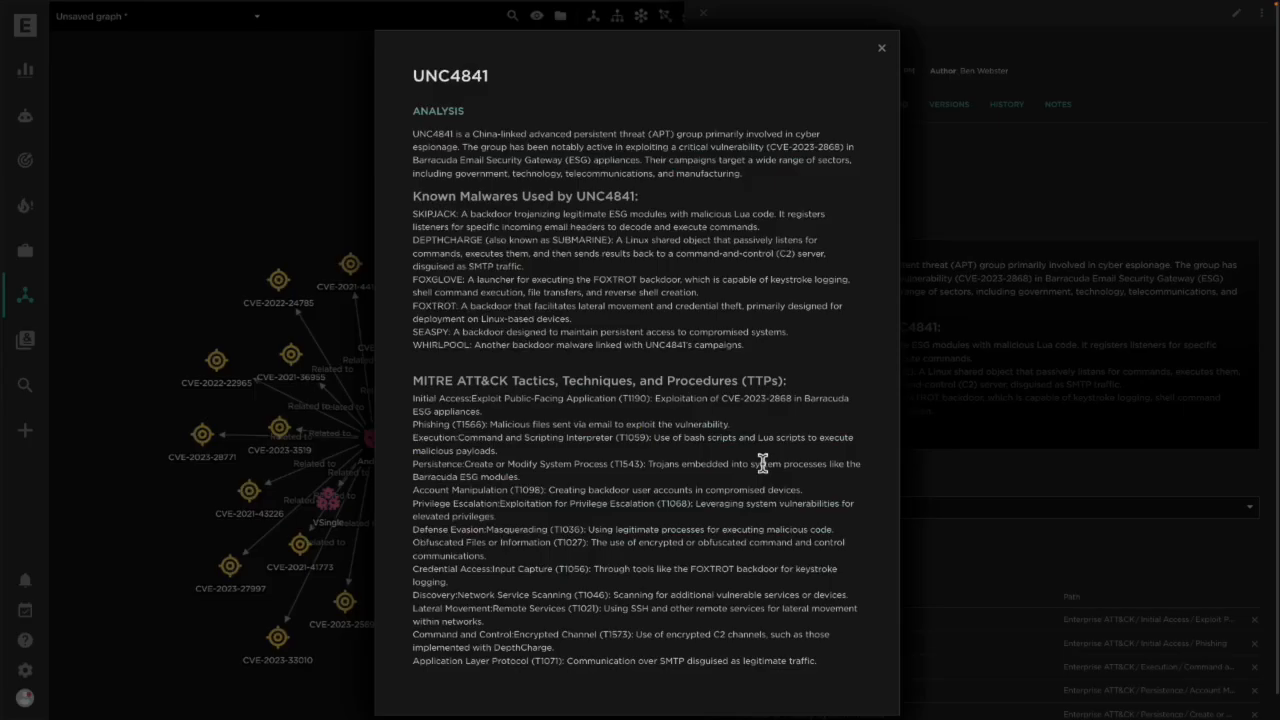
pyautogui.moveTo(752, 322)
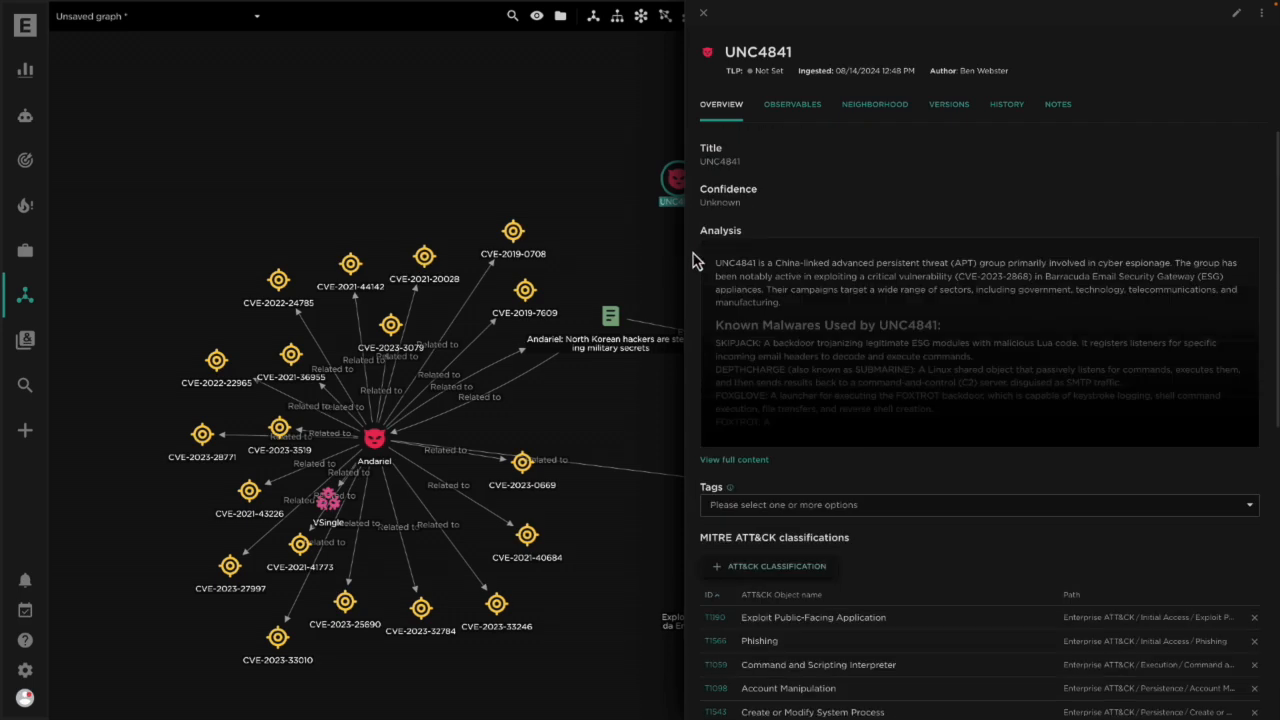
pyautogui.click(703, 13)
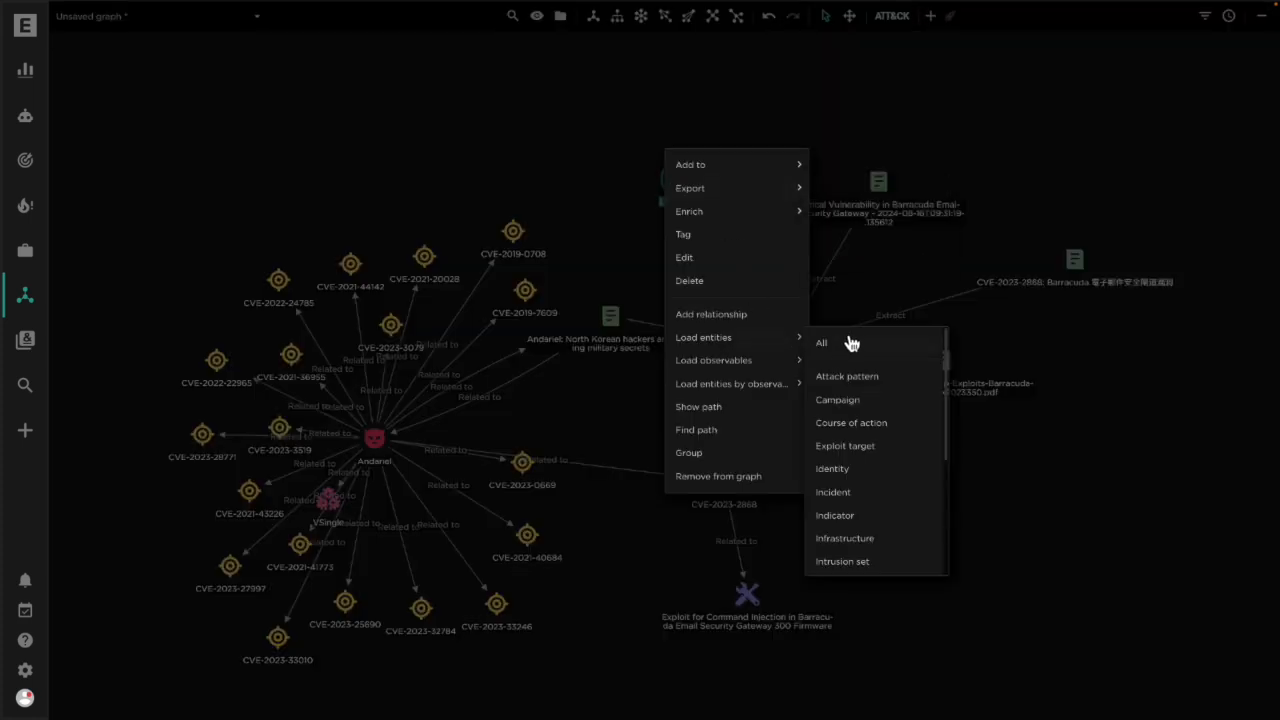
# - Load all of UNC4841's connected entities and show ATT&CK technique tags on the graph
pyautogui.click(821, 342)
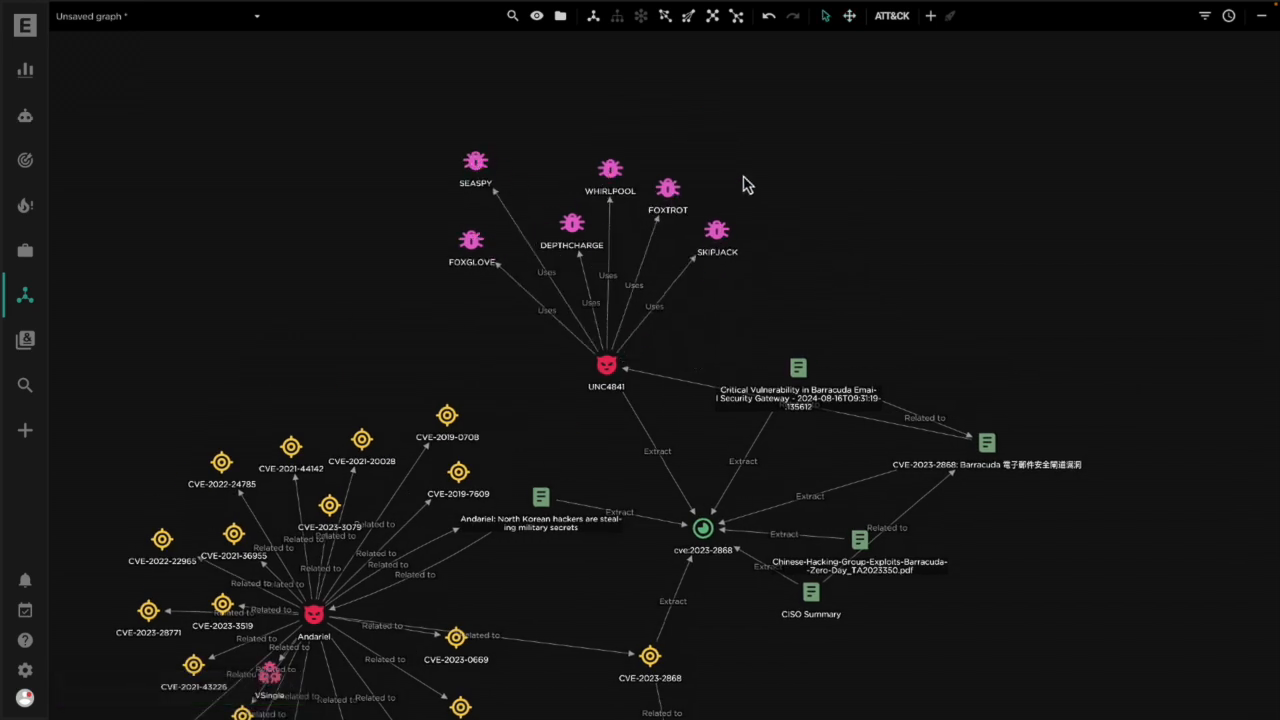
pyautogui.click(891, 15)
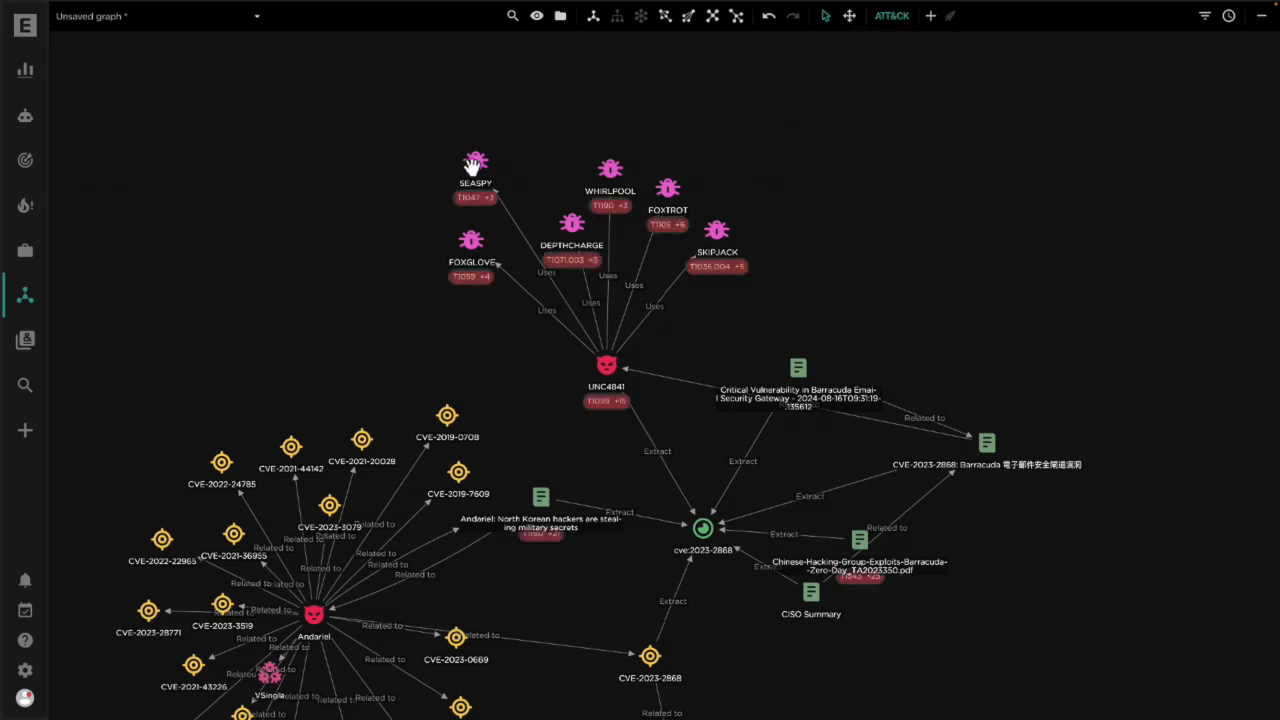
pyautogui.moveTo(462, 152)
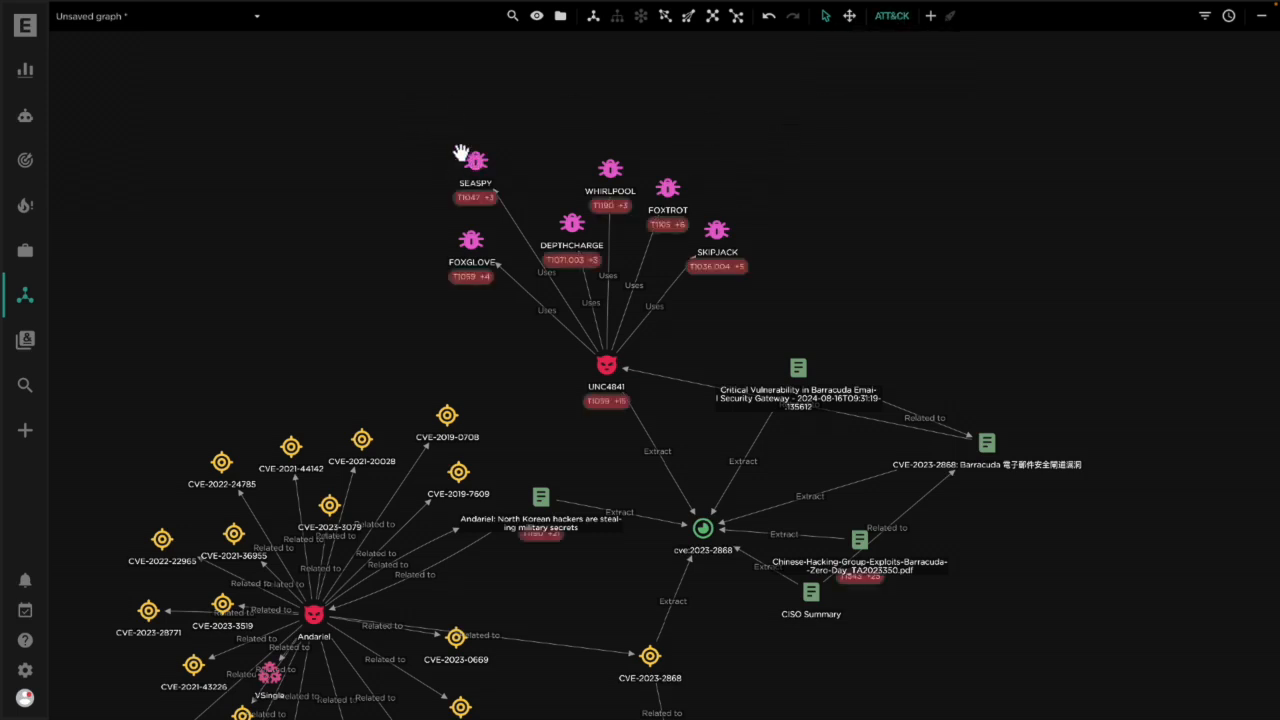
pyautogui.moveTo(460, 150); pyautogui.dragTo(472, 345)
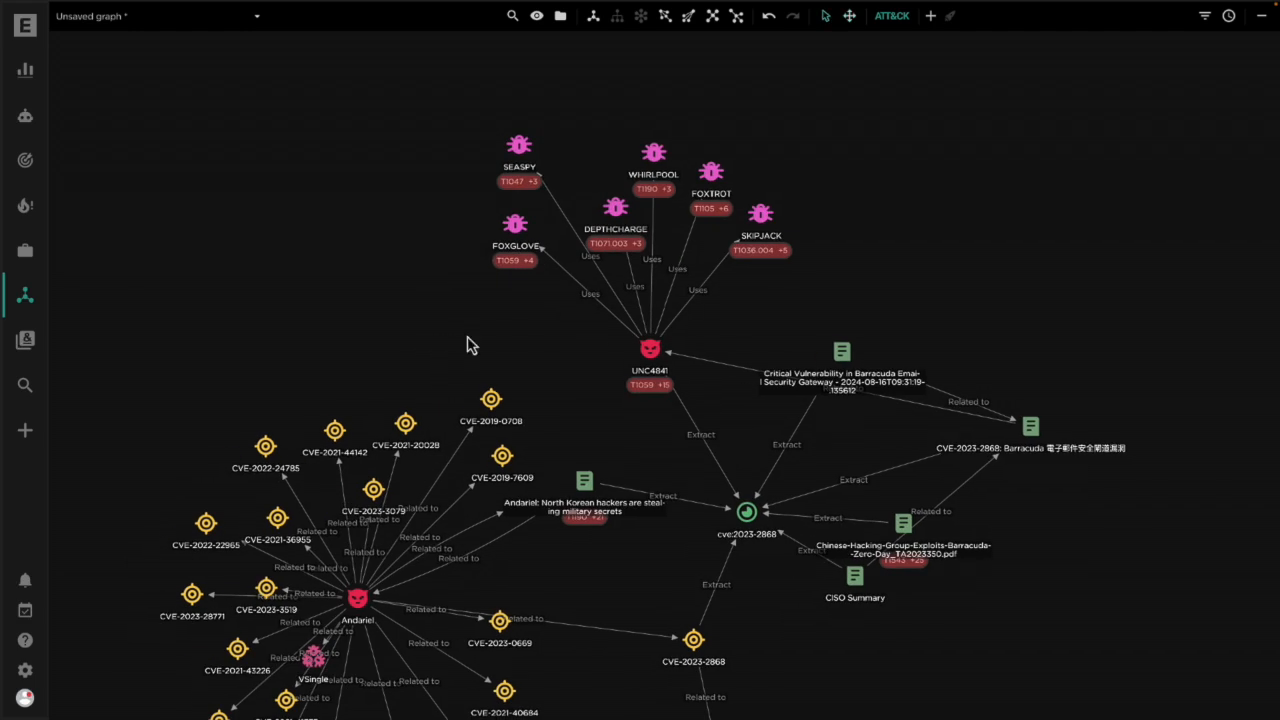
pyautogui.moveTo(628, 355)
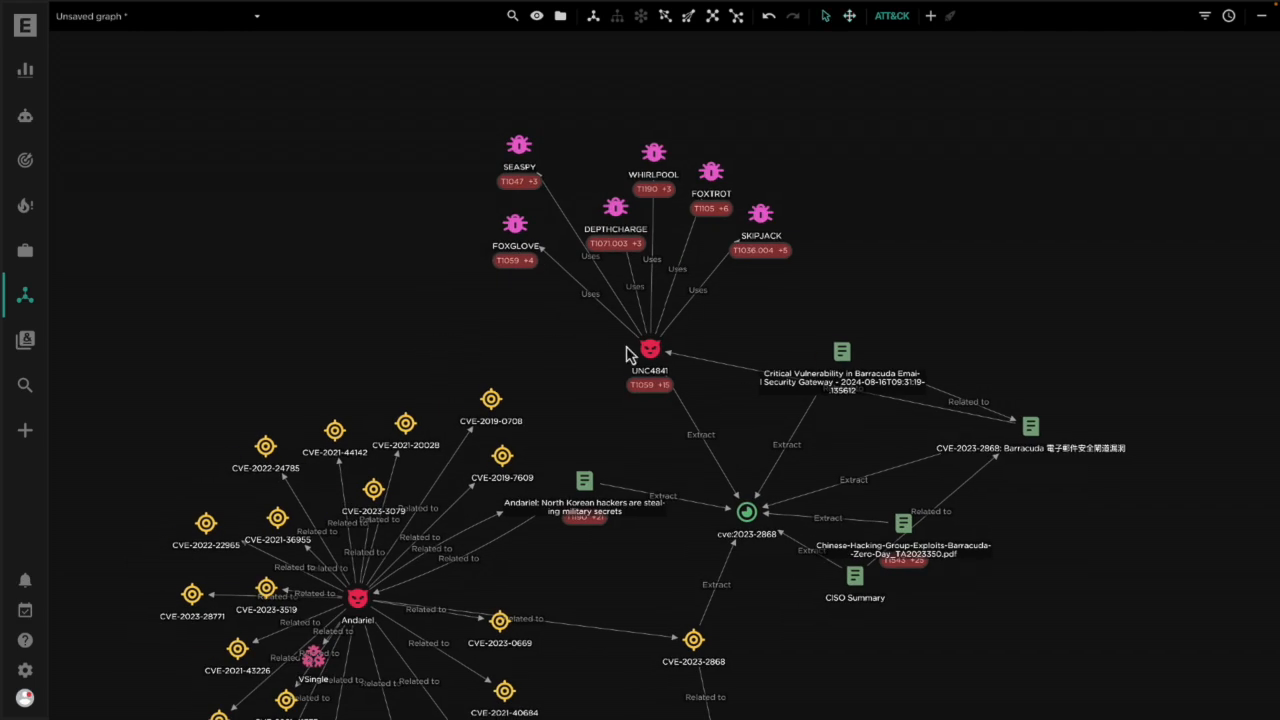
pyautogui.moveTo(616, 372)
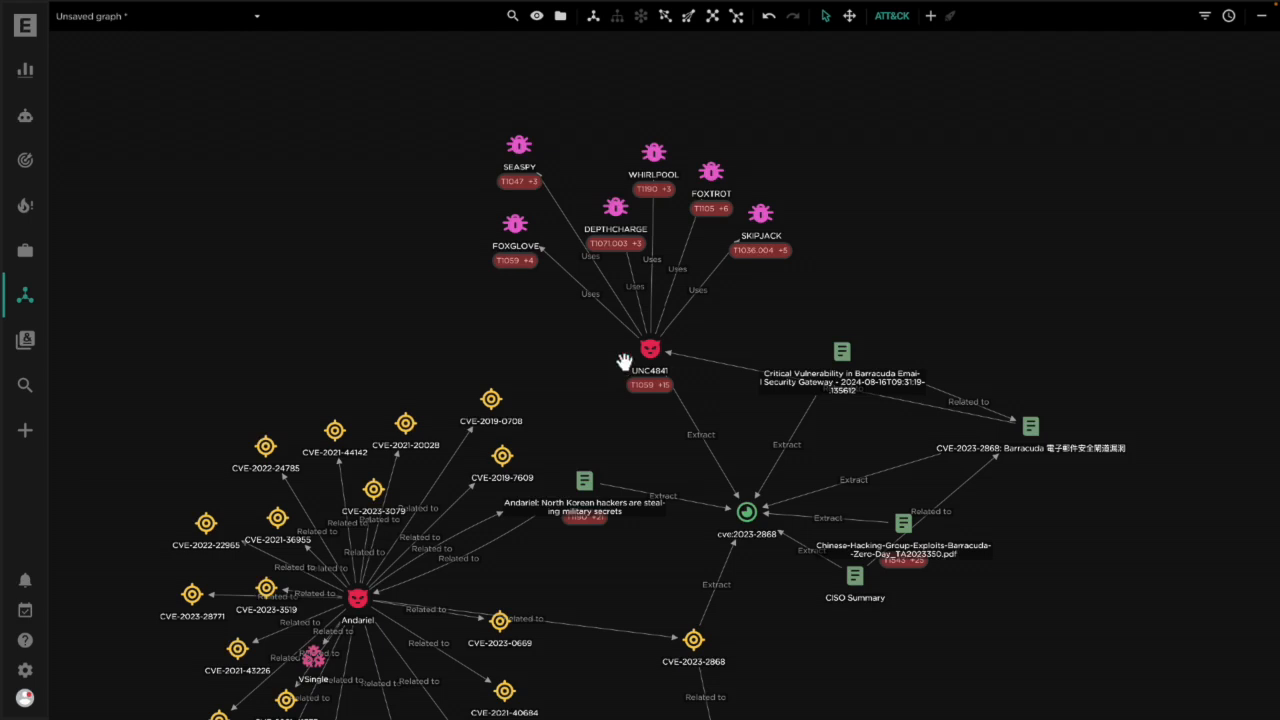
# - Review UNC4841's 16 ATT&CK classifications, then bring up its entity actions
pyautogui.click(650, 349)
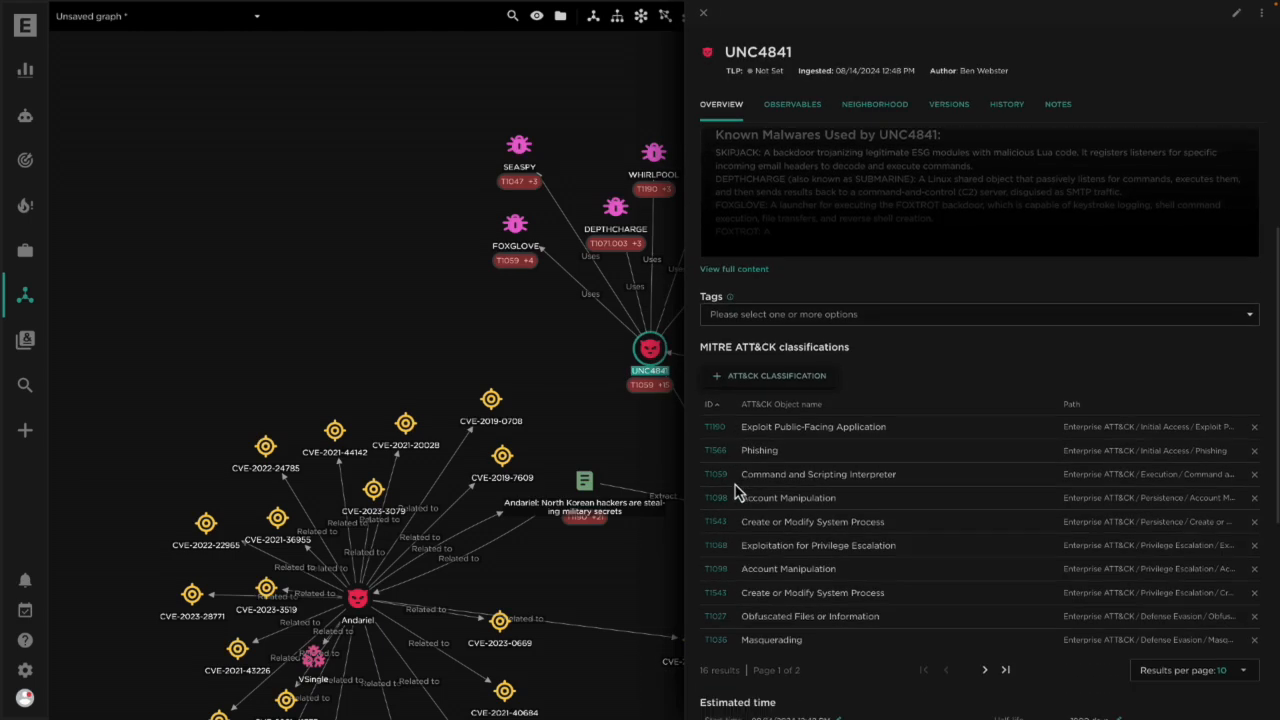
pyautogui.scroll(-3)
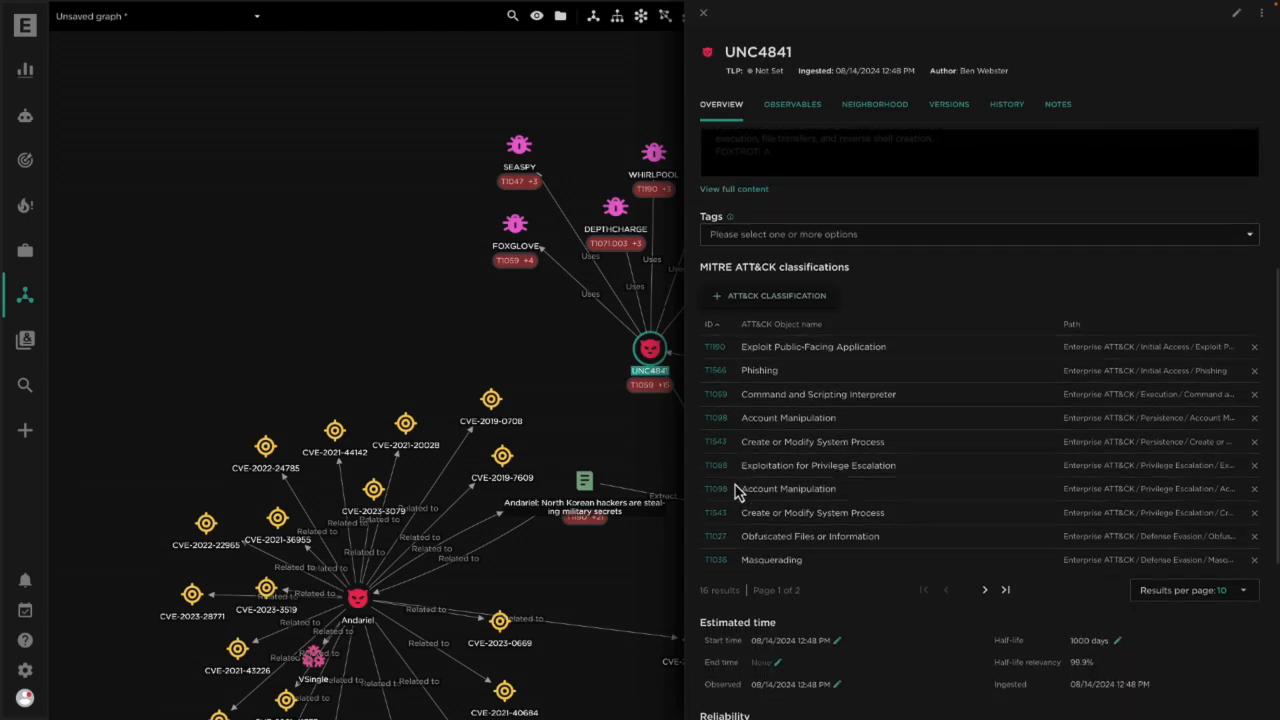
pyautogui.moveTo(765, 215)
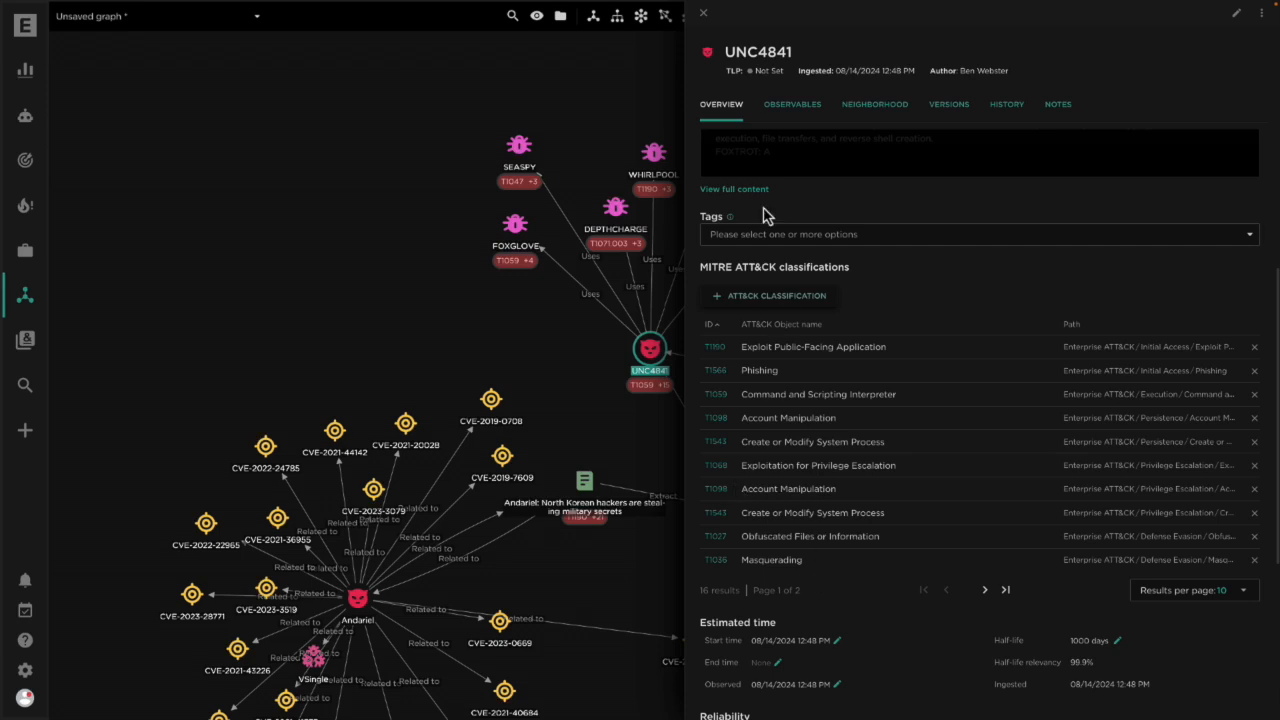
pyautogui.click(703, 13)
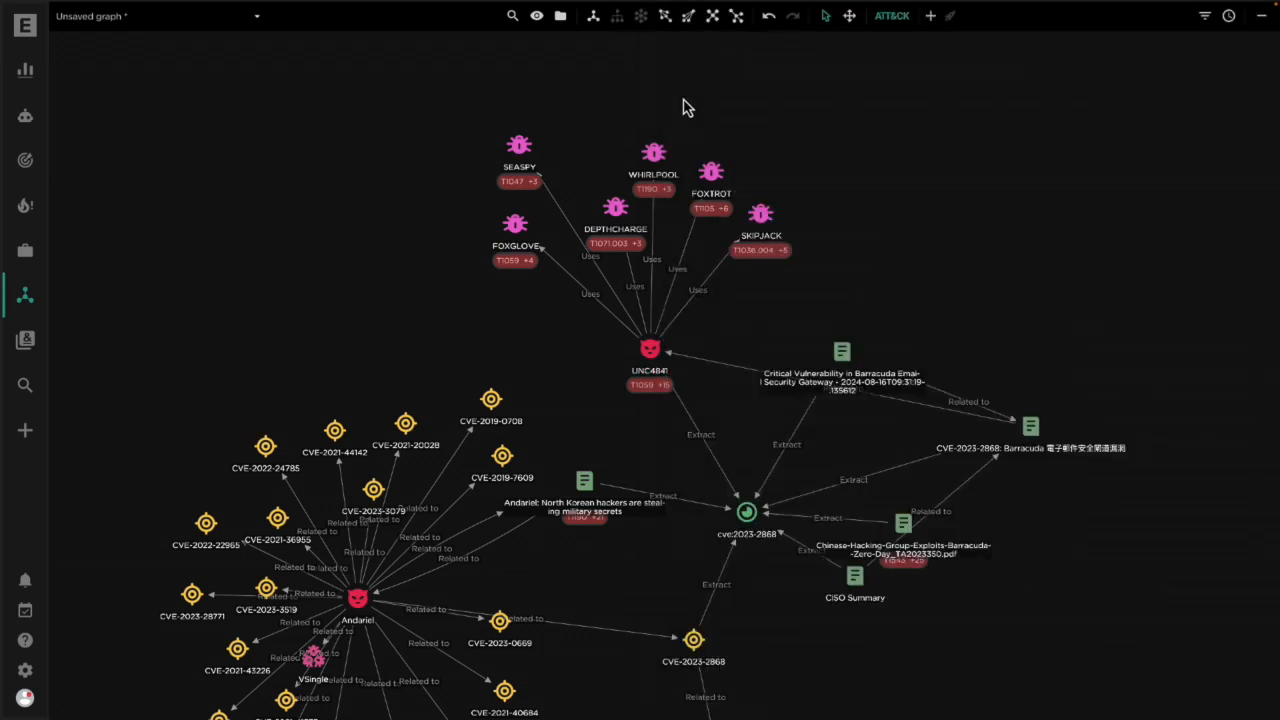
pyautogui.moveTo(481, 113)
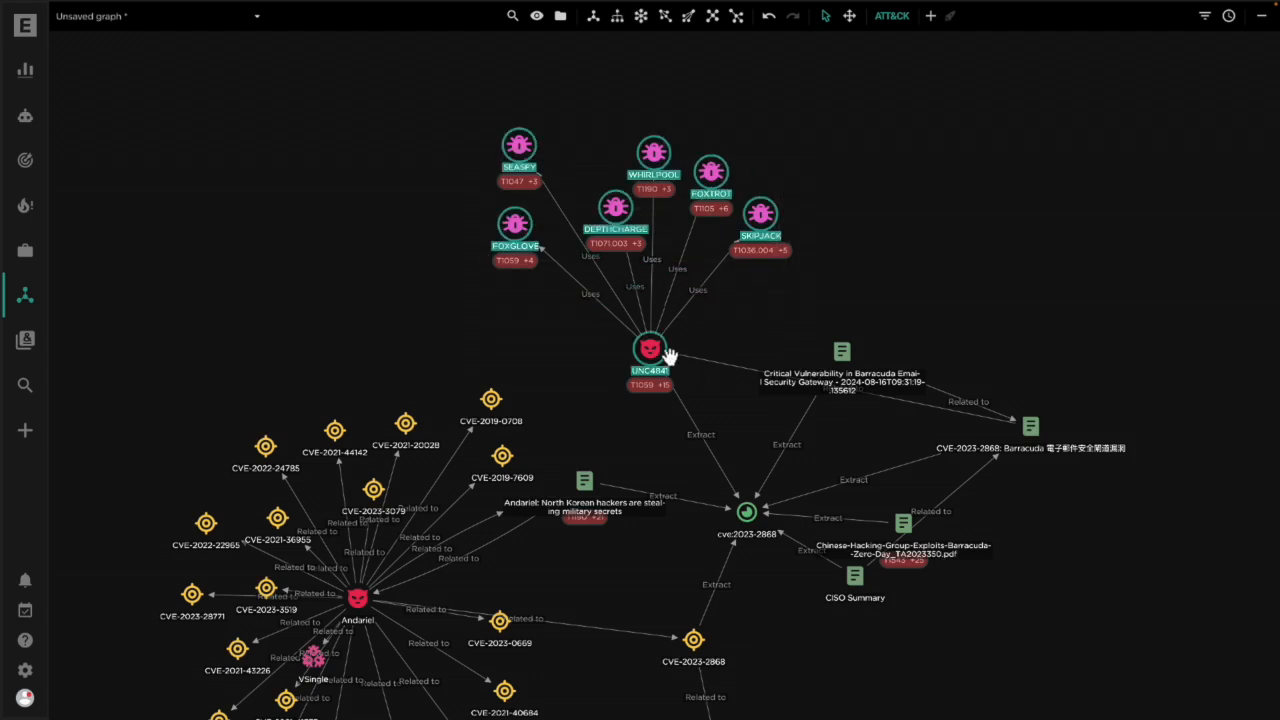
pyautogui.rightClick(650, 350)
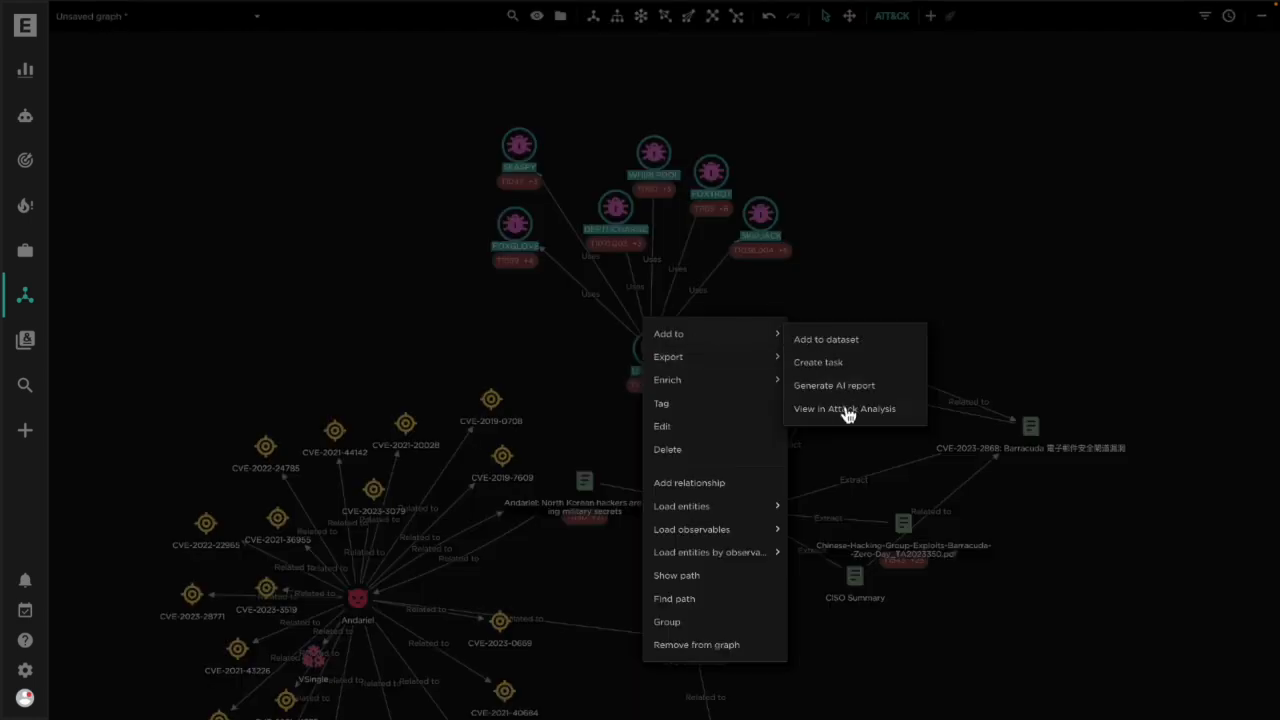
# - View UNC4841 and its six malware families in the ATT&CK Analysis matrix
pyautogui.click(843, 408)
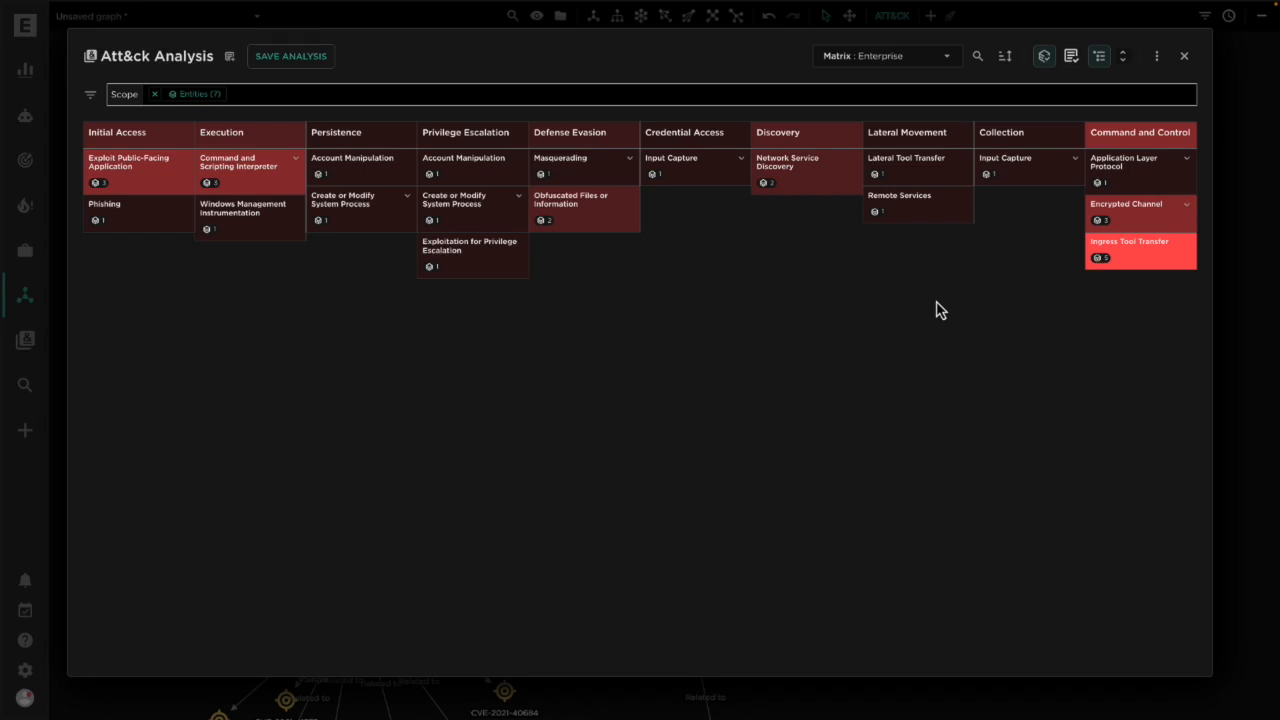
pyautogui.moveTo(807, 305)
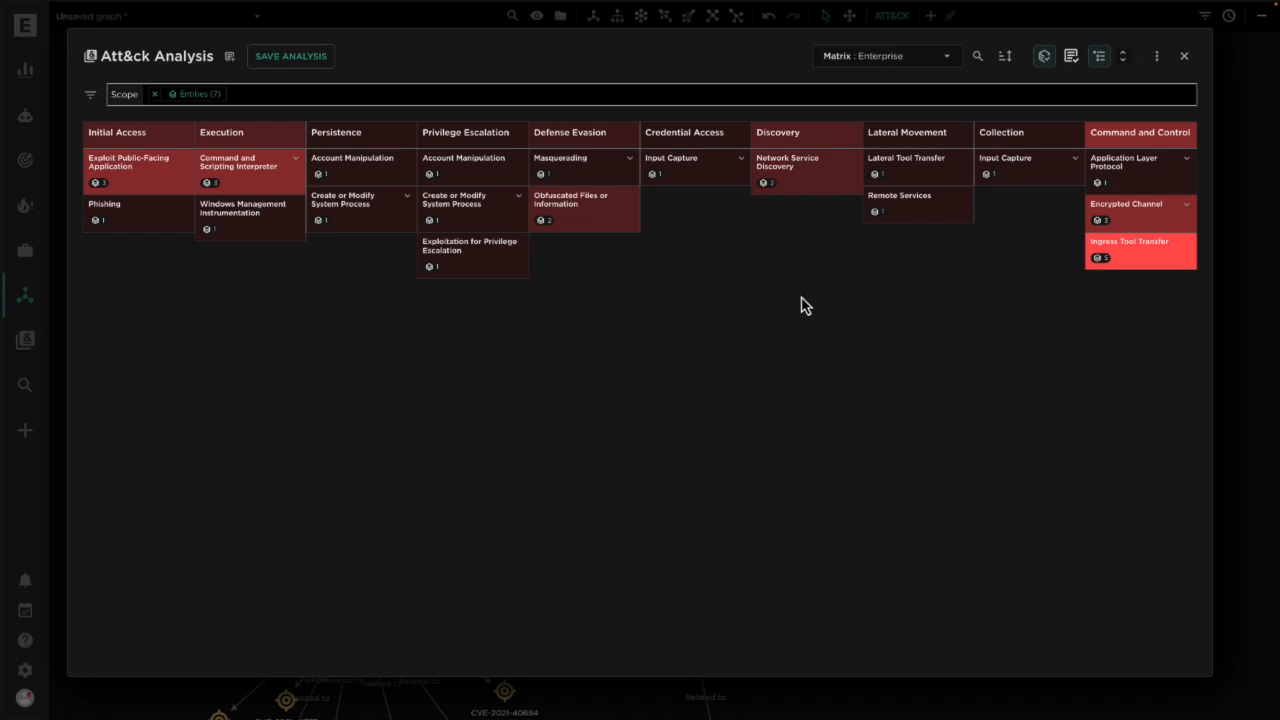
pyautogui.moveTo(365, 313)
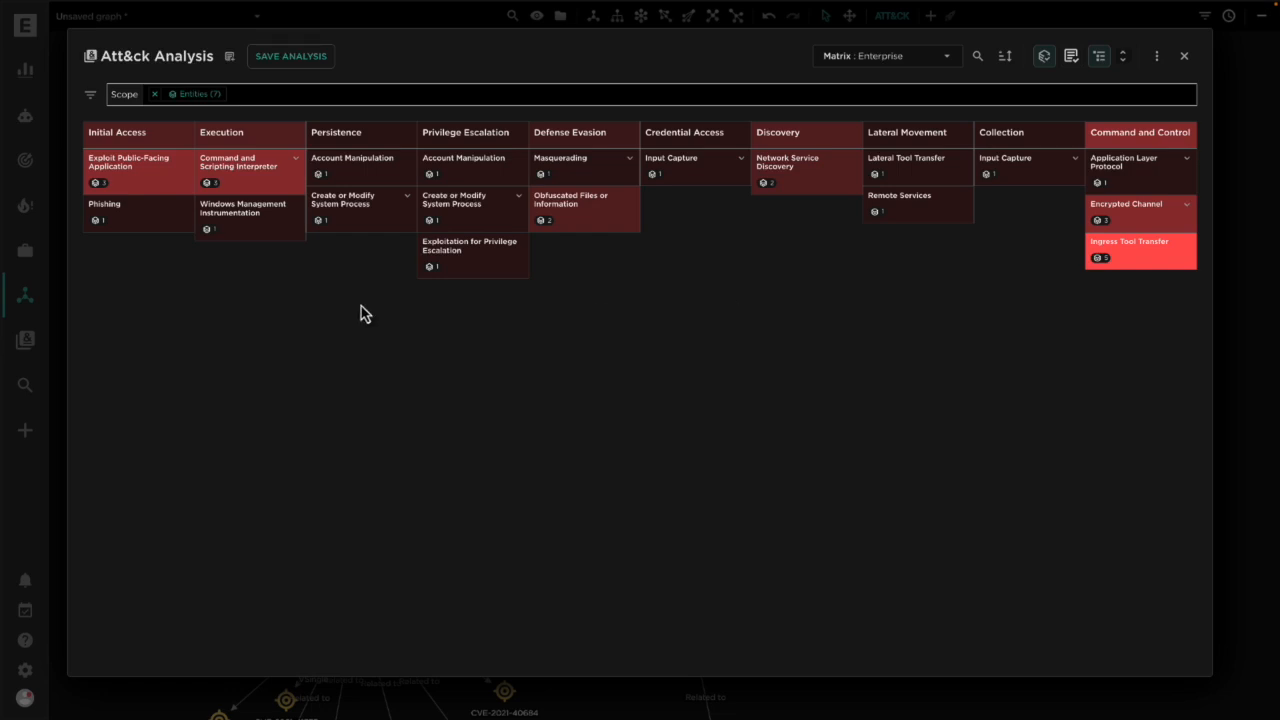
pyautogui.click(128, 162)
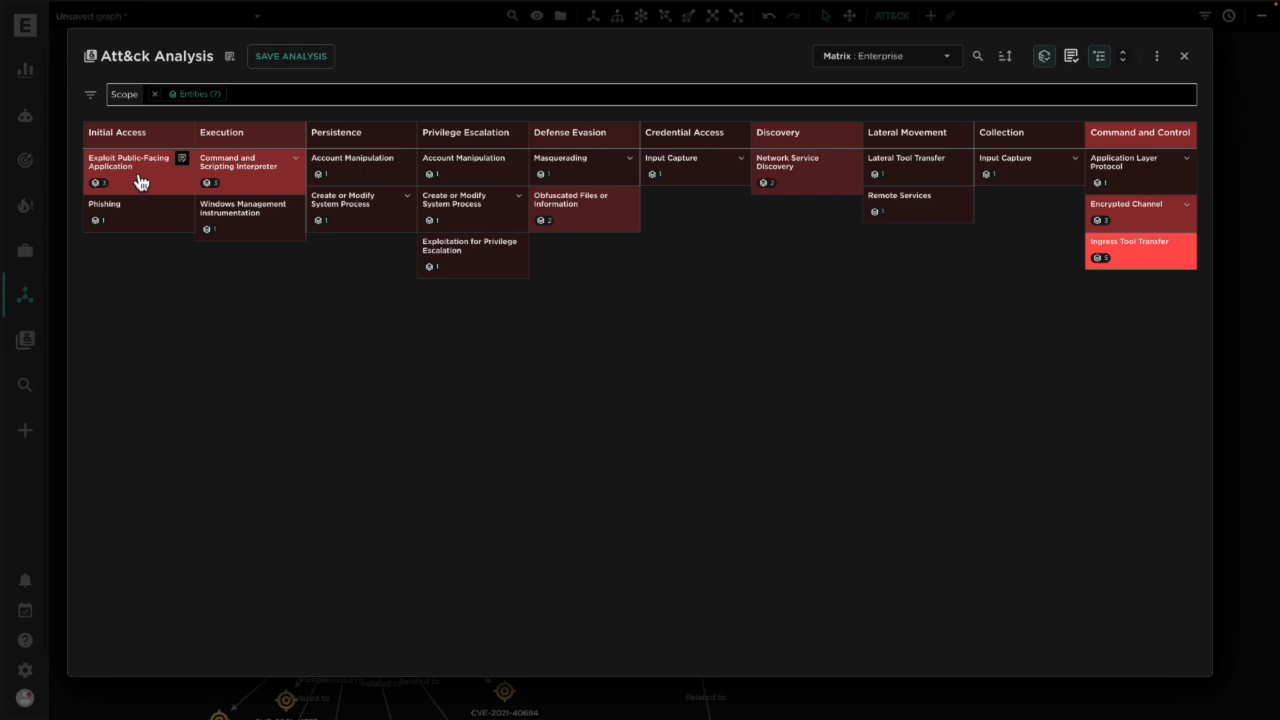
pyautogui.click(128, 162)
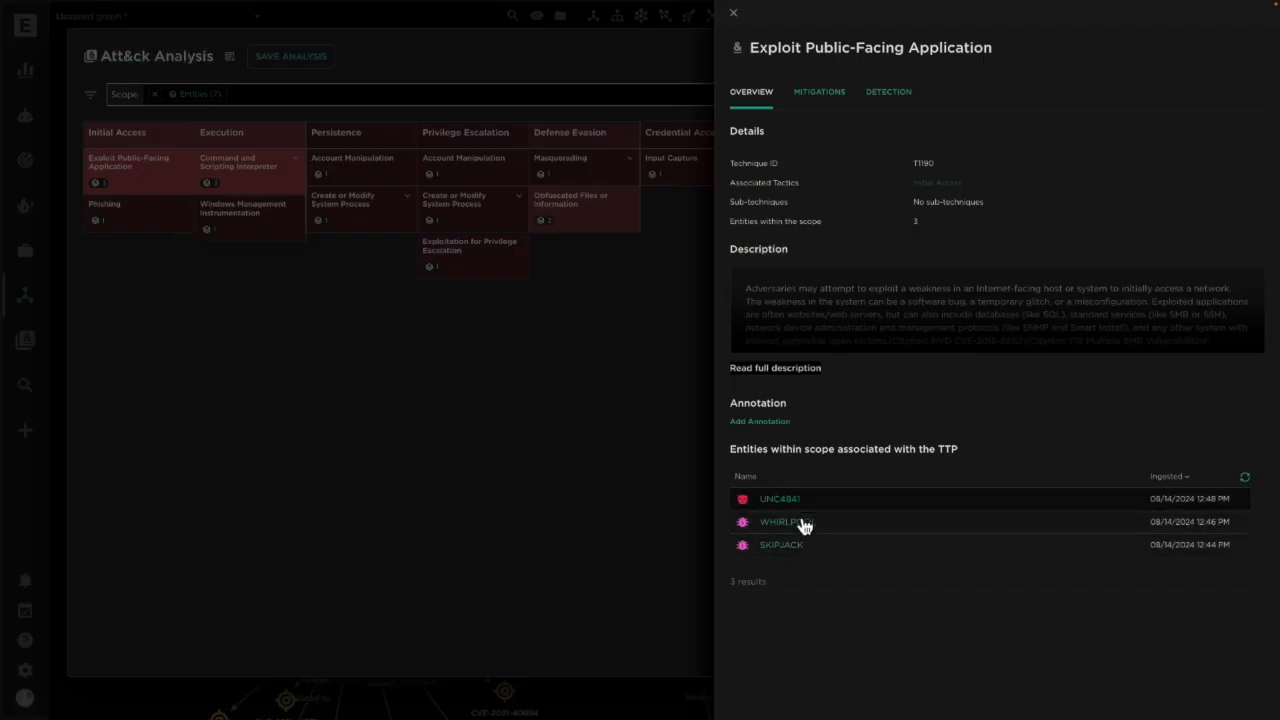
pyautogui.click(778, 521)
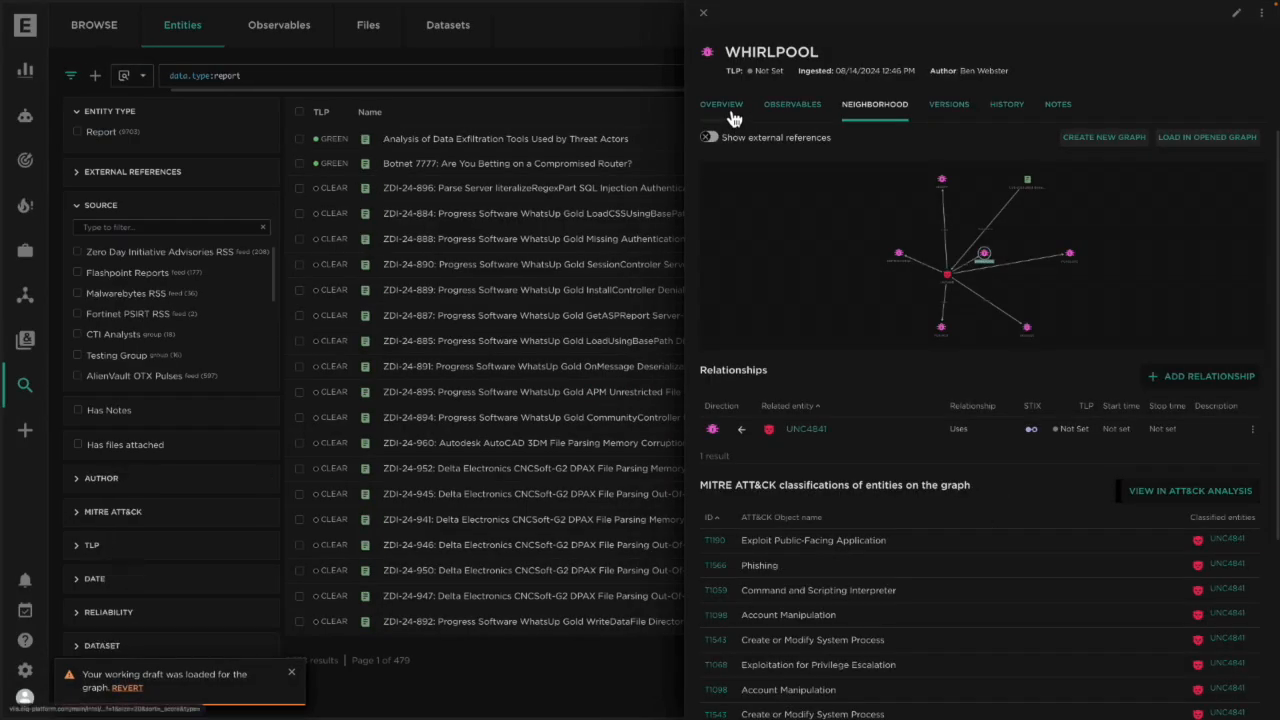
pyautogui.click(721, 104)
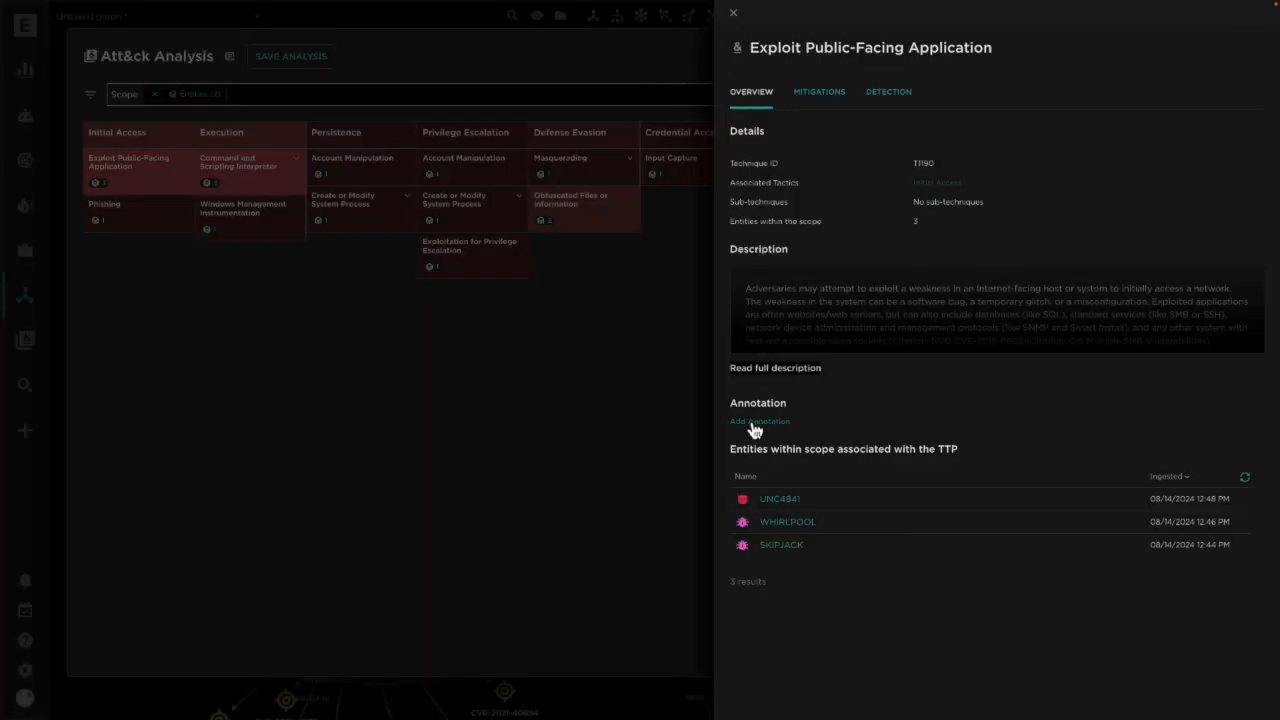
pyautogui.click(733, 12)
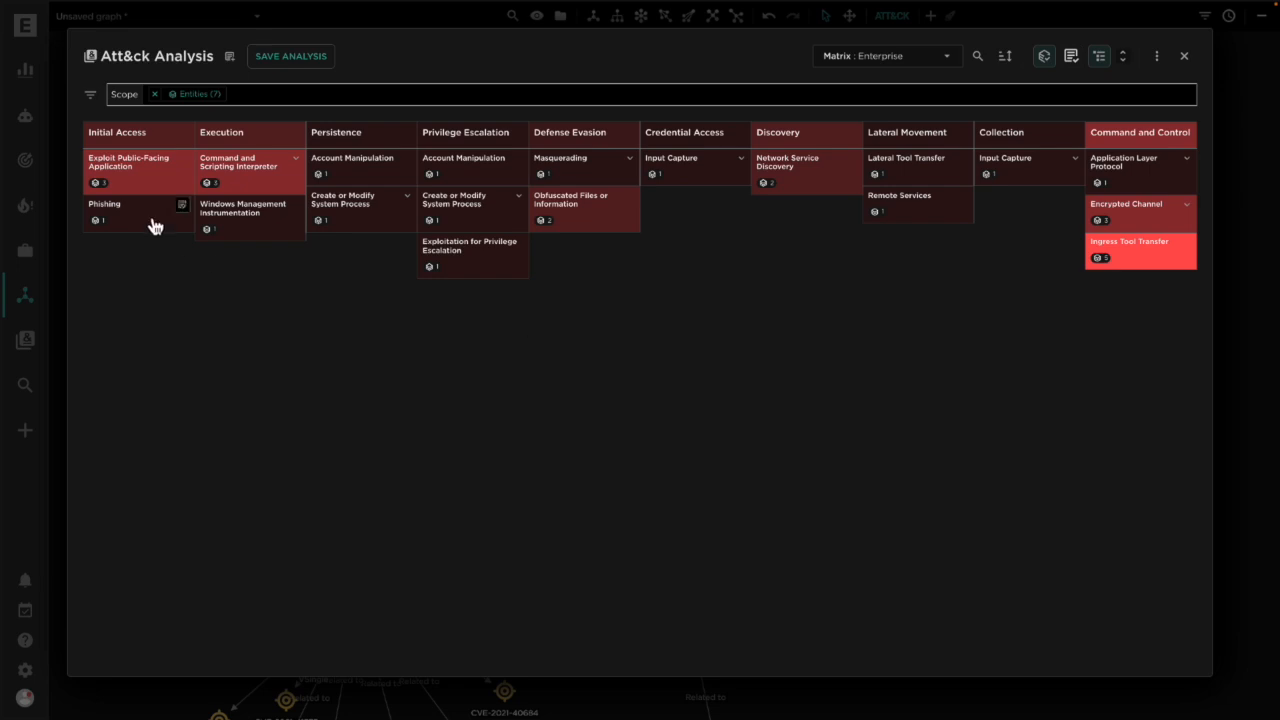
pyautogui.moveTo(146, 223)
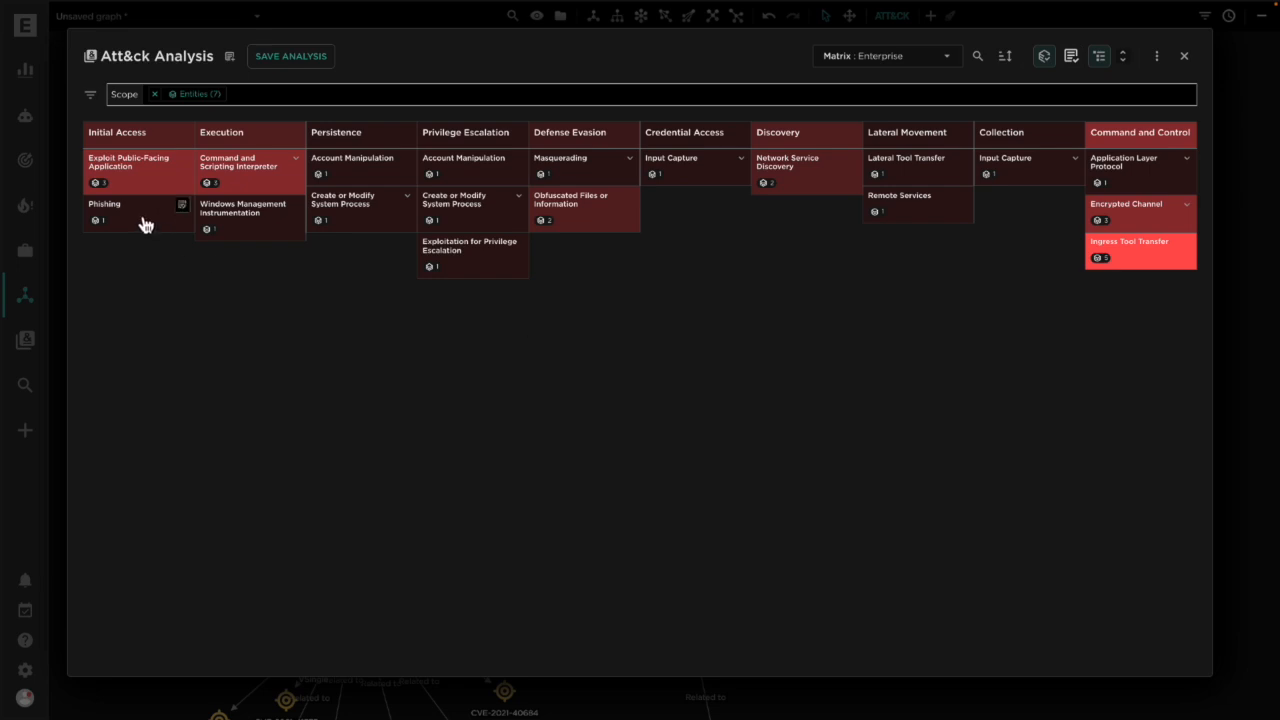
pyautogui.moveTo(128, 217)
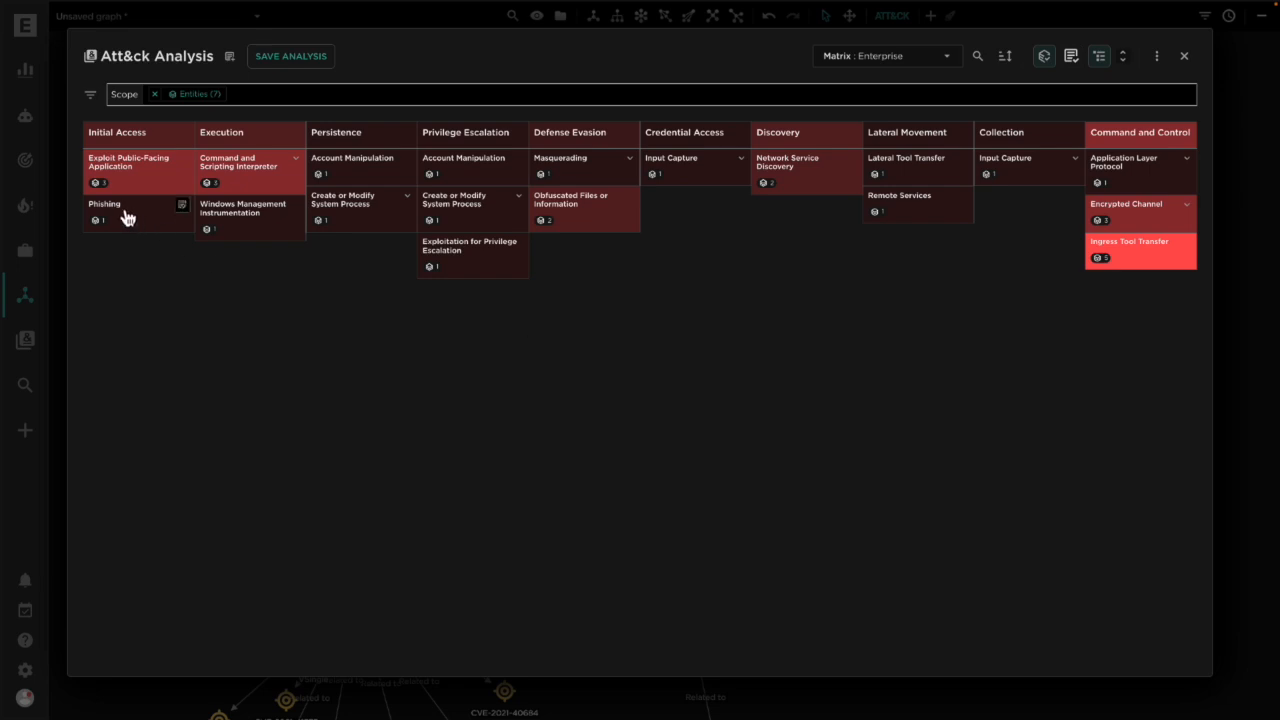
pyautogui.moveTo(137, 216)
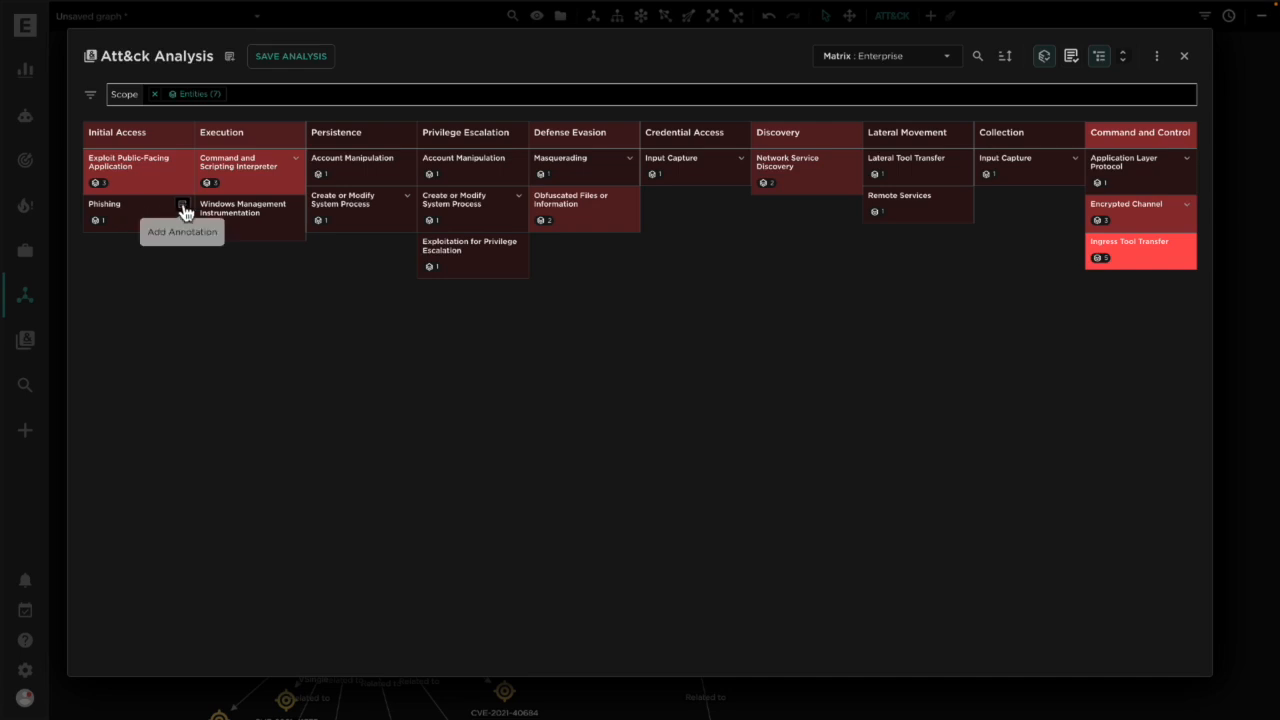
pyautogui.moveTo(147, 262)
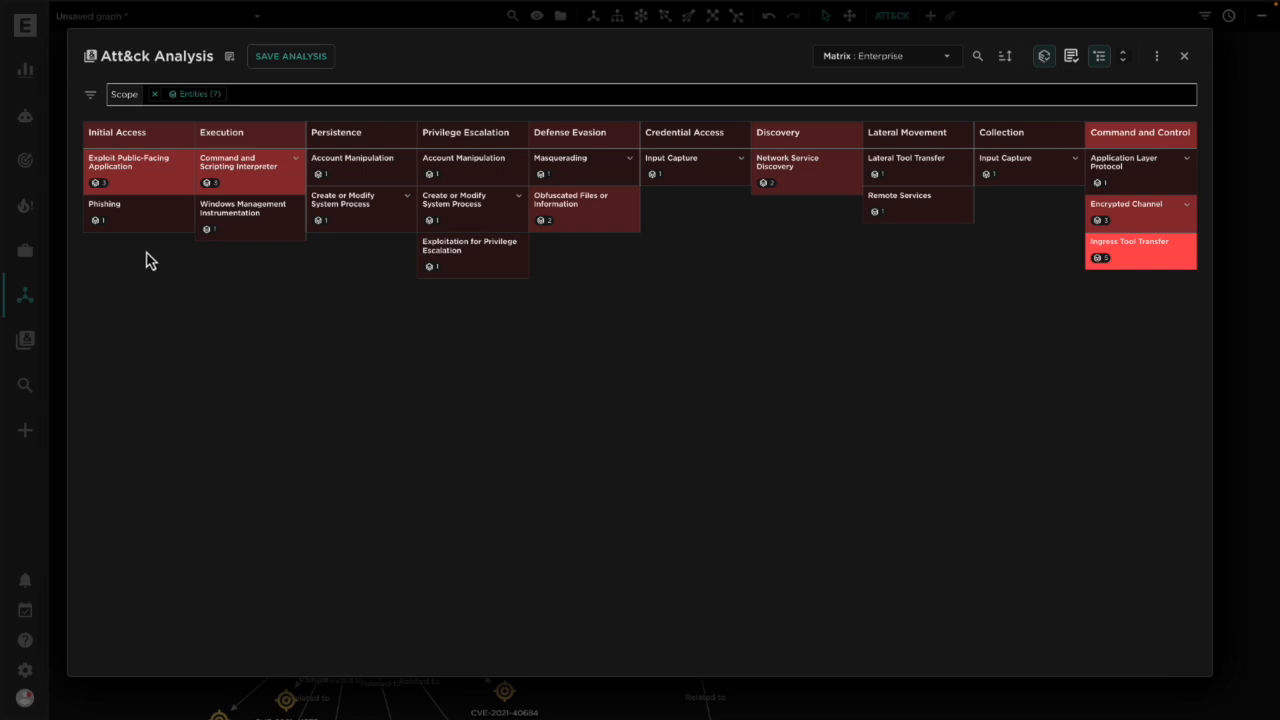
pyautogui.click(104, 211)
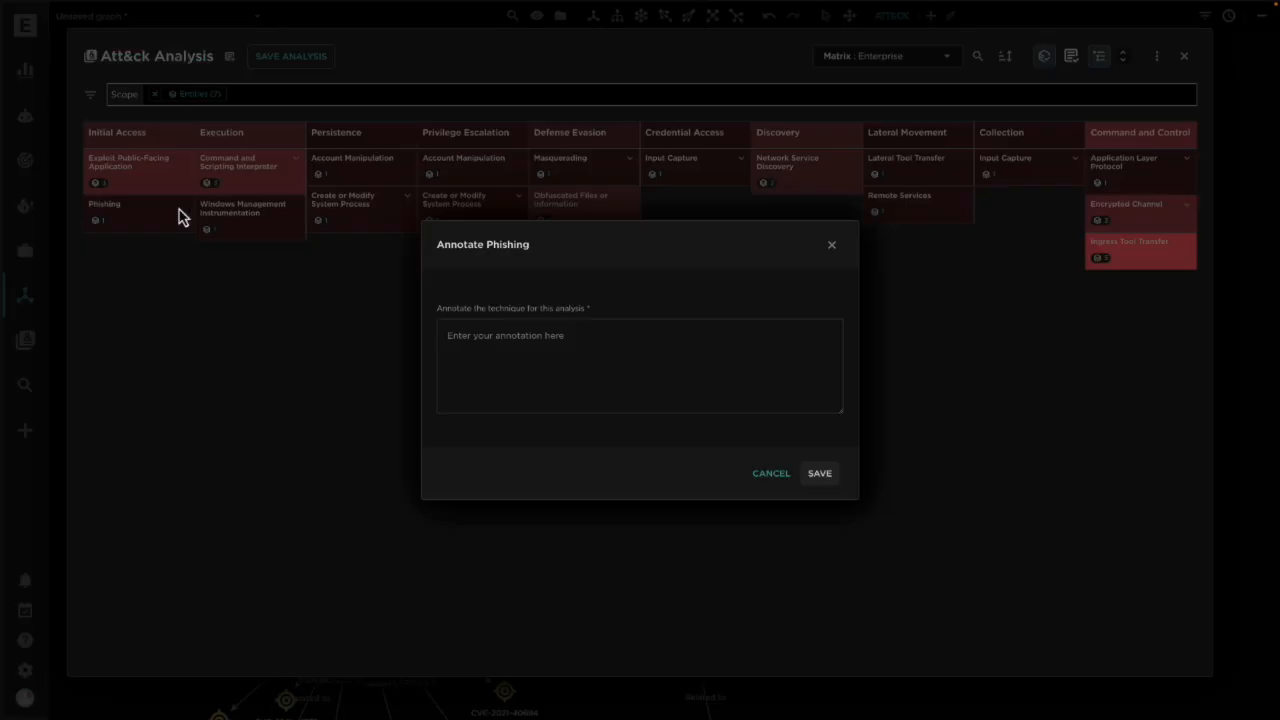
pyautogui.click(640, 365)
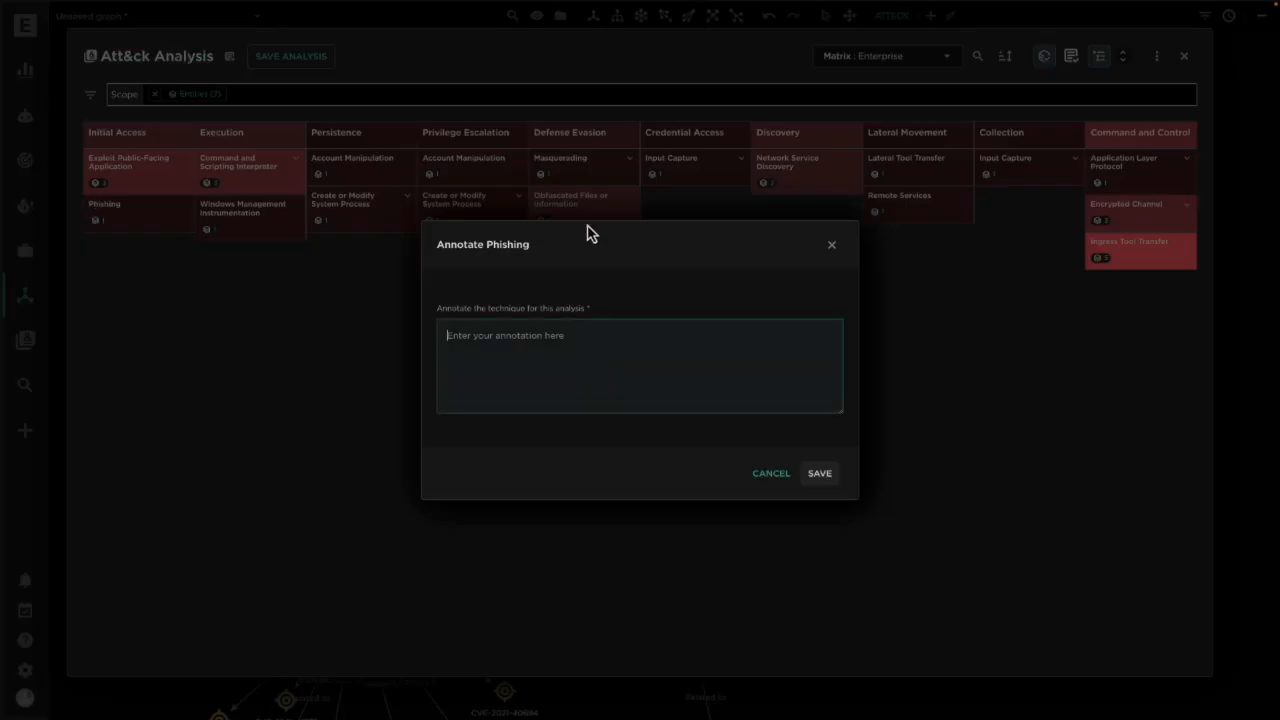
pyautogui.moveTo(840, 253)
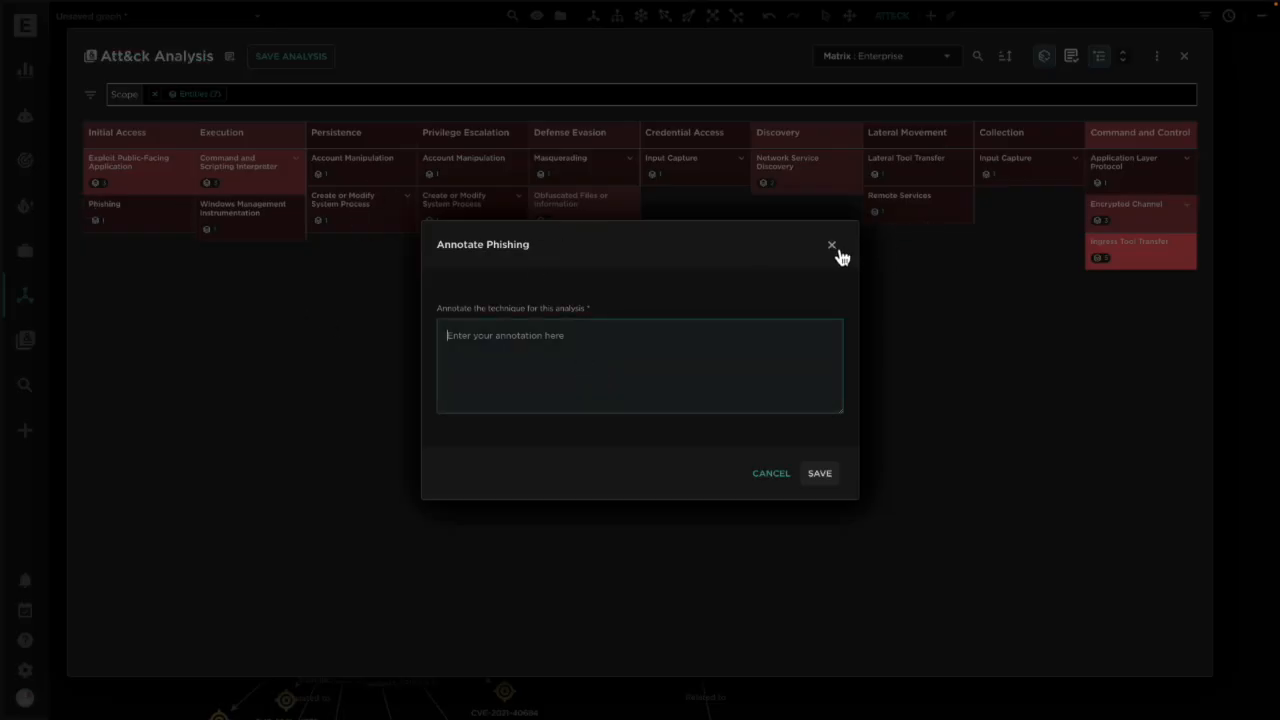
pyautogui.click(831, 245)
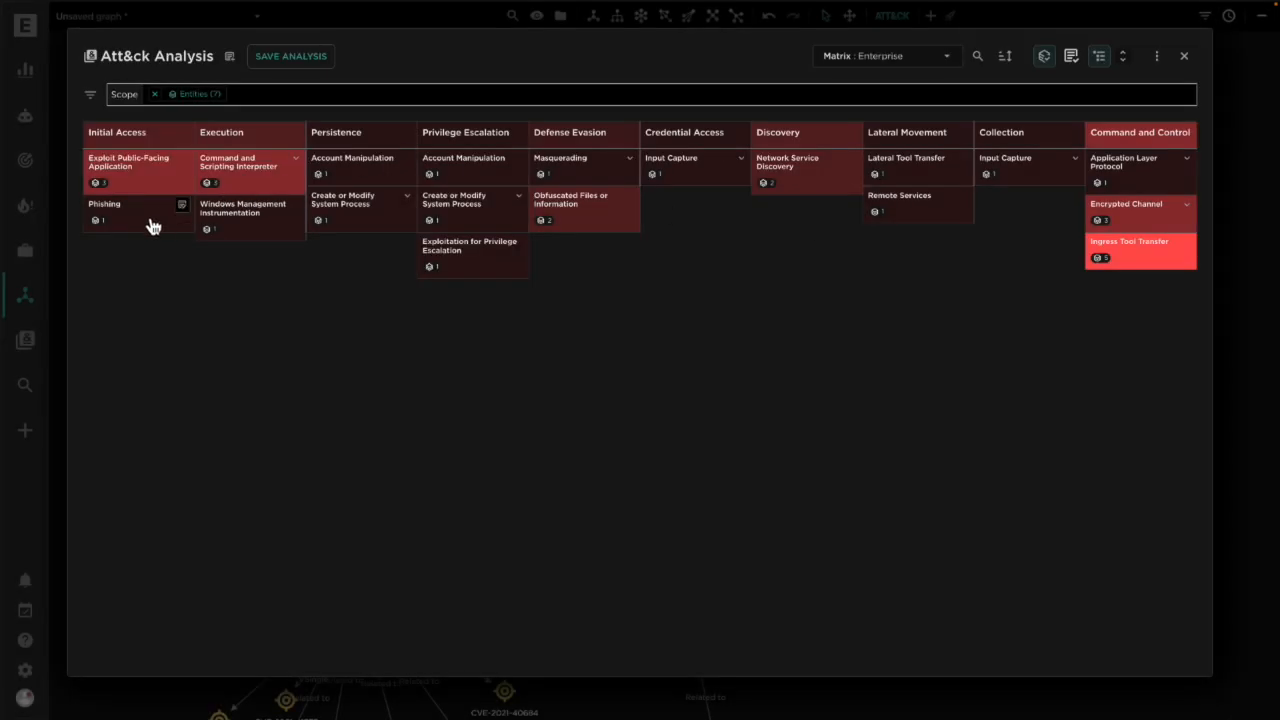
# - From Phishing, check UNC4841's empty notes and seven relationships, then close its panel
pyautogui.click(104, 210)
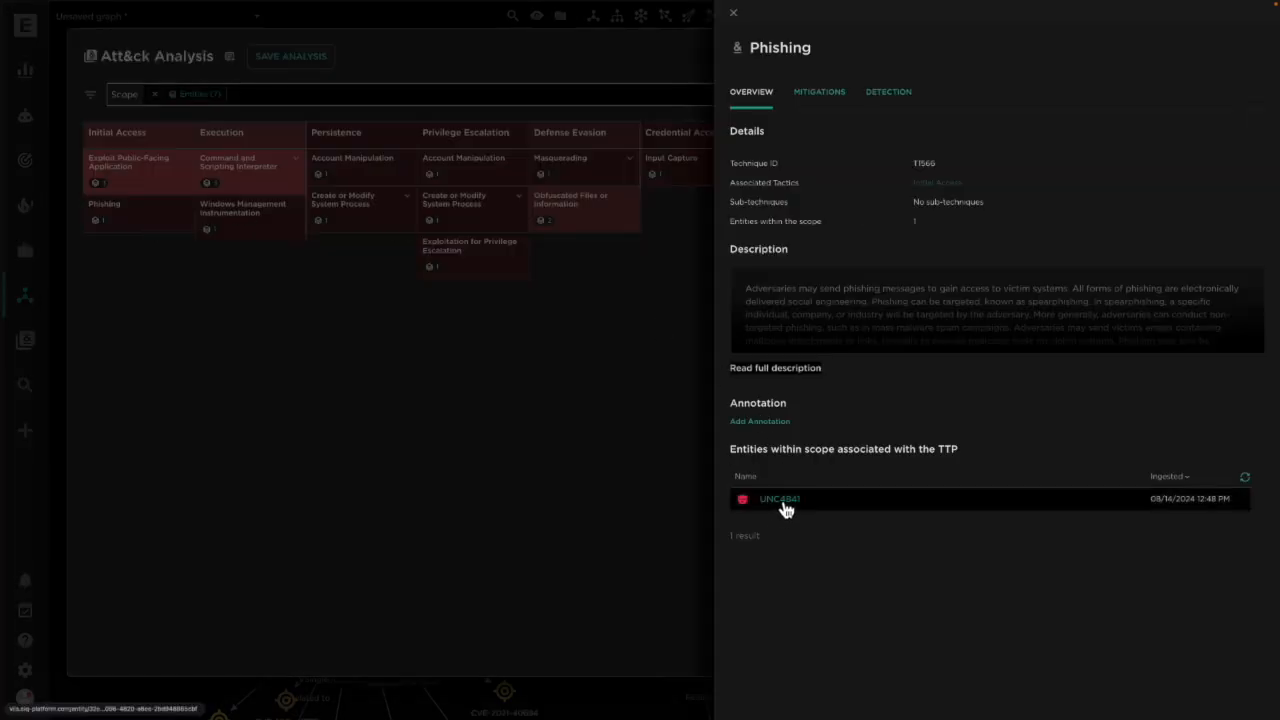
pyautogui.click(779, 499)
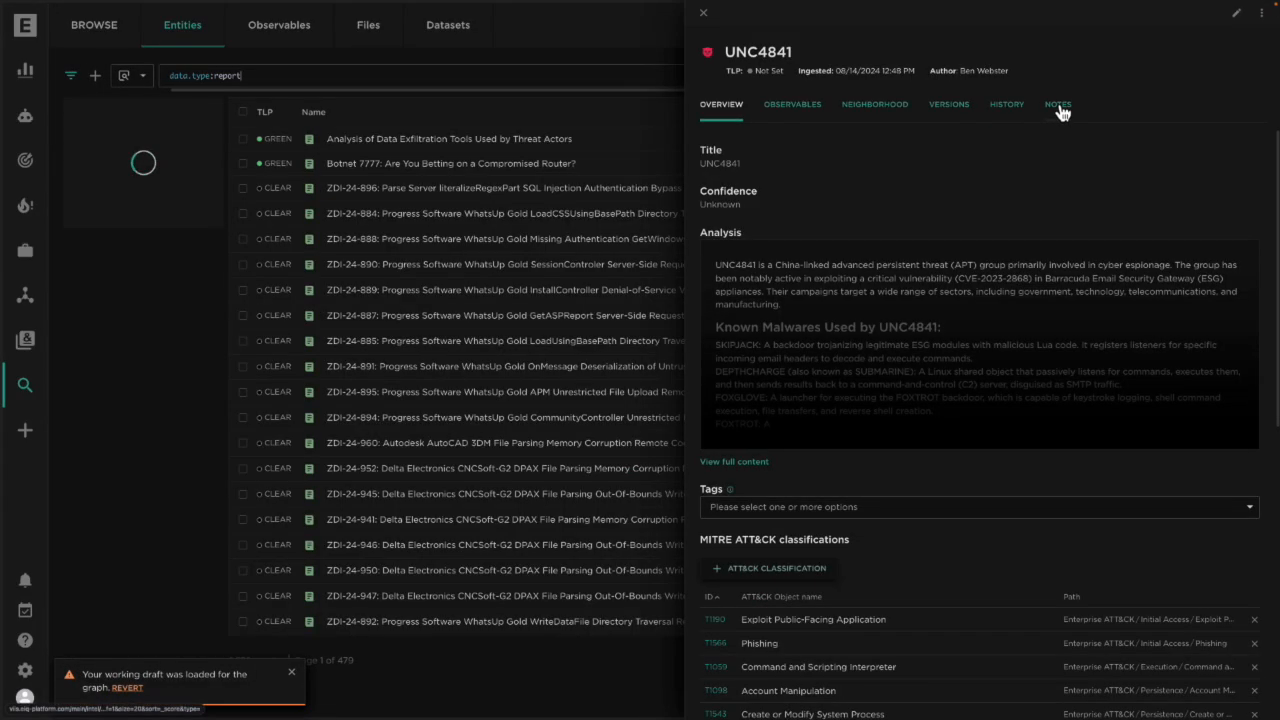
pyautogui.click(1057, 104)
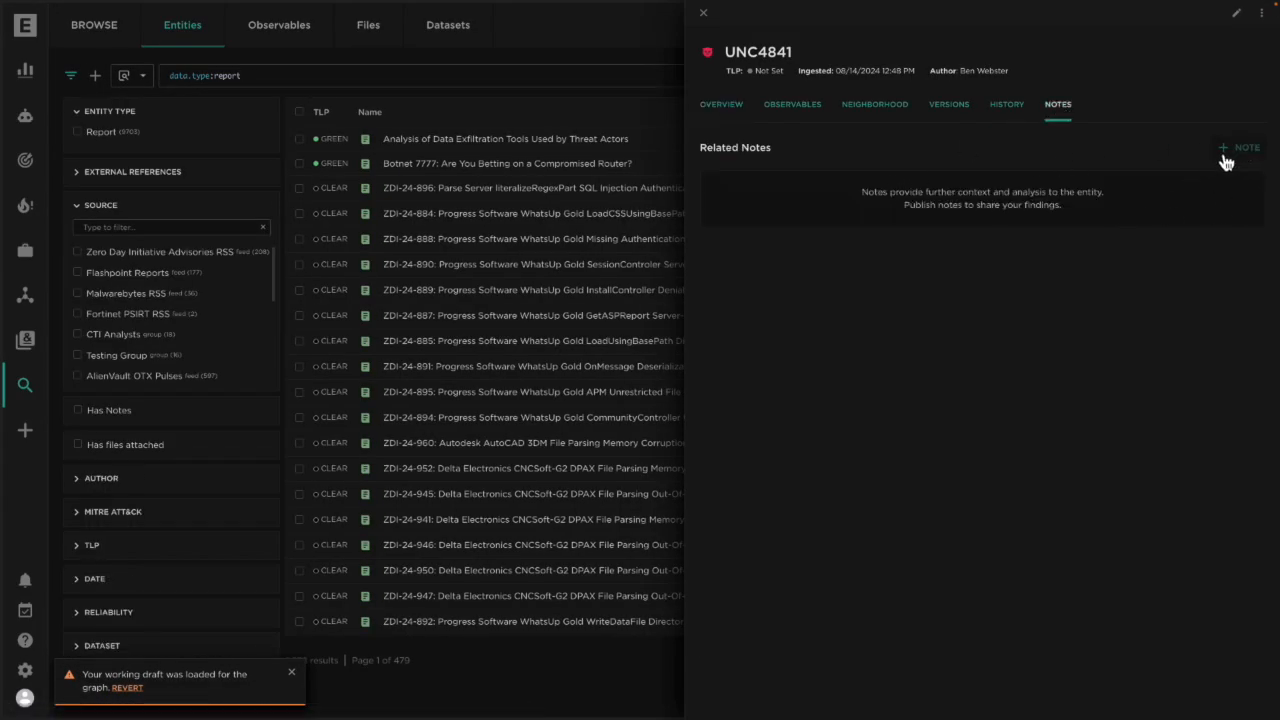
pyautogui.click(874, 104)
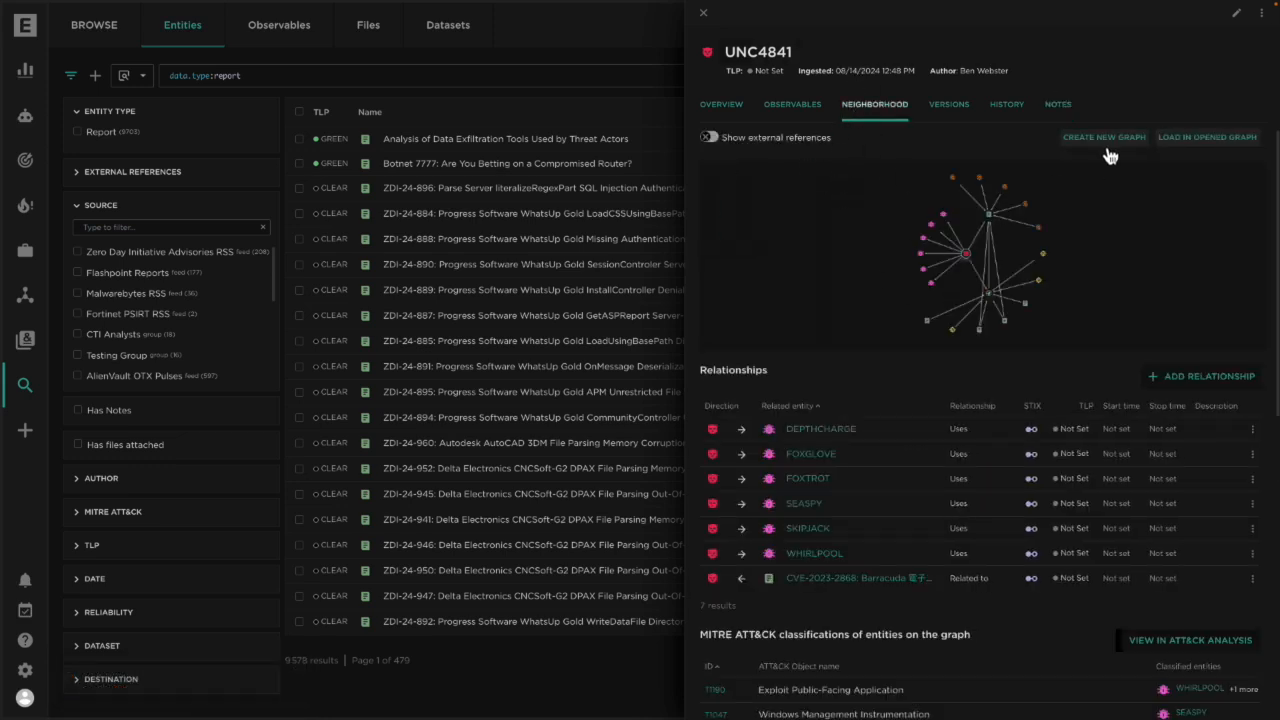
pyautogui.click(1207, 137)
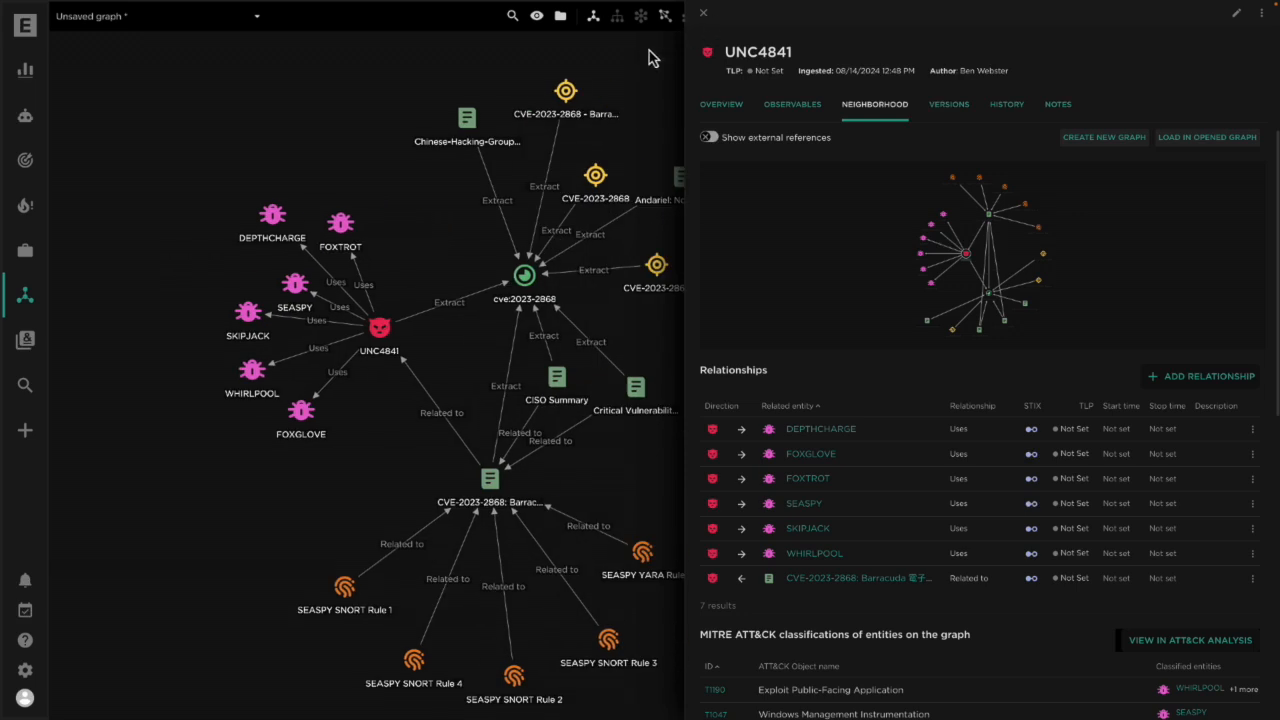
pyautogui.click(703, 13)
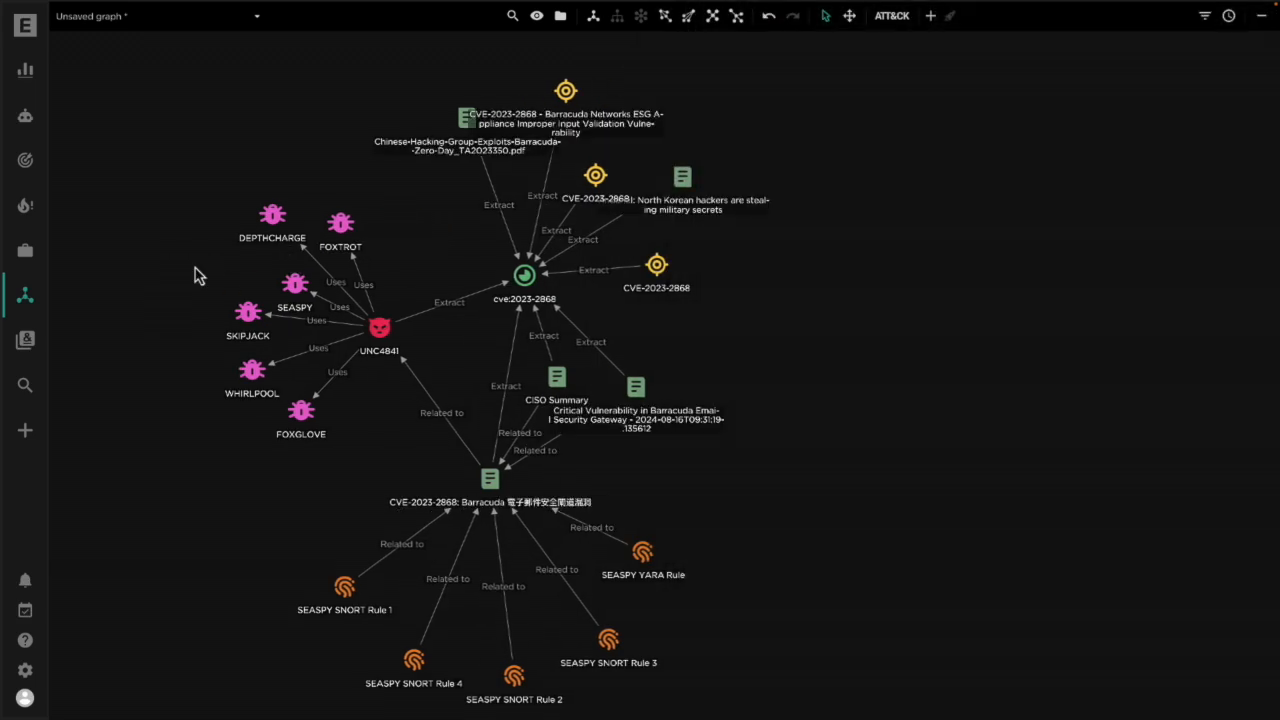
# - Check DEPTHCHARGE's empty notes, then turn on ATT&CK tags for graph nodes
pyautogui.click(272, 215)
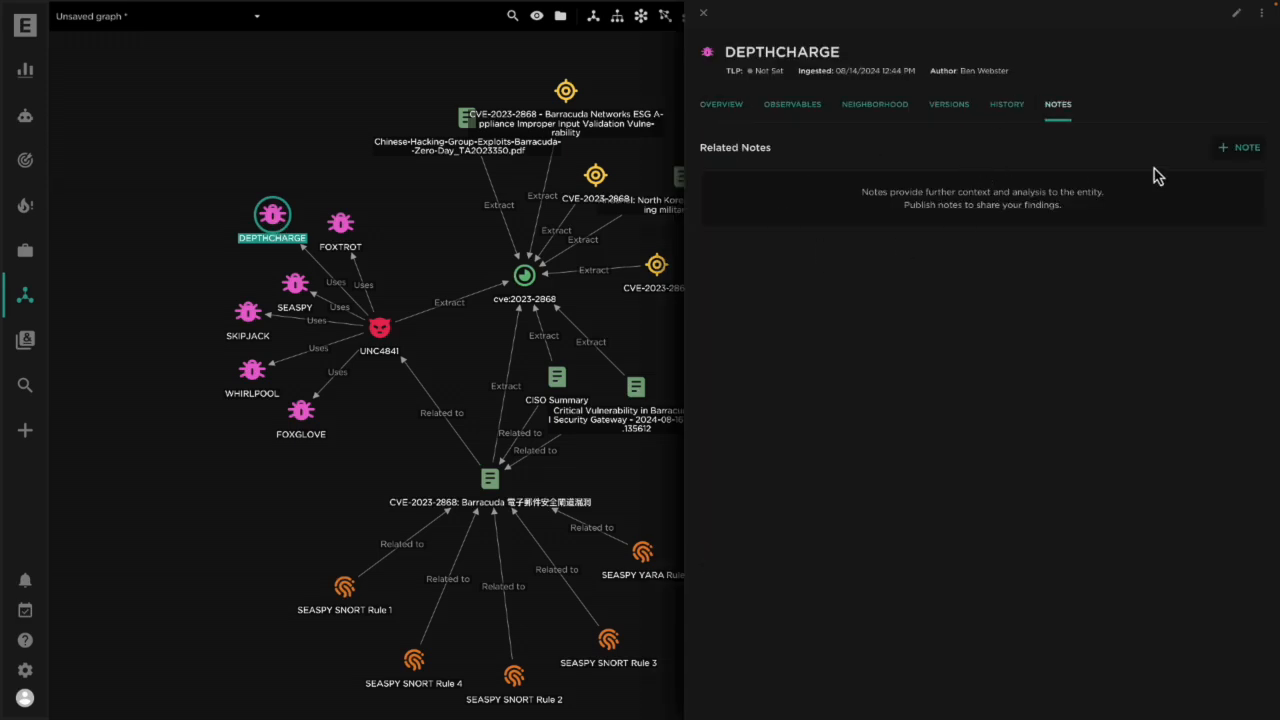
pyautogui.moveTo(705, 14)
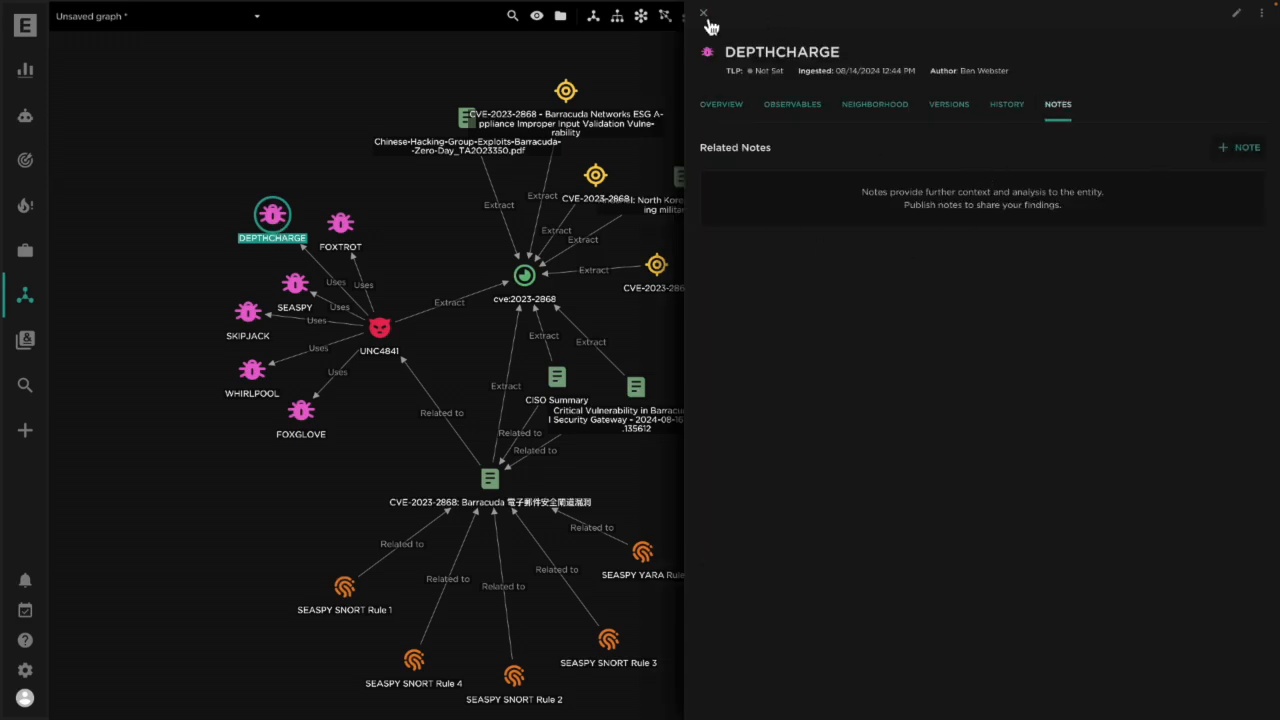
pyautogui.click(703, 13)
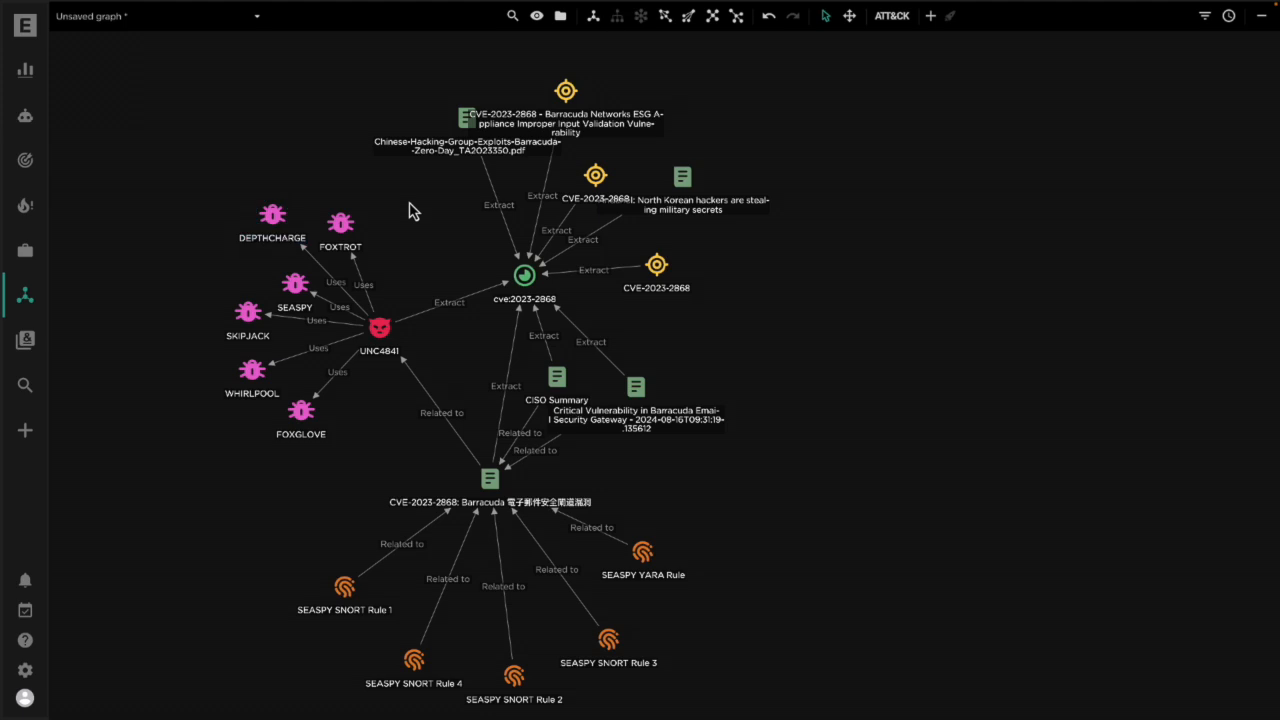
pyautogui.moveTo(150, 243)
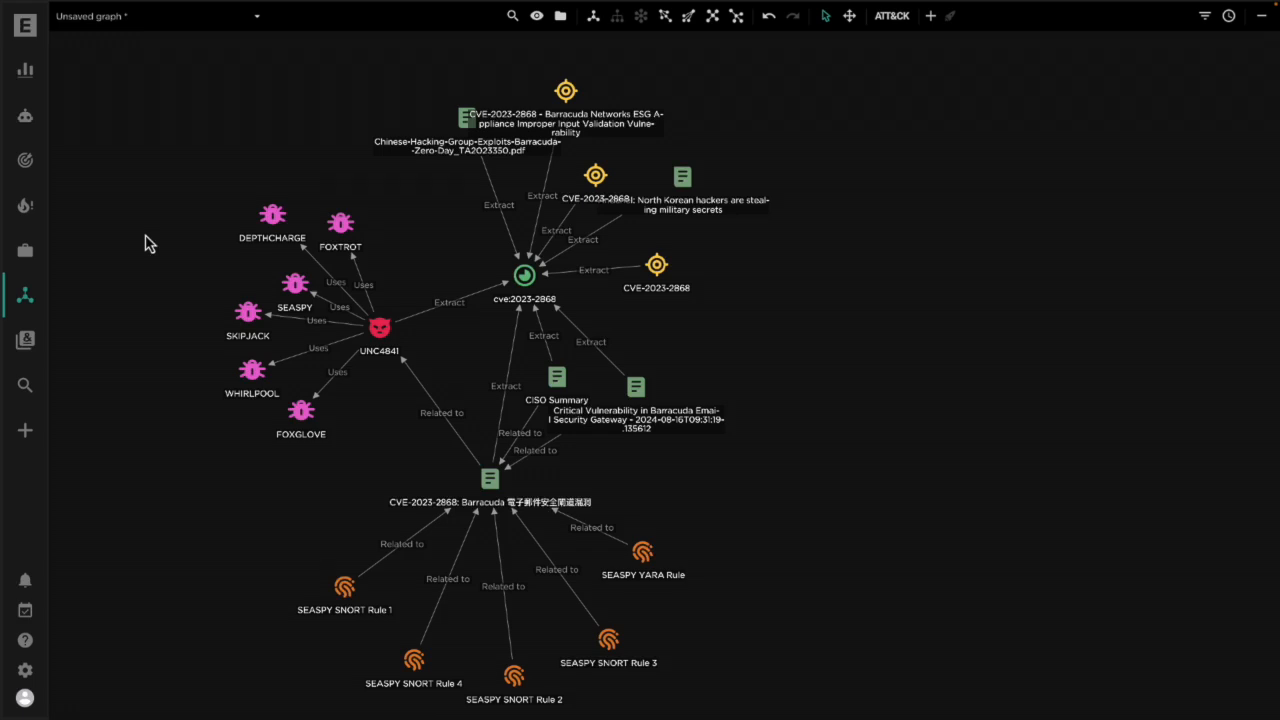
pyautogui.moveTo(131, 251)
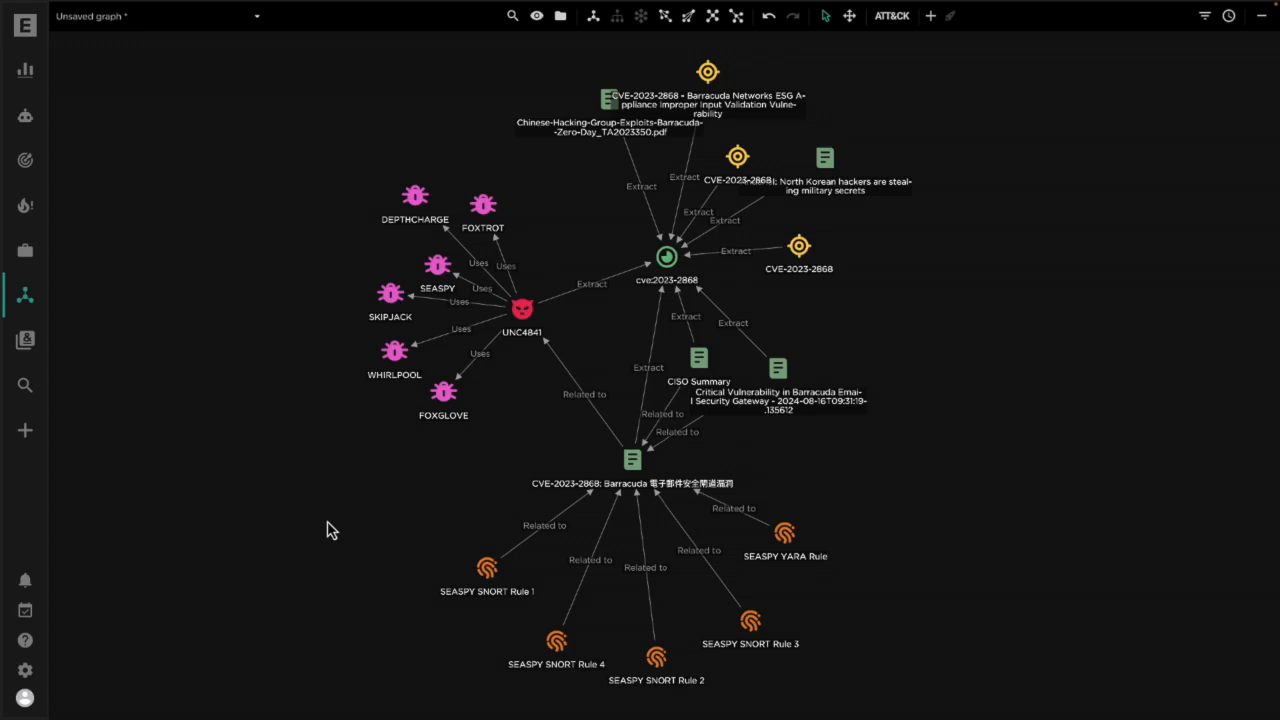
pyautogui.moveTo(533, 438)
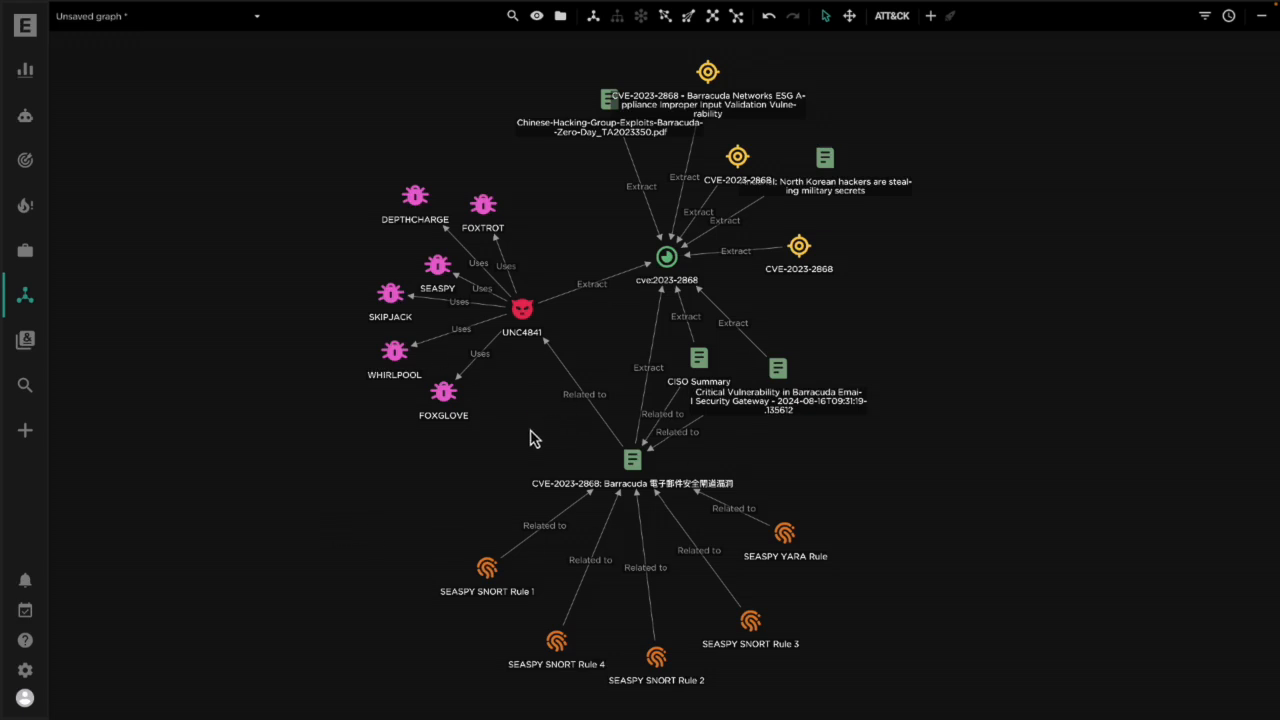
pyautogui.click(631, 460)
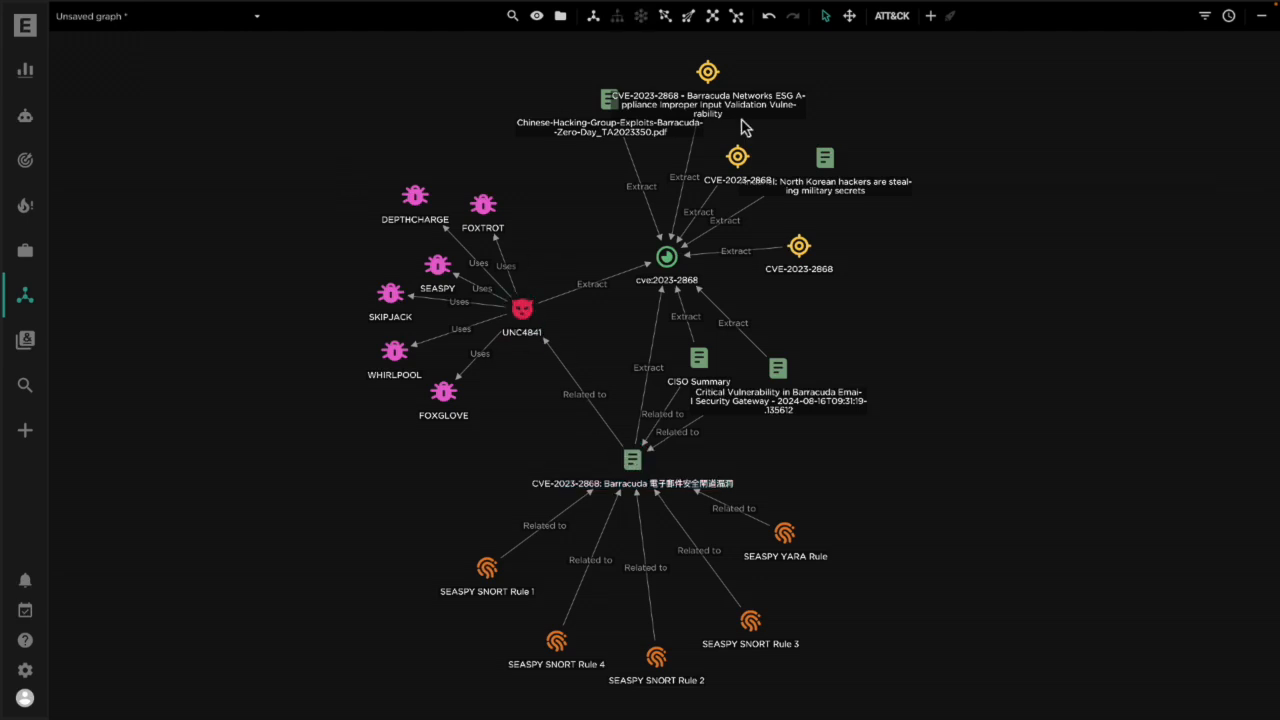
pyautogui.click(890, 15)
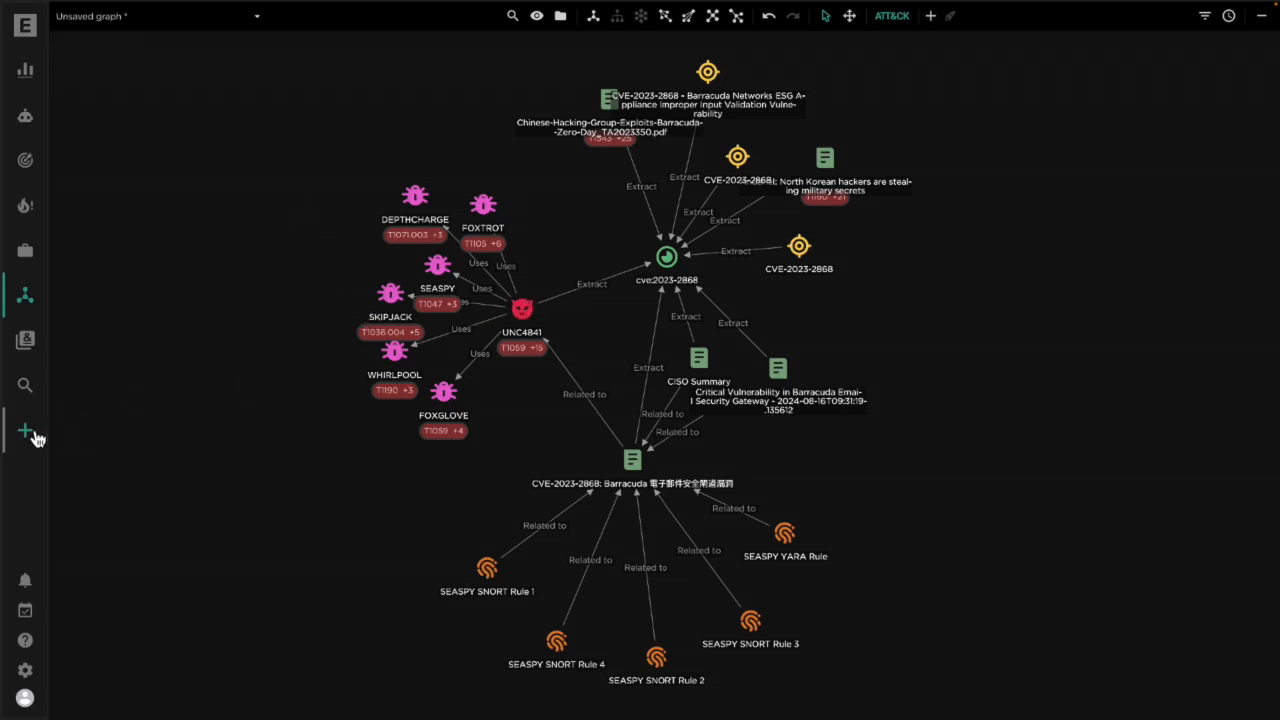
# - Start a new report, then close the empty form unsaved
pyautogui.click(25, 430)
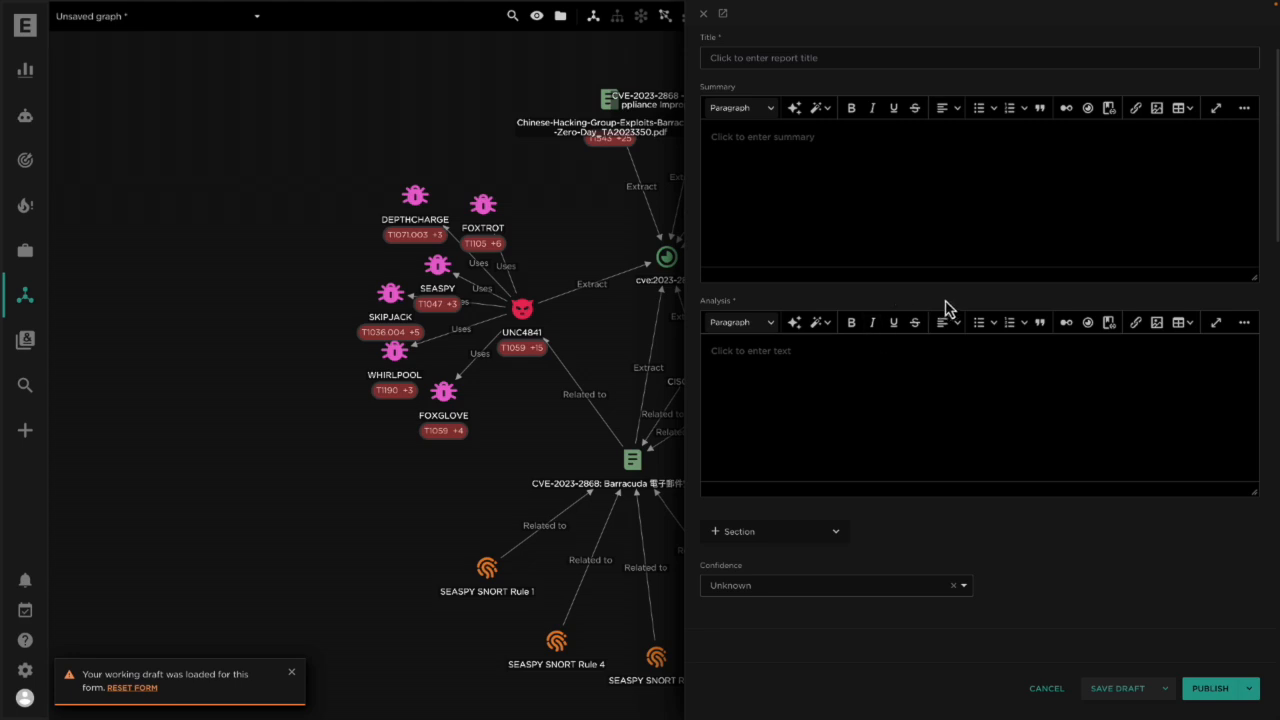
pyautogui.moveTo(851, 322)
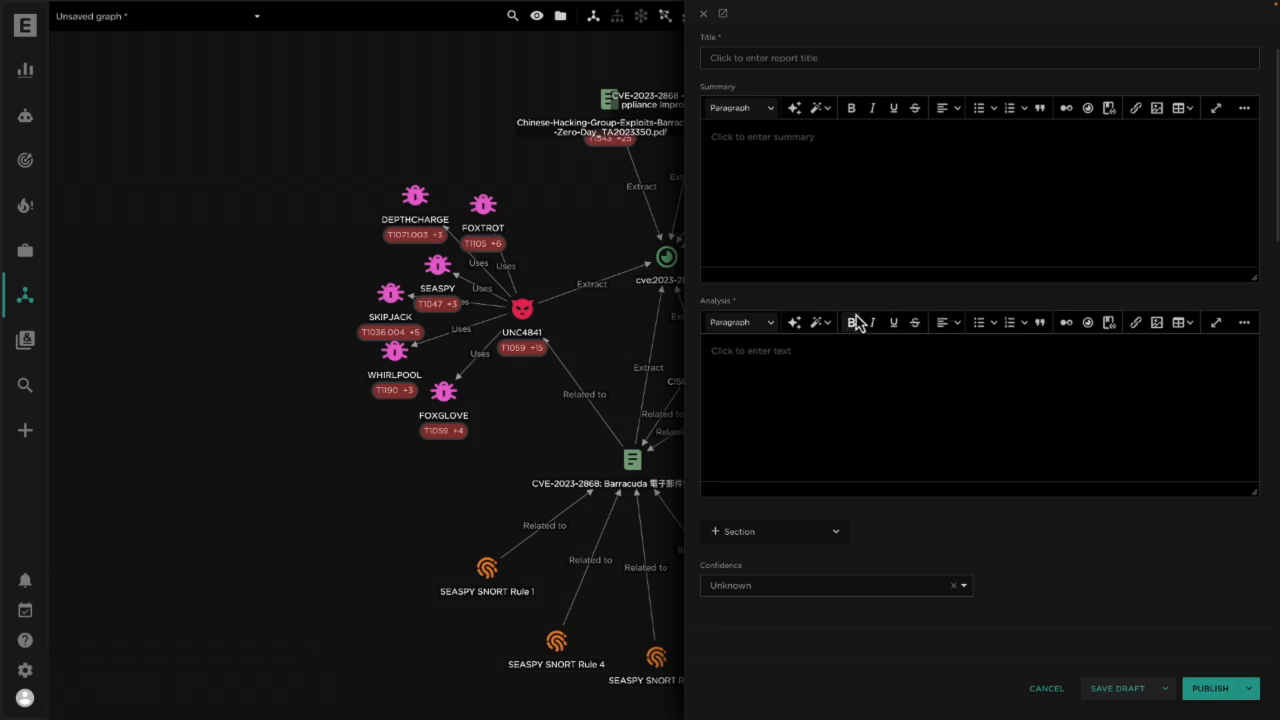
pyautogui.moveTo(920, 310)
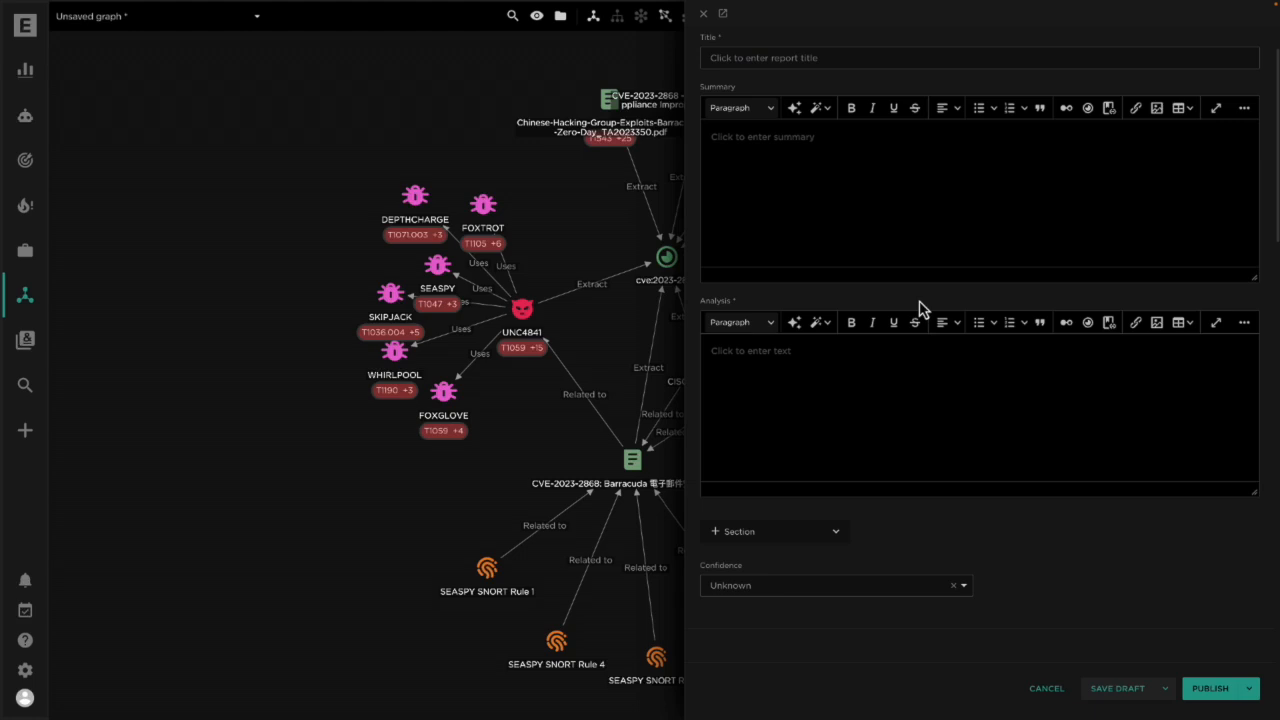
pyautogui.moveTo(703, 214)
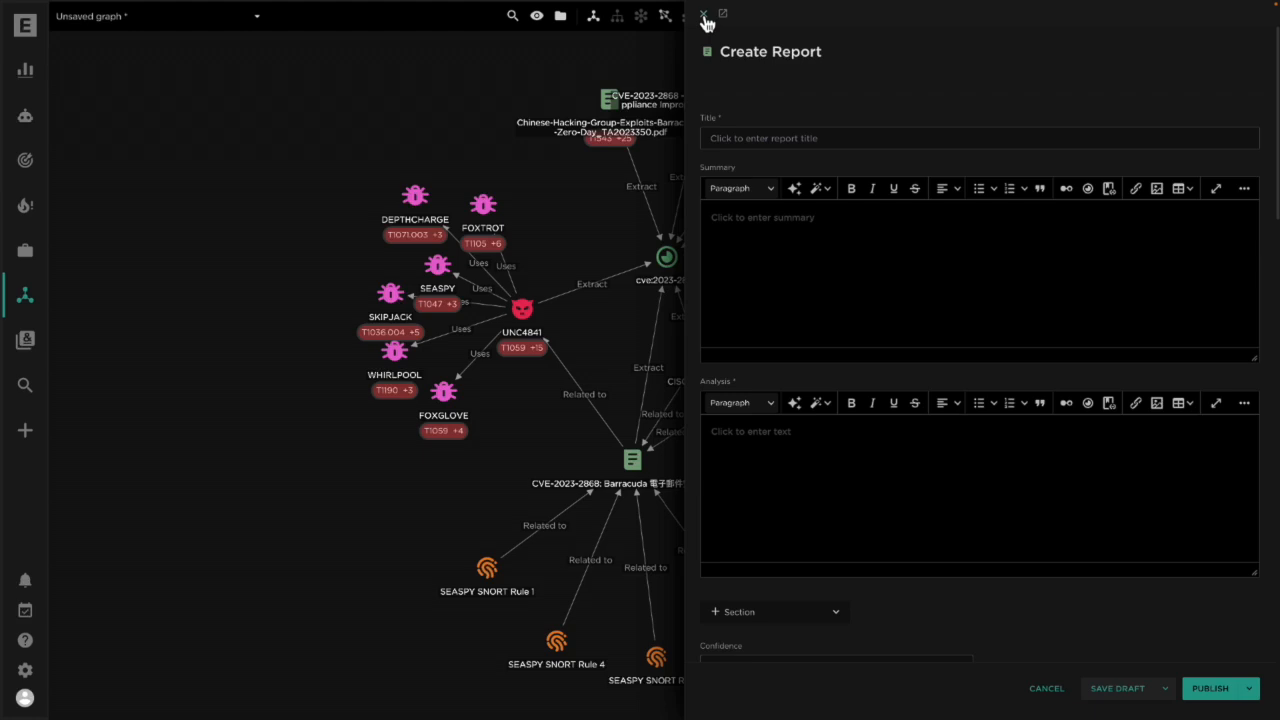
pyautogui.moveTo(707, 25)
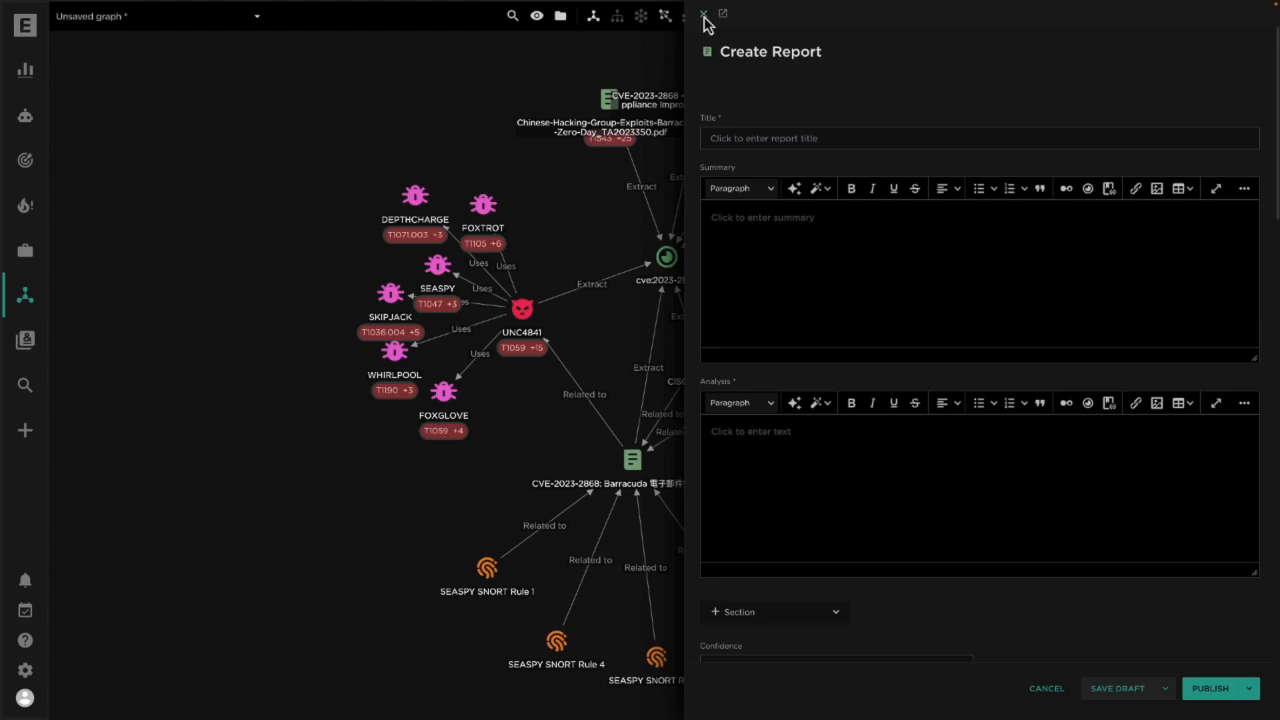
pyautogui.click(705, 14)
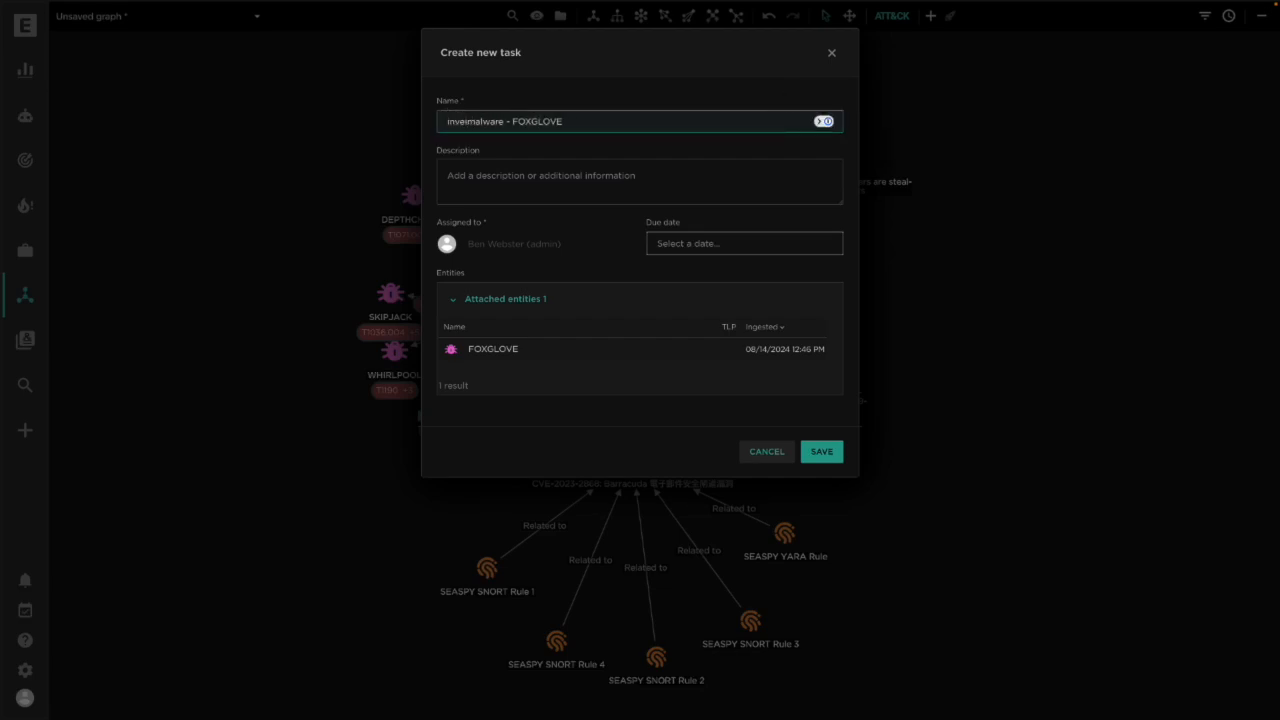
# - Describe the 'investigate - malware - FOXGLOVE' task as producing detection rules and an advisory, and save
pyautogui.click(639, 181)
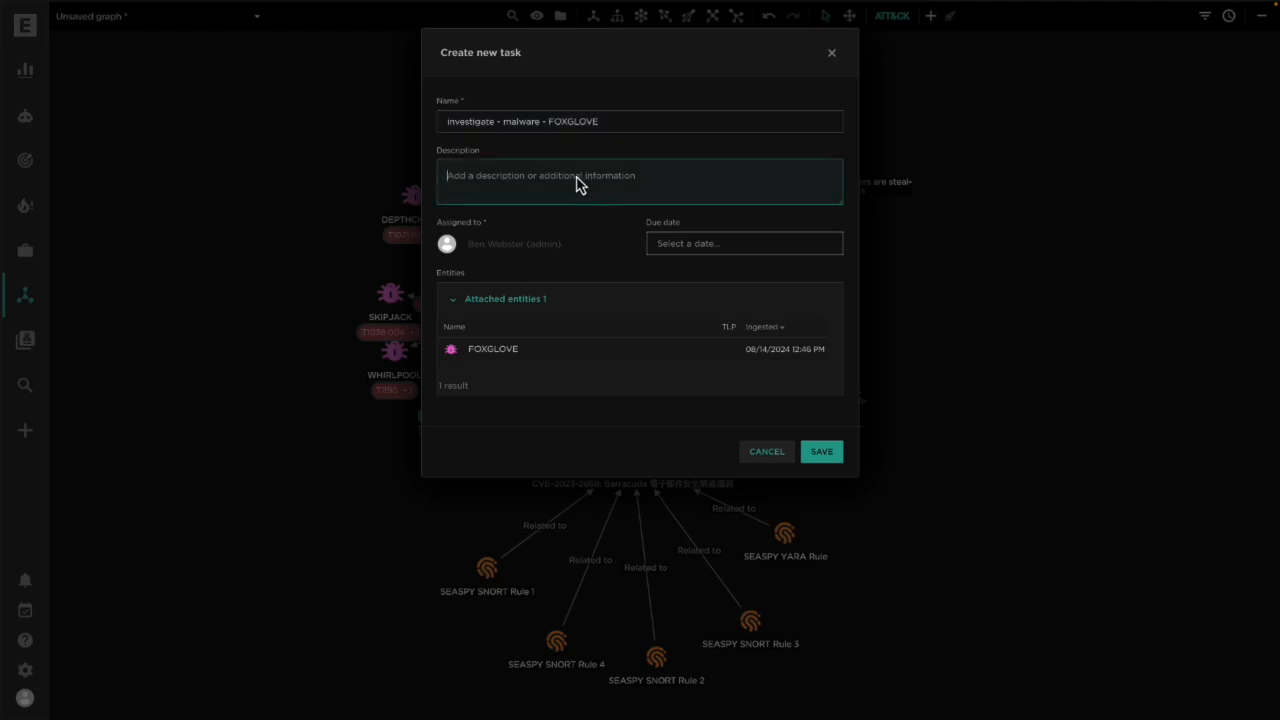
pyautogui.write('proj')
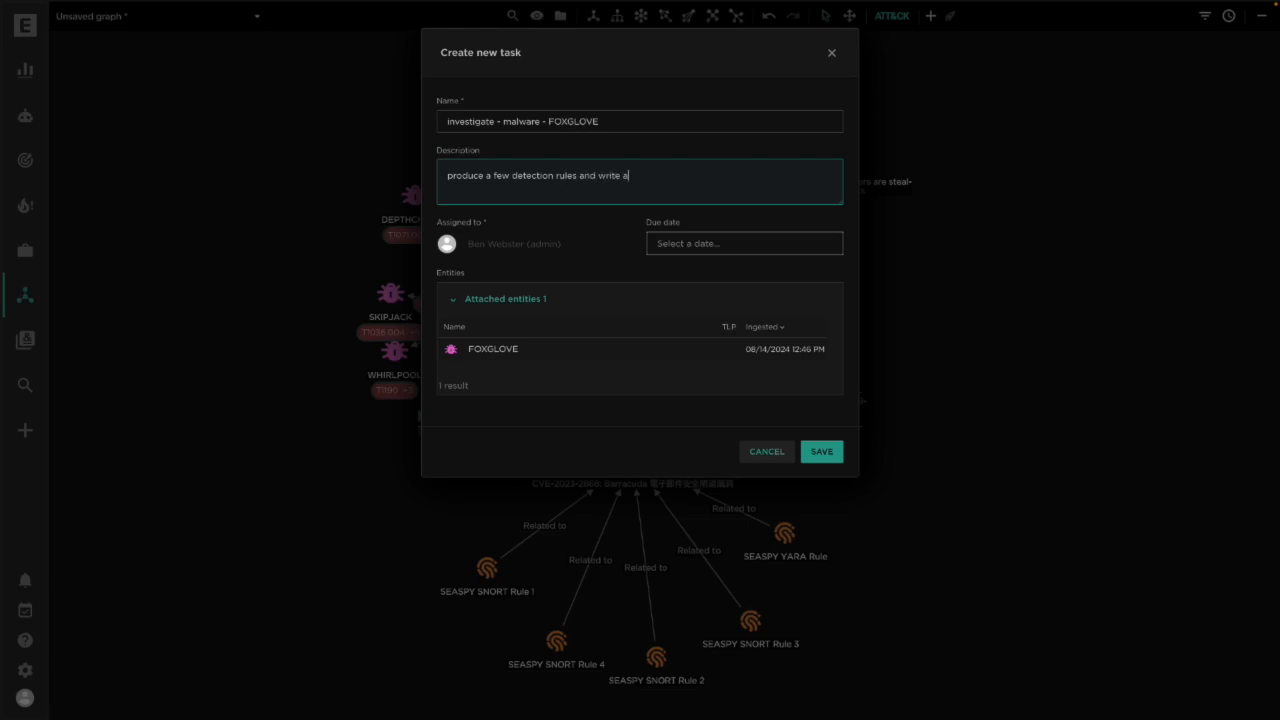
pyautogui.write('n advisory')
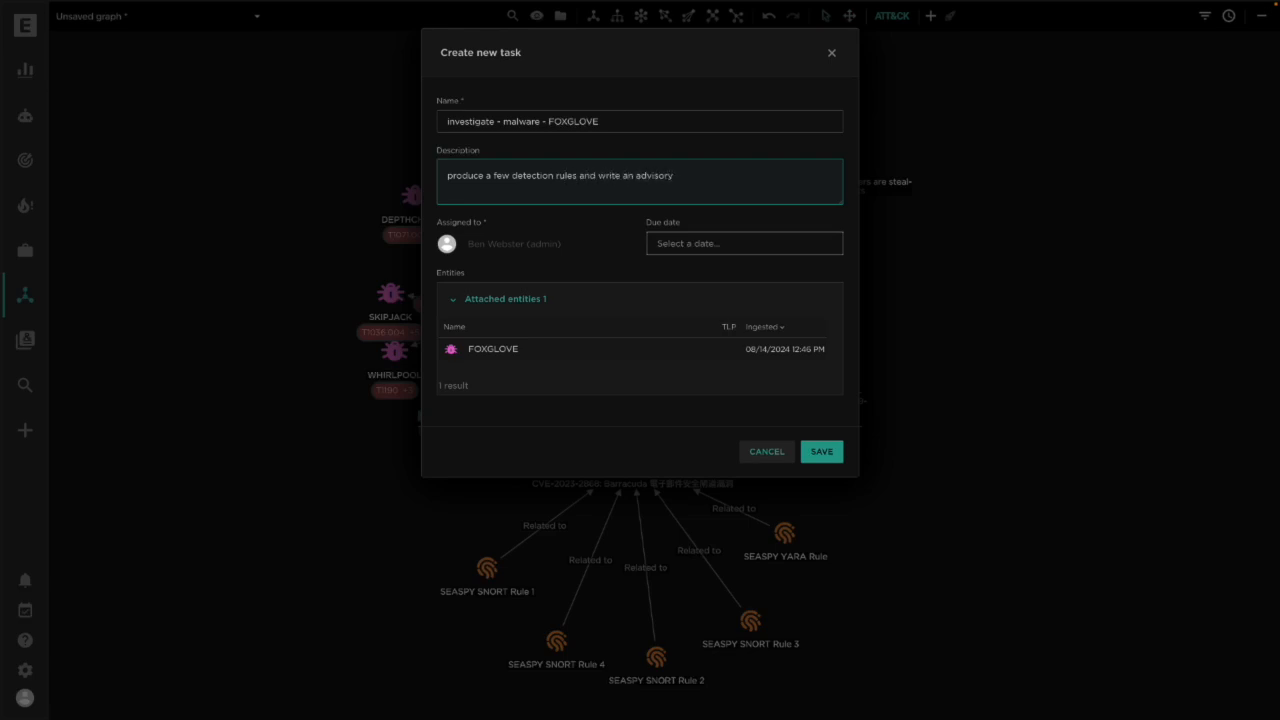
pyautogui.moveTo(843, 443)
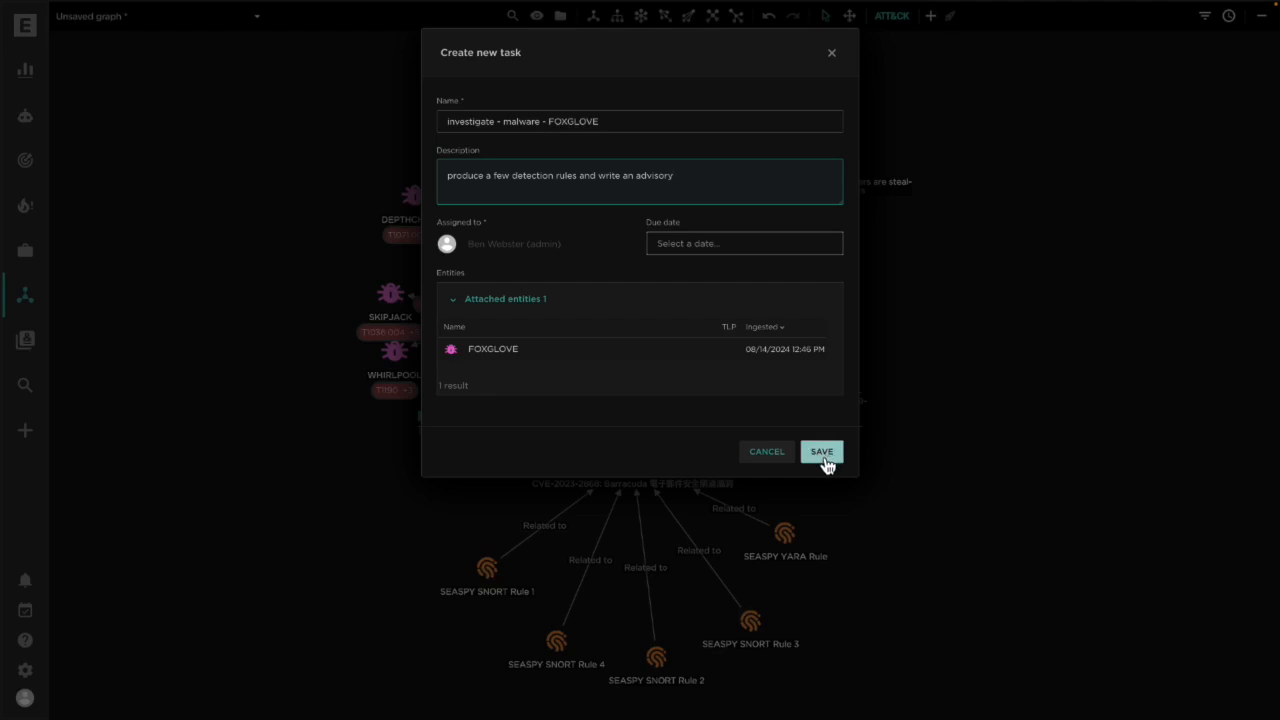
pyautogui.moveTo(822, 458)
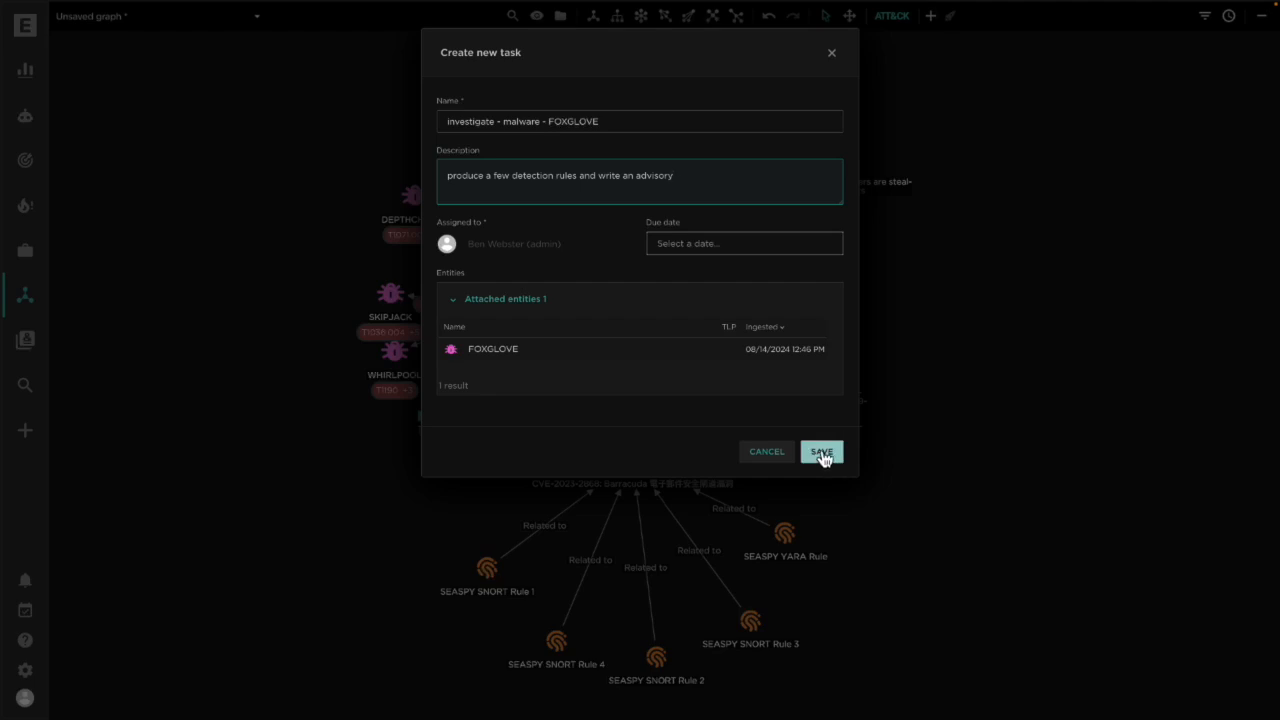
pyautogui.moveTo(824, 458)
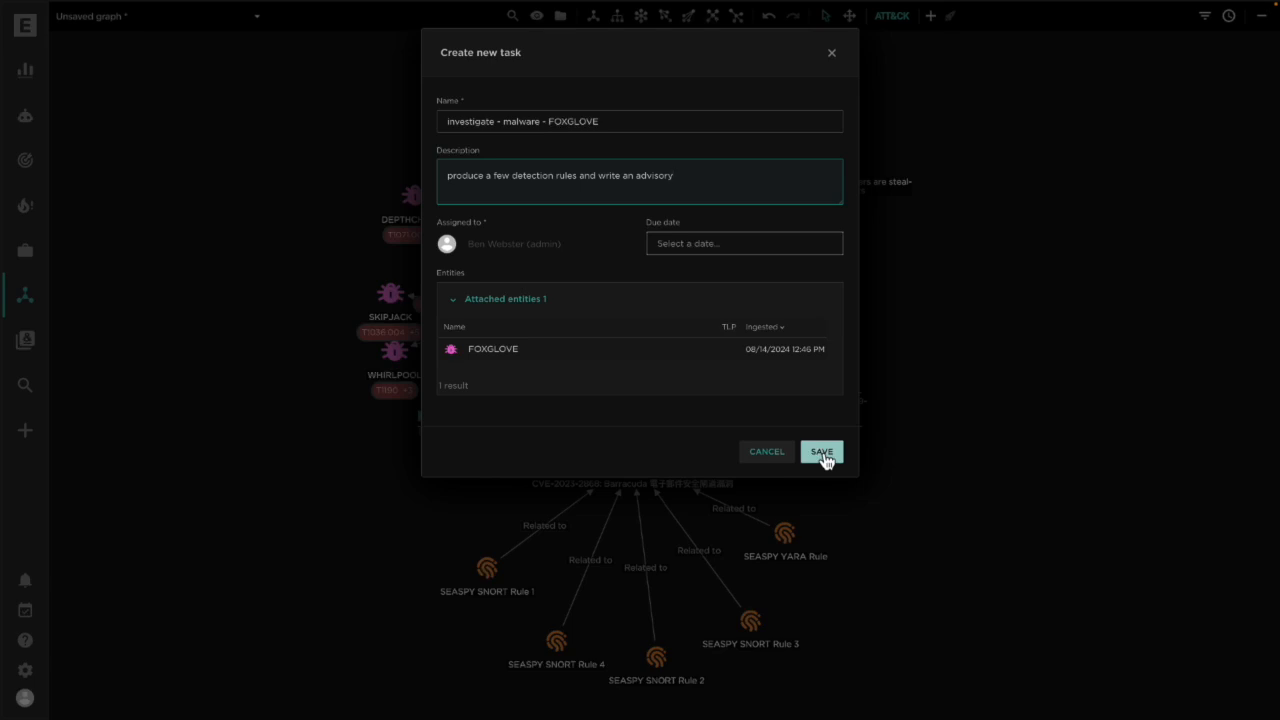
pyautogui.click(821, 451)
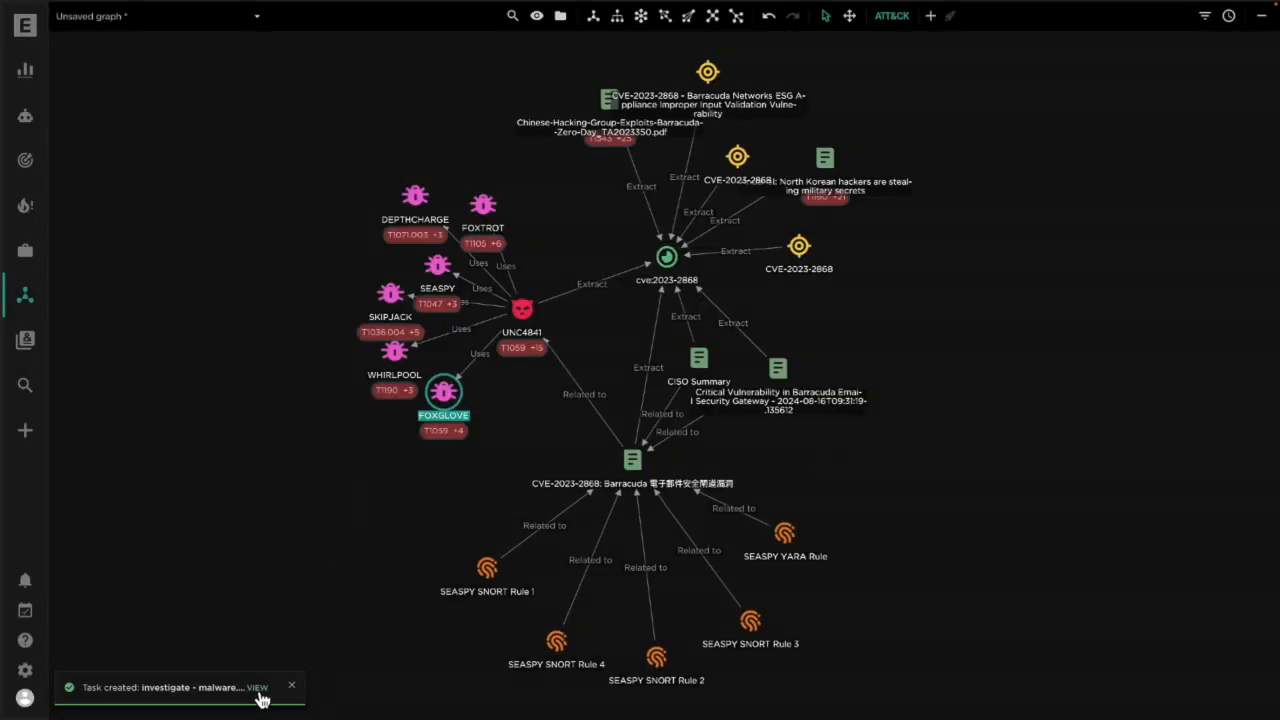
# - Open the full task list, review the FOXGLOVE task's details, then close them
pyautogui.click(25, 610)
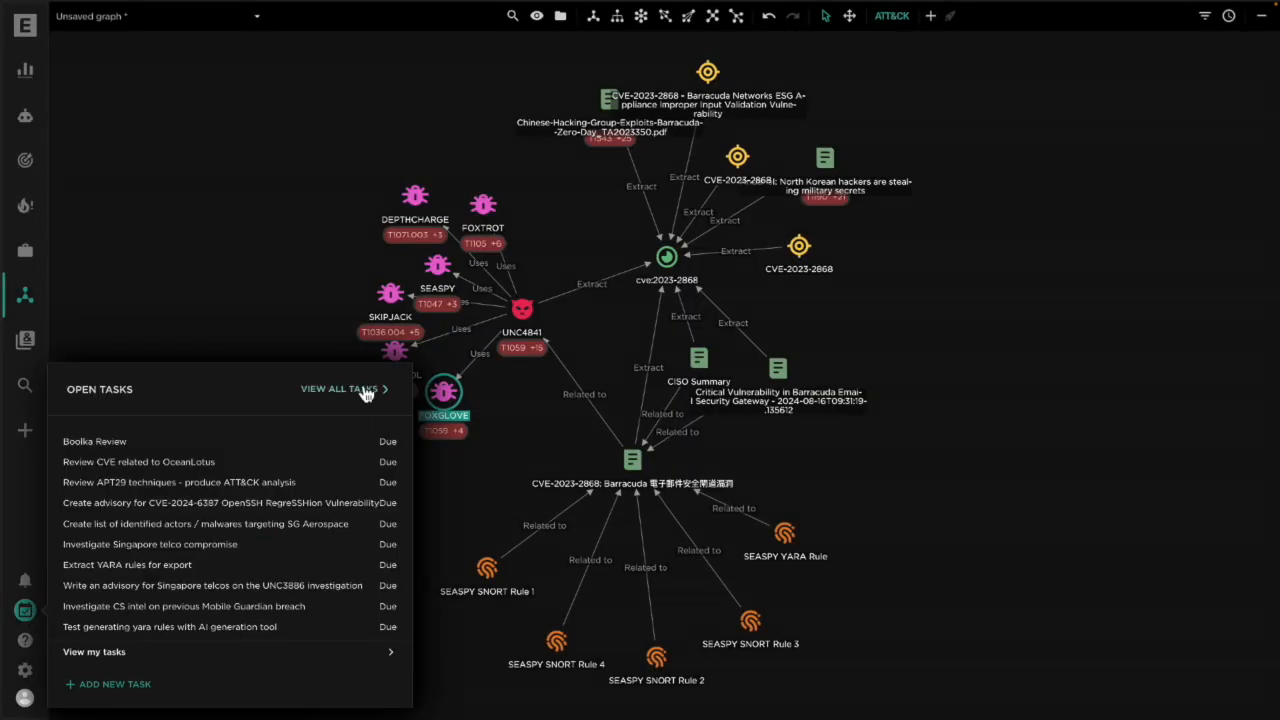
pyautogui.click(338, 388)
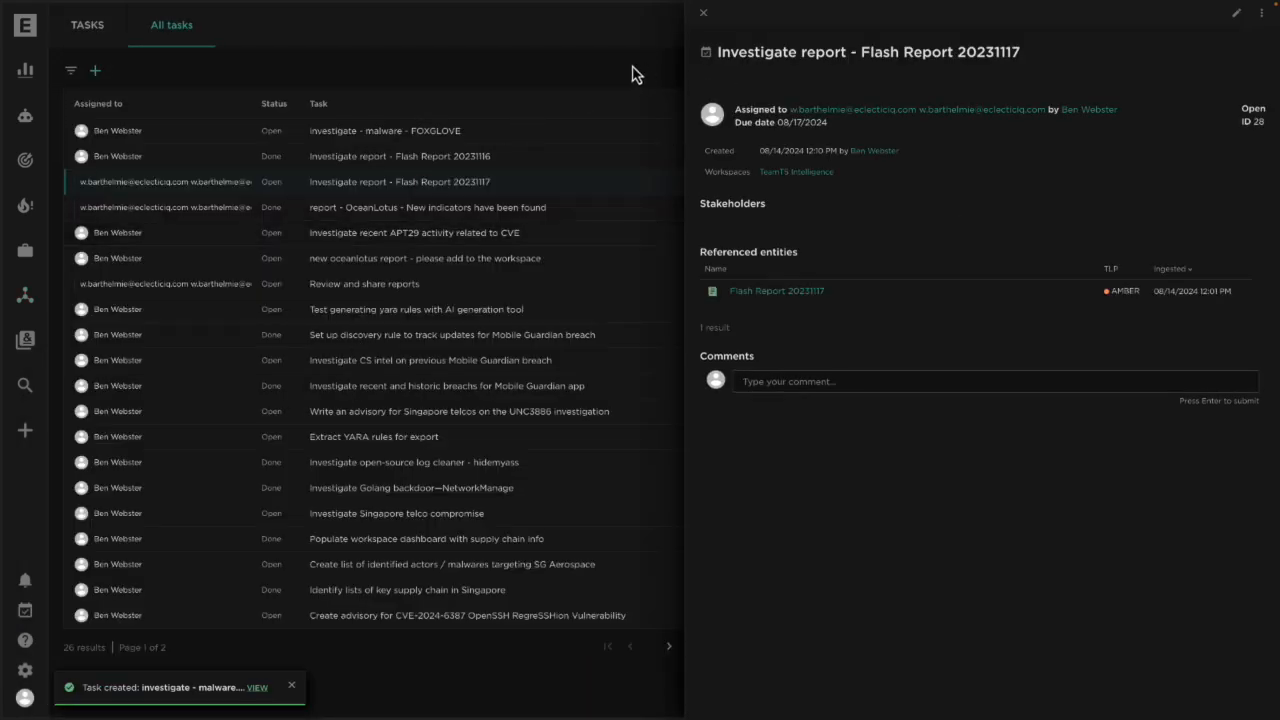
pyautogui.moveTo(645, 74)
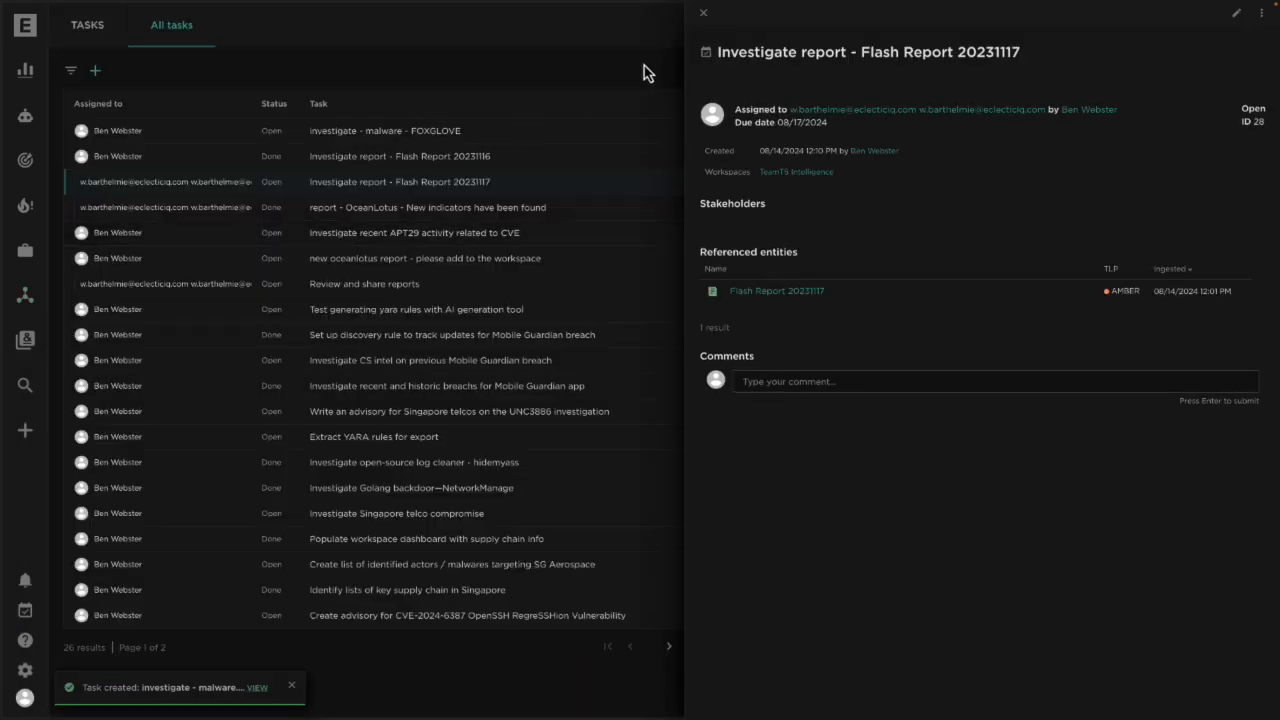
pyautogui.click(400, 130)
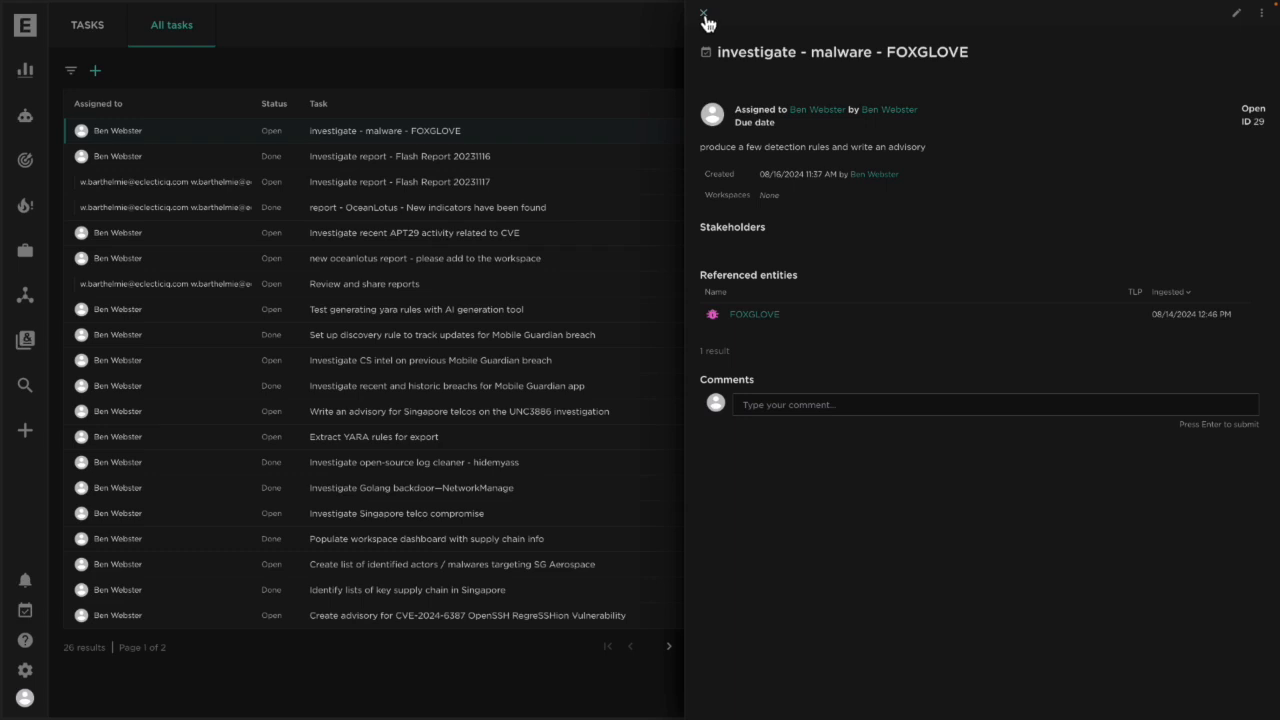
pyautogui.click(25, 163)
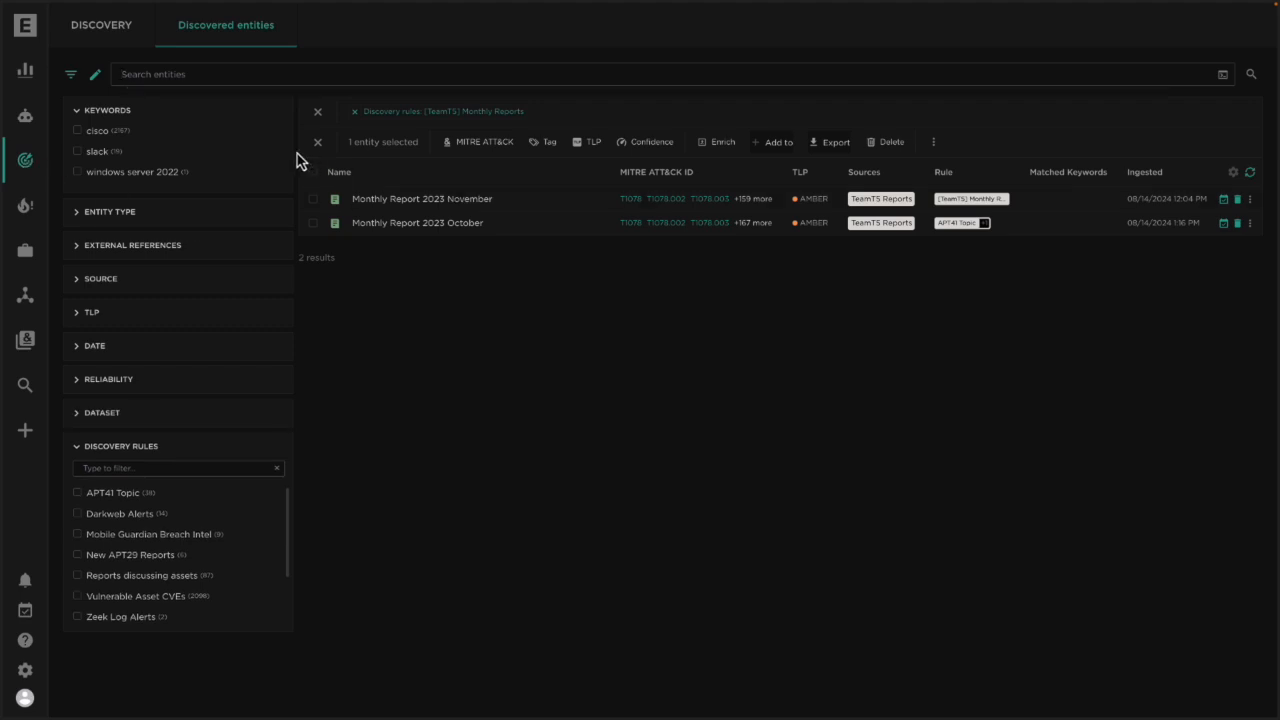
pyautogui.moveTo(298, 185)
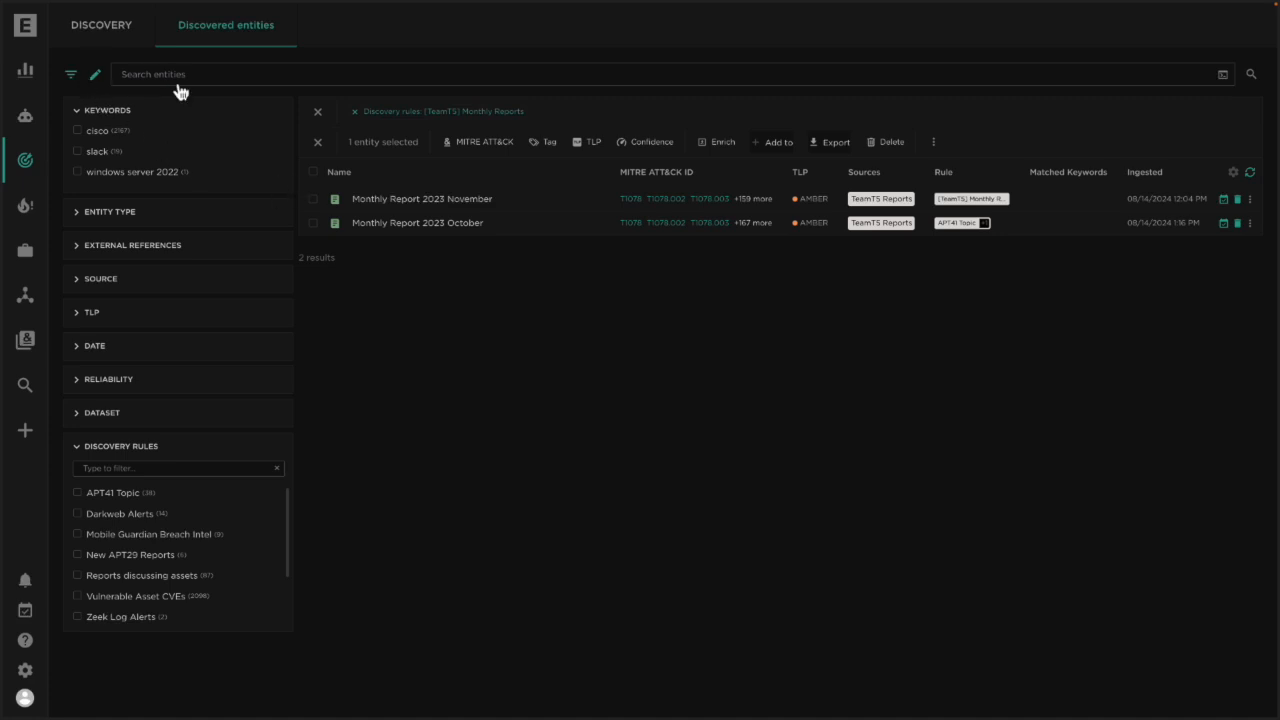
# - Scroll the Discovery Rules filter list toward [TeamT5] Monthly Reports
pyautogui.scroll(-3)
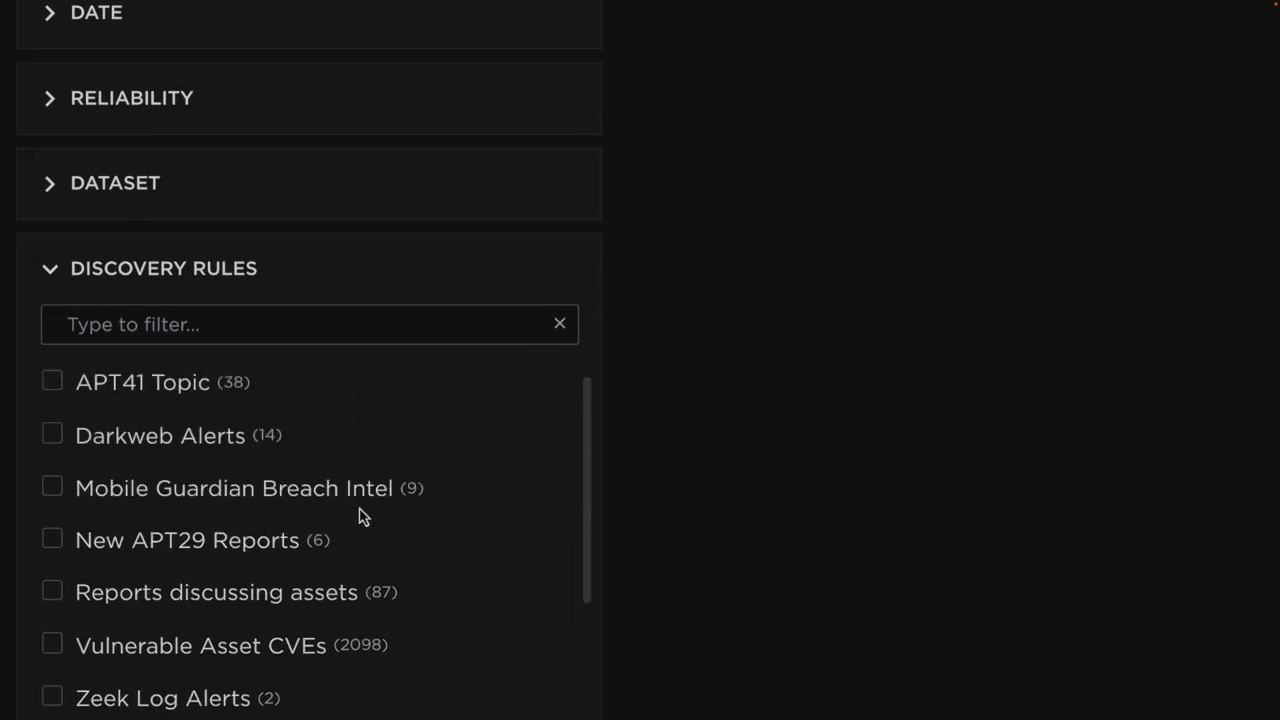
pyautogui.scroll(-3)
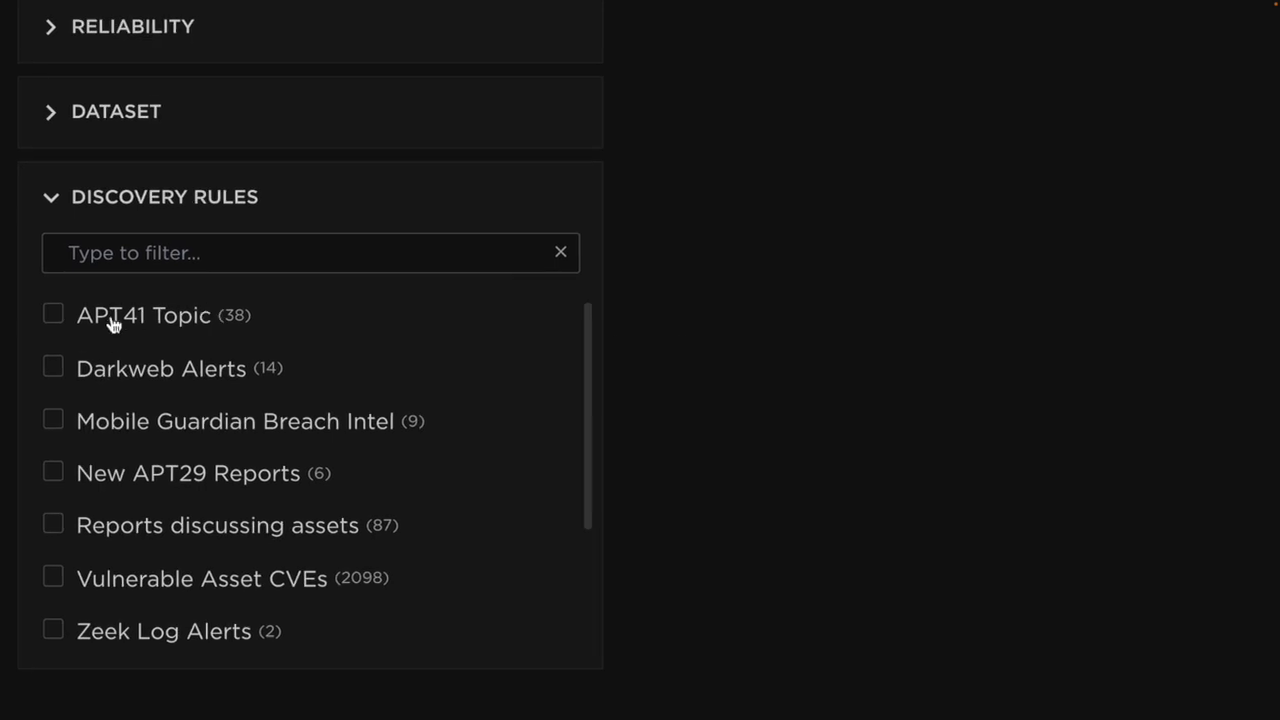
pyautogui.moveTo(113, 325)
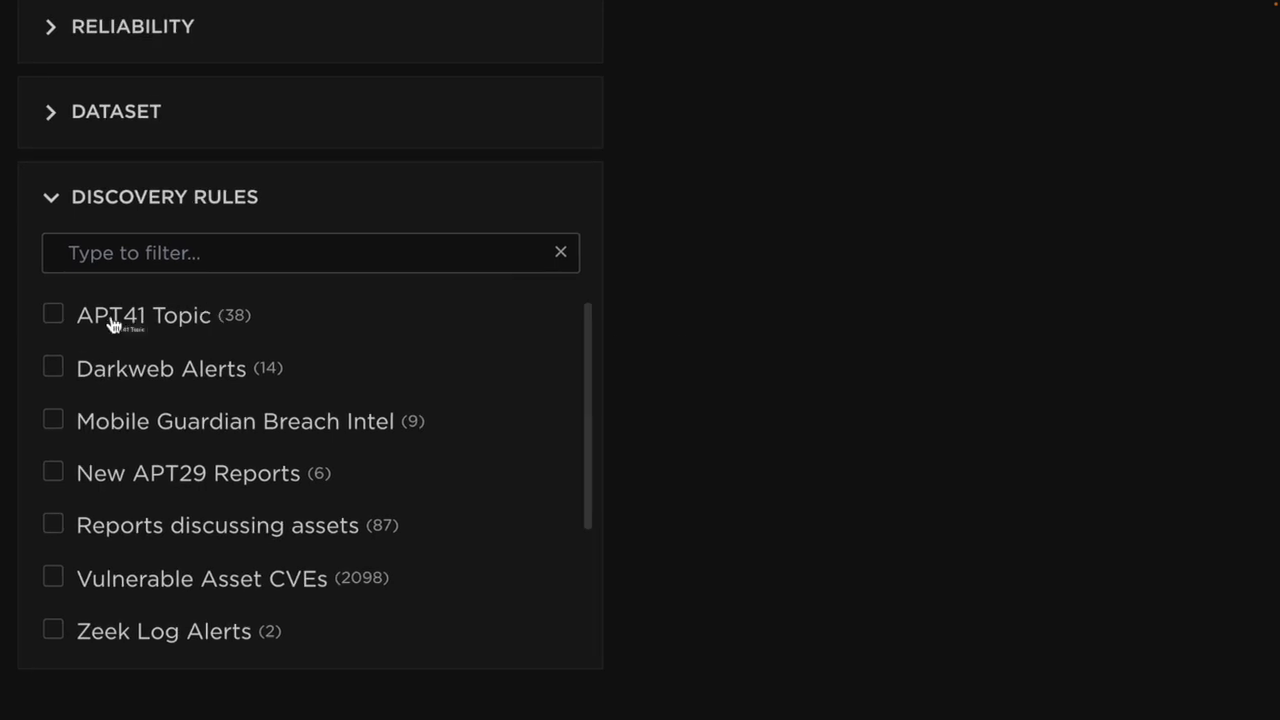
pyautogui.scroll(-3)
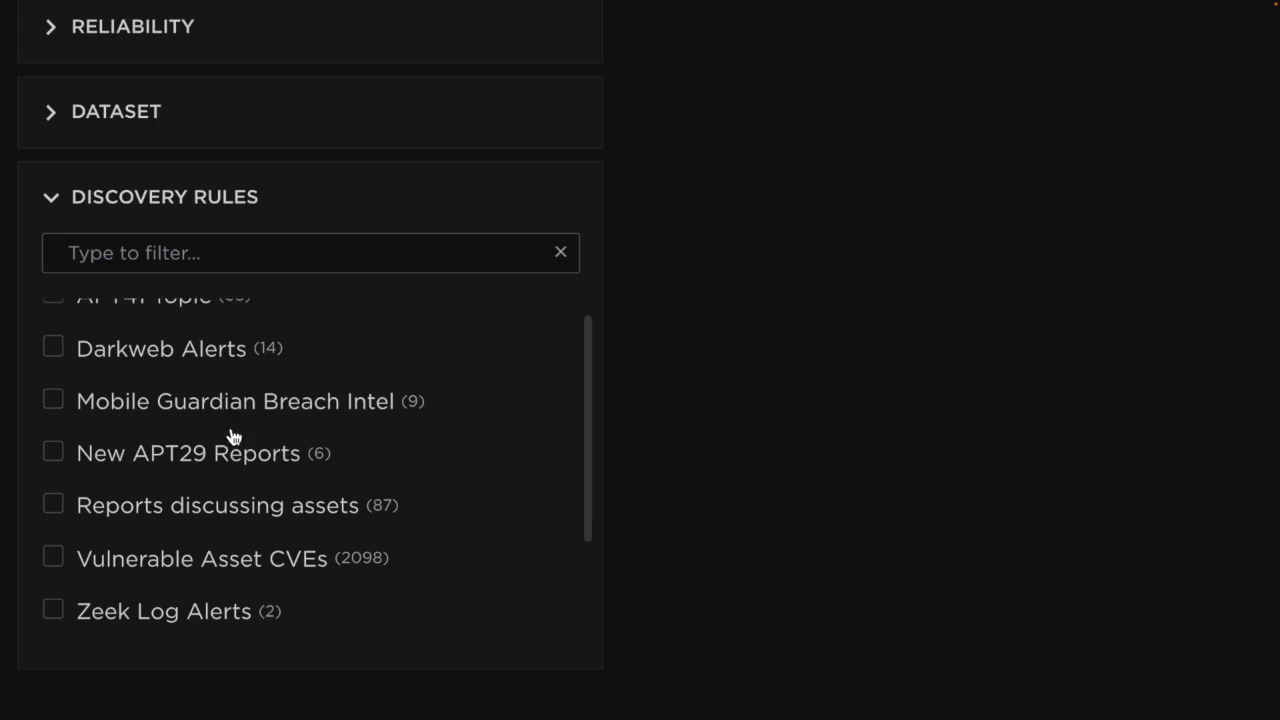
pyautogui.scroll(-3)
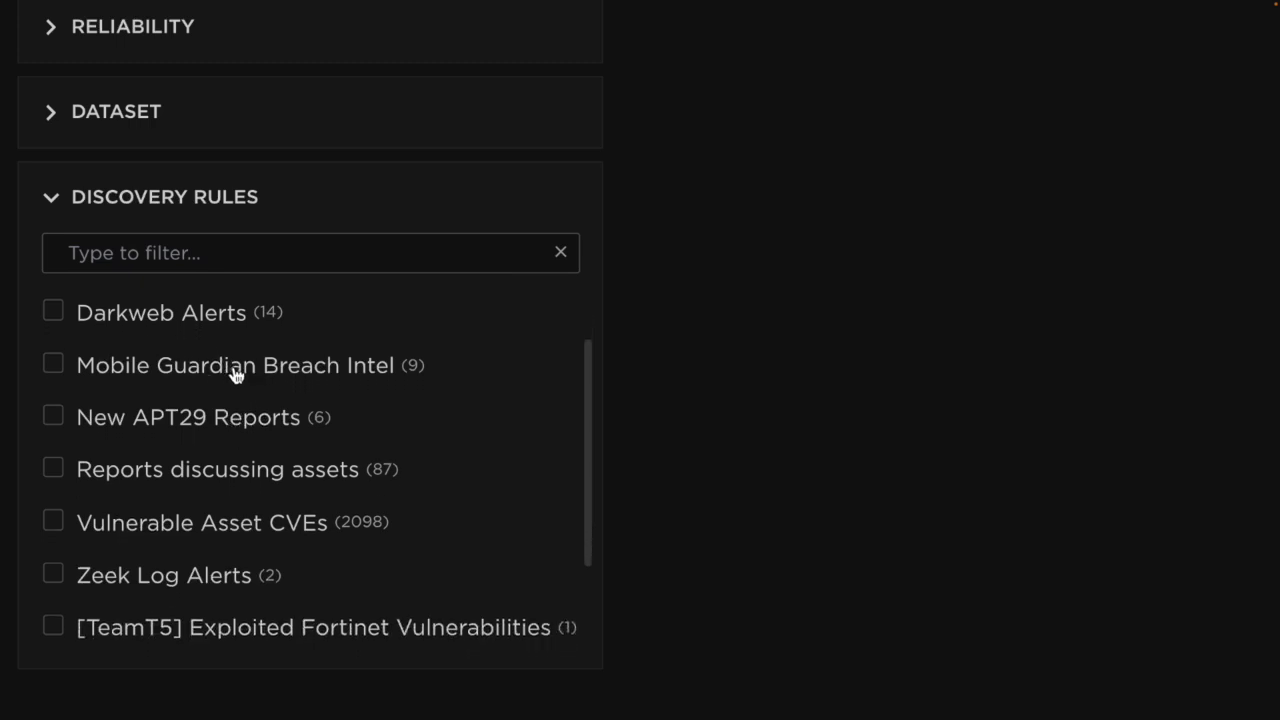
pyautogui.moveTo(300, 375)
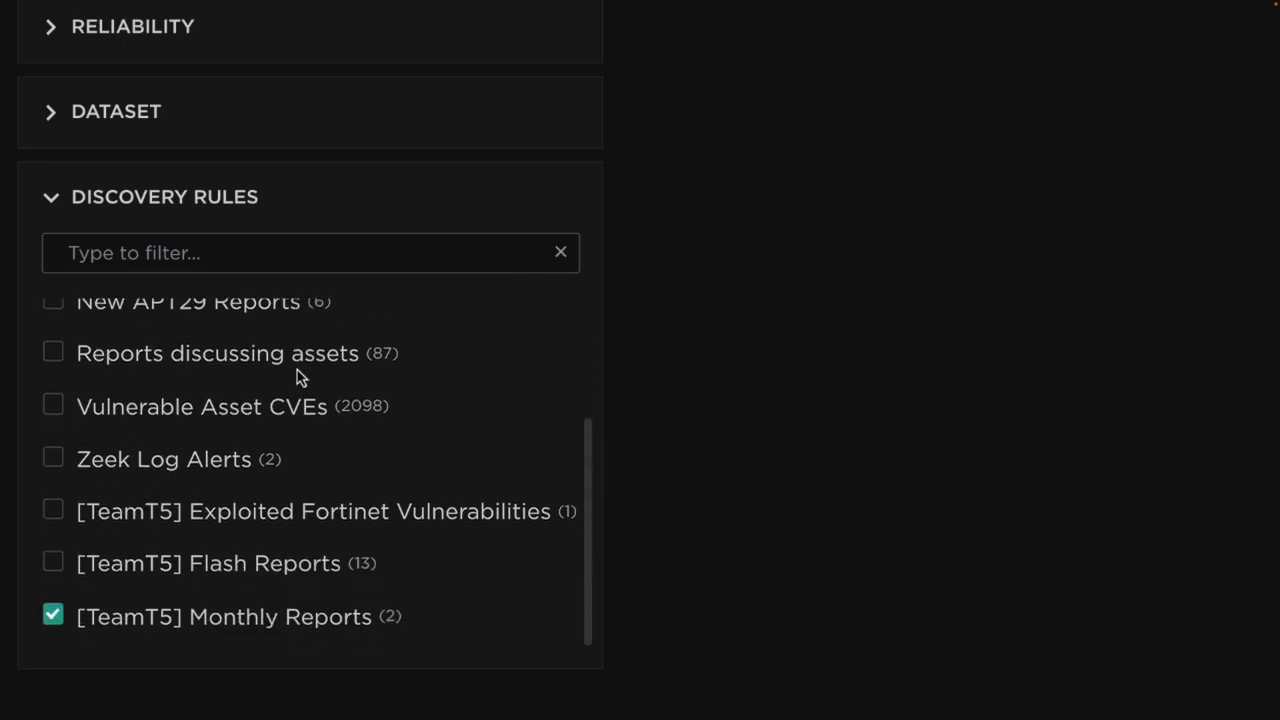
pyautogui.moveTo(315, 522)
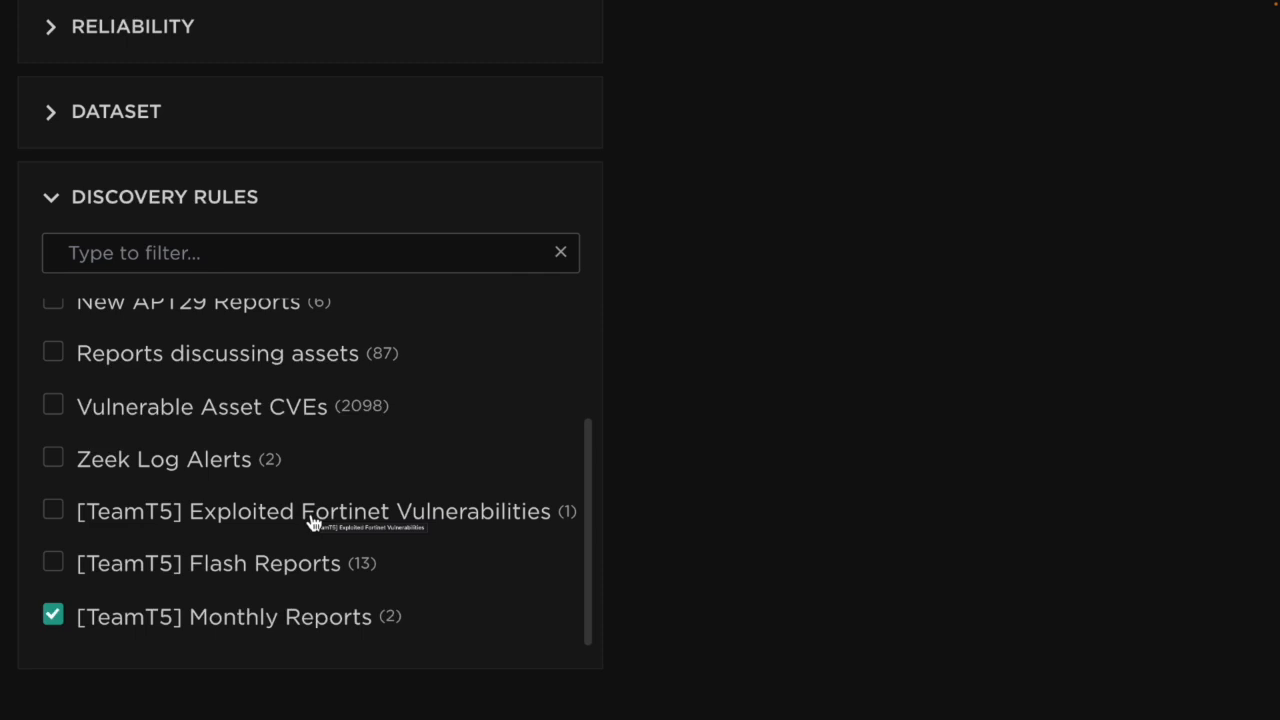
pyautogui.moveTo(764, 431)
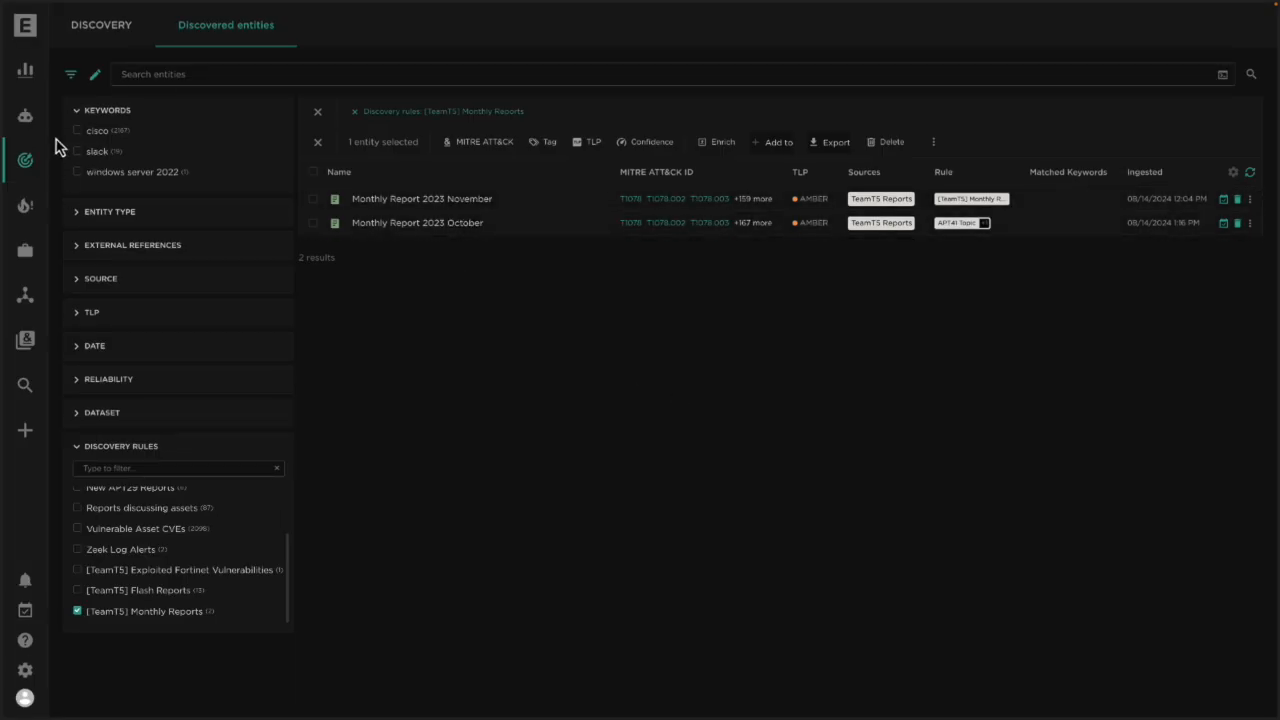
pyautogui.moveTo(163, 490)
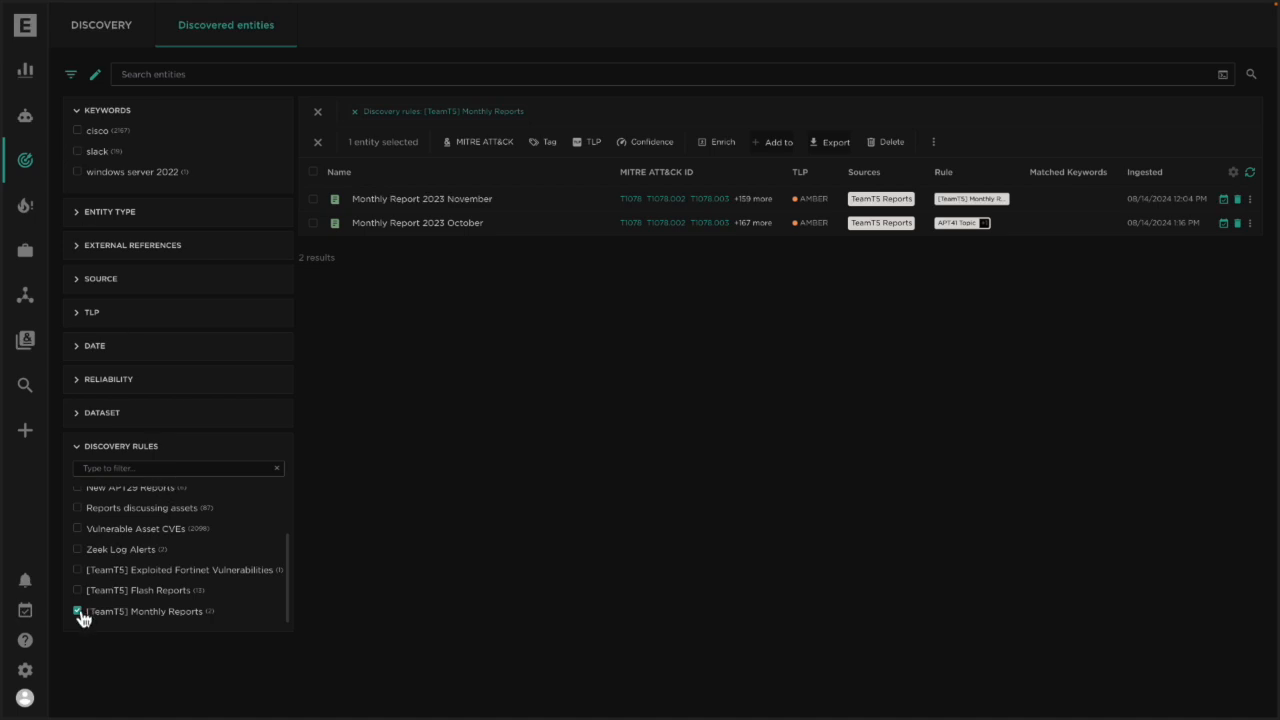
pyautogui.moveTo(317, 271)
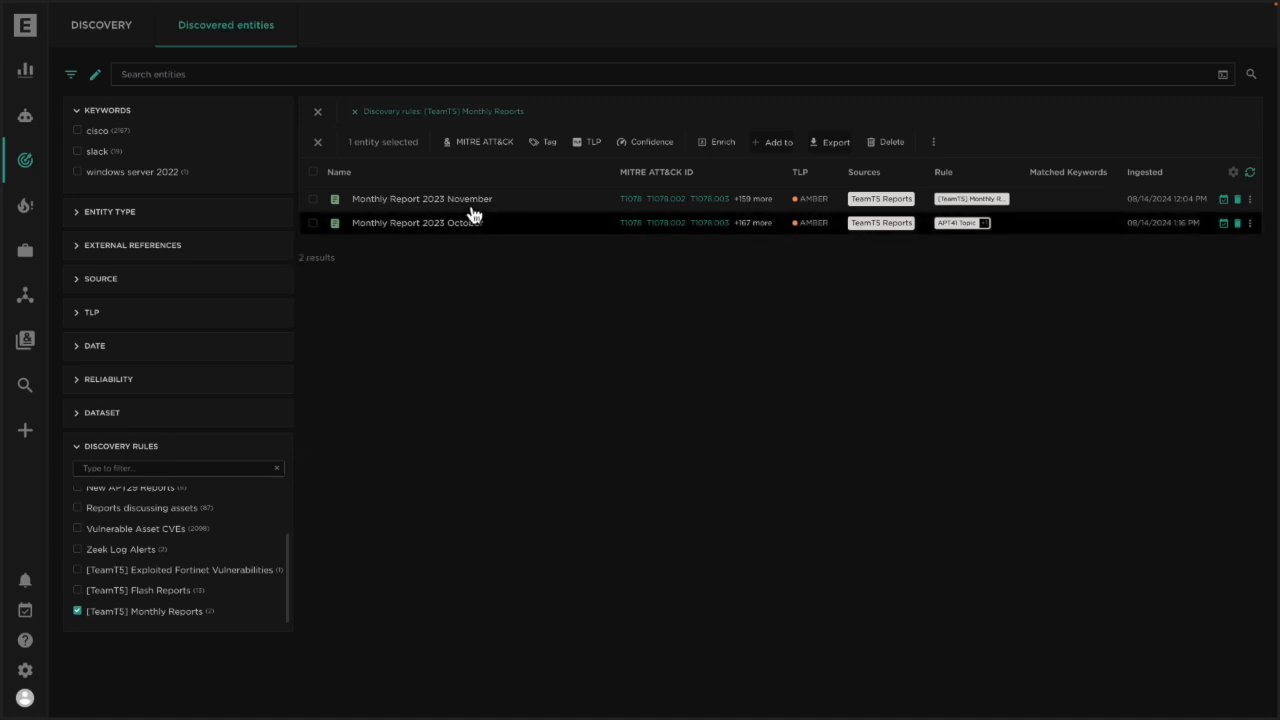
# - Open Monthly Report 2023 November's attached PDF and page through to Research Highlight
pyautogui.click(421, 198)
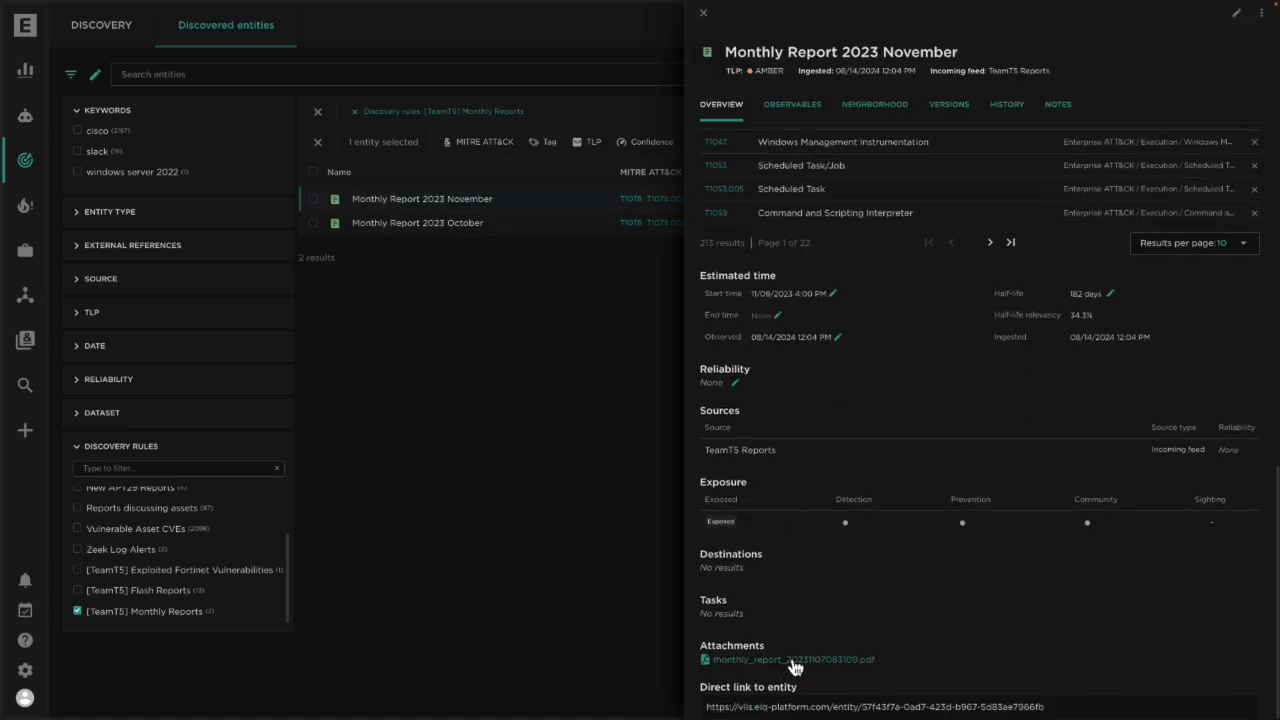
pyautogui.click(792, 659)
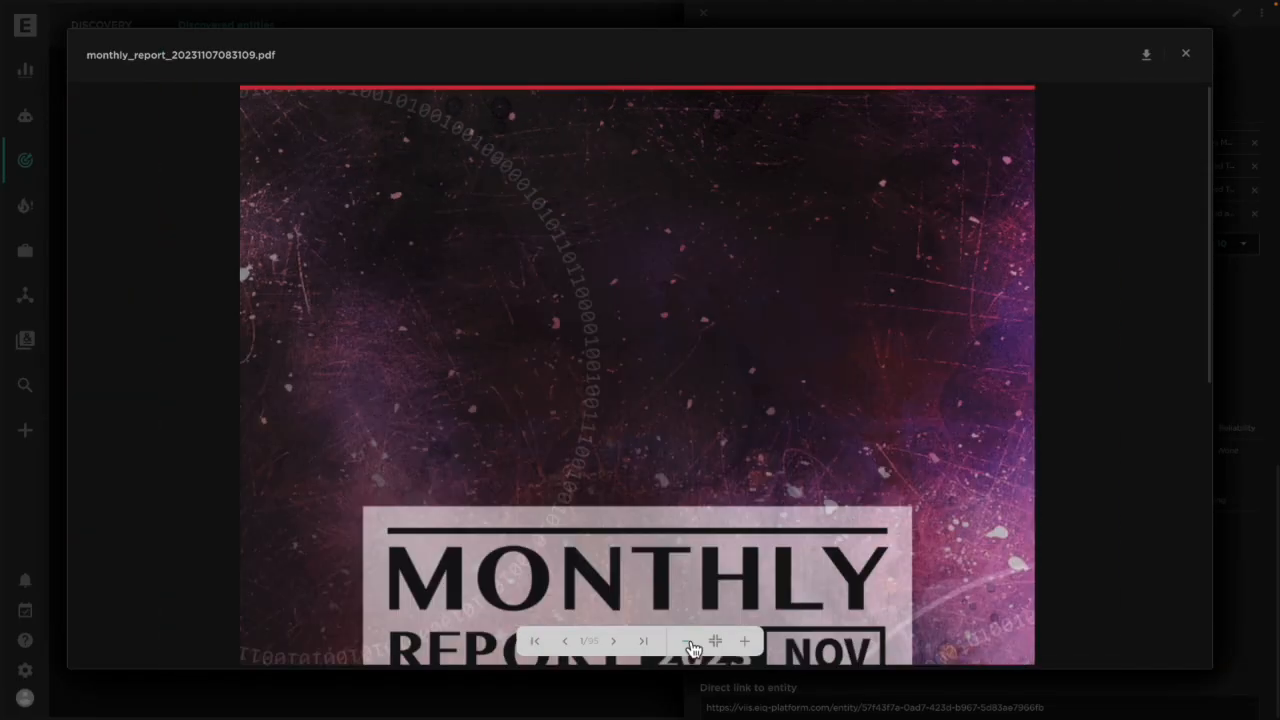
pyautogui.click(614, 641)
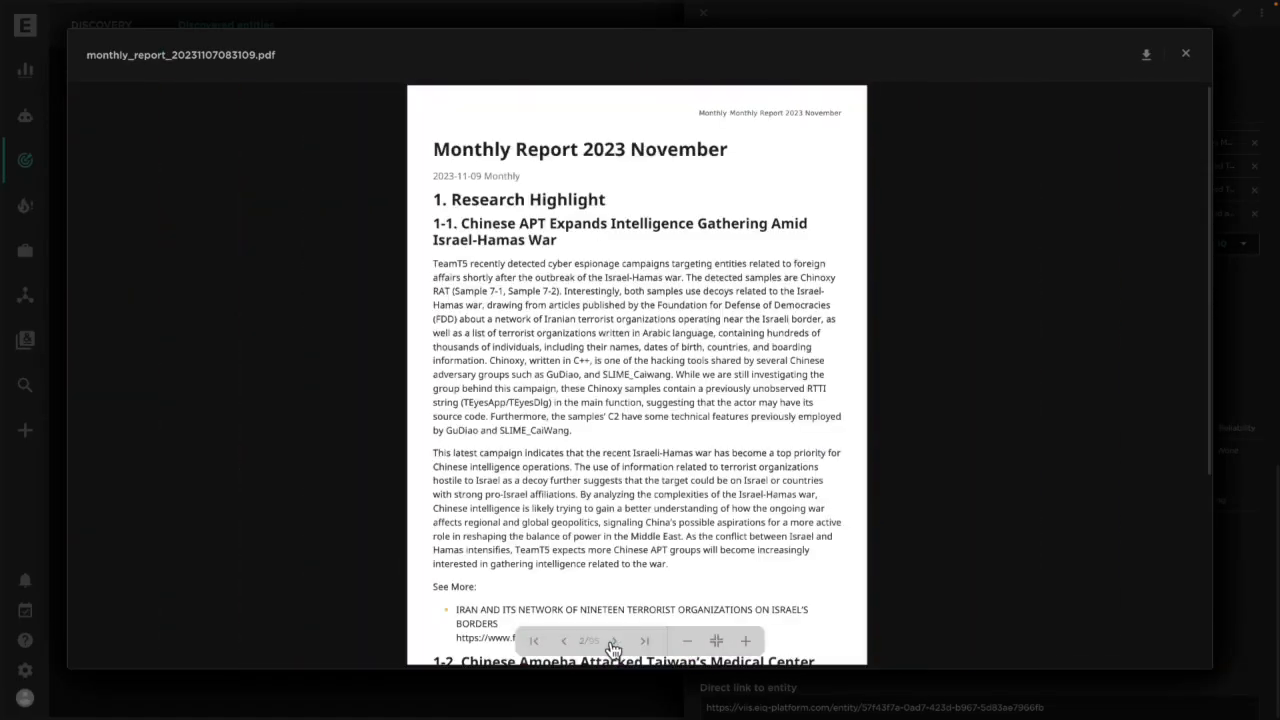
pyautogui.click(716, 641)
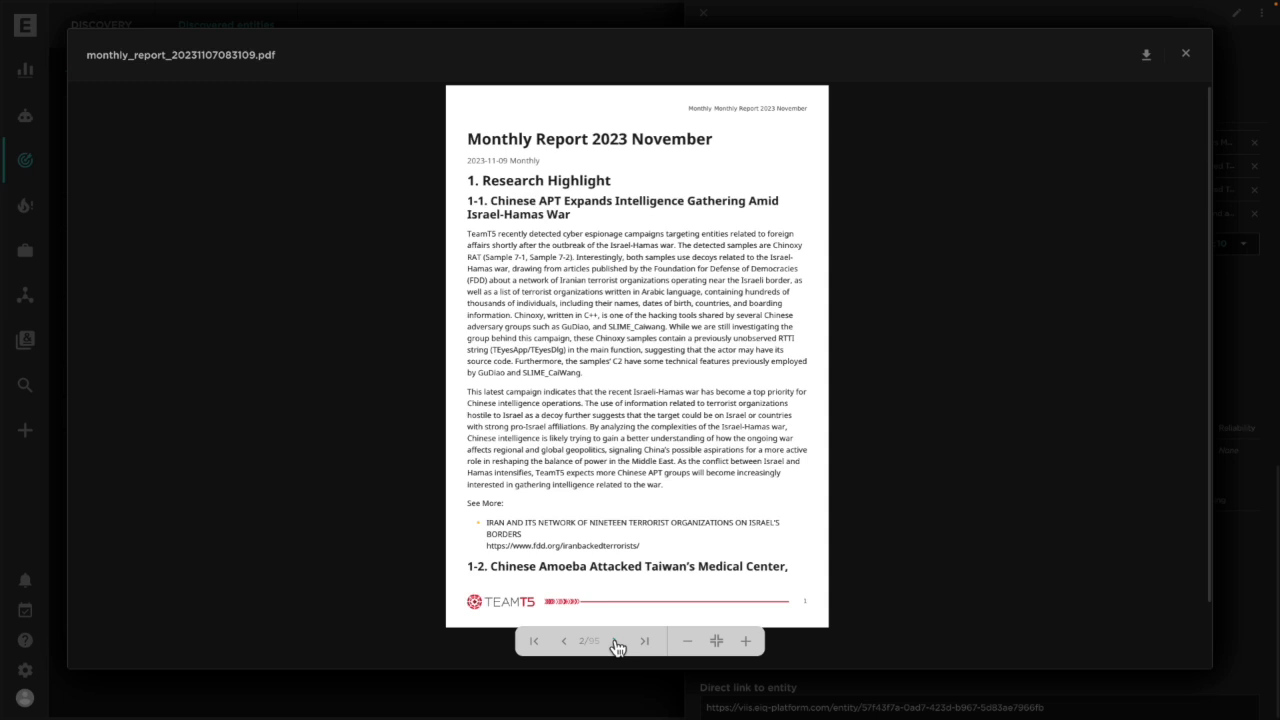
pyautogui.moveTo(1189, 58)
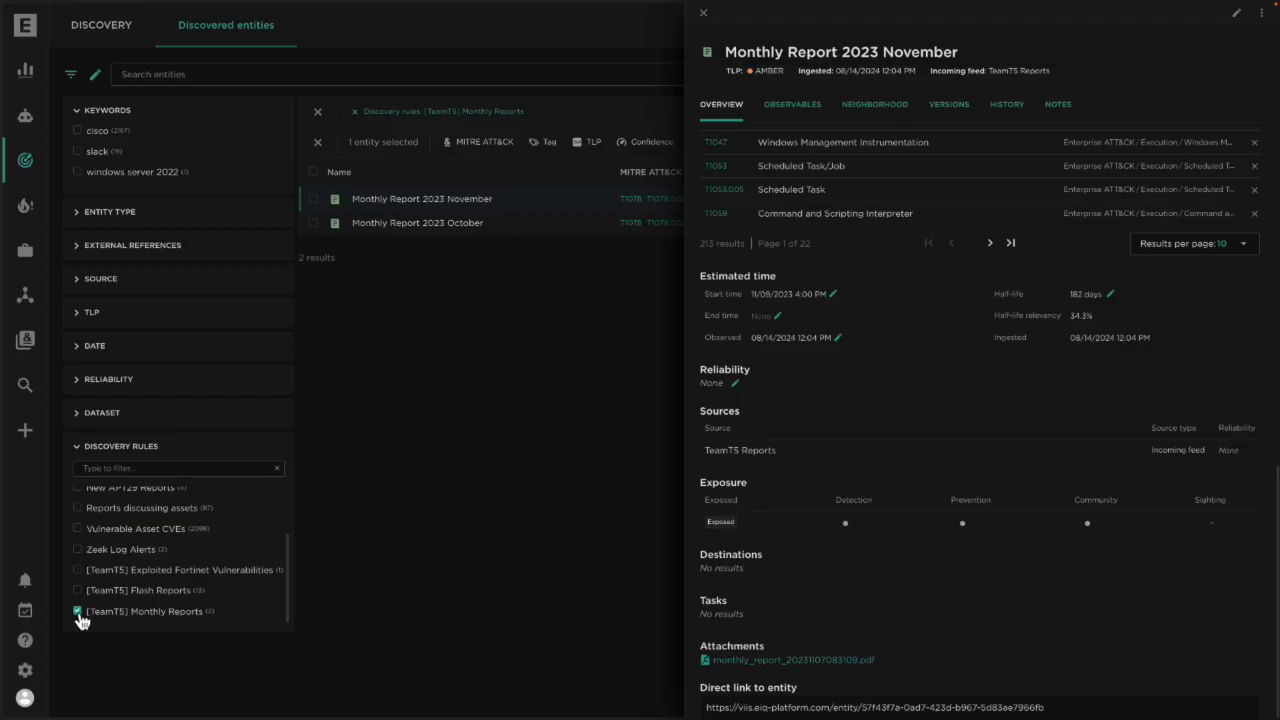
# - Filter by [TeamT5] Flash Reports, preview Flash Report 20231103, and check a row's actions
pyautogui.click(77, 590)
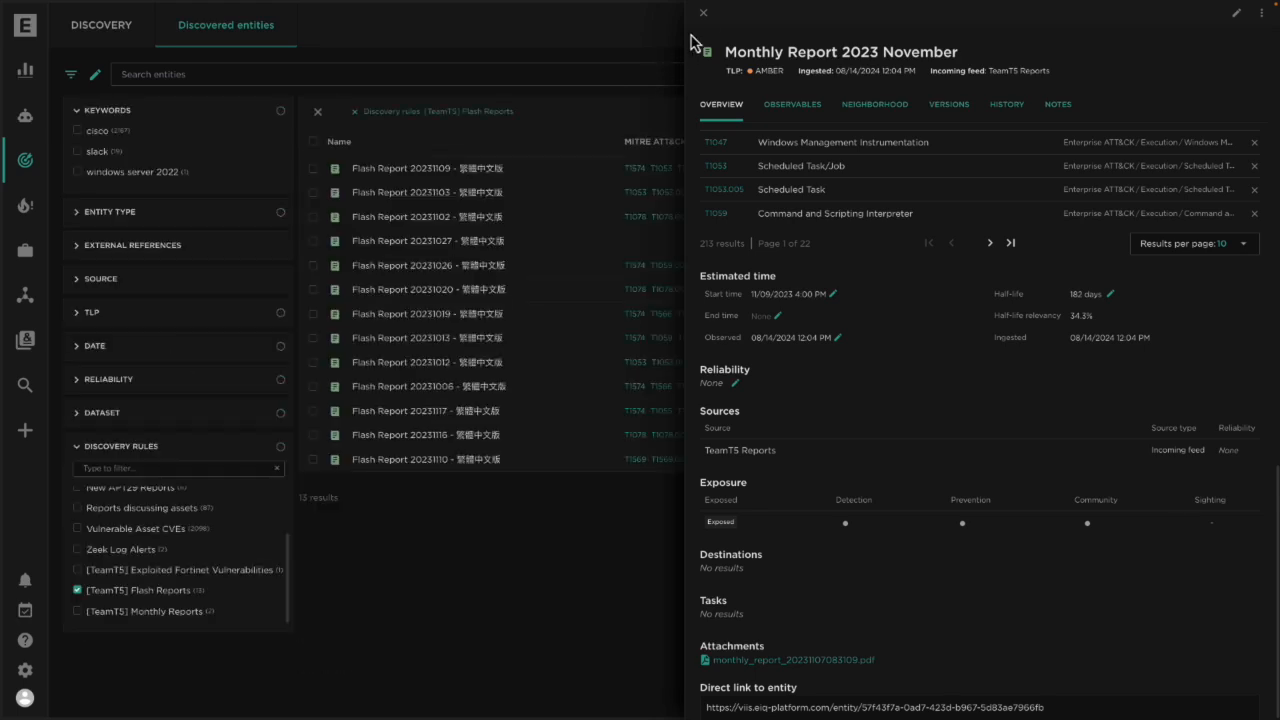
pyautogui.click(703, 13)
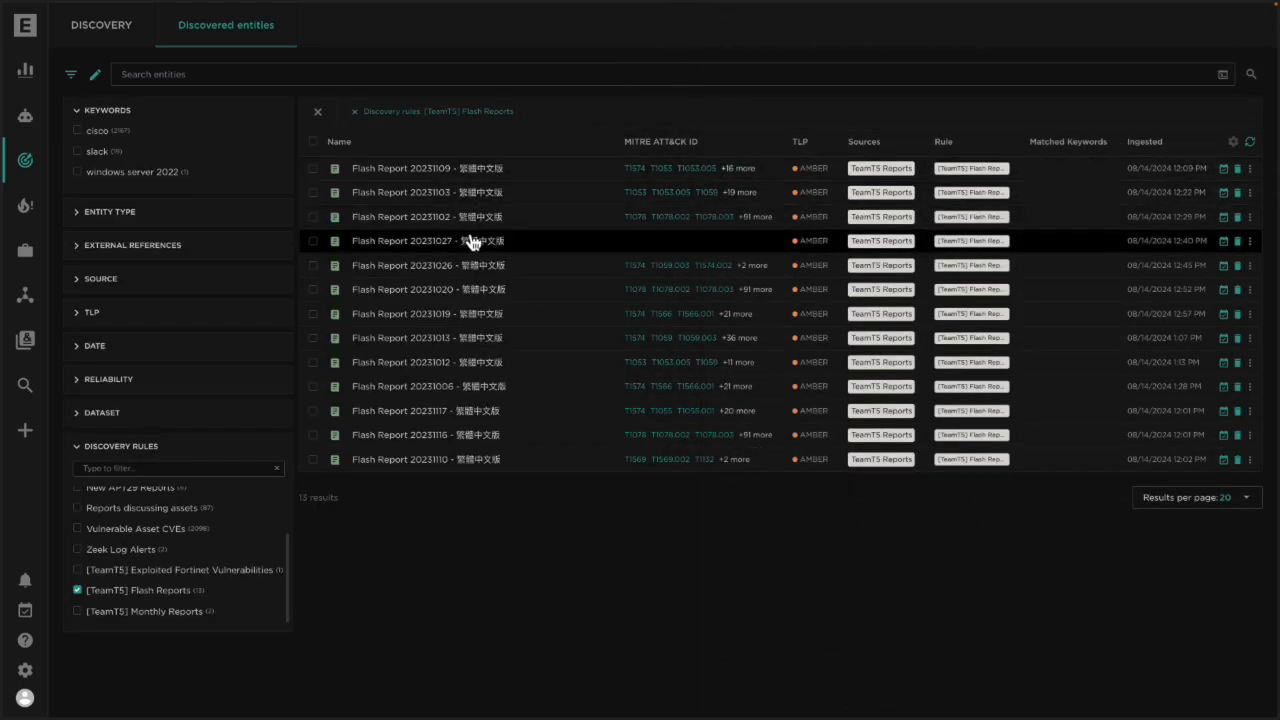
pyautogui.click(426, 192)
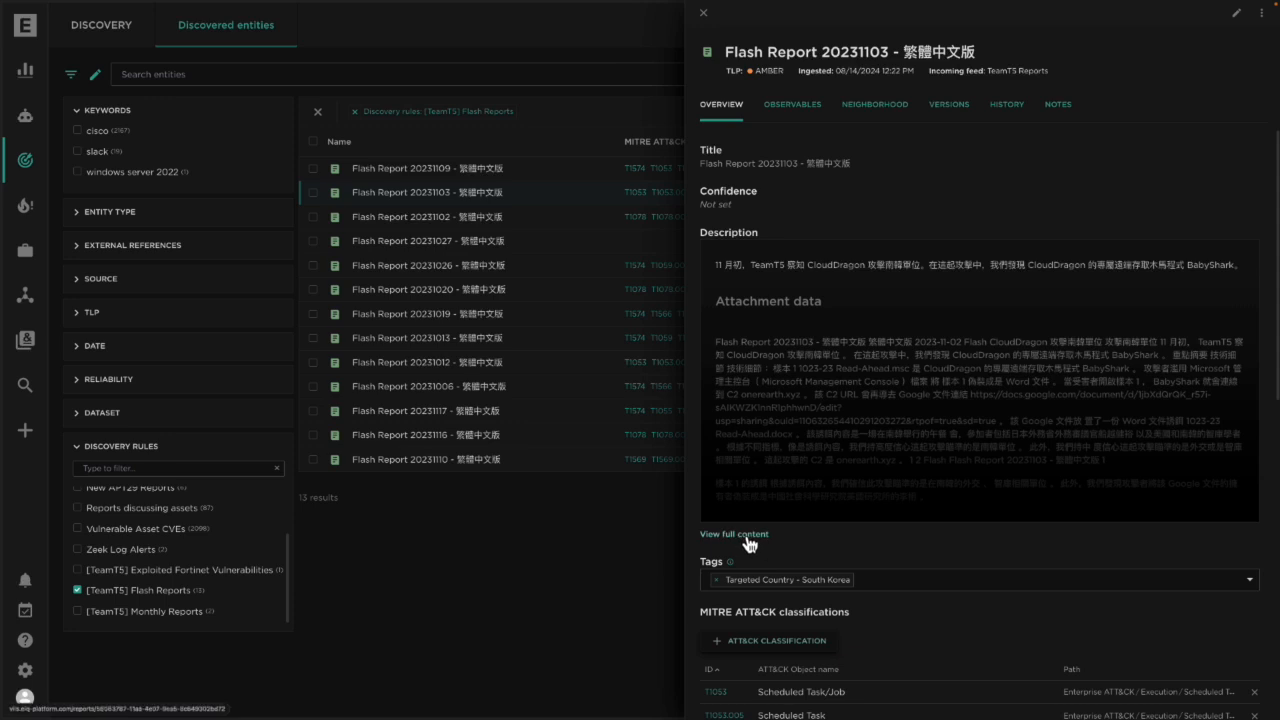
pyautogui.moveTo(868, 415)
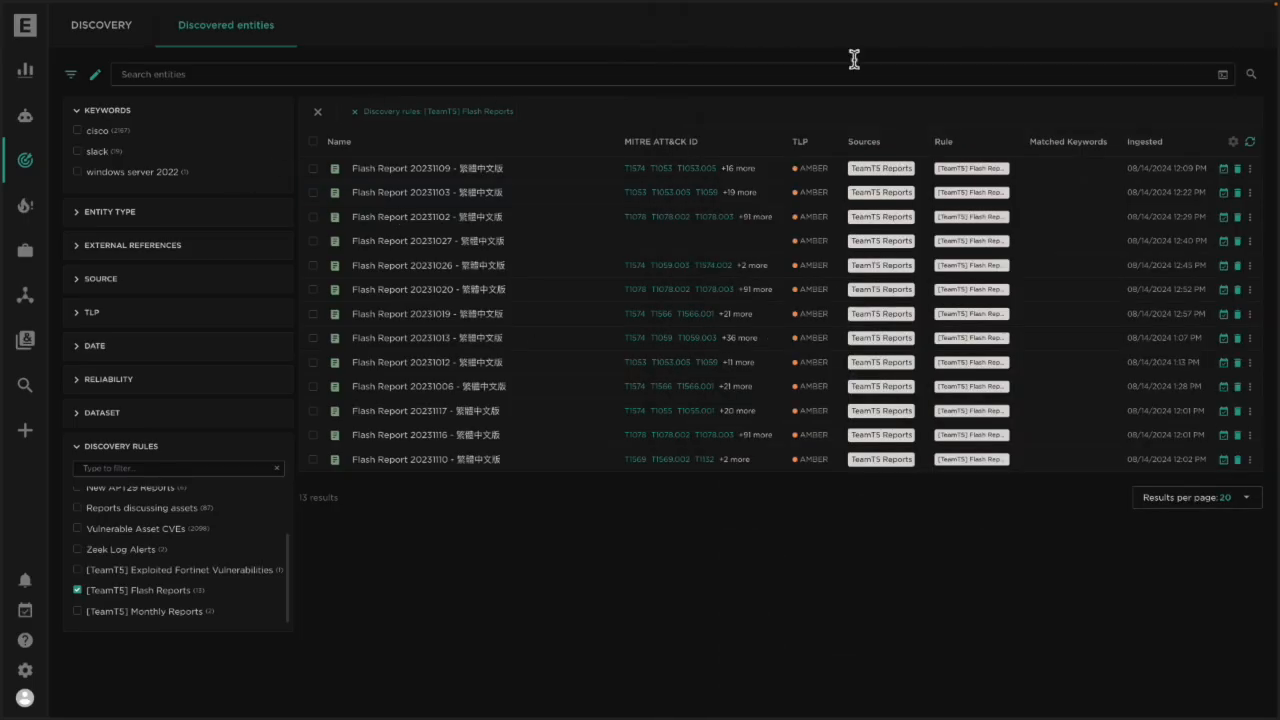
pyautogui.moveTo(1258, 175)
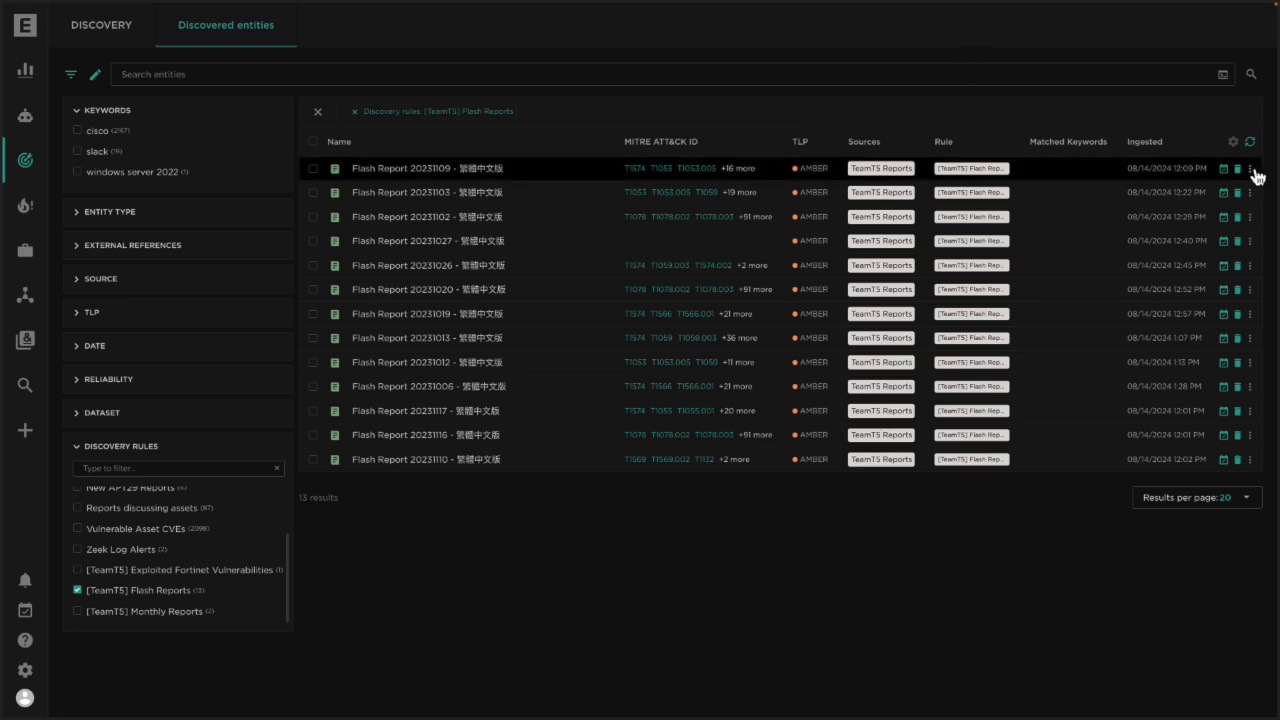
pyautogui.click(1248, 168)
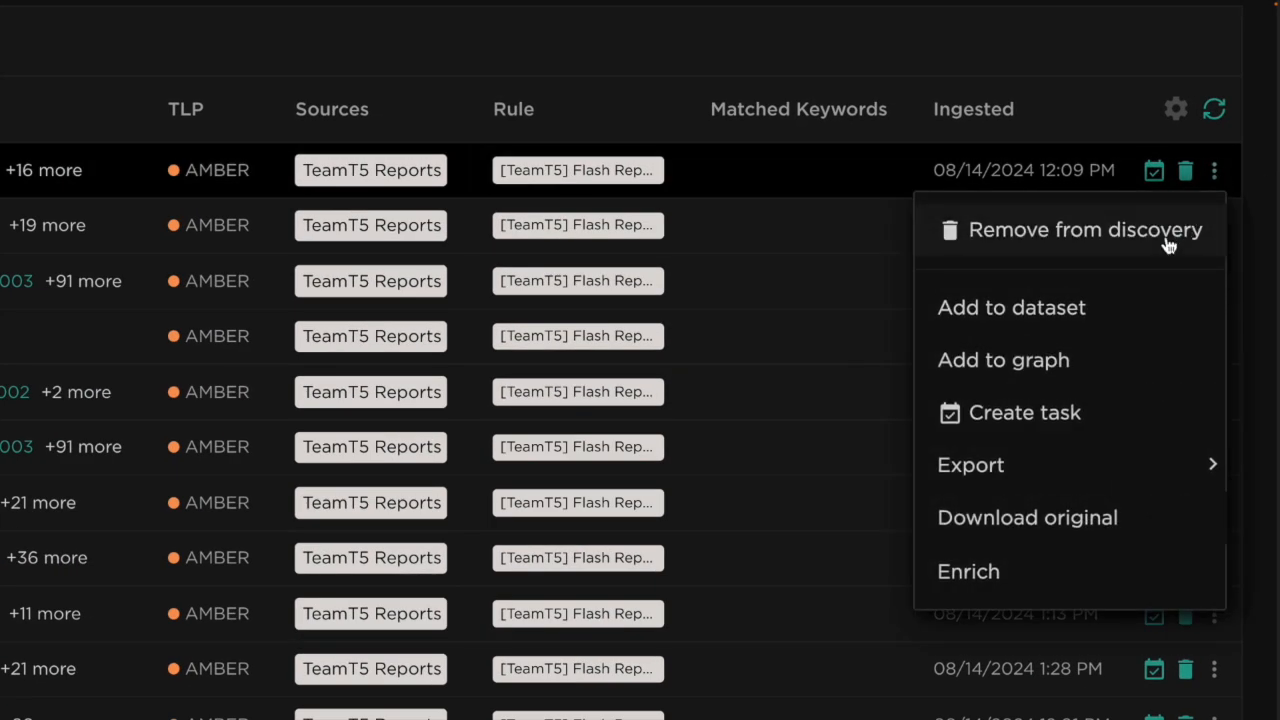
pyautogui.moveTo(1270, 130)
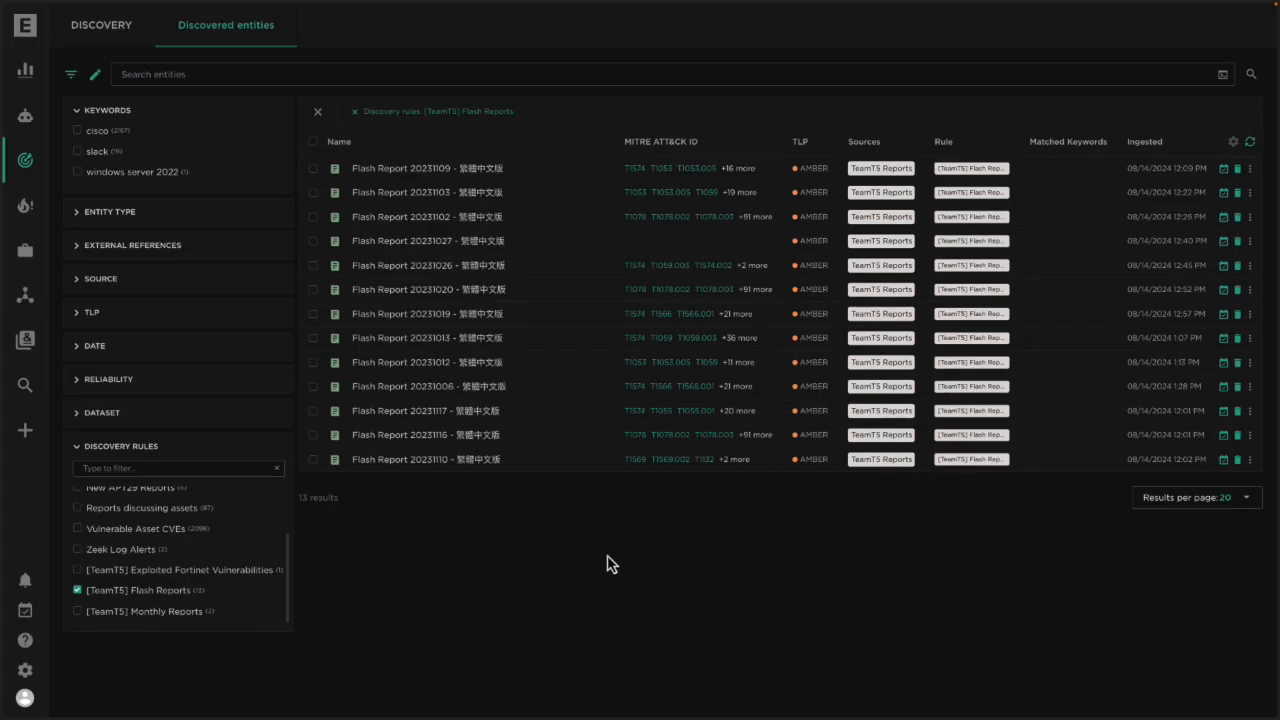
pyautogui.moveTo(367, 525)
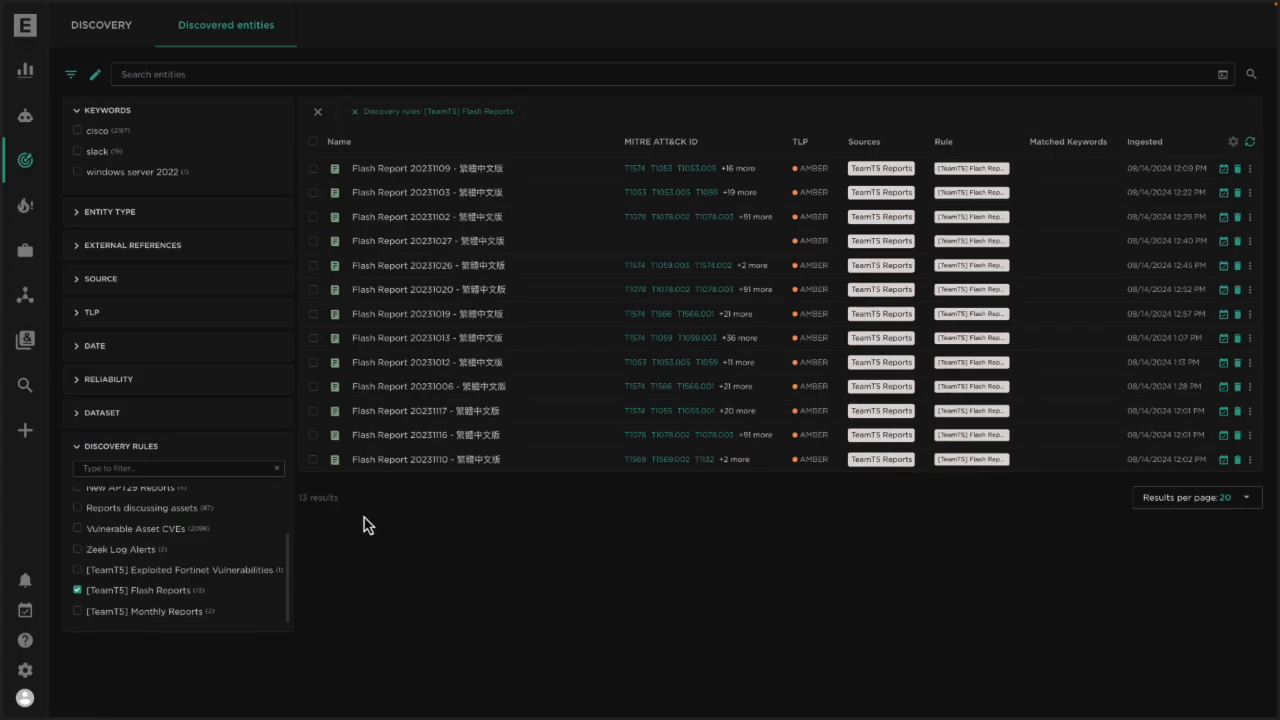
pyautogui.moveTo(351, 516)
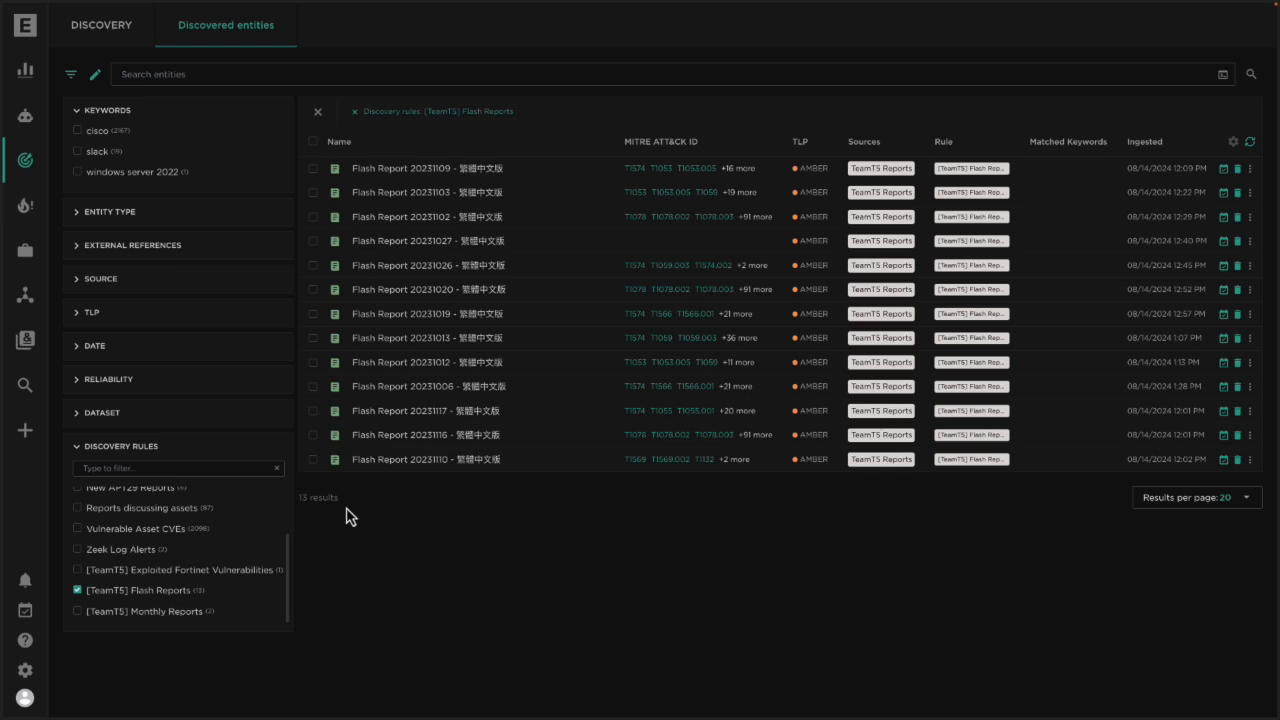
# - Go from quick search to the full Search and Browse page listing report entities
pyautogui.click(24, 384)
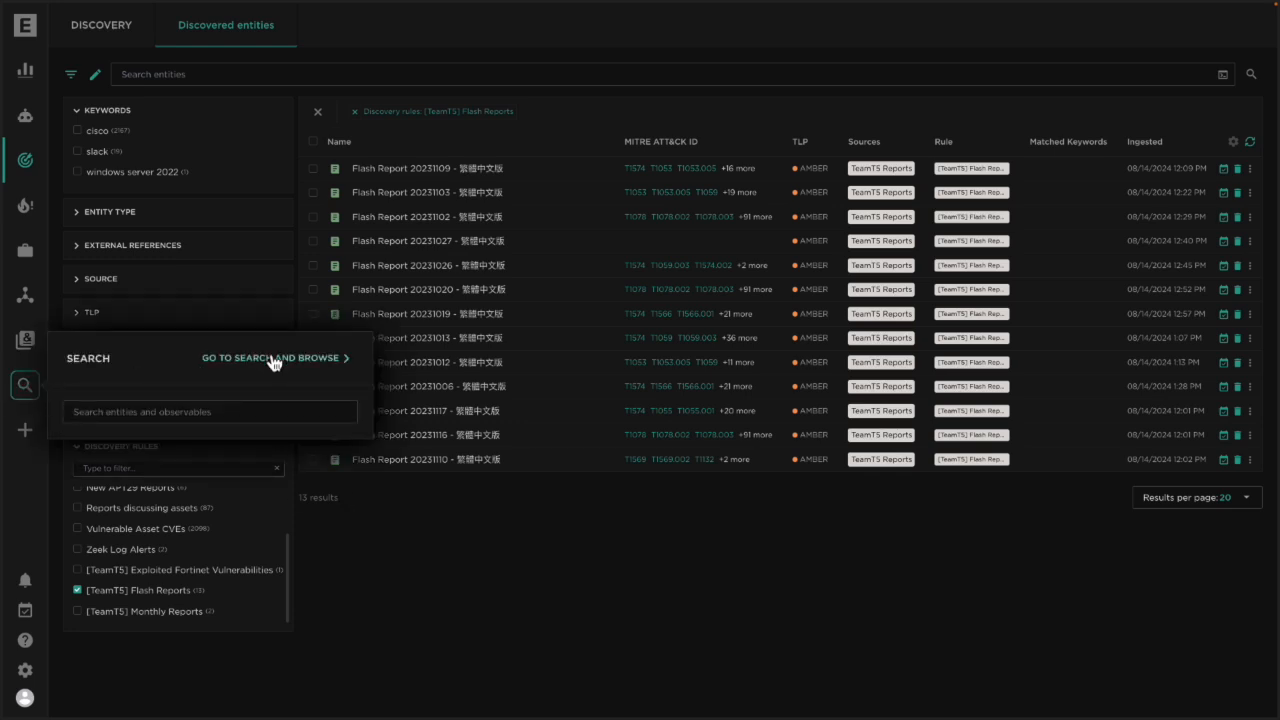
pyautogui.click(271, 358)
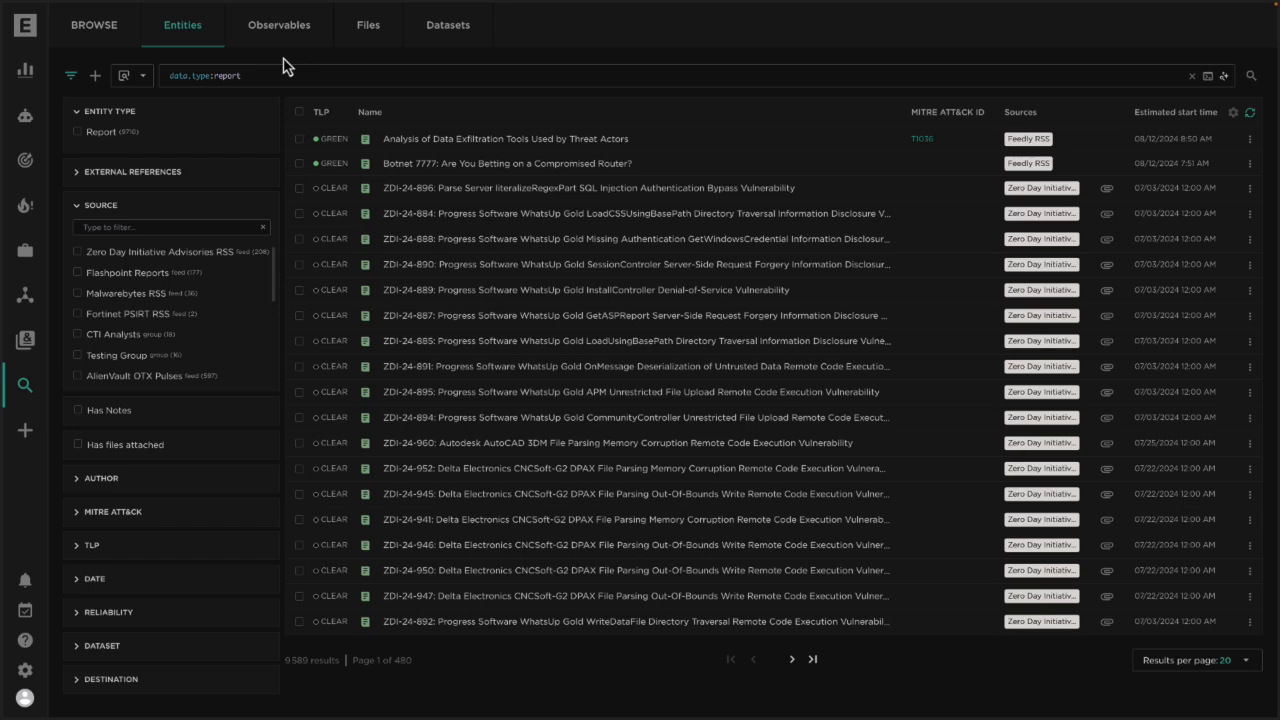
pyautogui.moveTo(58, 312)
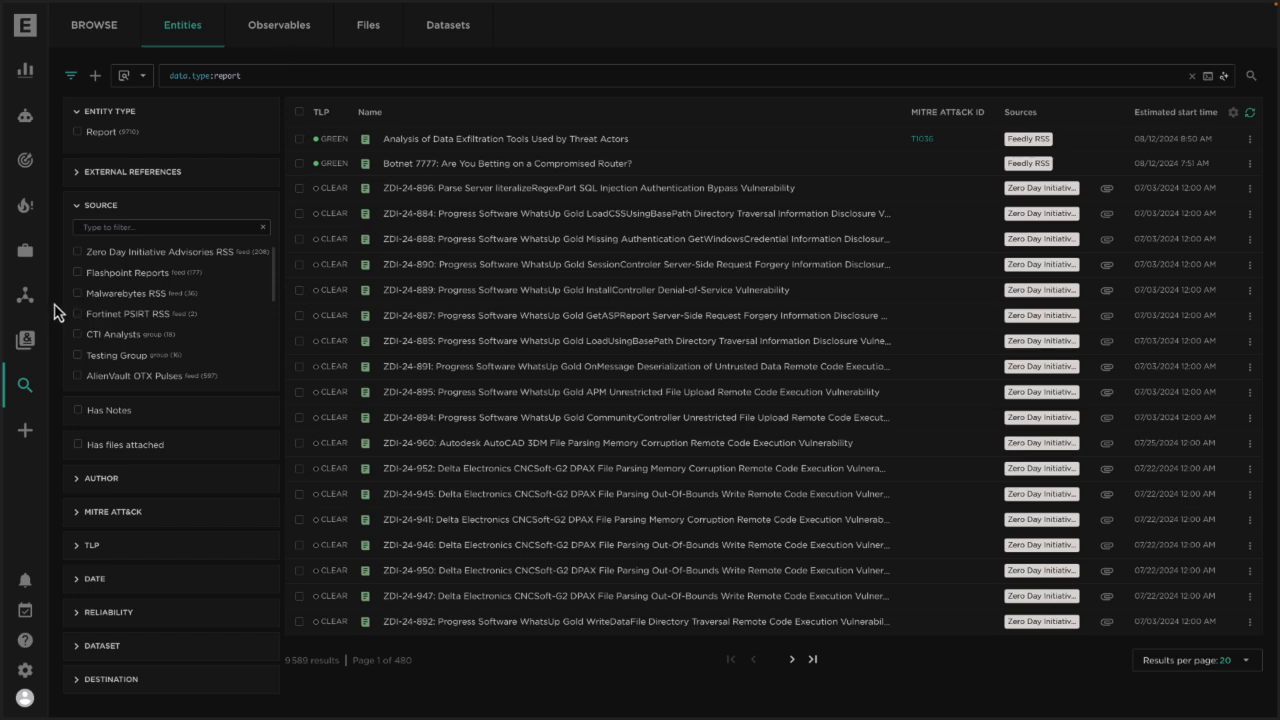
pyautogui.moveTo(24, 383)
pyautogui.write(' AND sources.name:Team')
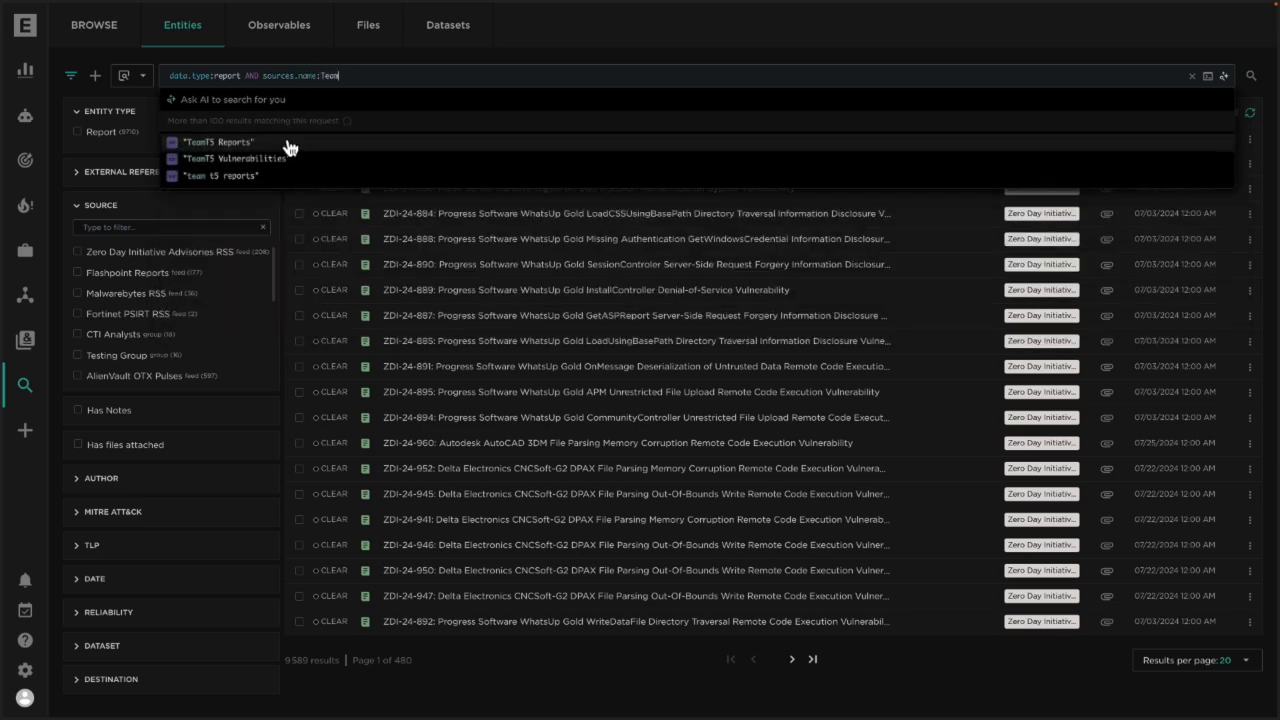
# - Restrict the query to the TeamT5 source and extend it with AND "Fortinet"
pyautogui.click(217, 141)
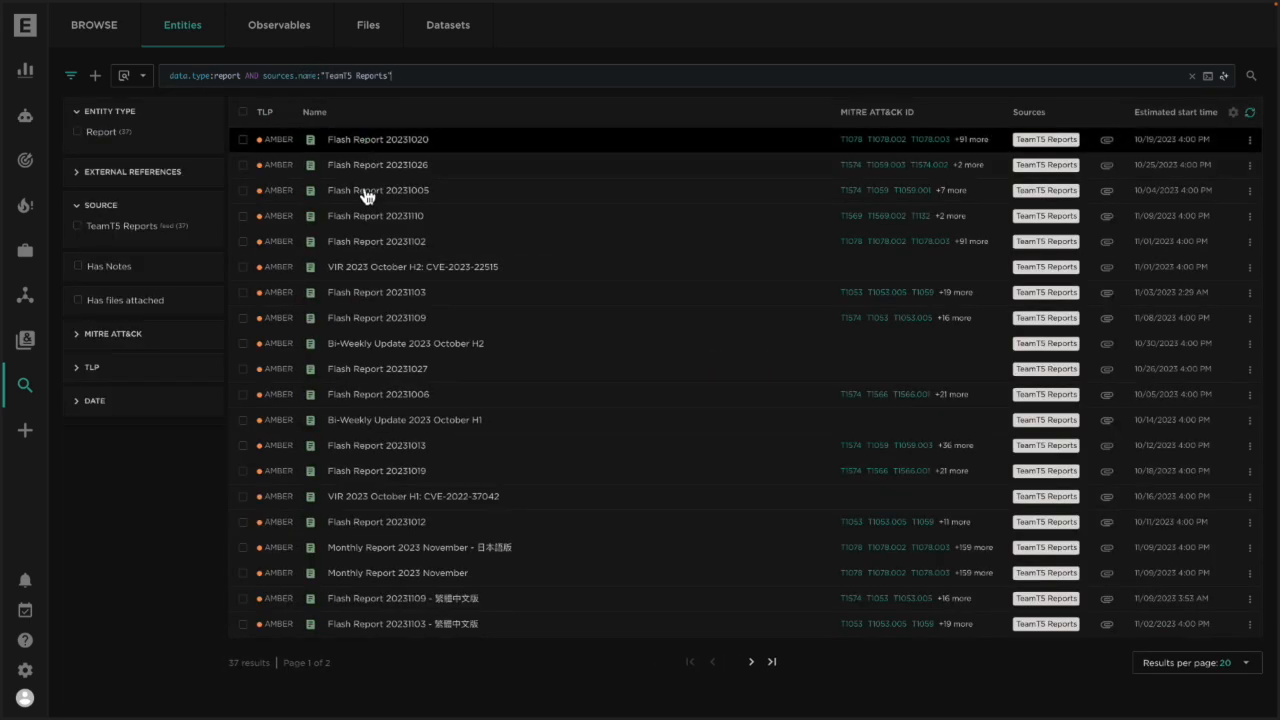
pyautogui.moveTo(372, 283)
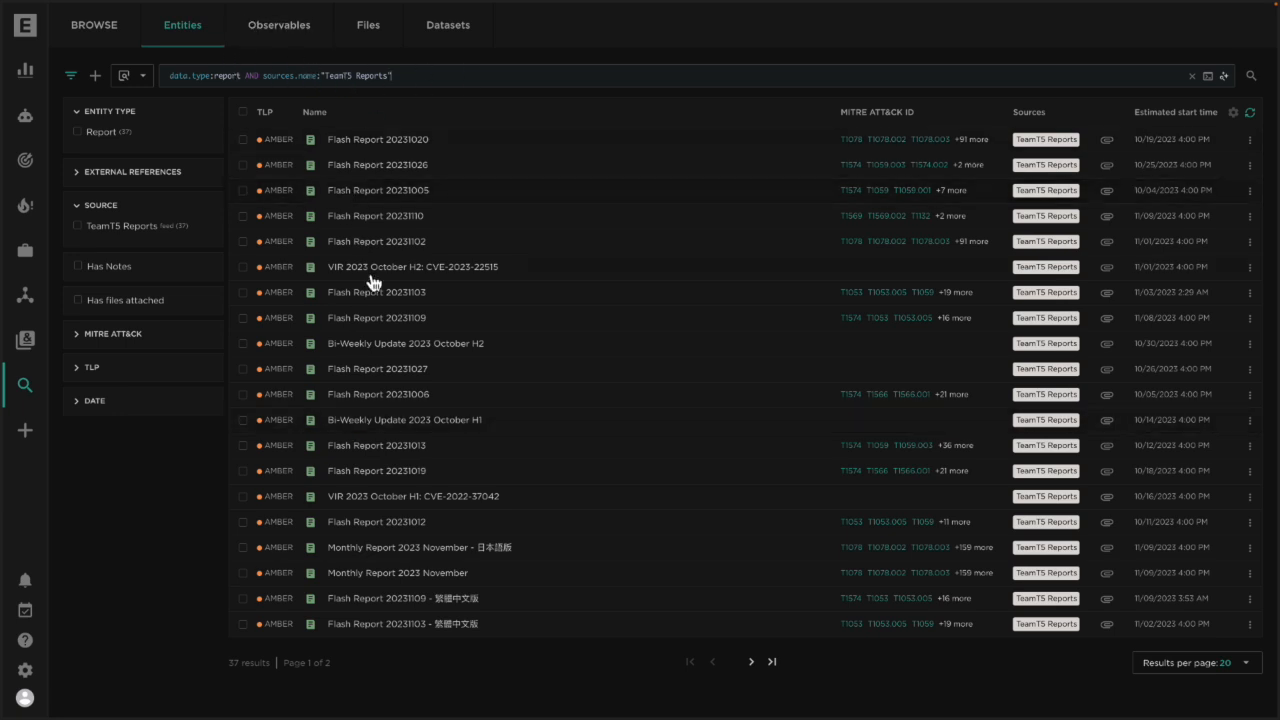
pyautogui.write('AND "F')
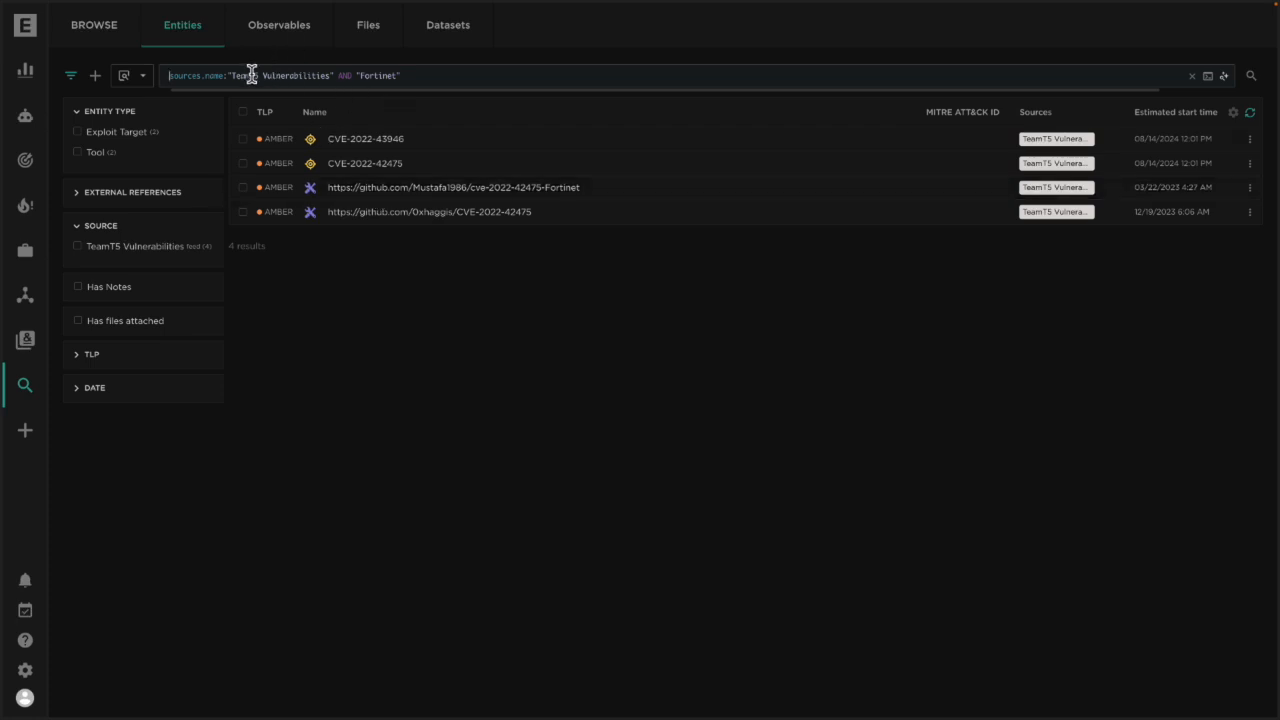
pyautogui.moveTo(415, 163)
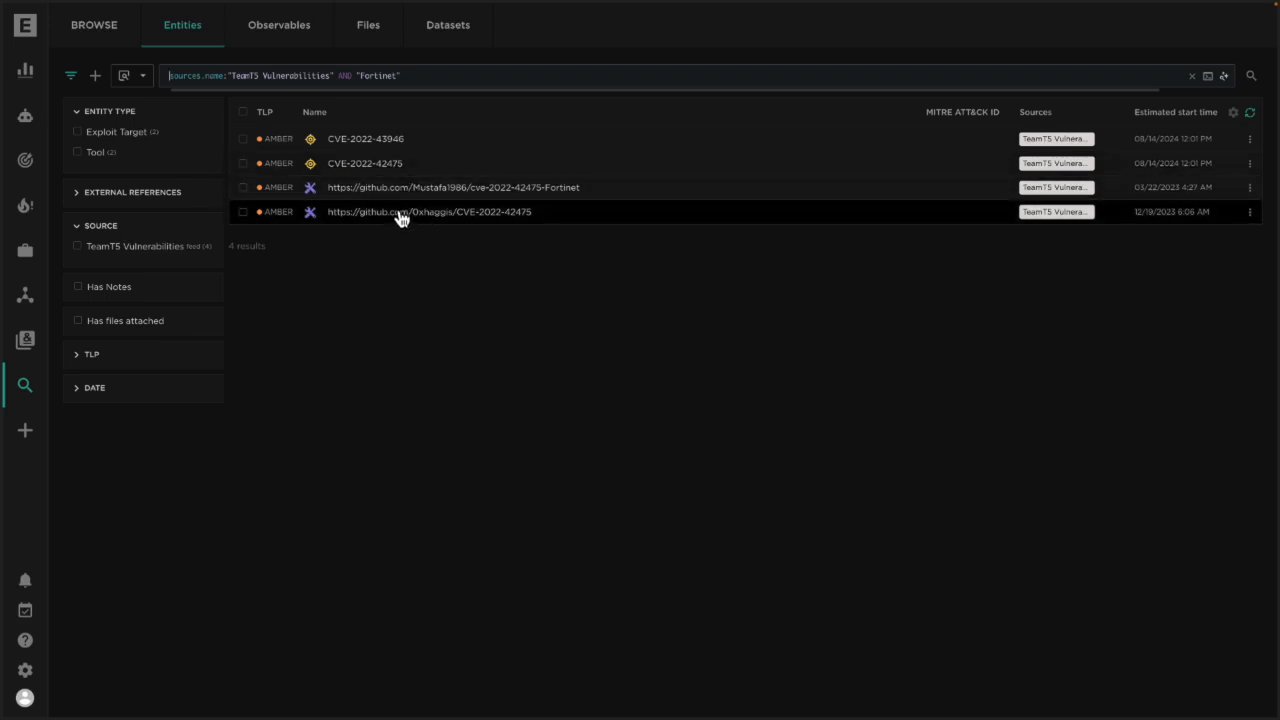
pyautogui.click(365, 138)
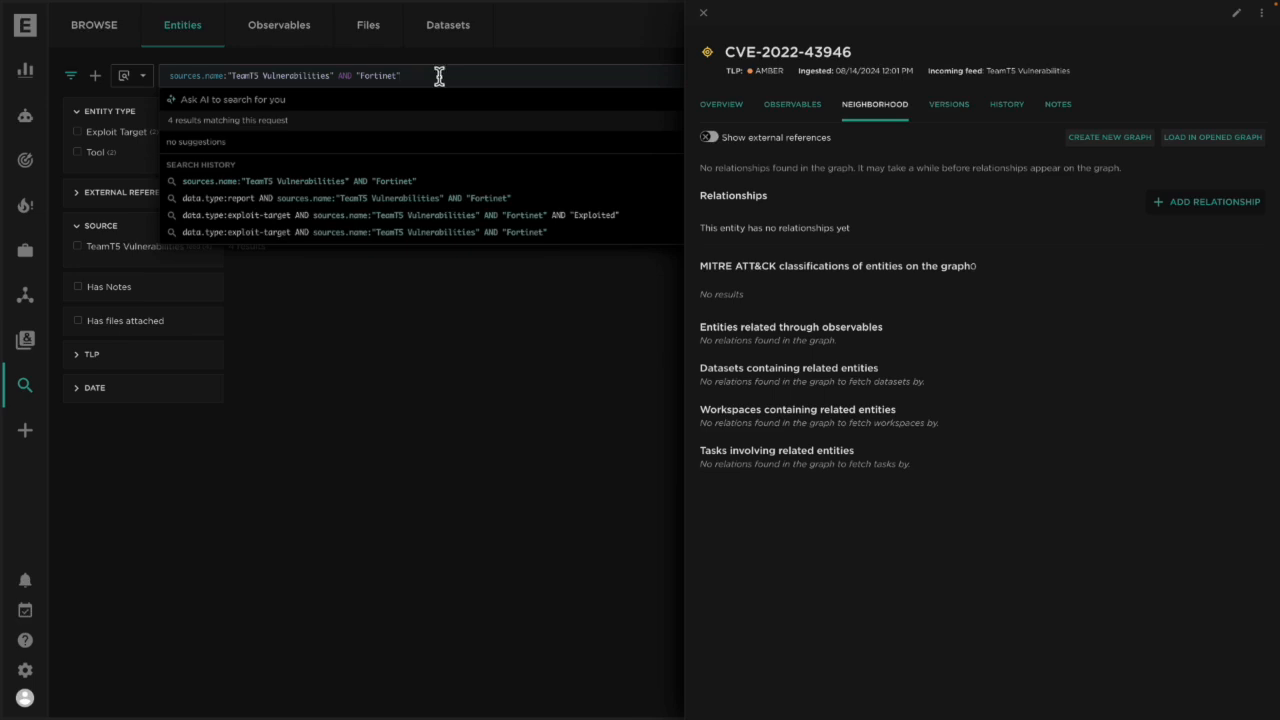
pyautogui.click(721, 104)
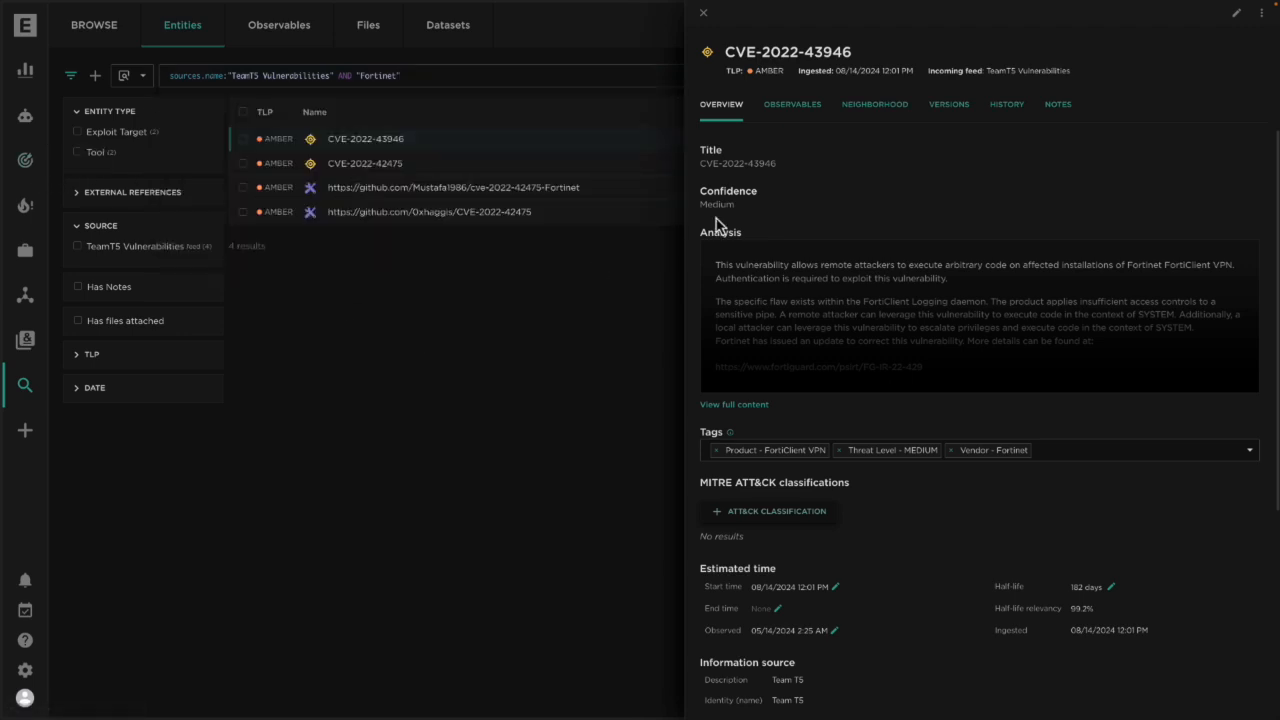
pyautogui.moveTo(980, 170)
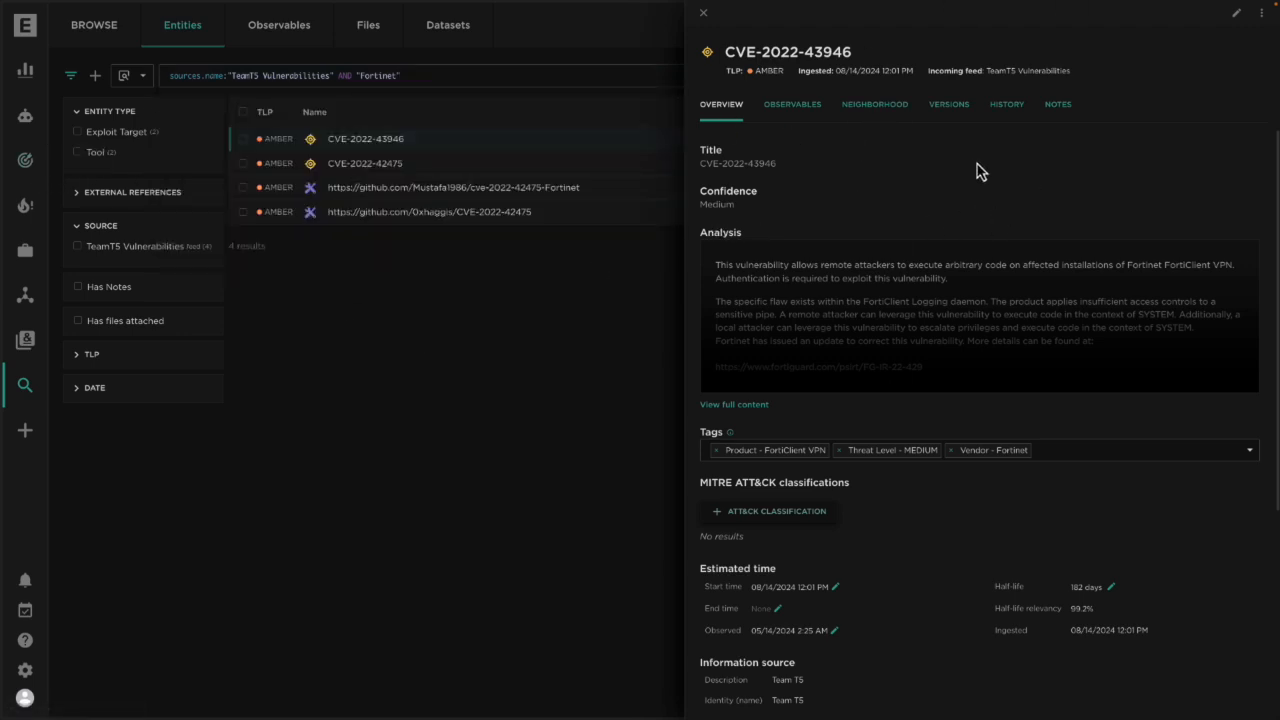
pyautogui.click(734, 404)
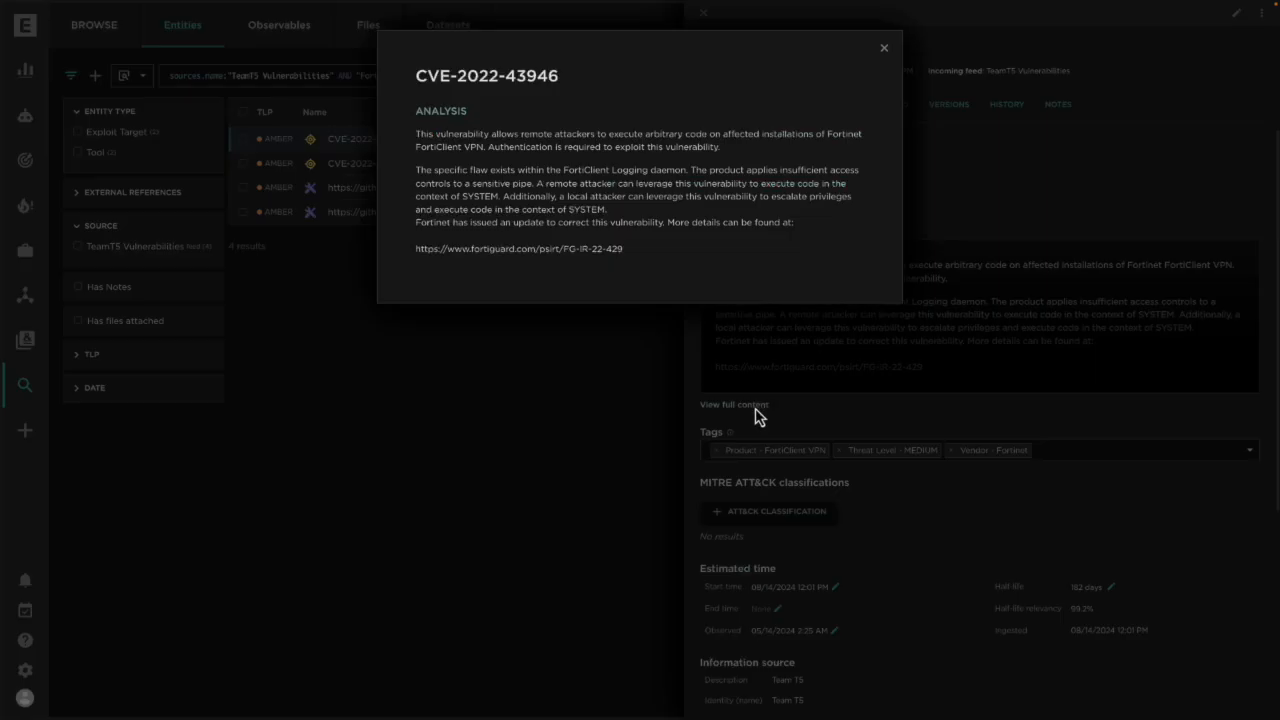
pyautogui.moveTo(965, 190)
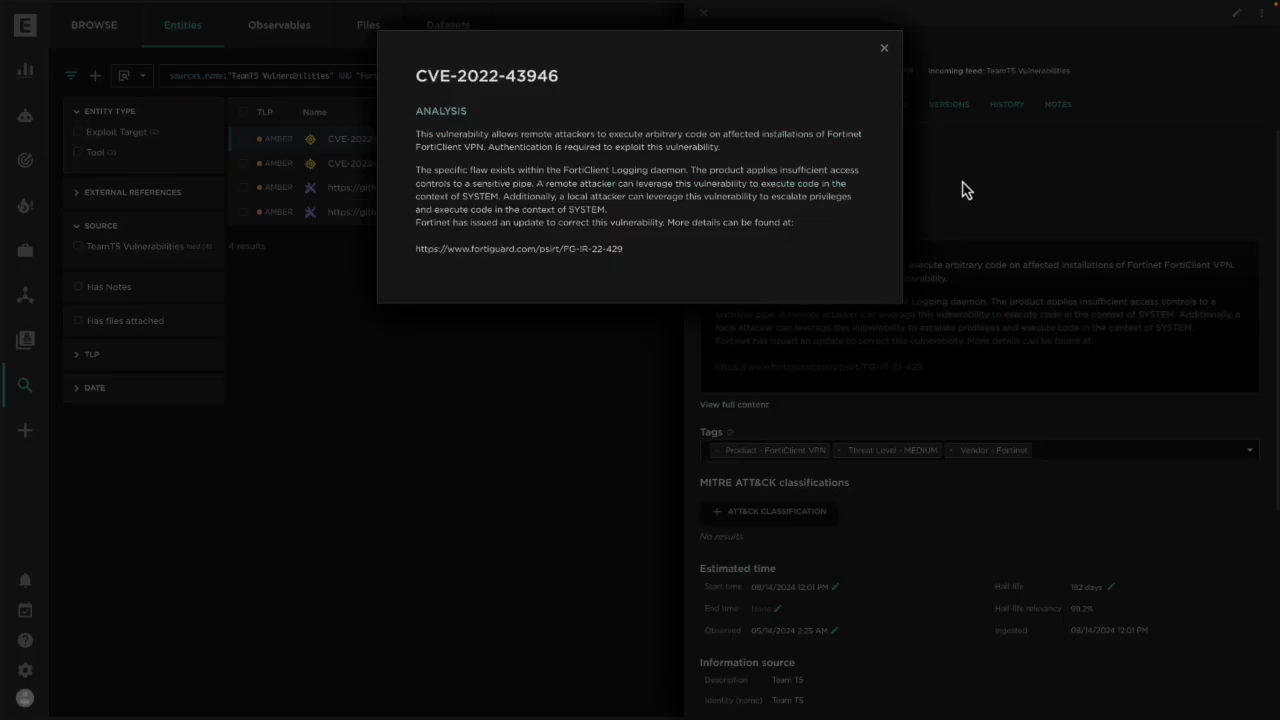
pyautogui.moveTo(575, 133); pyautogui.dragTo(718, 147)
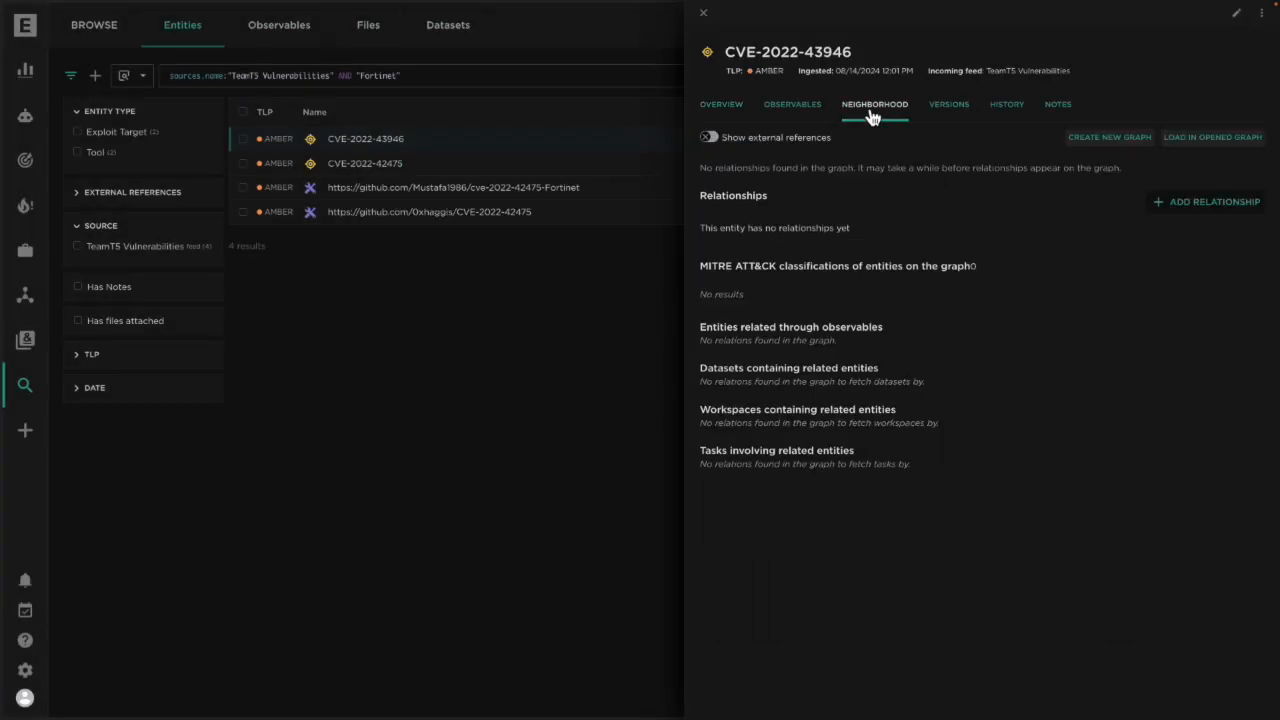
pyautogui.click(365, 163)
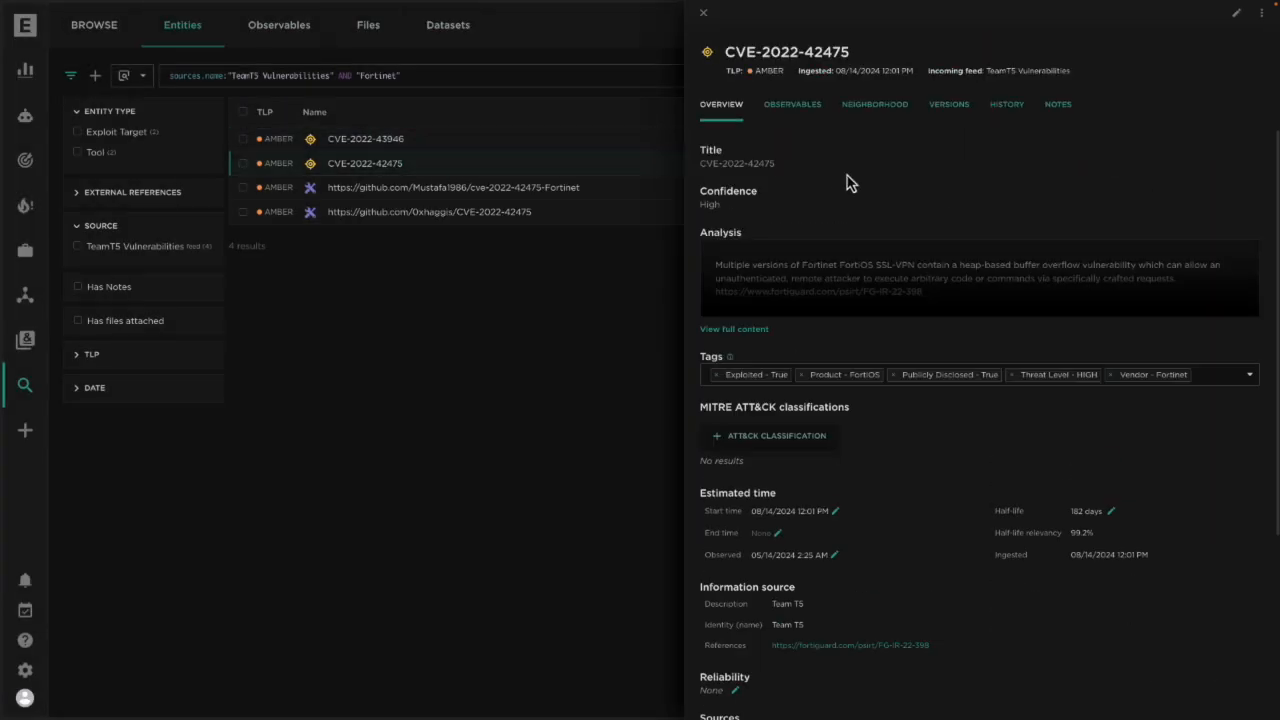
pyautogui.click(874, 104)
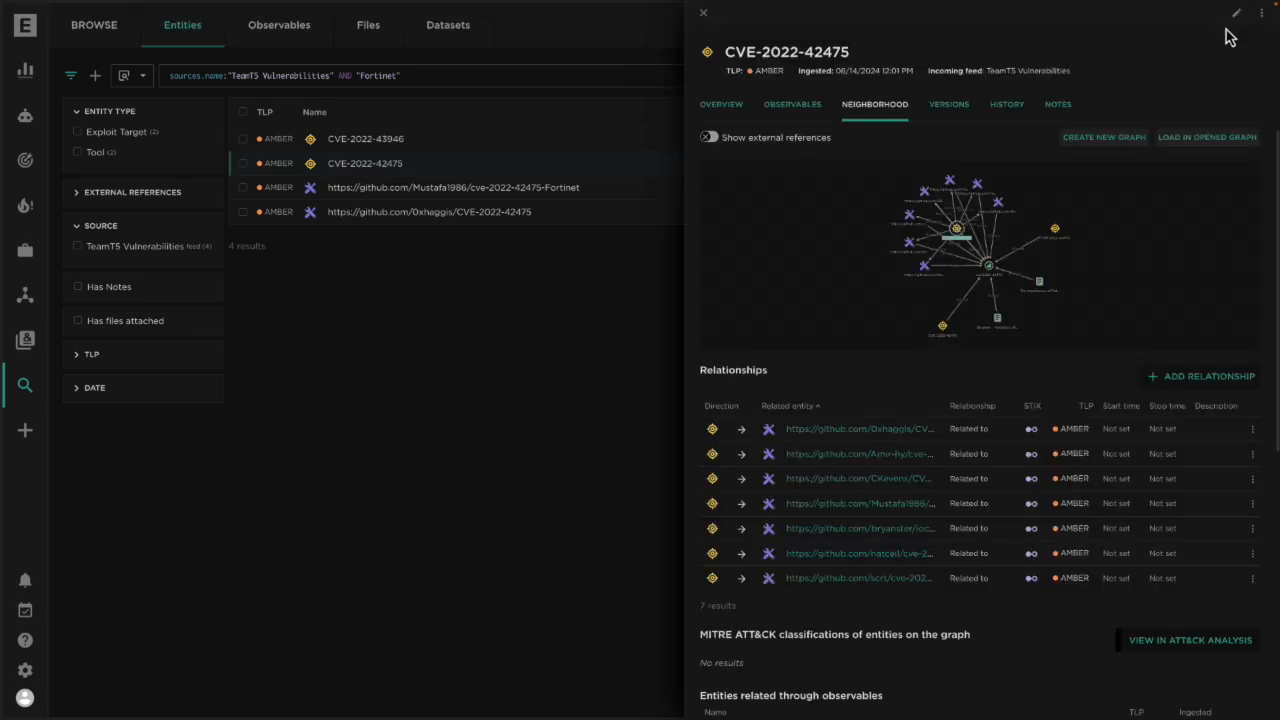
pyautogui.moveTo(1058, 91)
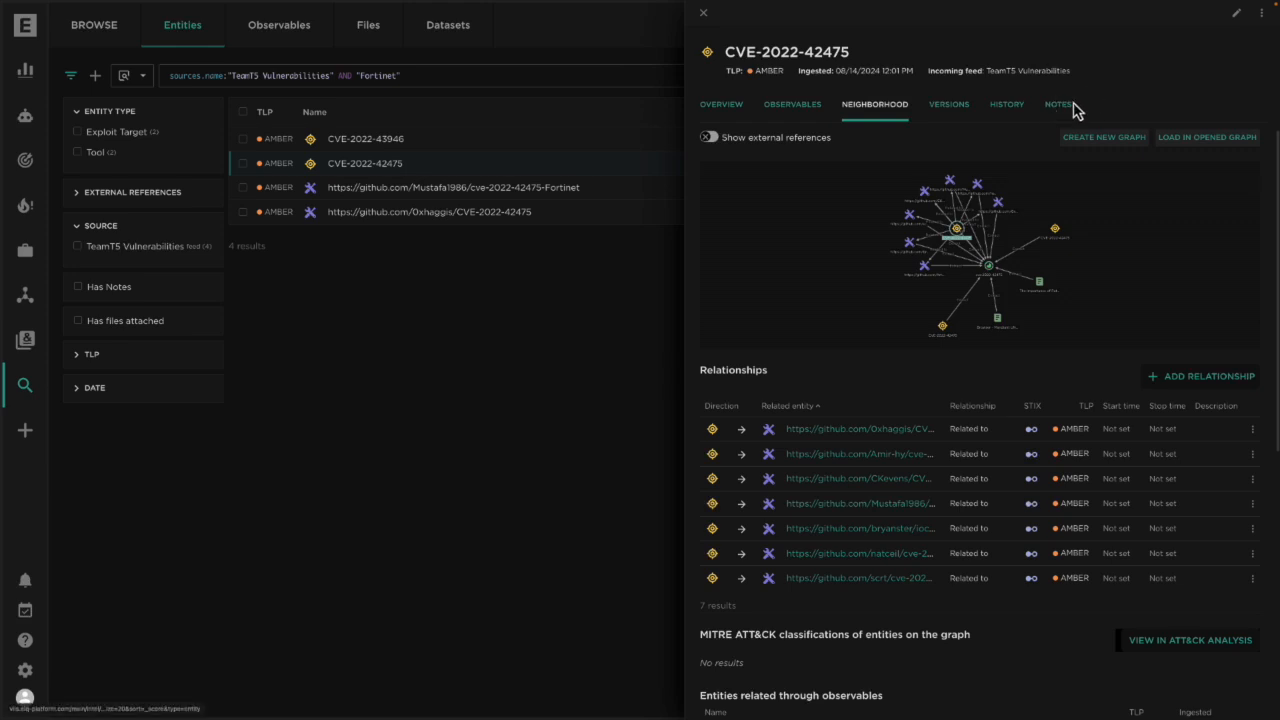
pyautogui.click(721, 104)
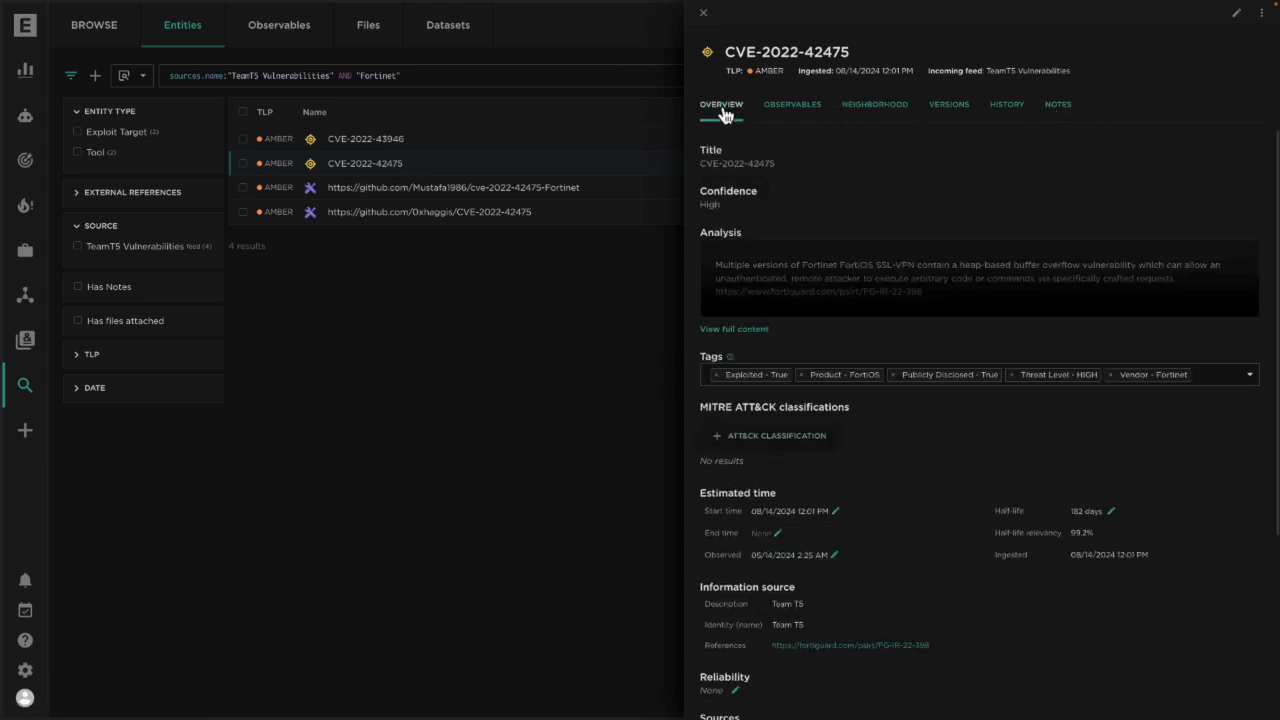
pyautogui.click(703, 13)
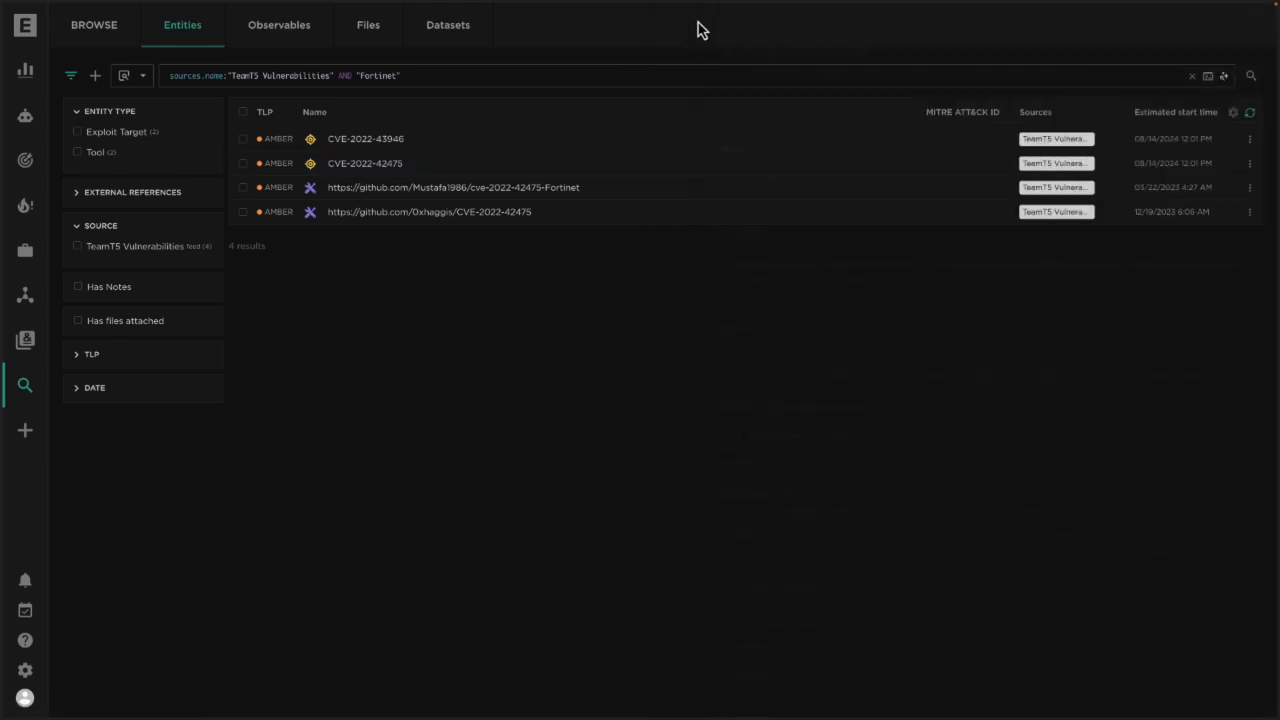
pyautogui.moveTo(60, 268)
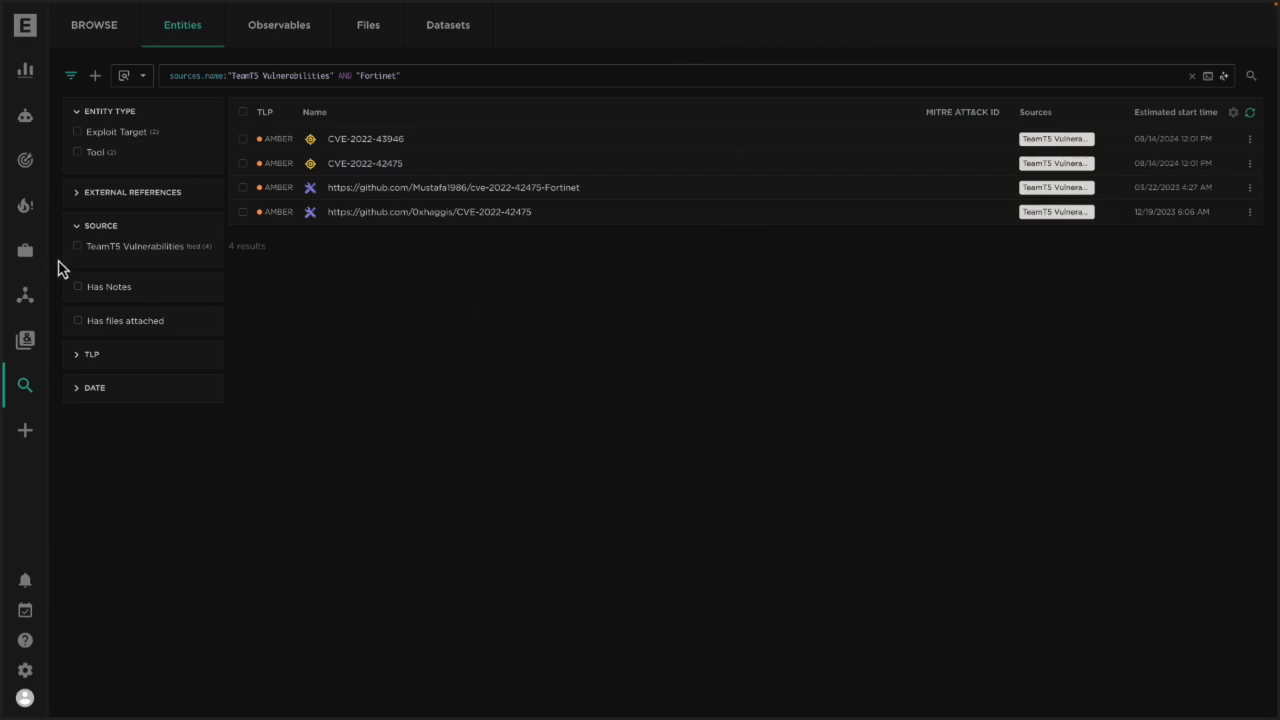
# - Scroll the Workspaces list and open the 'Threat Actor - UNC4841' workspace
pyautogui.click(25, 249)
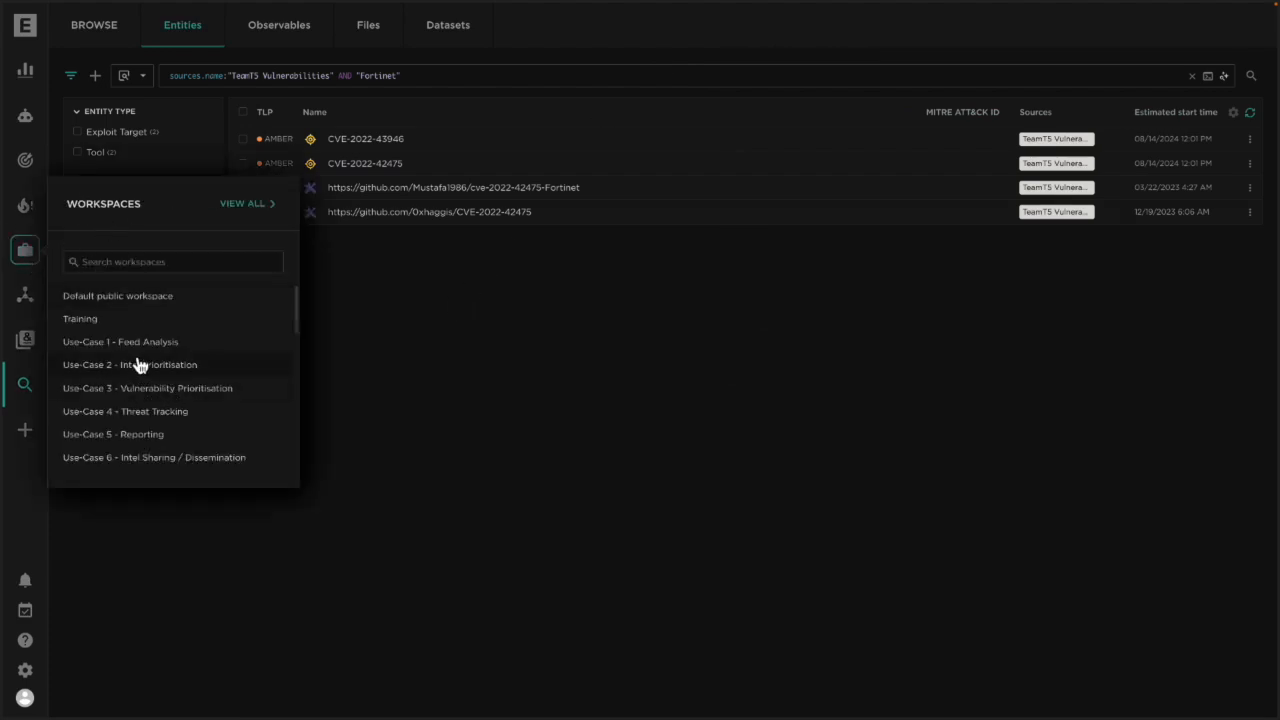
pyautogui.moveTo(170, 362)
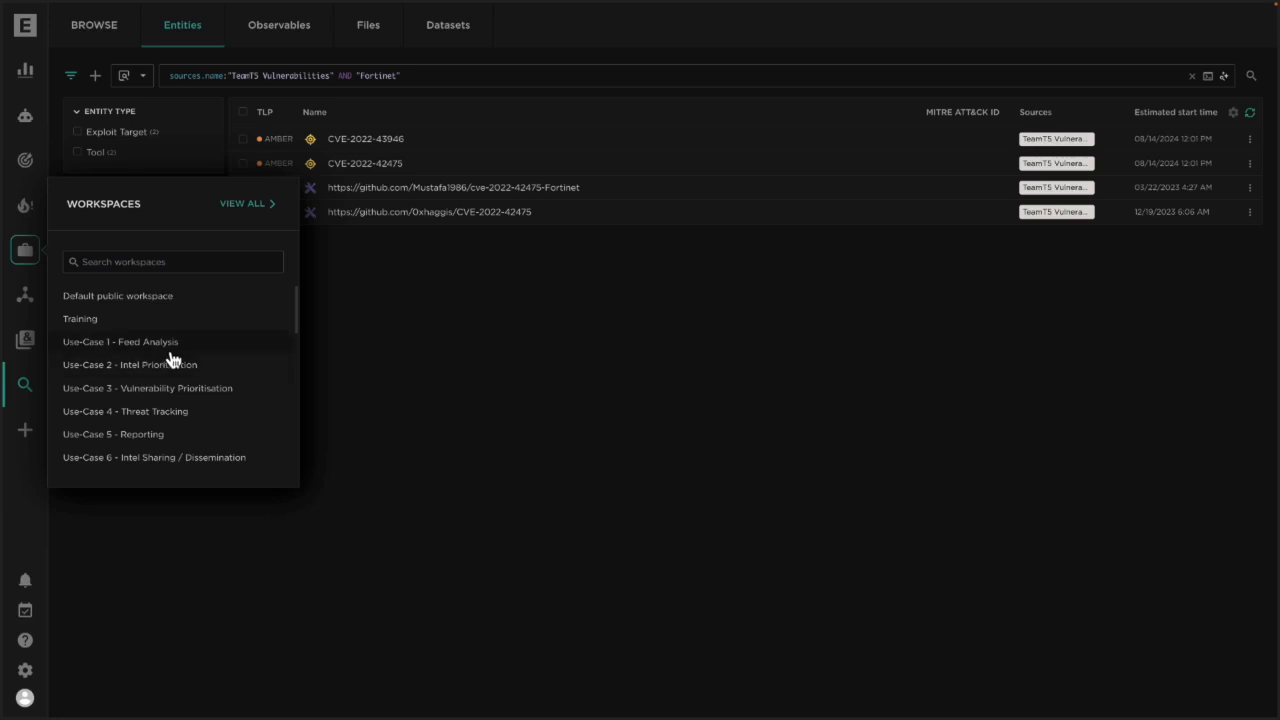
pyautogui.scroll(-3)
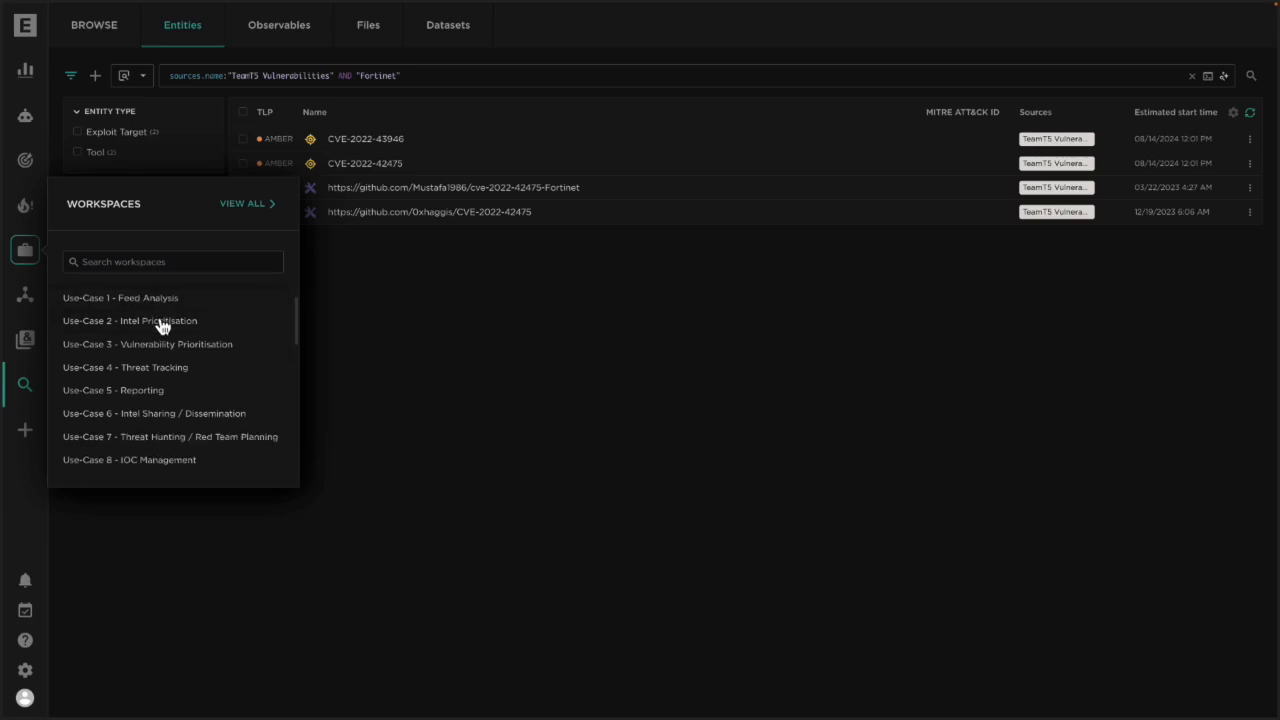
pyautogui.scroll(-3)
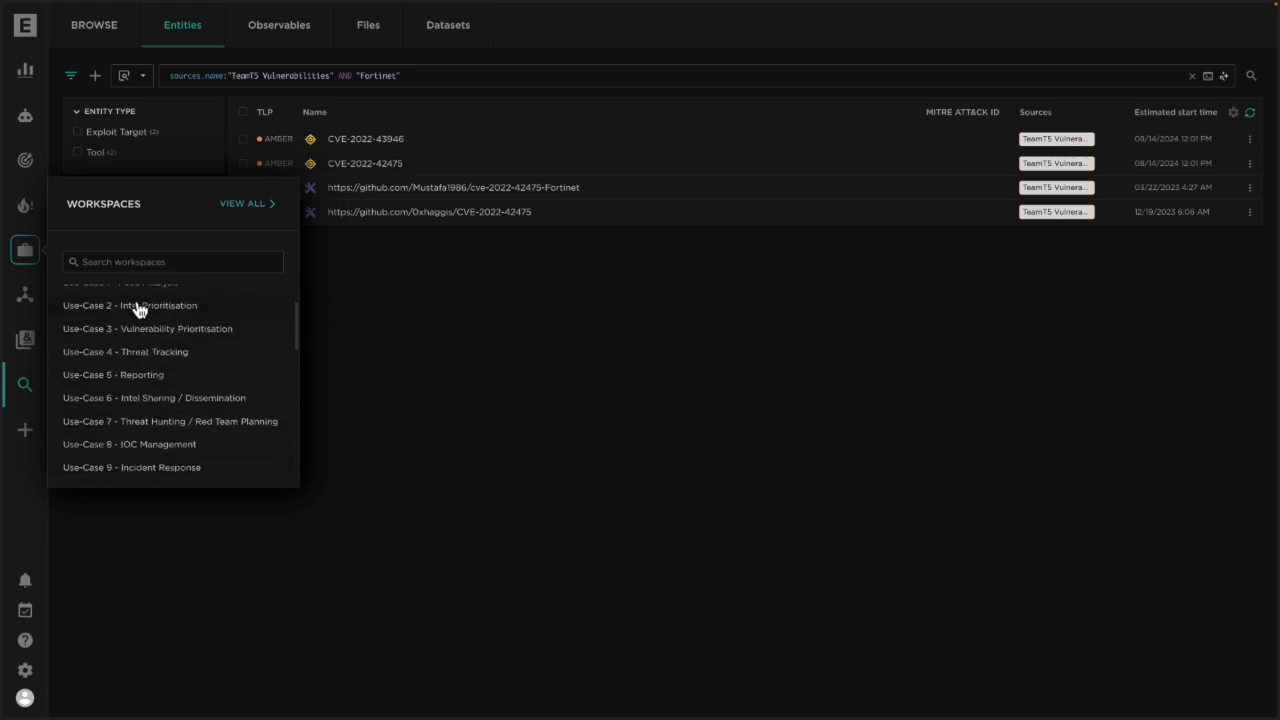
pyautogui.scroll(-3)
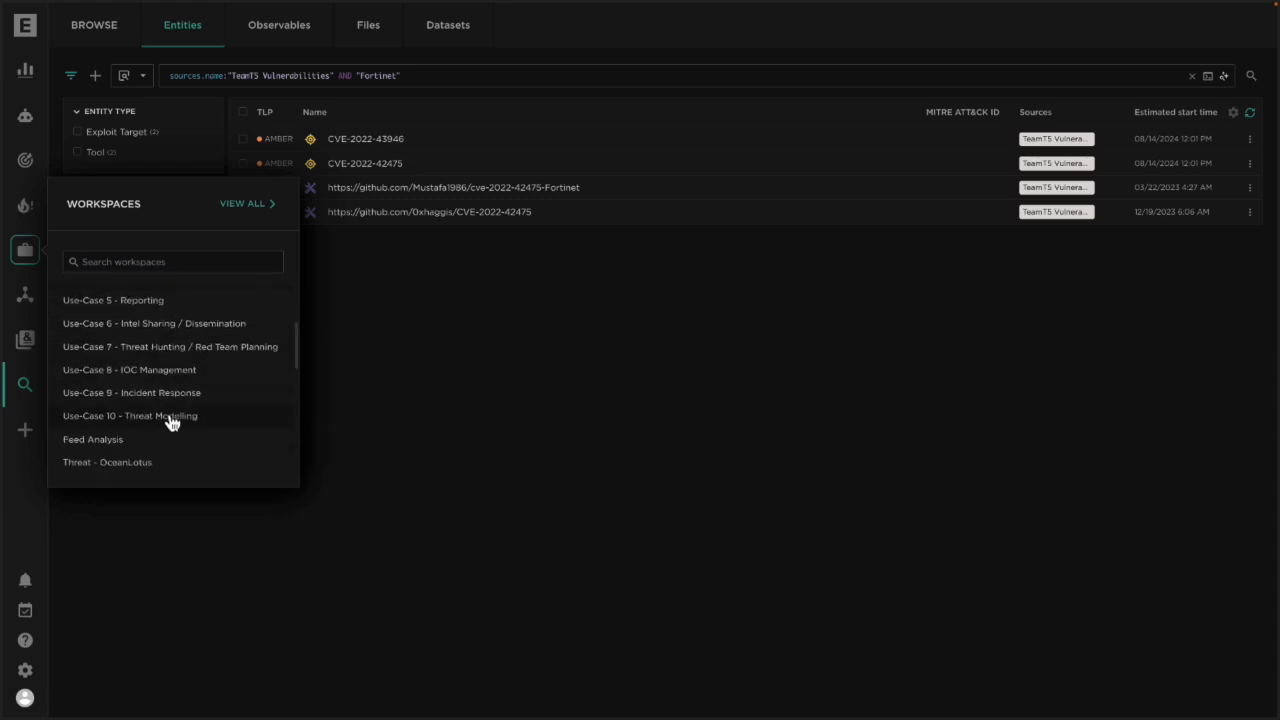
pyautogui.scroll(-3)
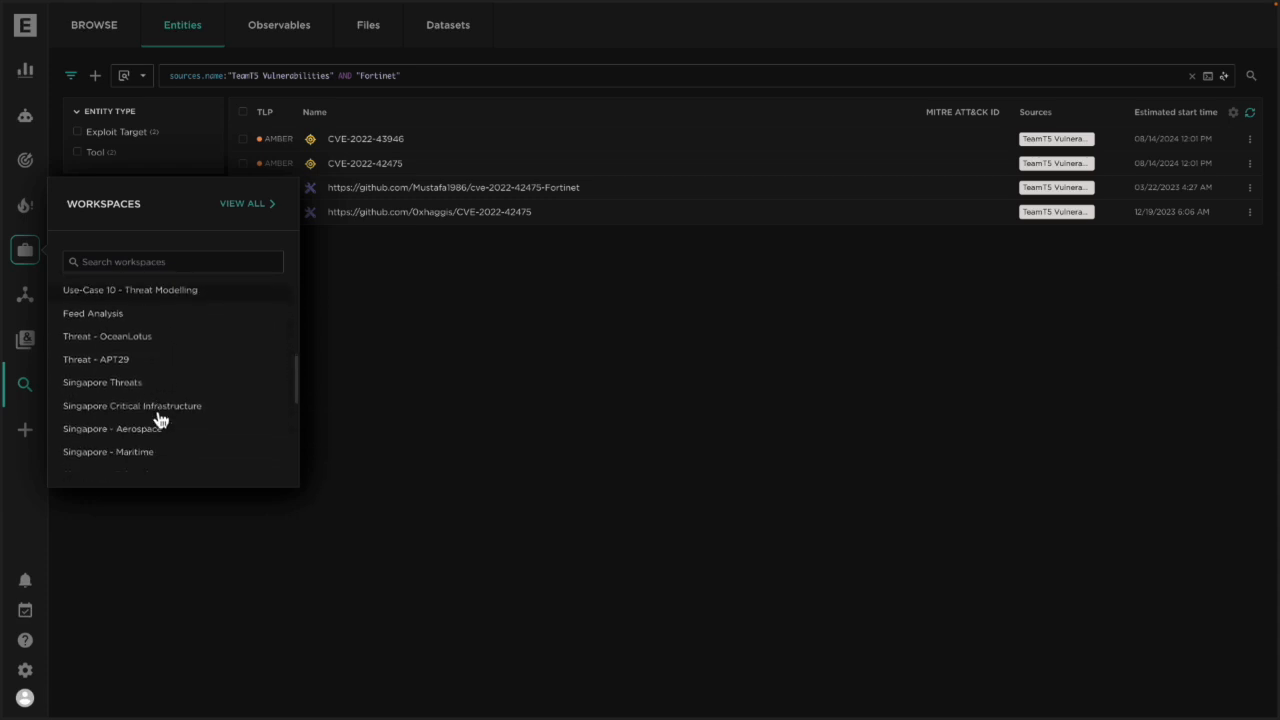
pyautogui.scroll(-3)
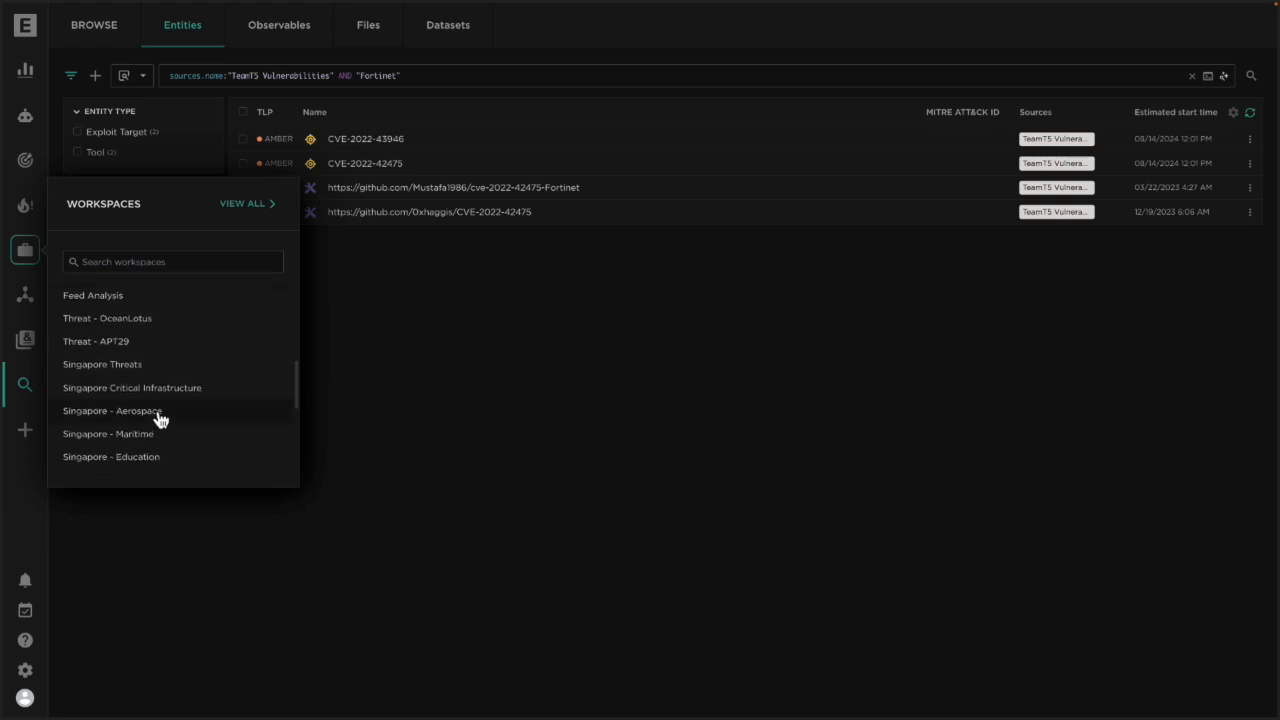
pyautogui.moveTo(165, 318)
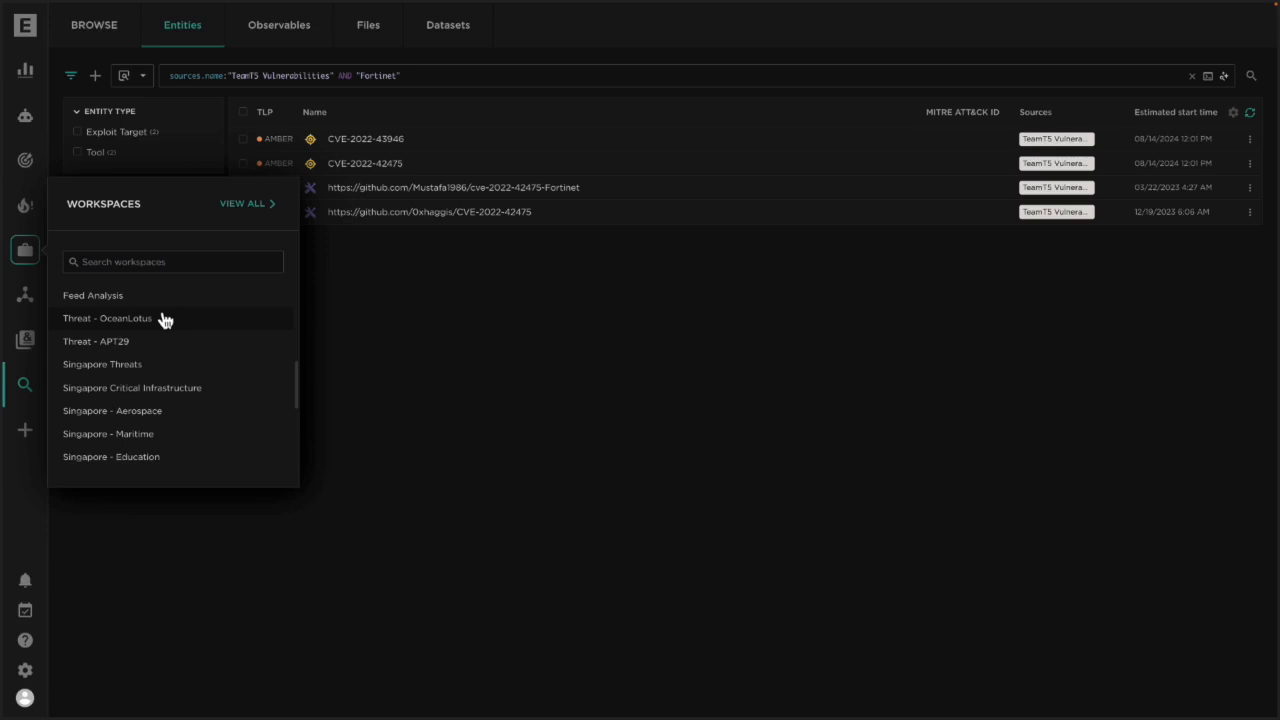
pyautogui.scroll(-3)
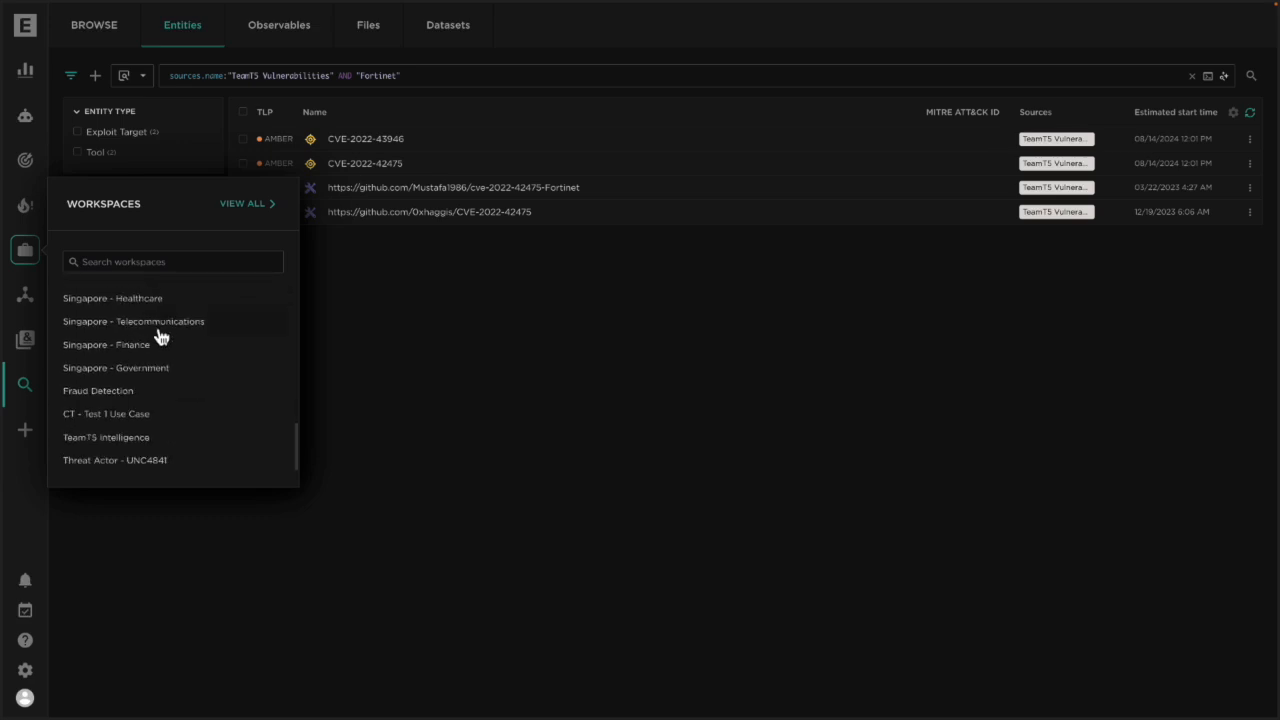
pyautogui.click(114, 460)
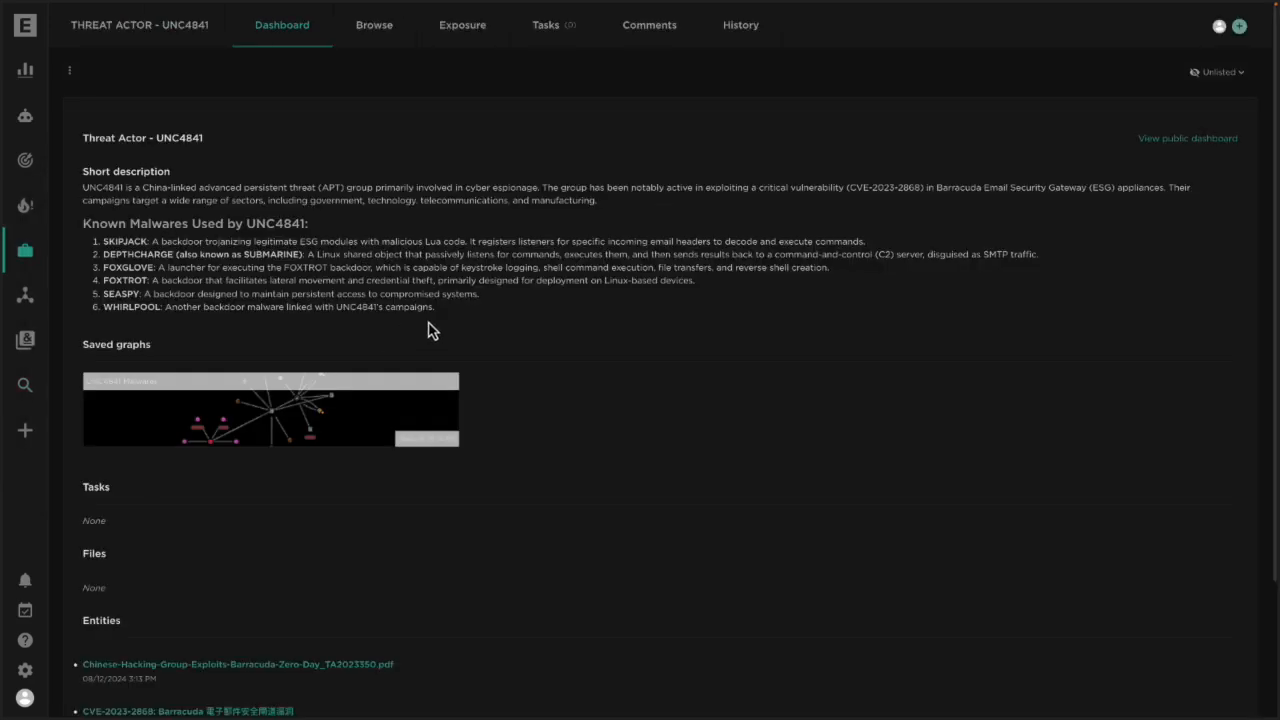
pyautogui.moveTo(473, 327)
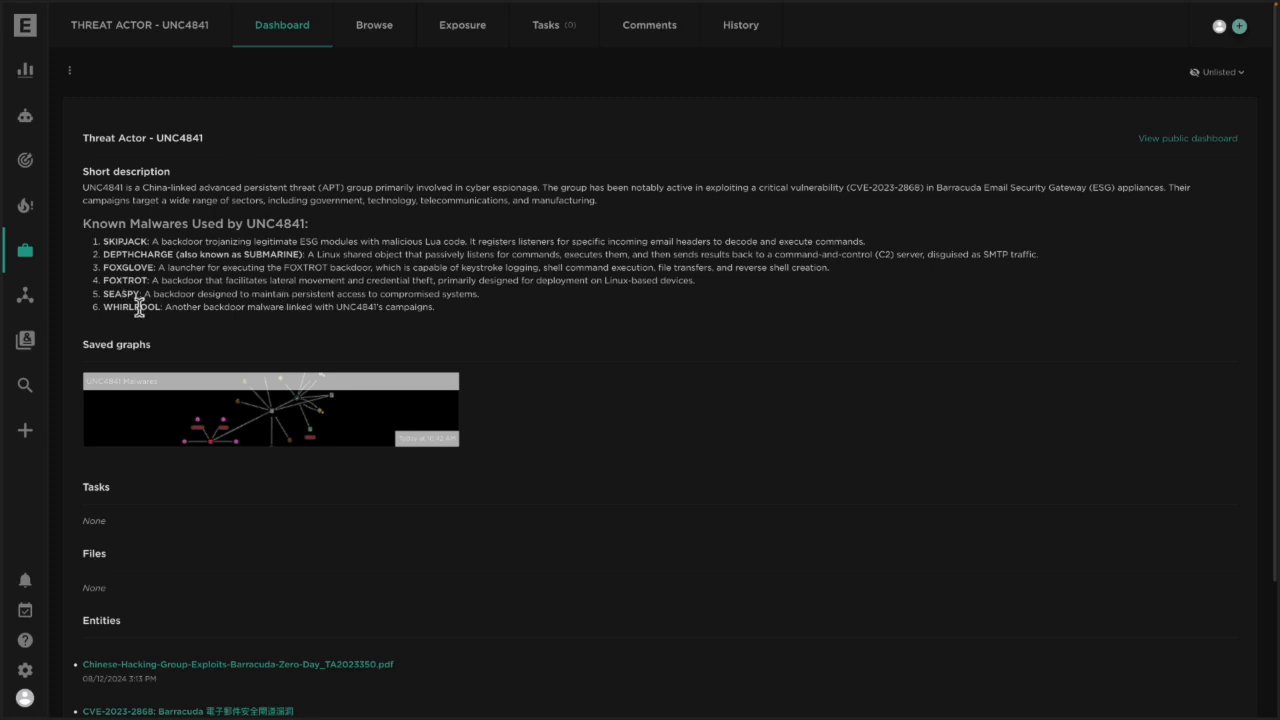
pyautogui.click(270, 410)
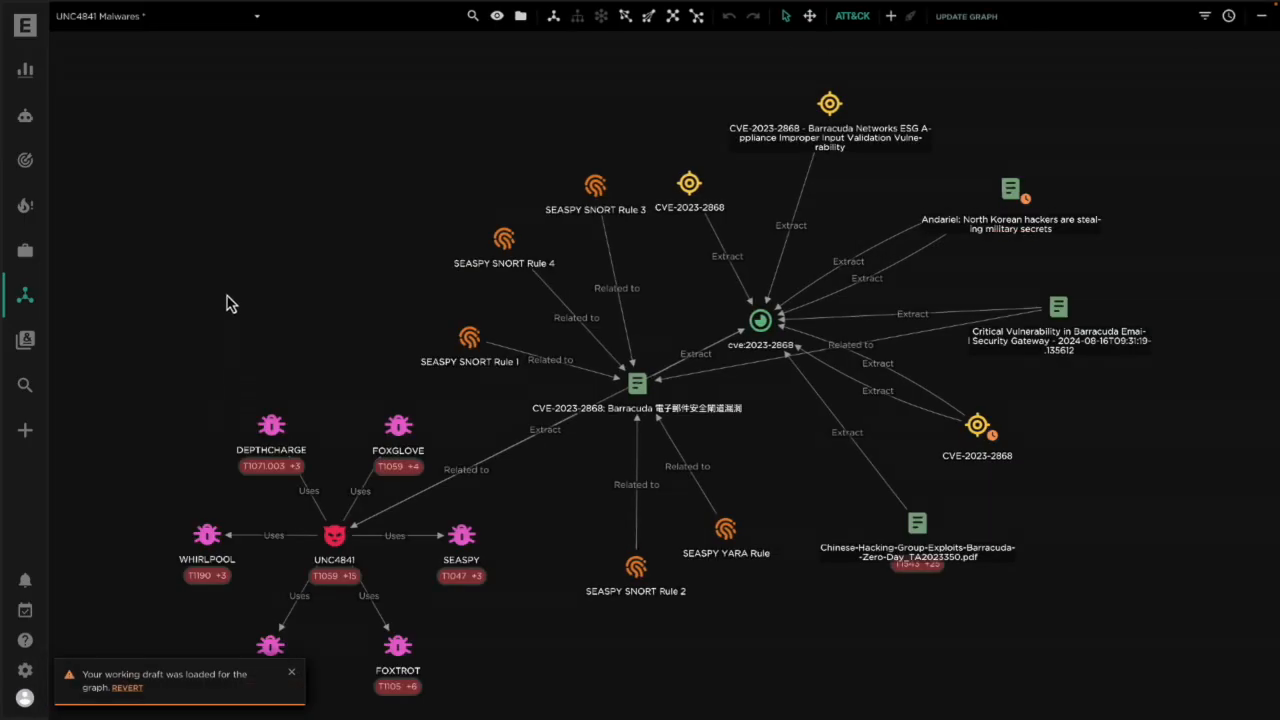
pyautogui.moveTo(25, 250)
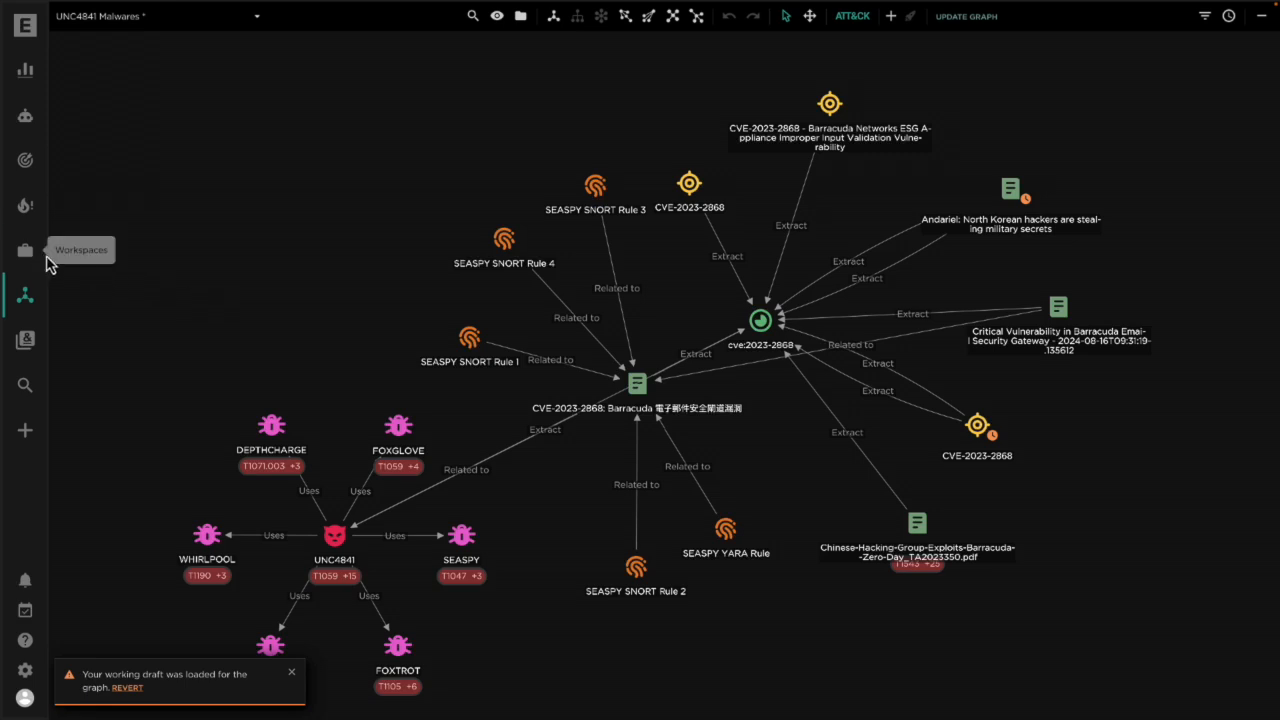
pyautogui.click(25, 249)
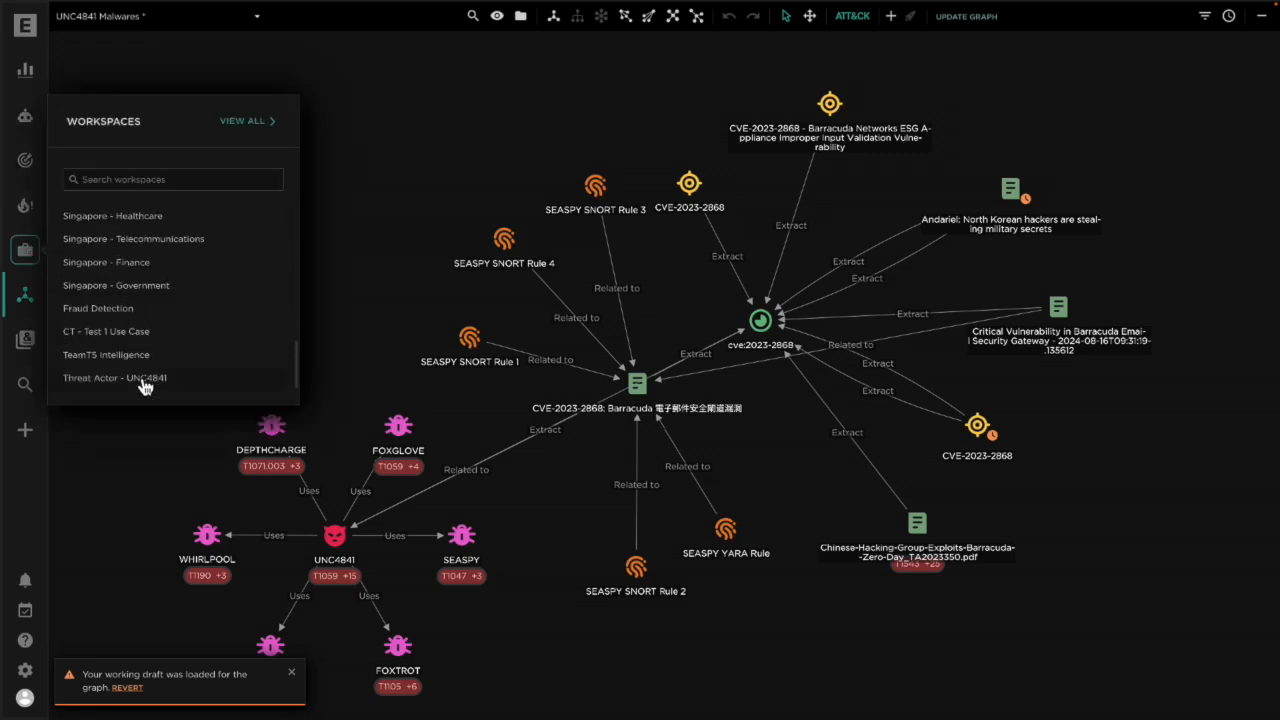
pyautogui.click(114, 378)
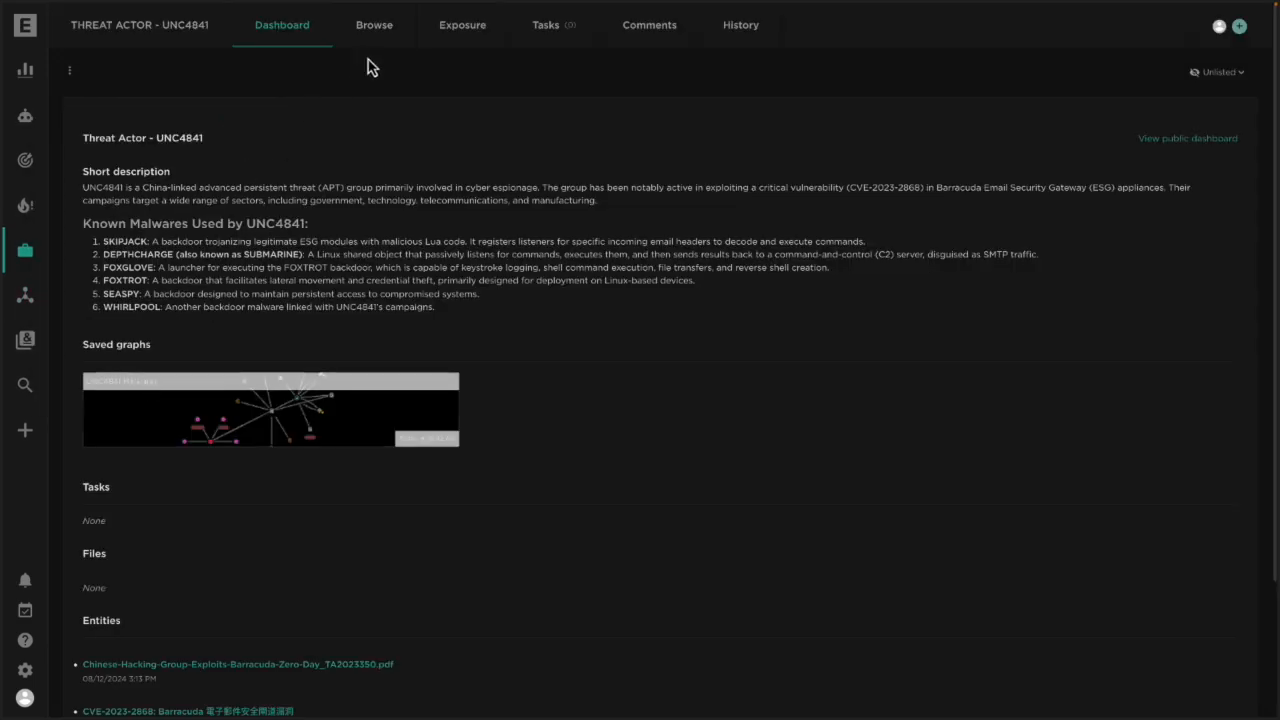
# - Review UNC4841 Reports dataset, uploads and entities, then switch to TeamT5 Intelligence workspace
pyautogui.click(374, 25)
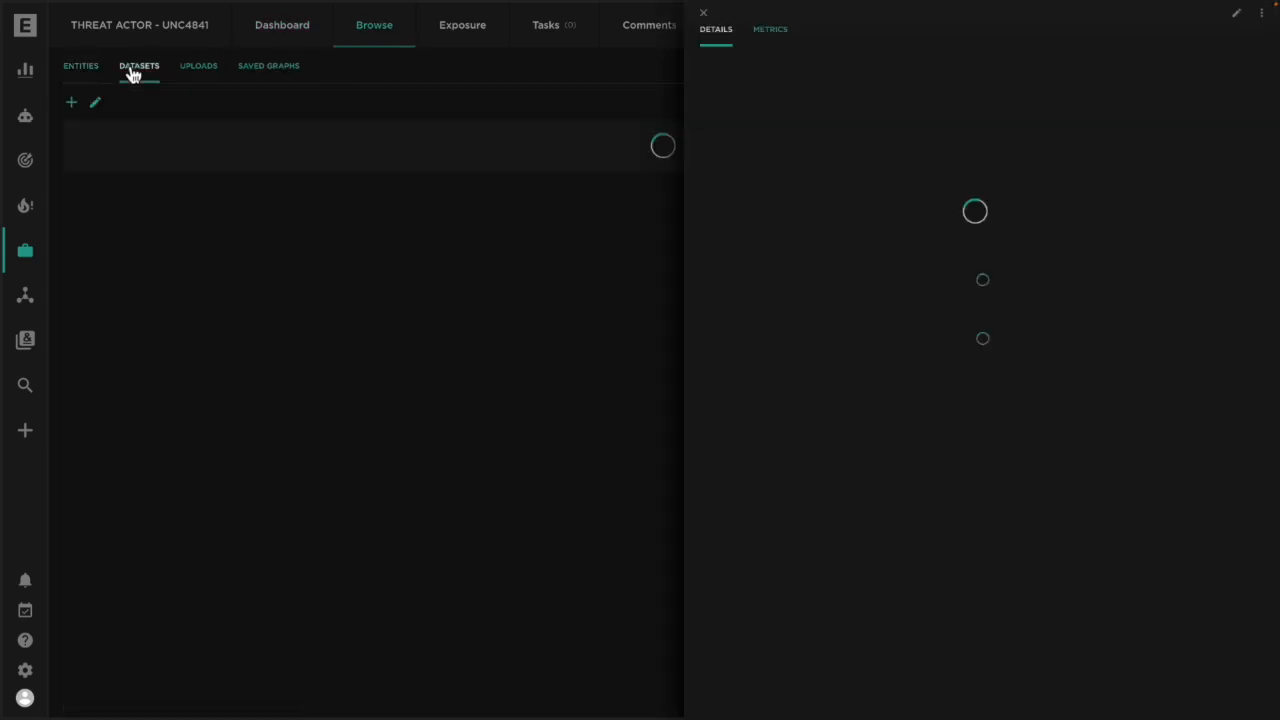
pyautogui.click(113, 160)
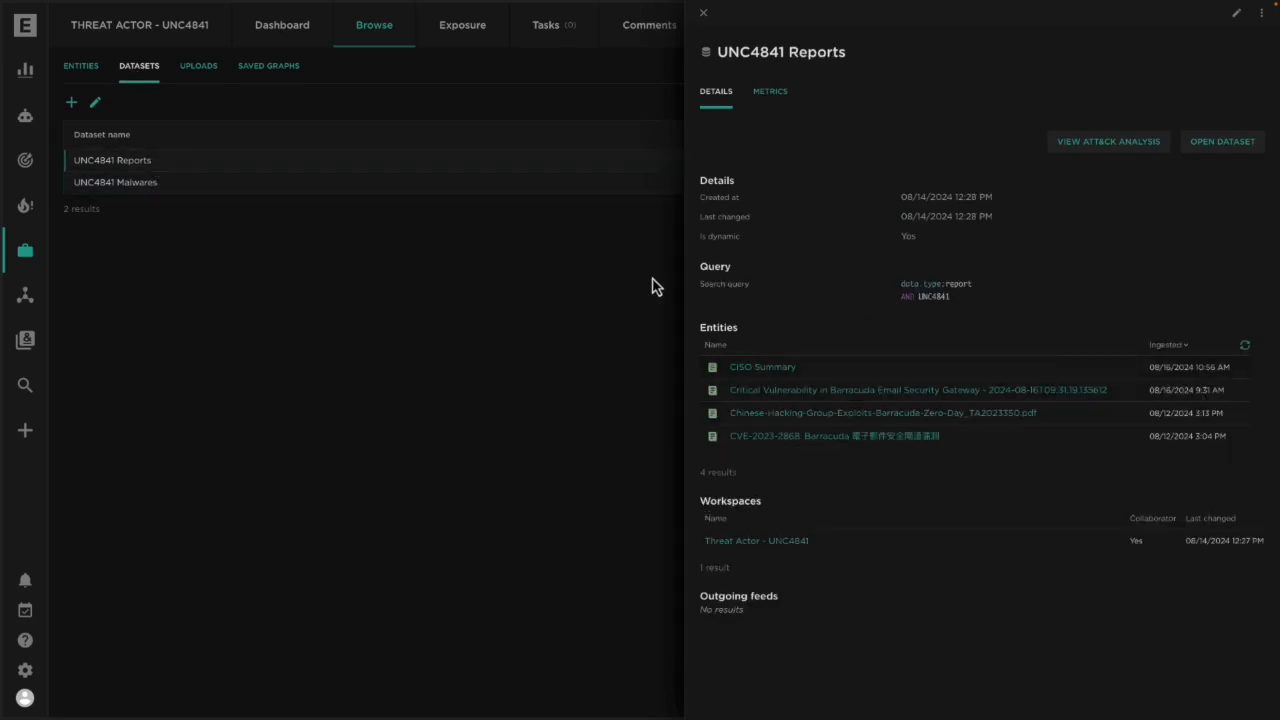
pyautogui.click(198, 66)
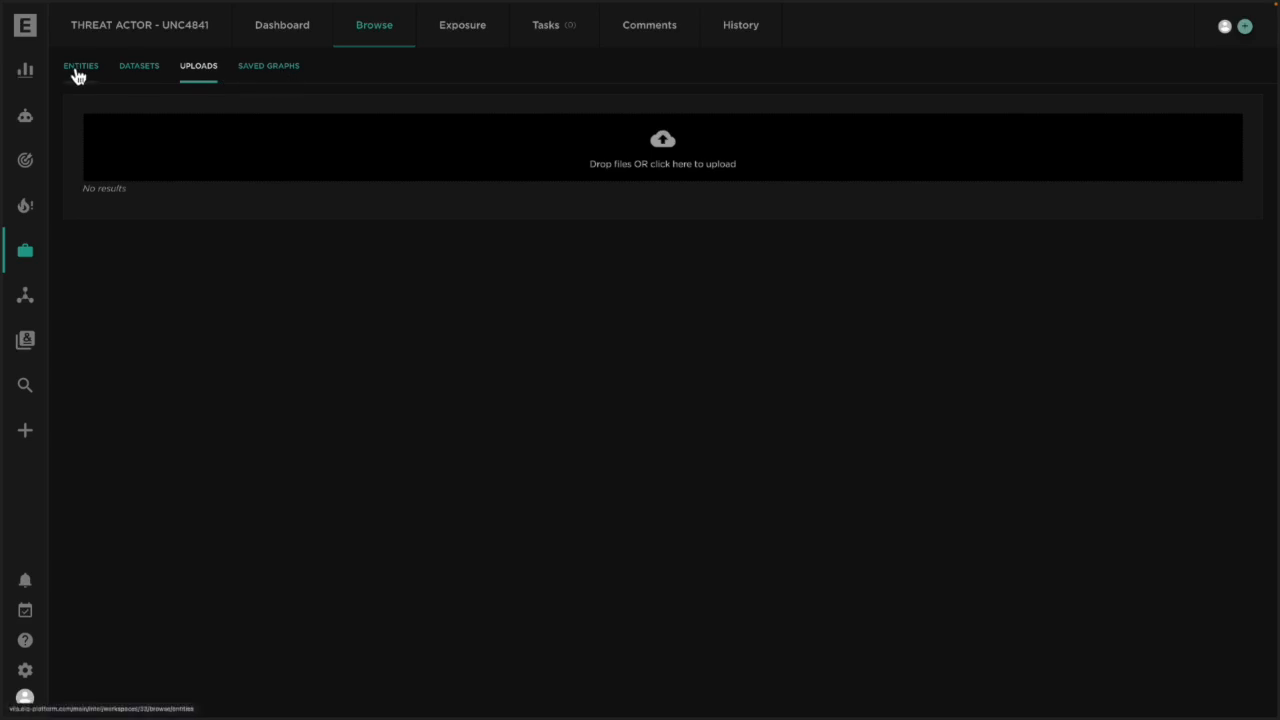
pyautogui.click(80, 66)
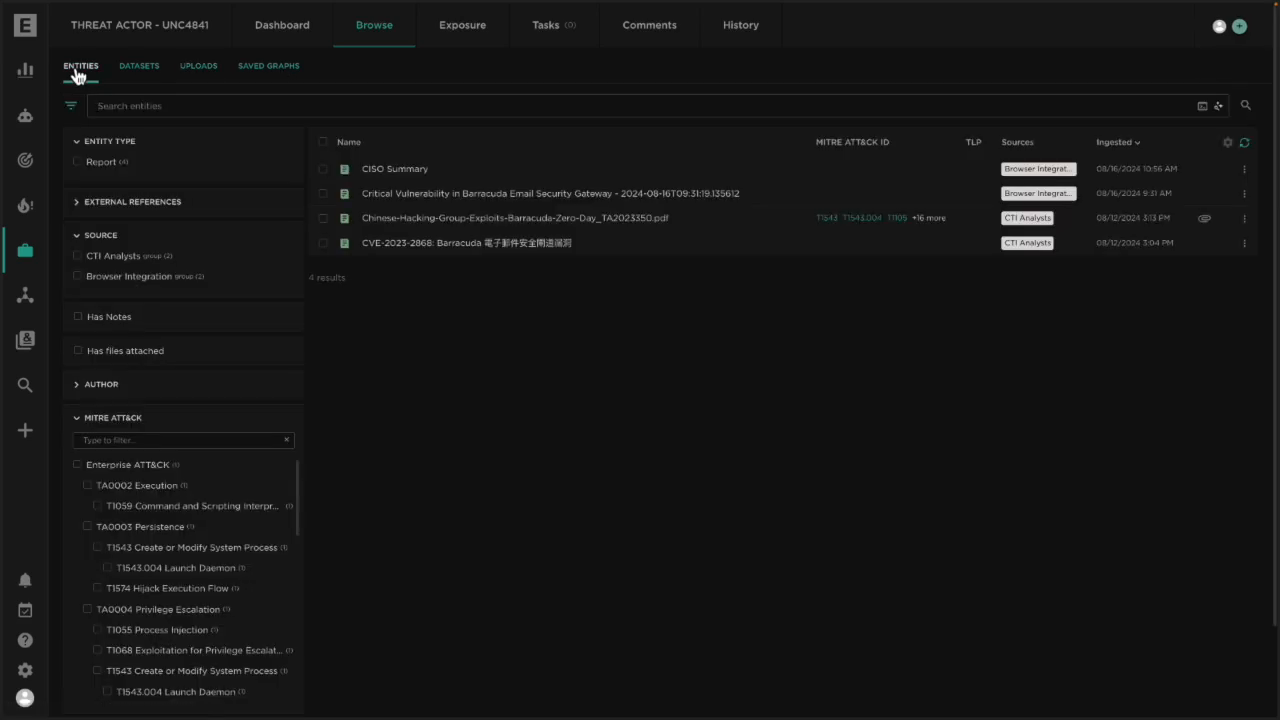
pyautogui.click(549, 193)
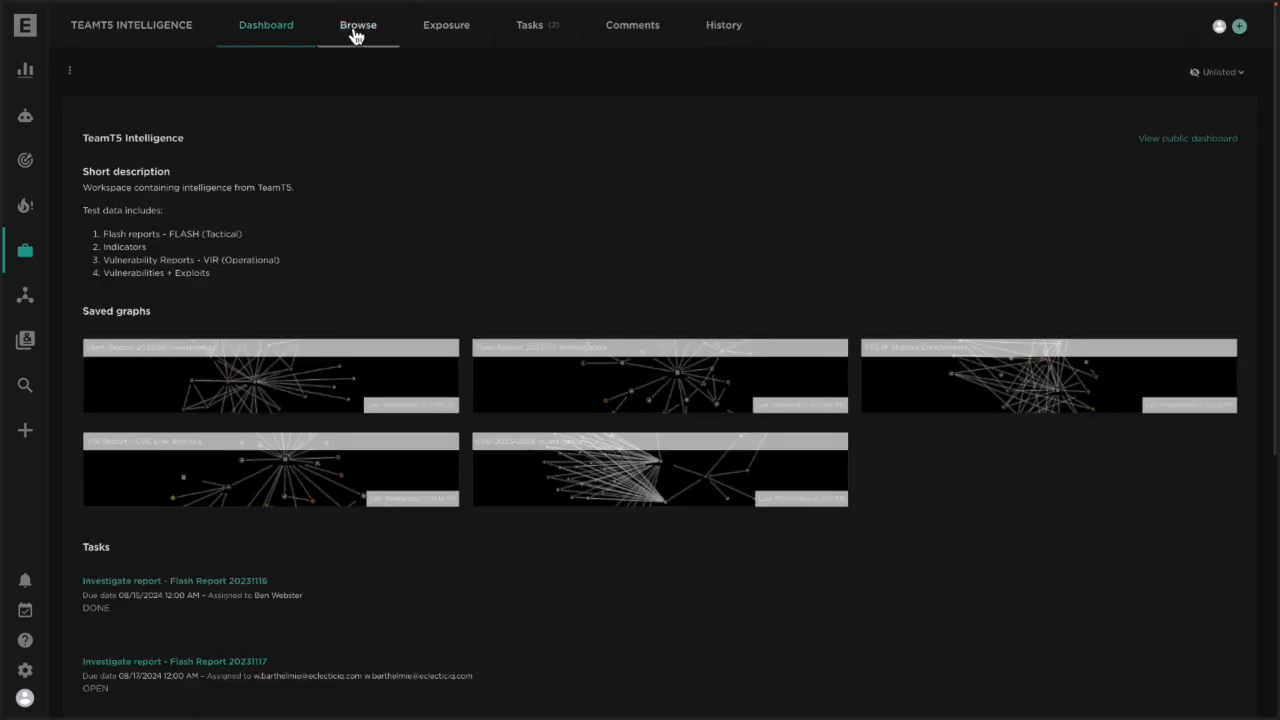
# - List TeamT5 datasets, close VIR Reports, and view All TeamT5 Exploits, Indicators, Reports details
pyautogui.click(358, 25)
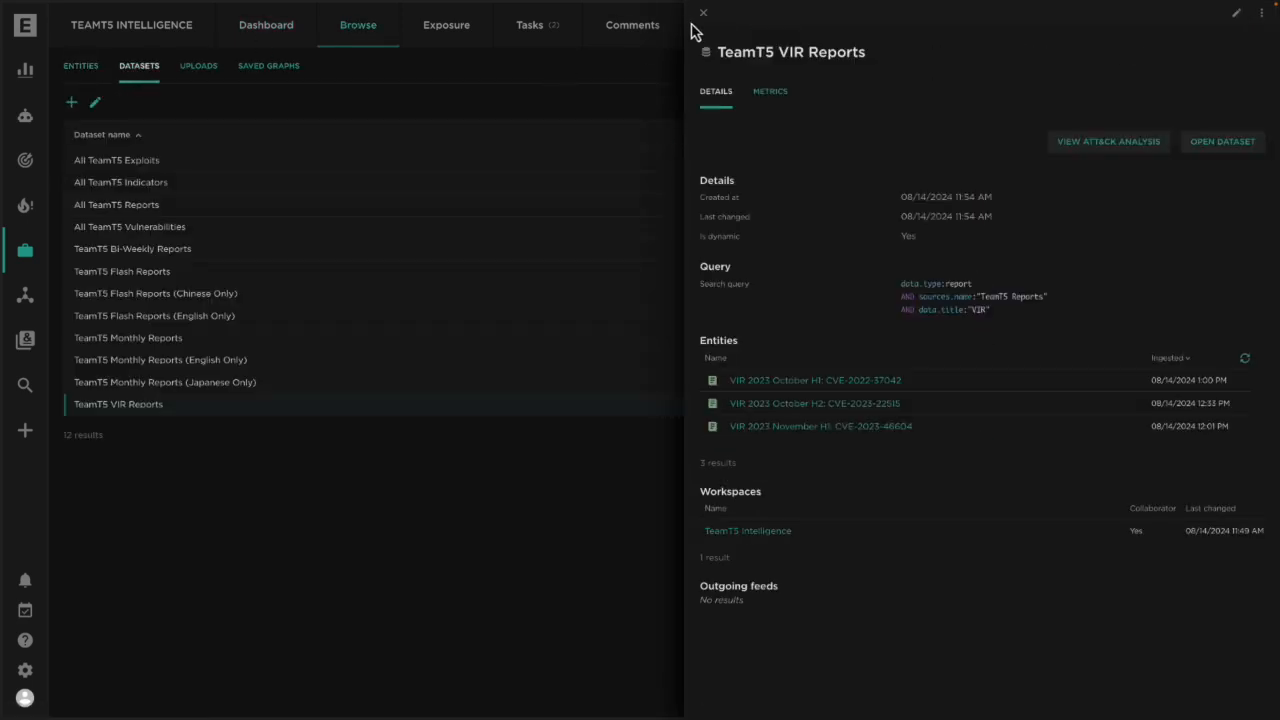
pyautogui.click(703, 12)
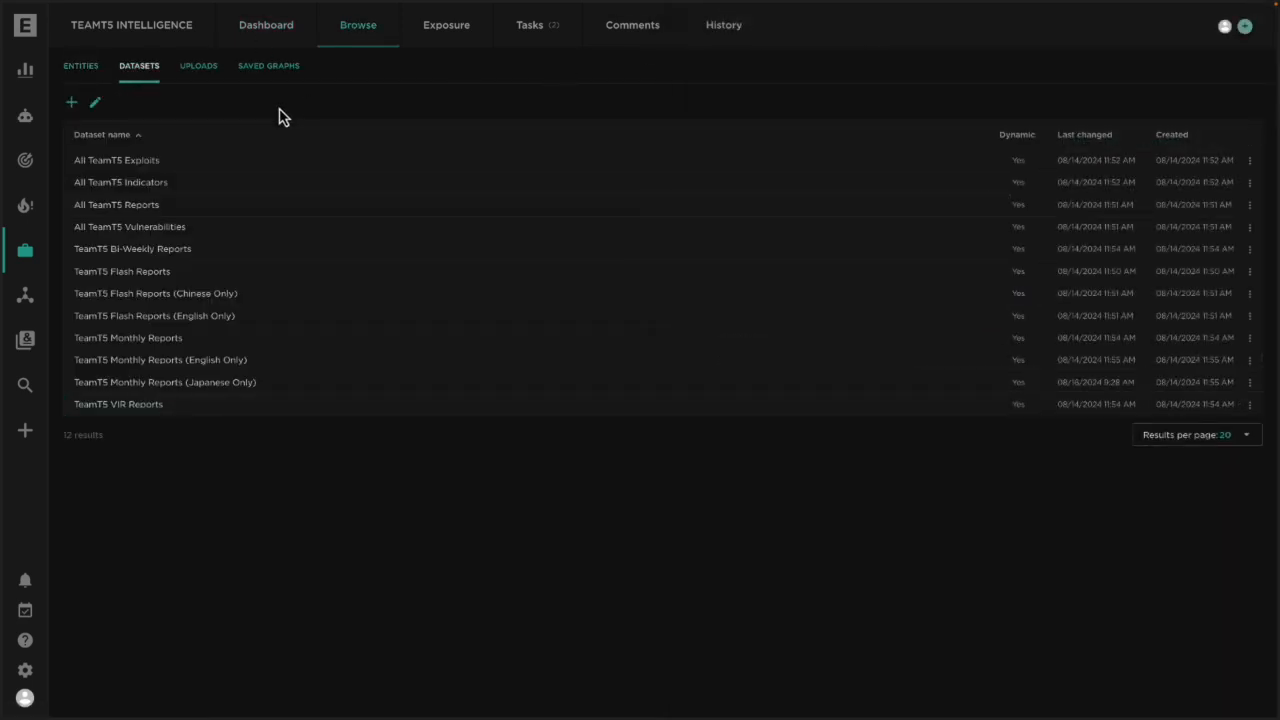
pyautogui.moveTo(180, 166)
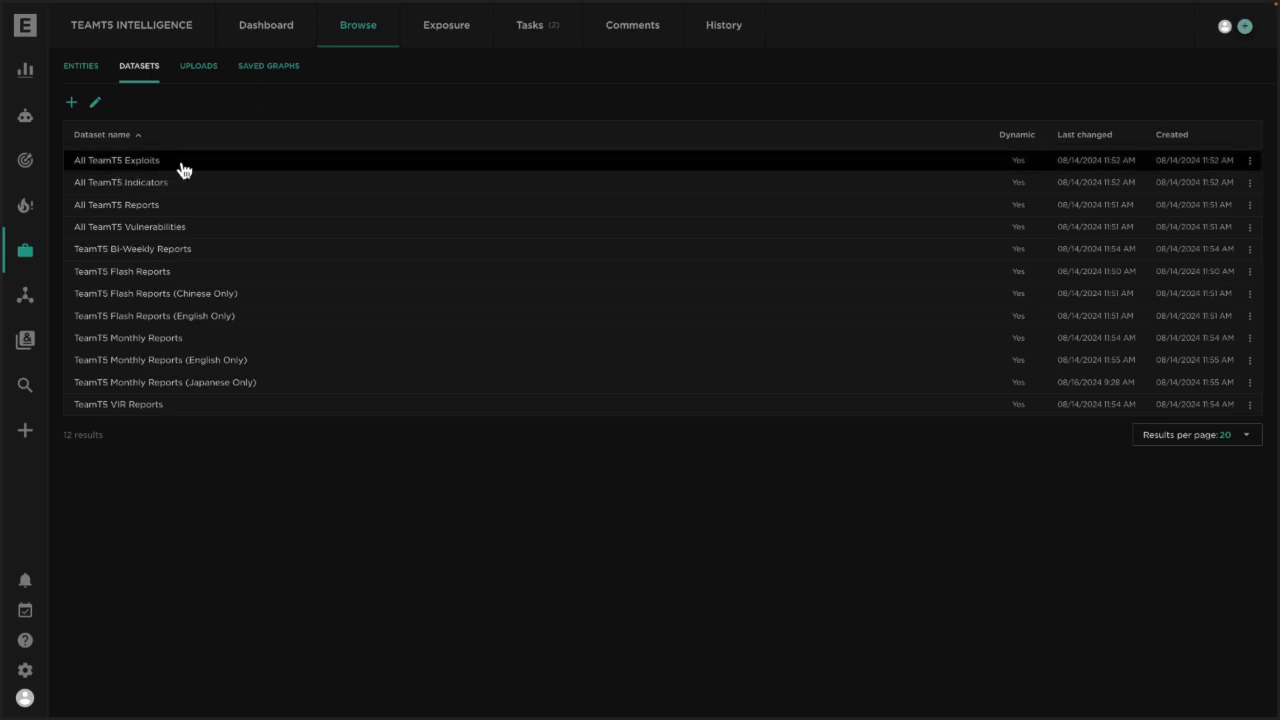
pyautogui.moveTo(165, 185)
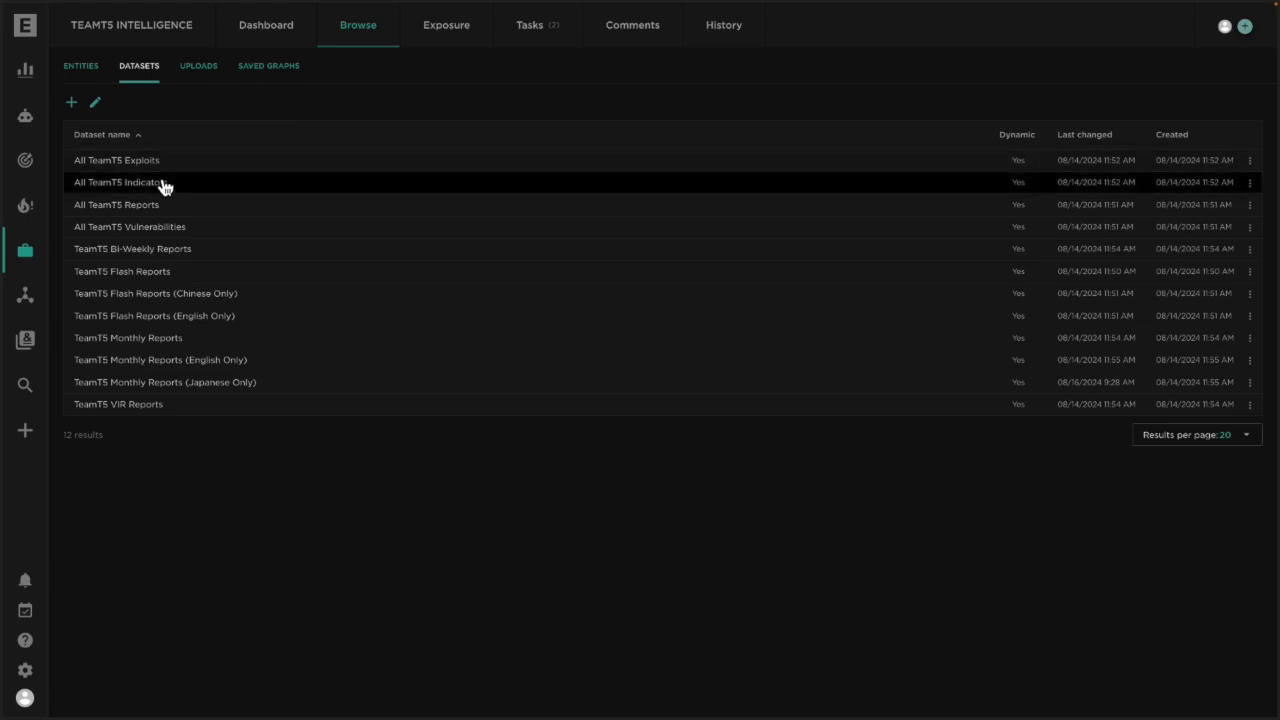
pyautogui.click(117, 160)
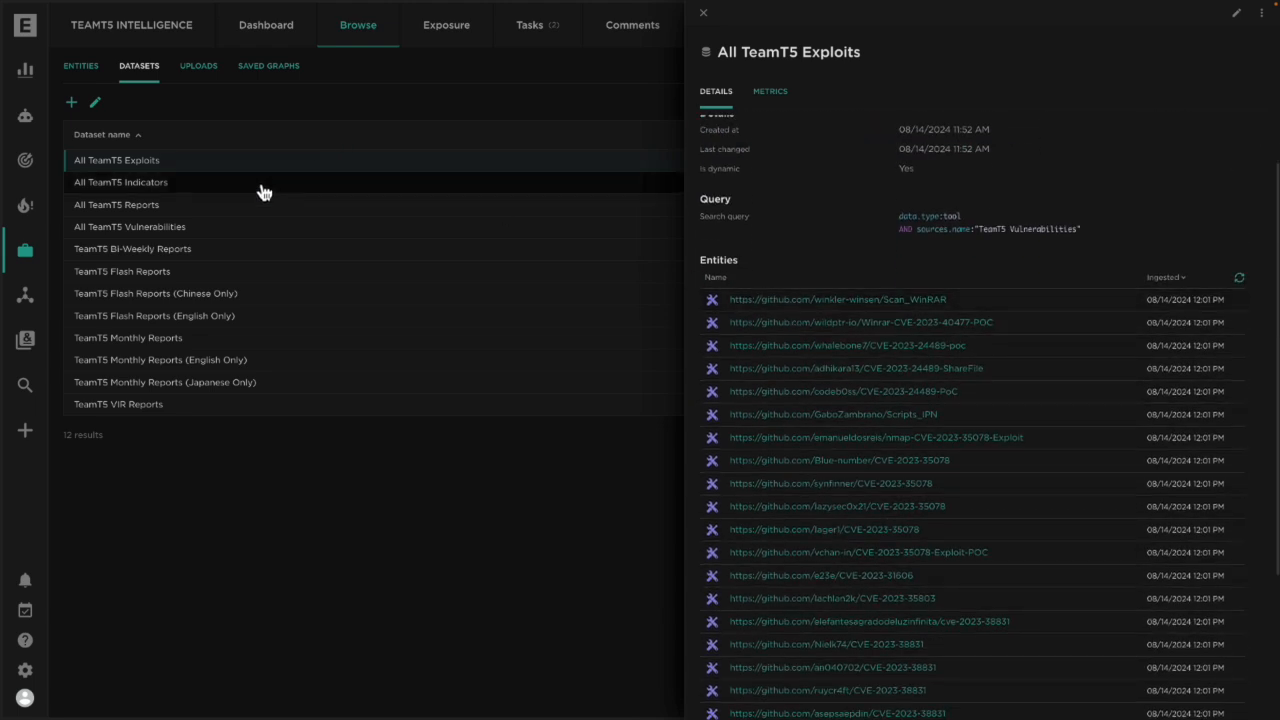
pyautogui.click(120, 182)
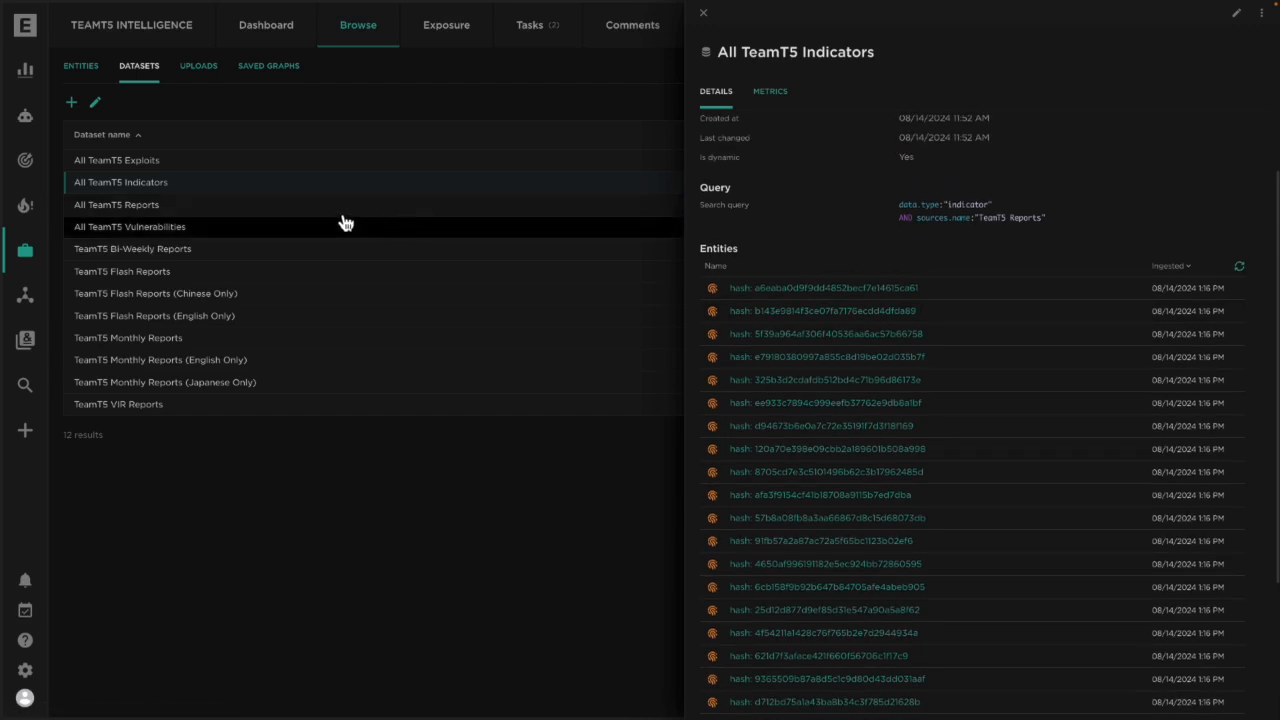
pyautogui.click(116, 204)
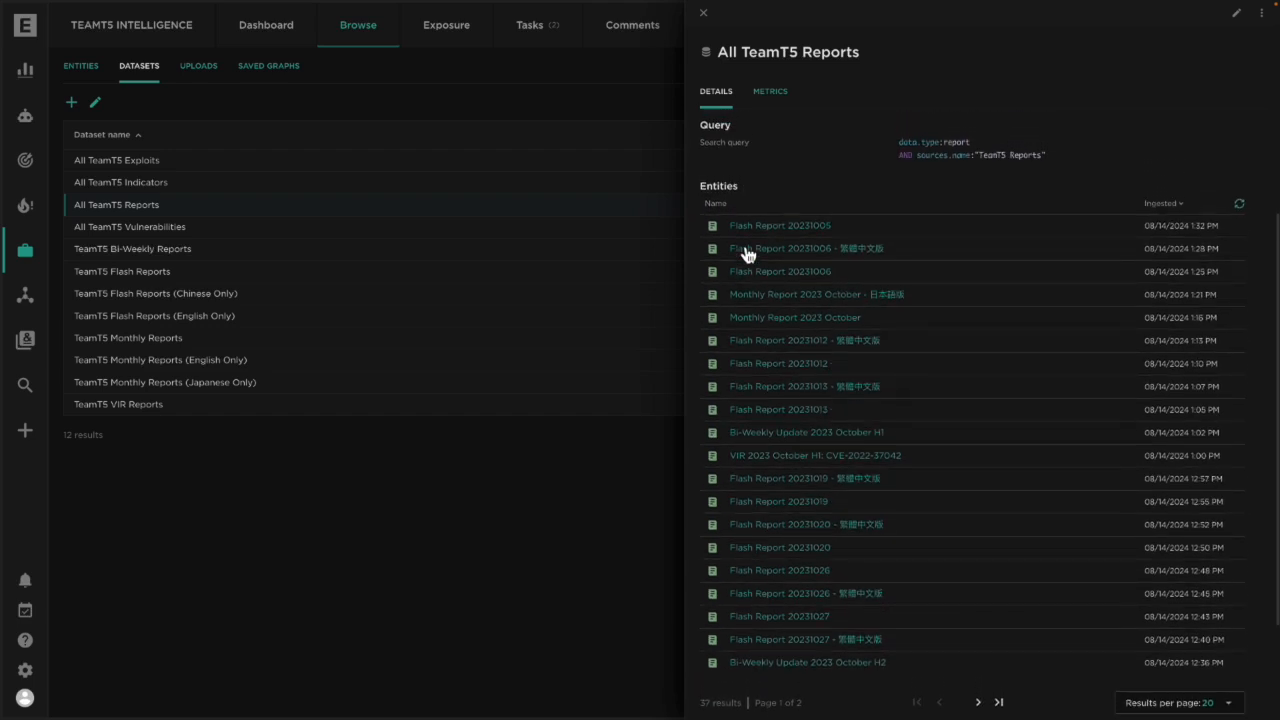
pyautogui.moveTo(727, 172)
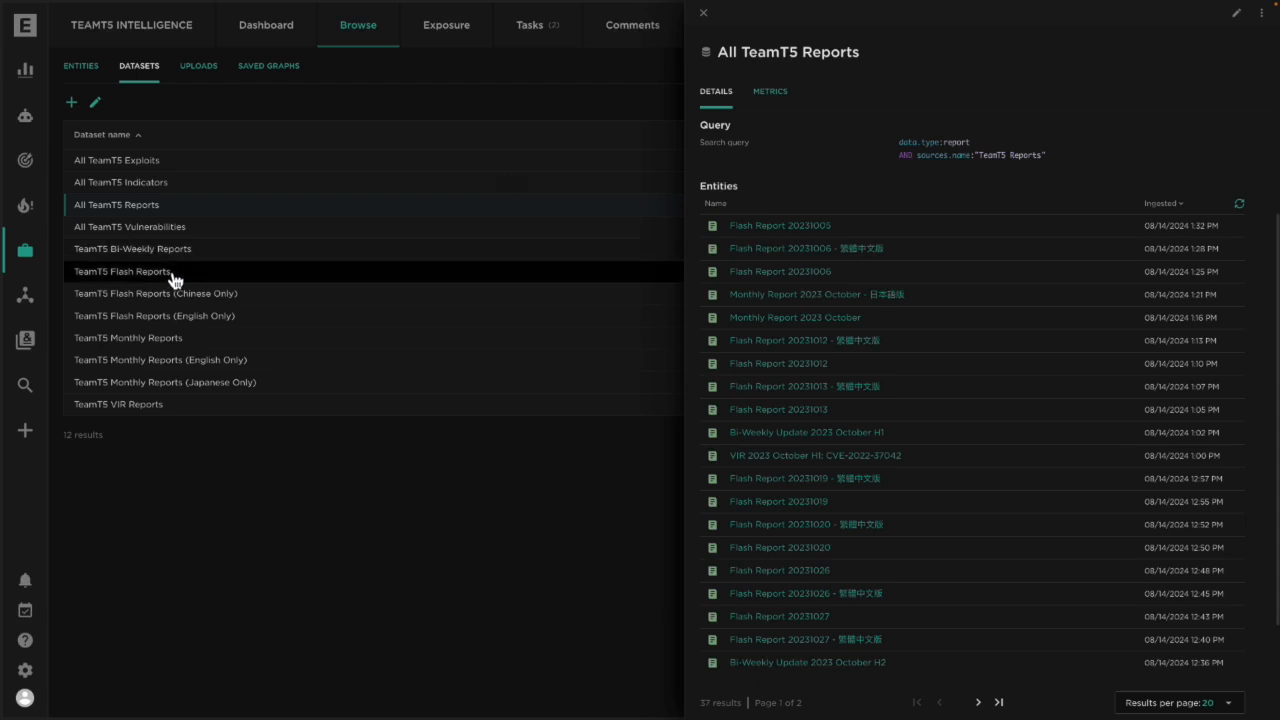
# - Compare TeamT5 Flash Reports, Chinese Only and English Only datasets, then return to the graph
pyautogui.click(121, 271)
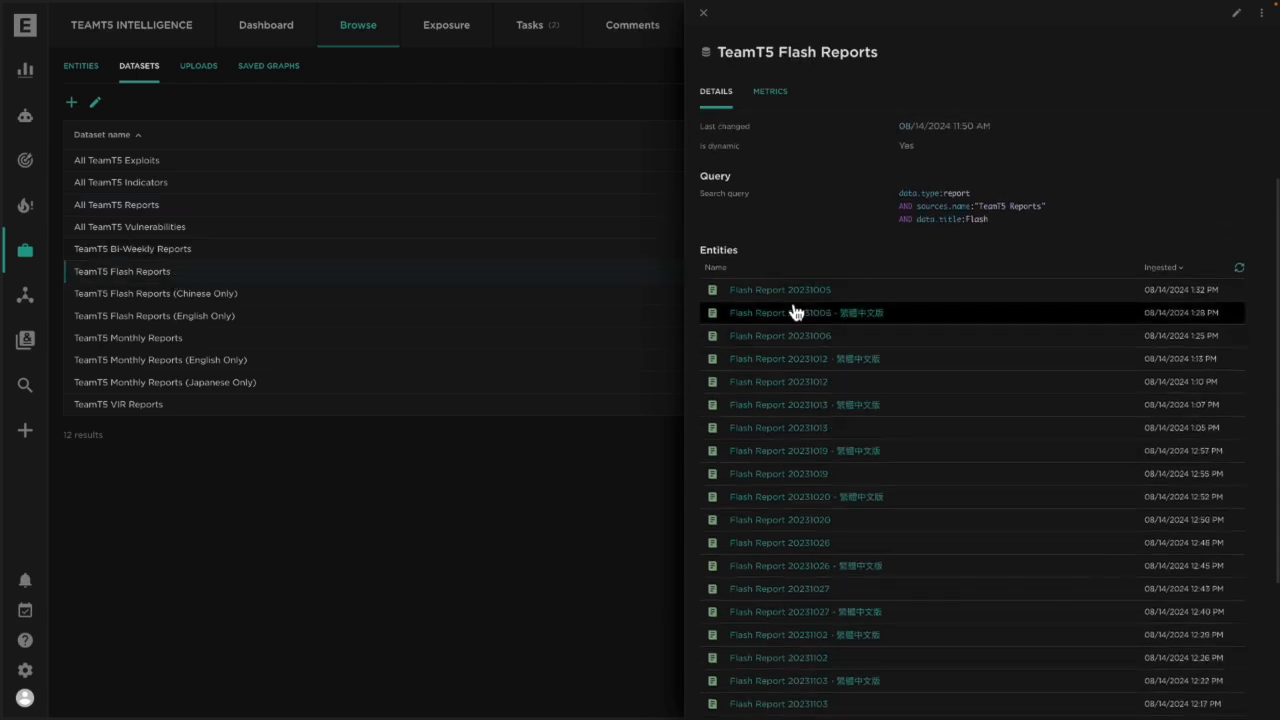
pyautogui.moveTo(780, 427)
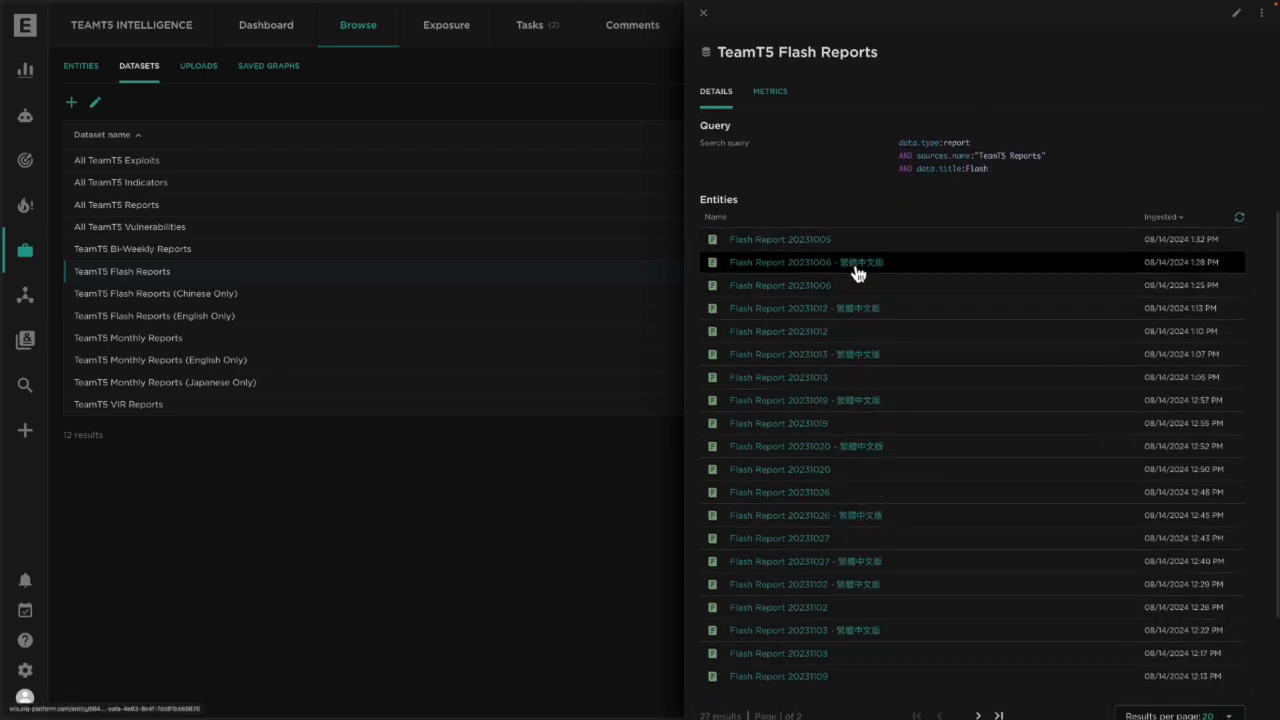
pyautogui.click(155, 293)
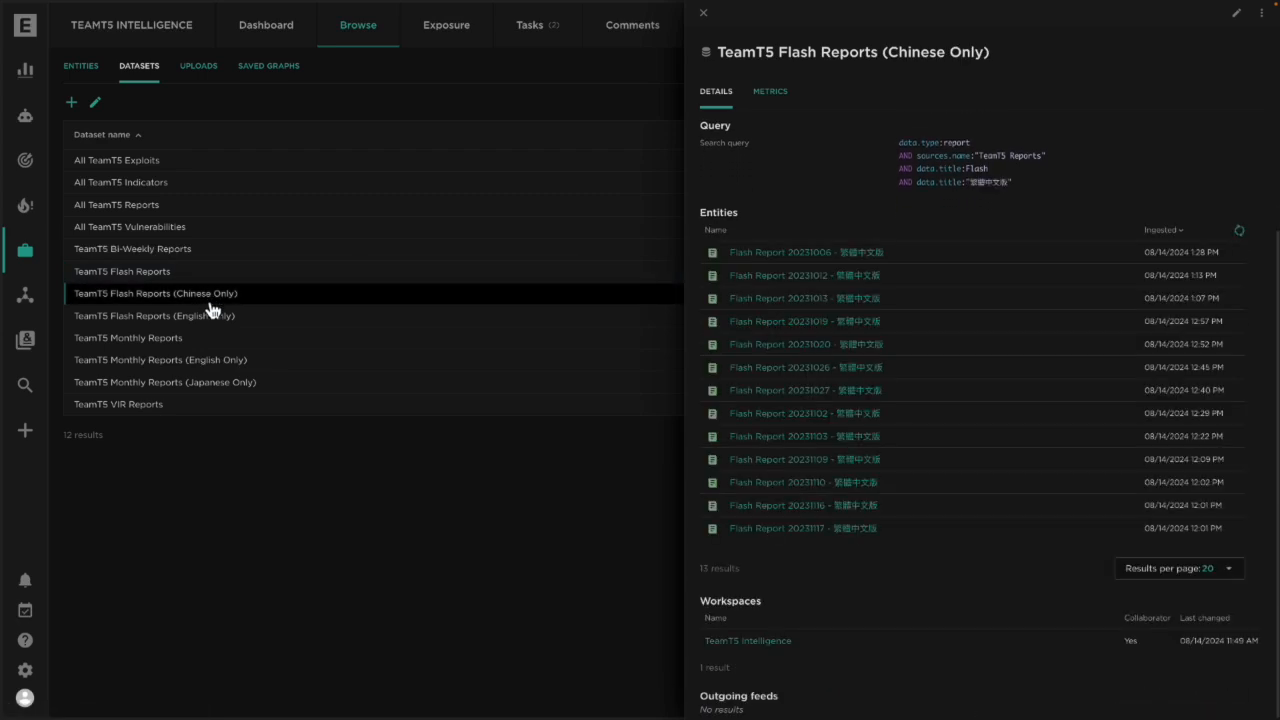
pyautogui.moveTo(210, 330)
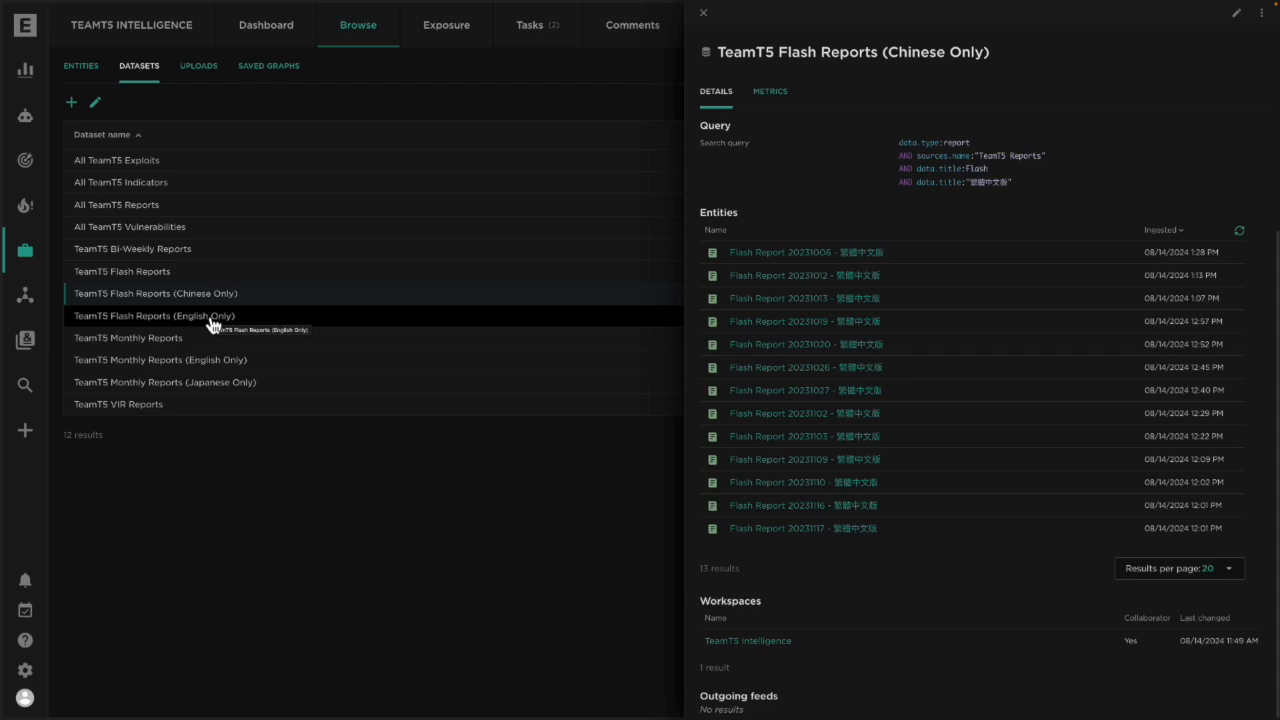
pyautogui.click(25, 294)
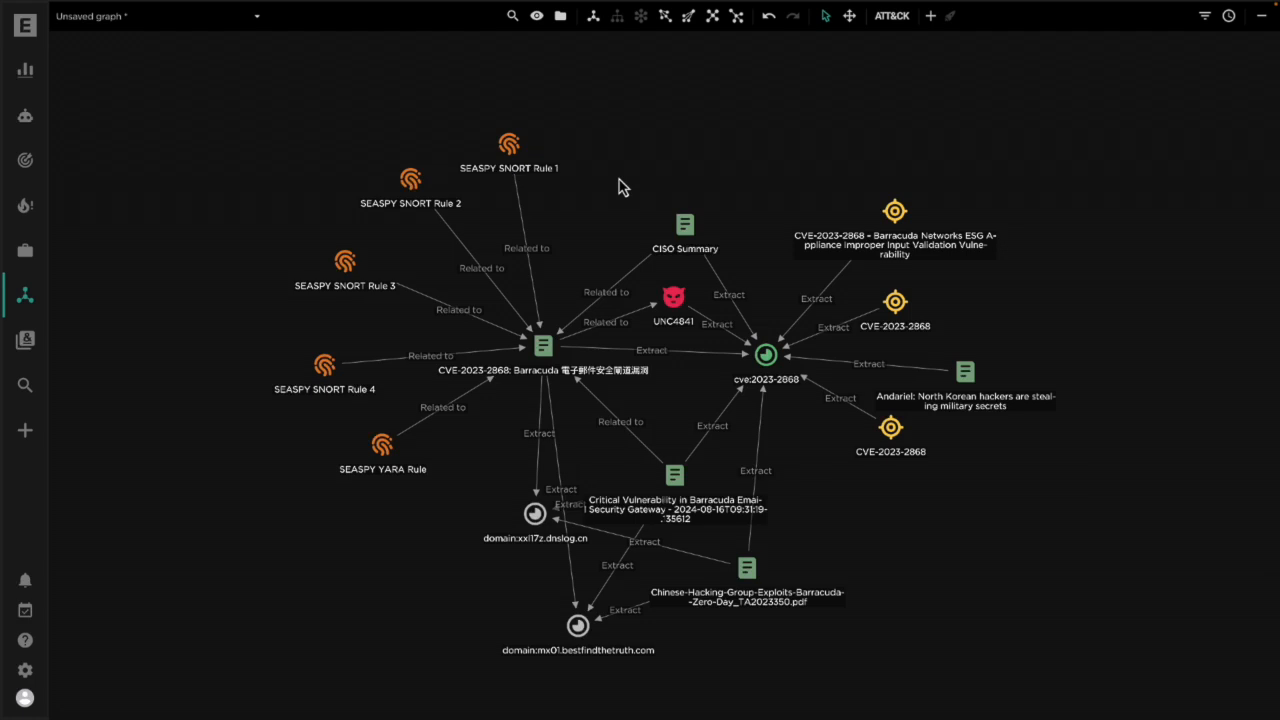
# - Select the CVE-2023-2868 Barracuda report node, browse its right-click actions, then dismiss them
pyautogui.click(542, 346)
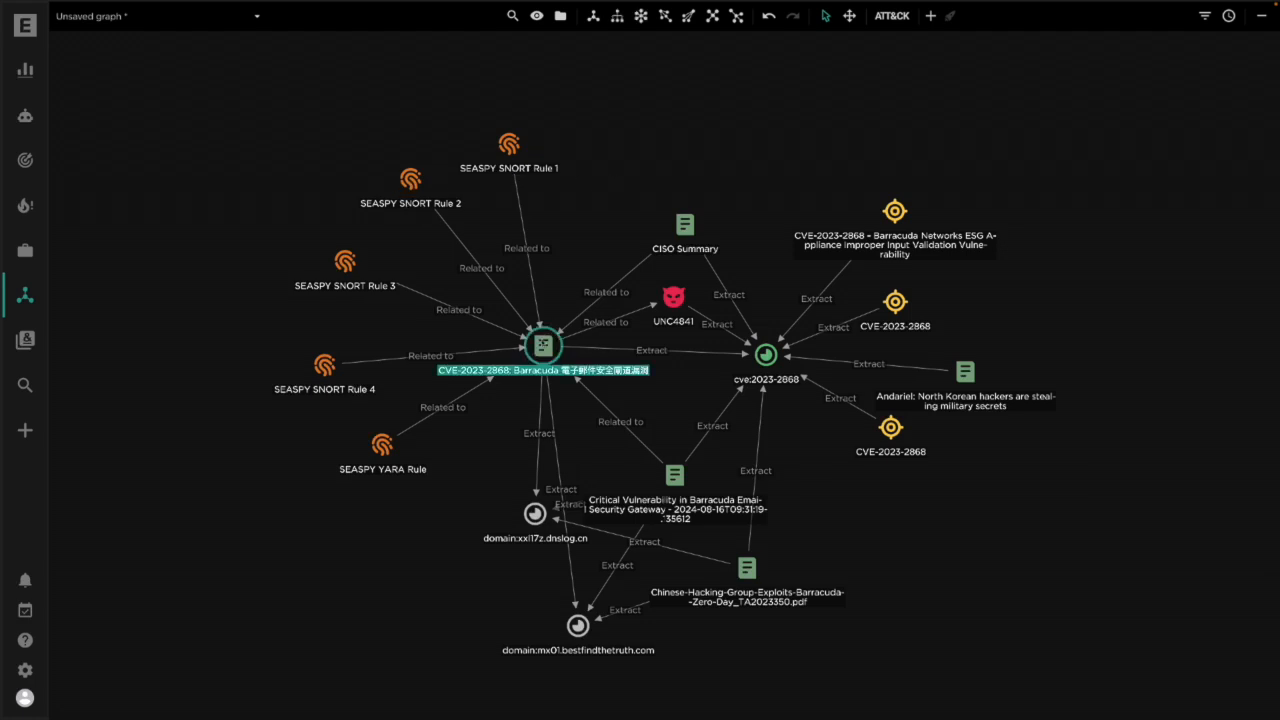
pyautogui.rightClick(543, 345)
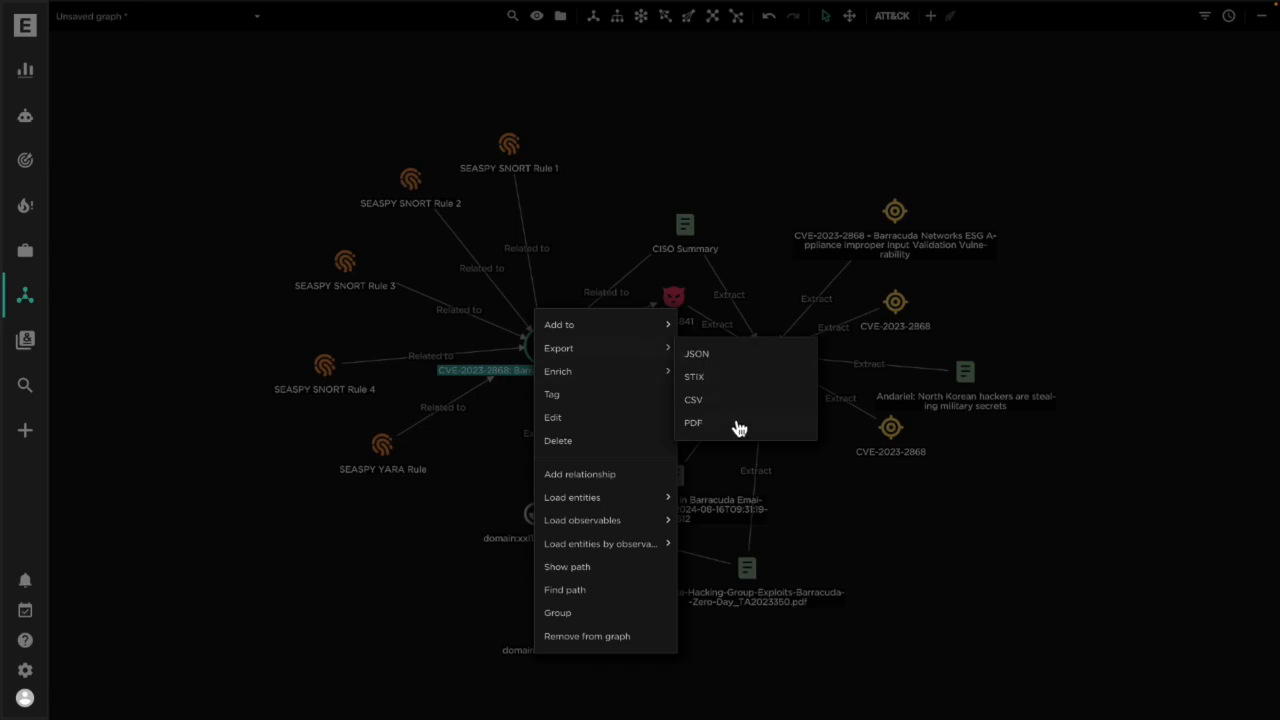
pyautogui.moveTo(754, 433)
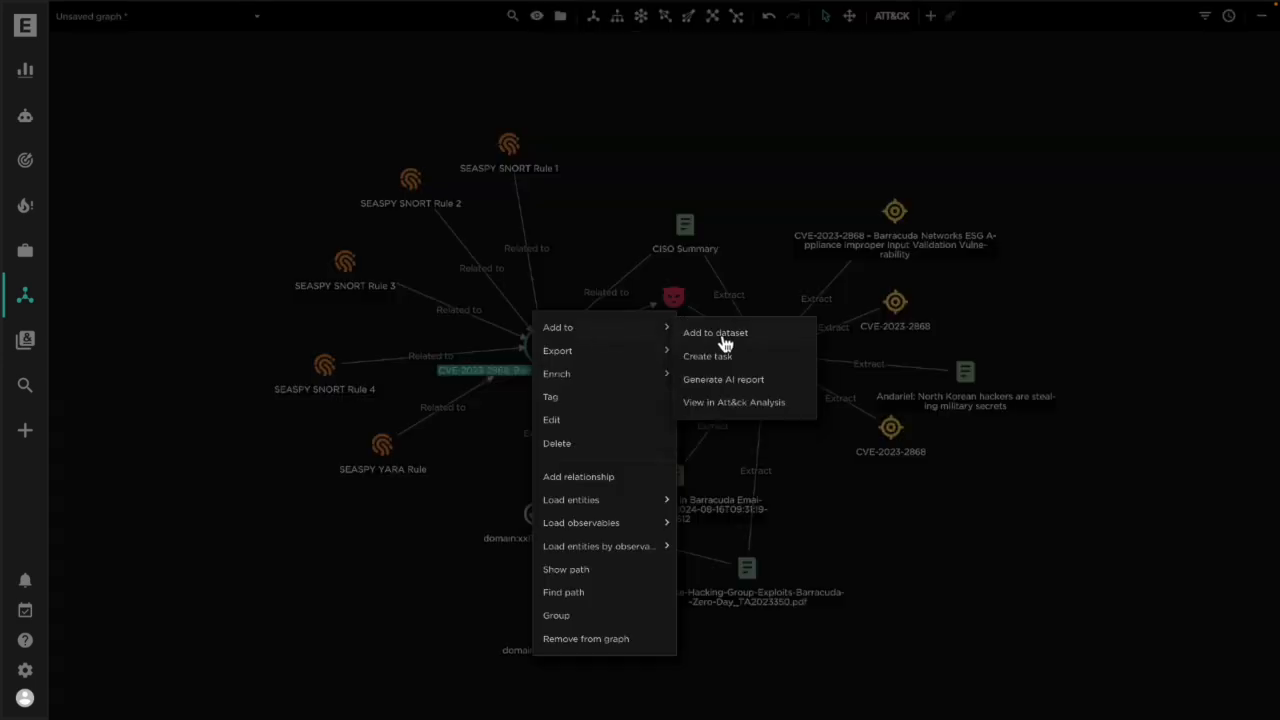
pyautogui.moveTo(729, 343)
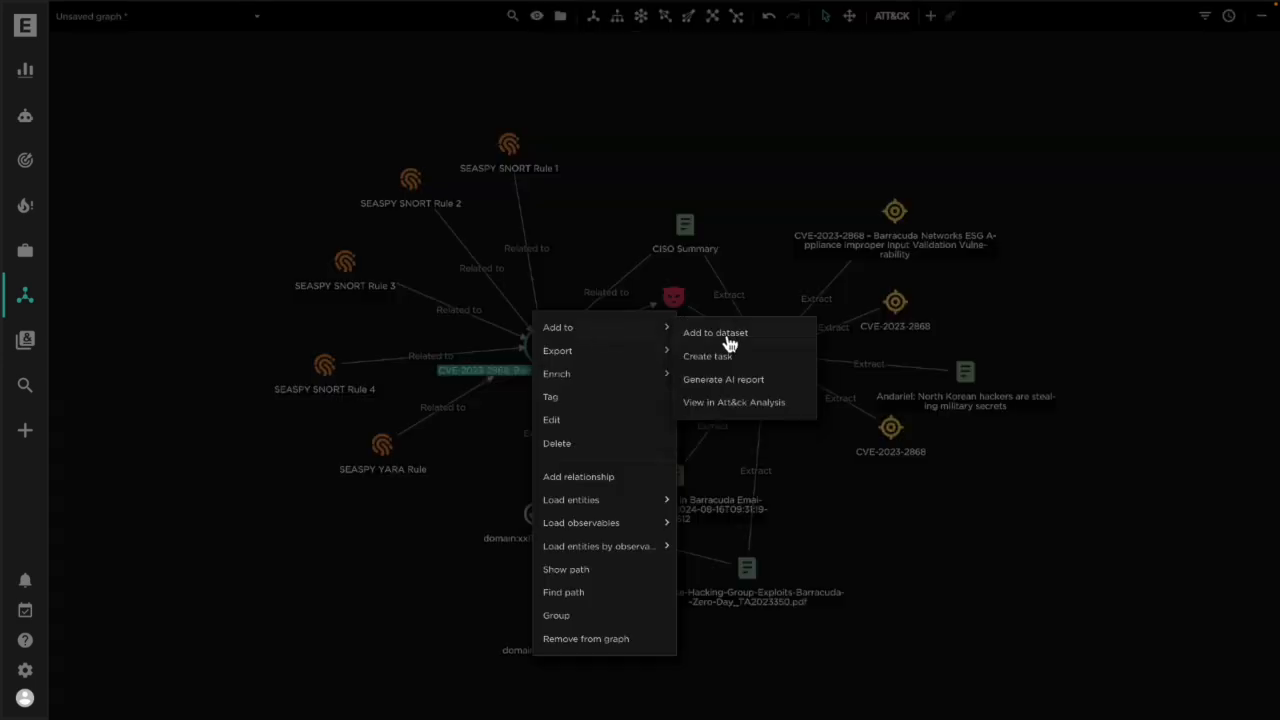
pyautogui.click(278, 302)
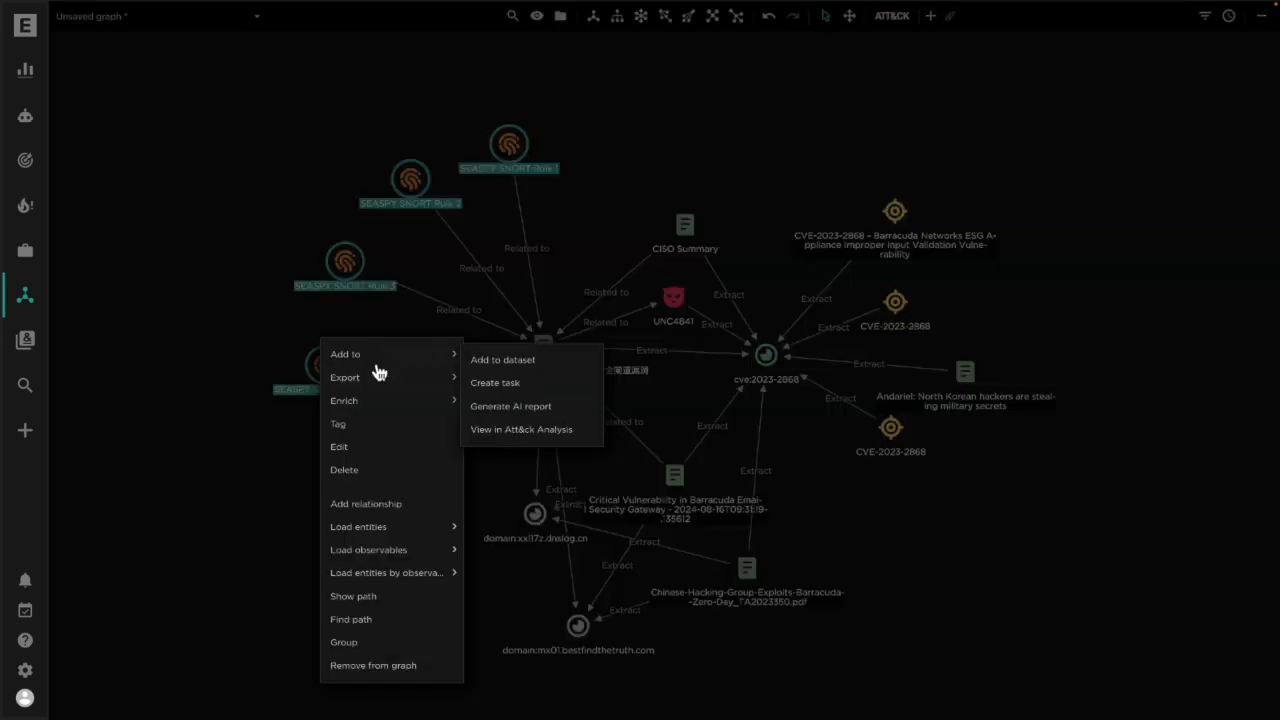
# - Save the four SEASPY SNORT rules into a new 'EXPORT - SNORT Rules' dataset
pyautogui.click(502, 359)
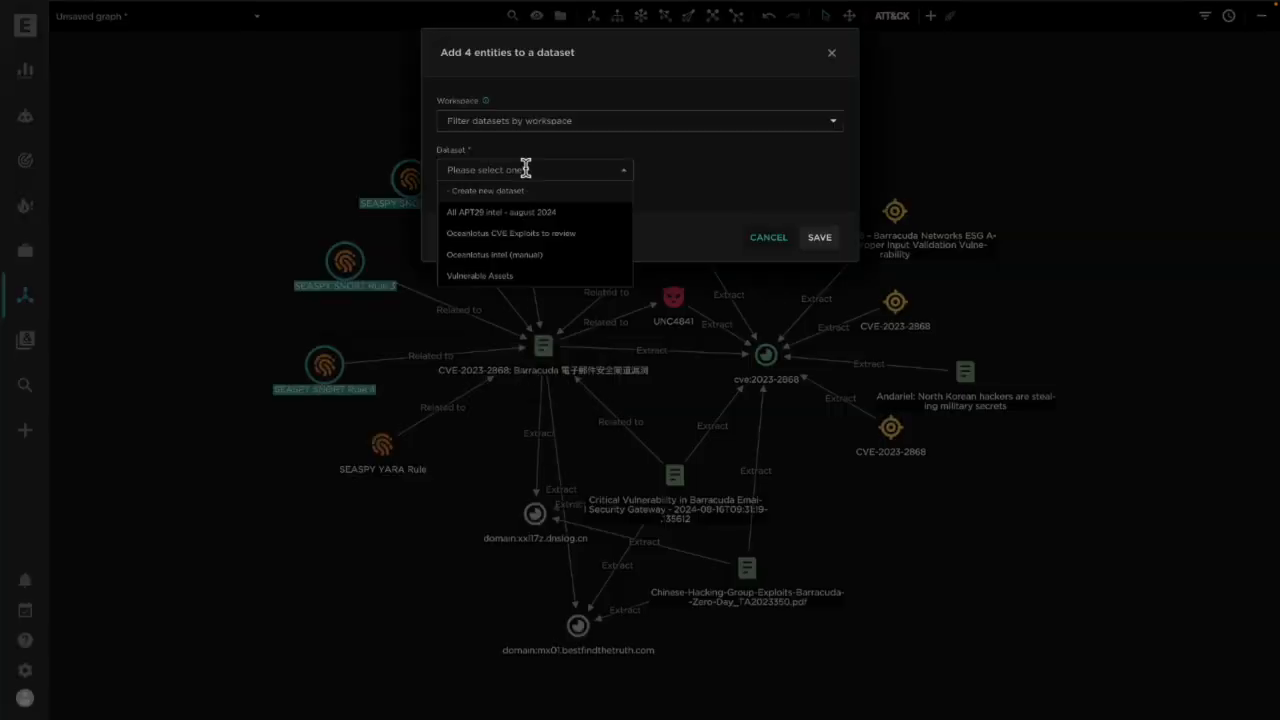
pyautogui.click(488, 190)
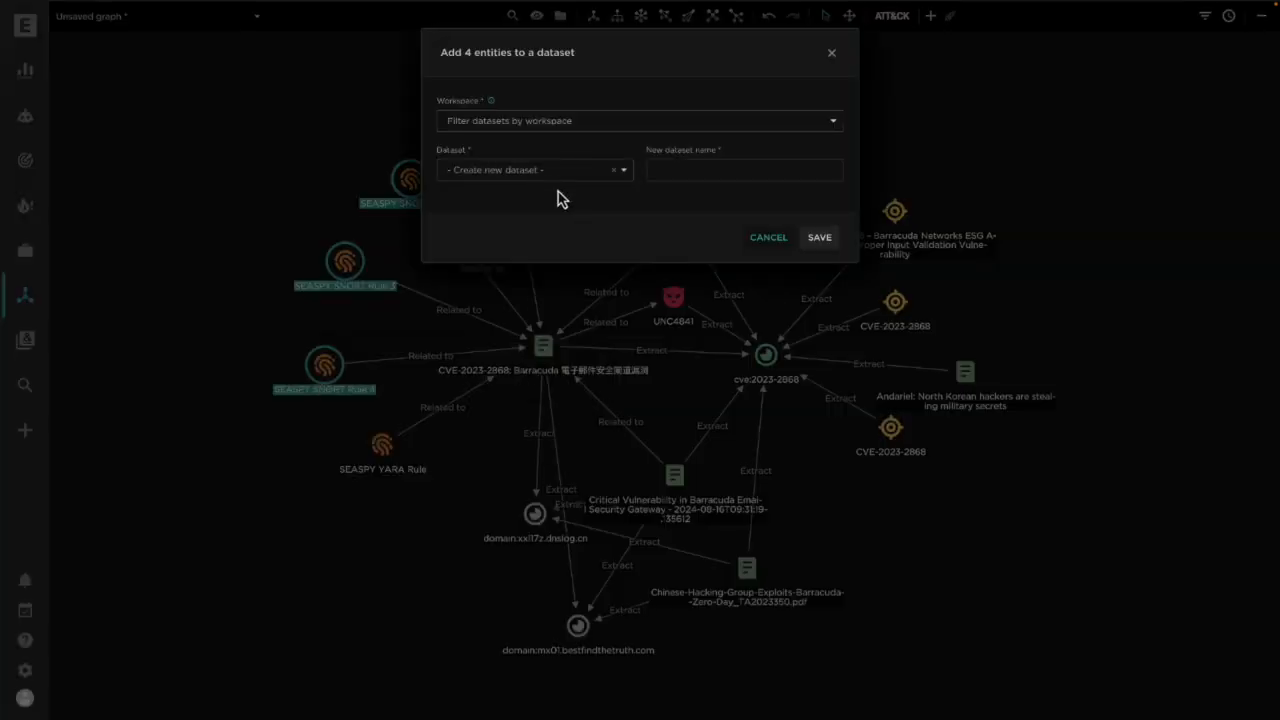
pyautogui.write('EXPORT _')
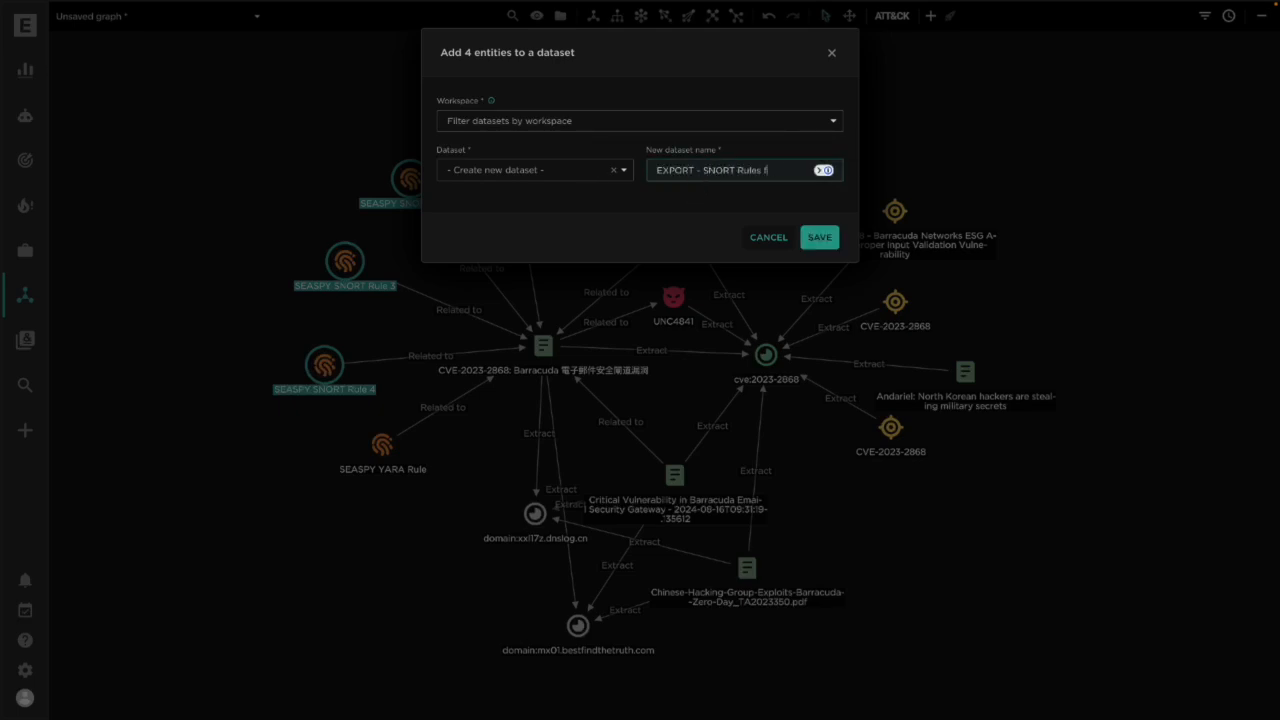
pyautogui.write('for detectio')
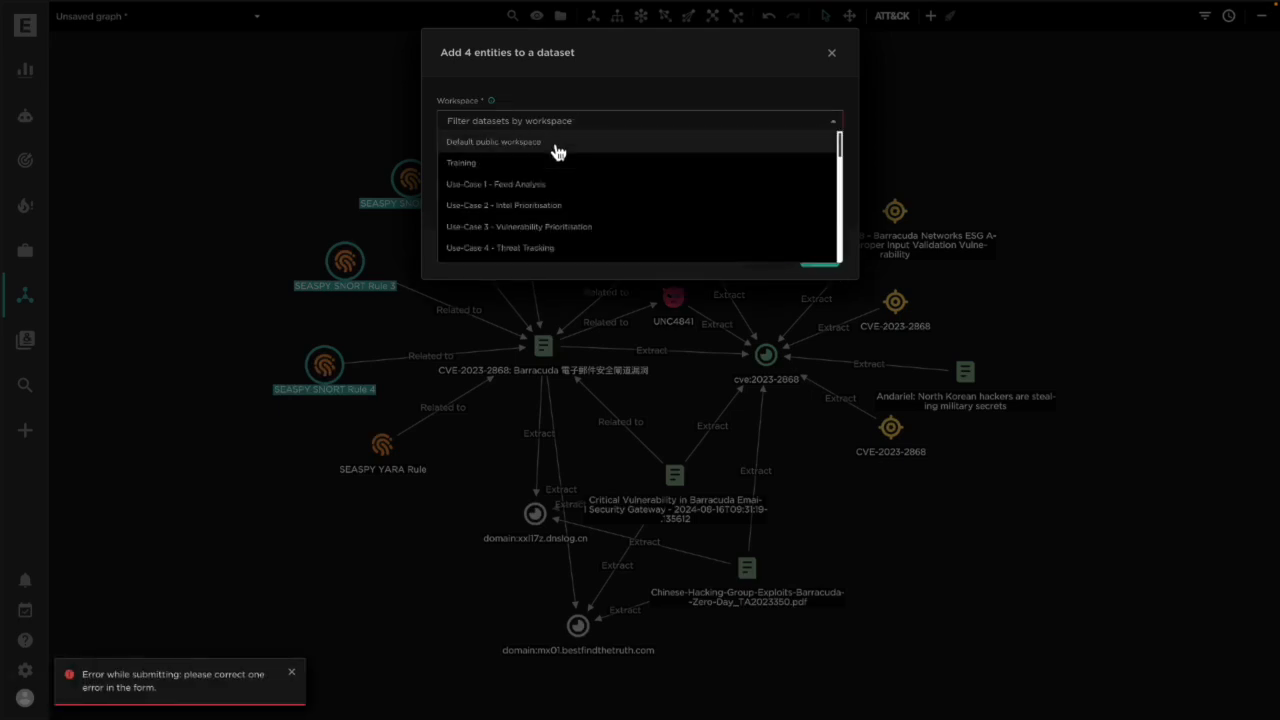
pyautogui.scroll(-3)
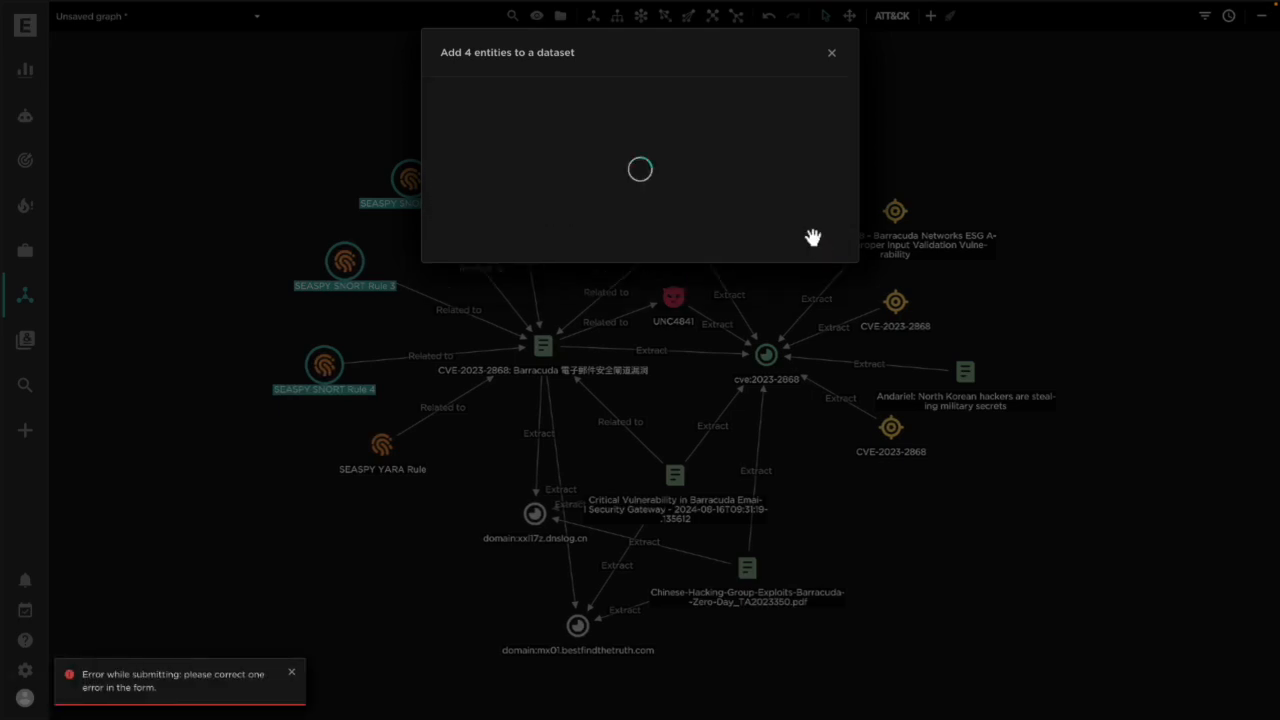
pyautogui.click(831, 52)
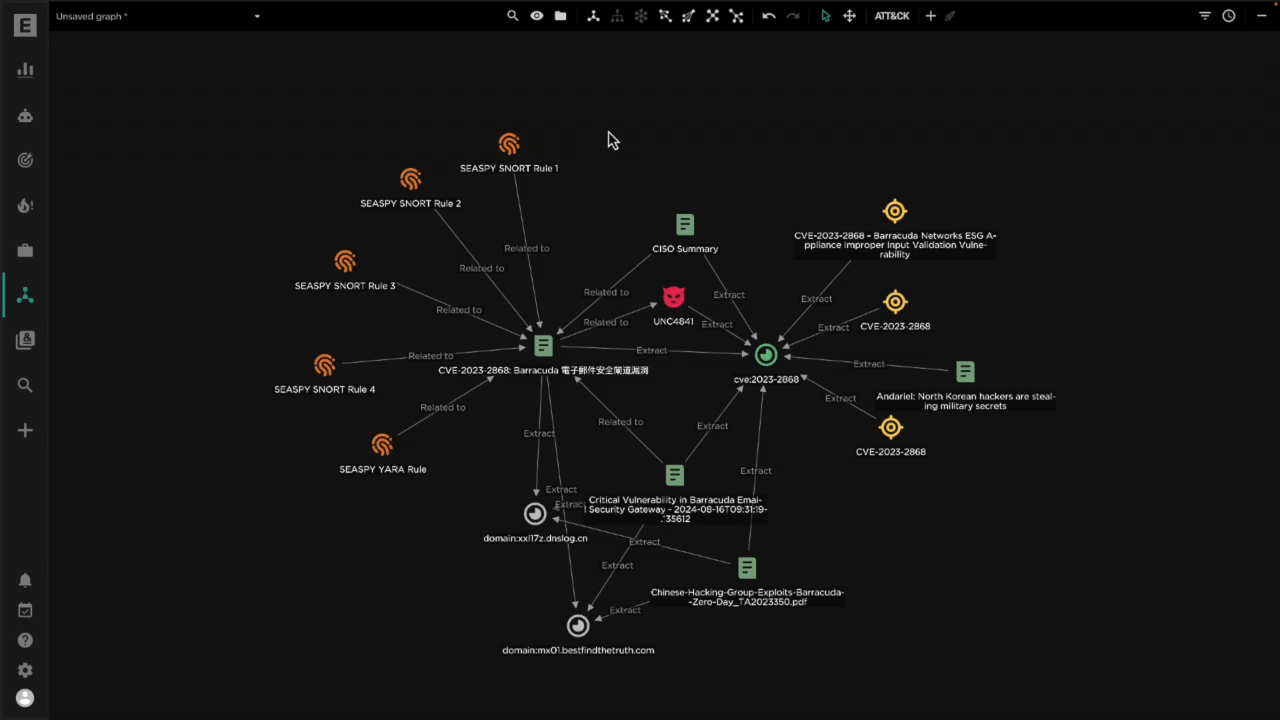
pyautogui.moveTo(328, 461)
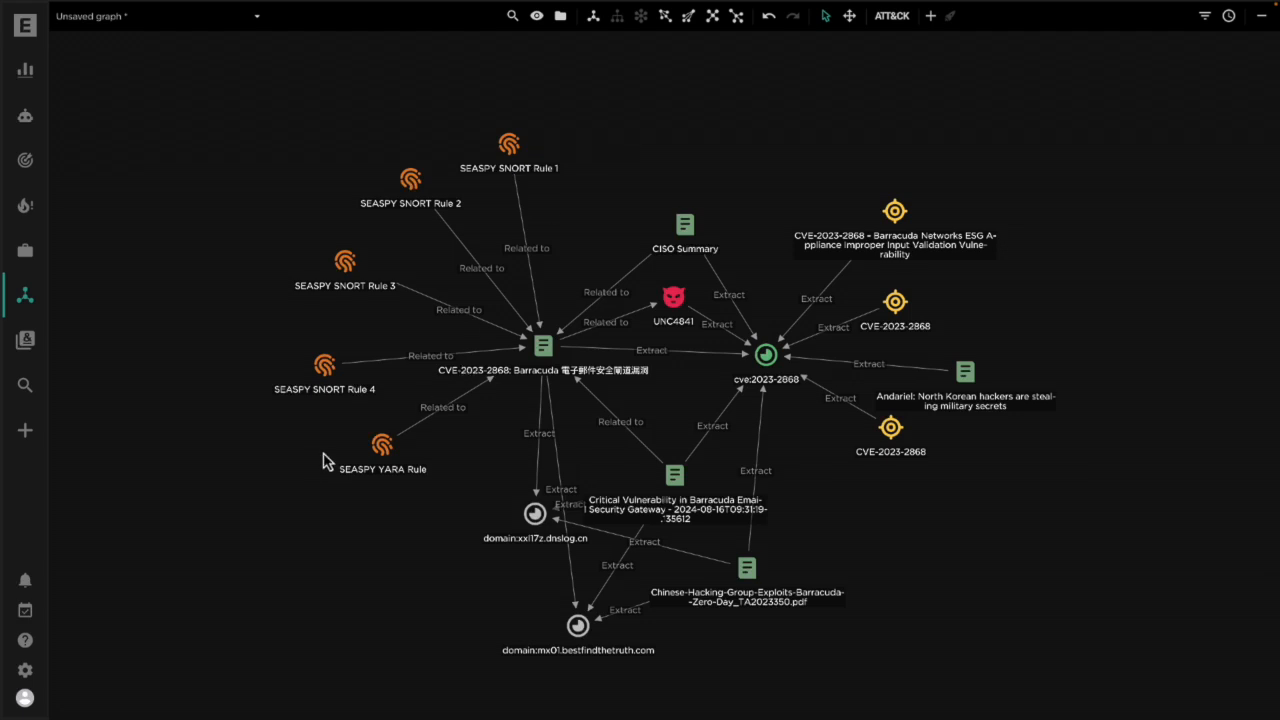
pyautogui.moveTo(312, 461)
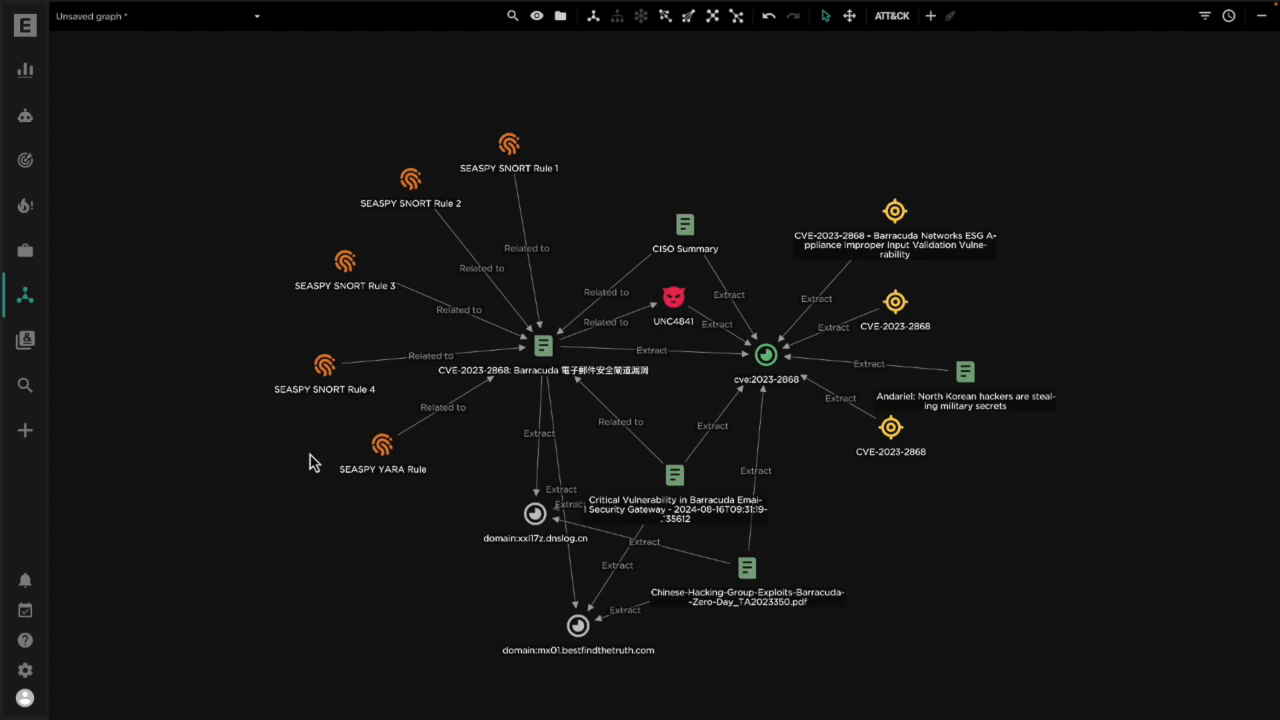
pyautogui.moveTo(650, 103)
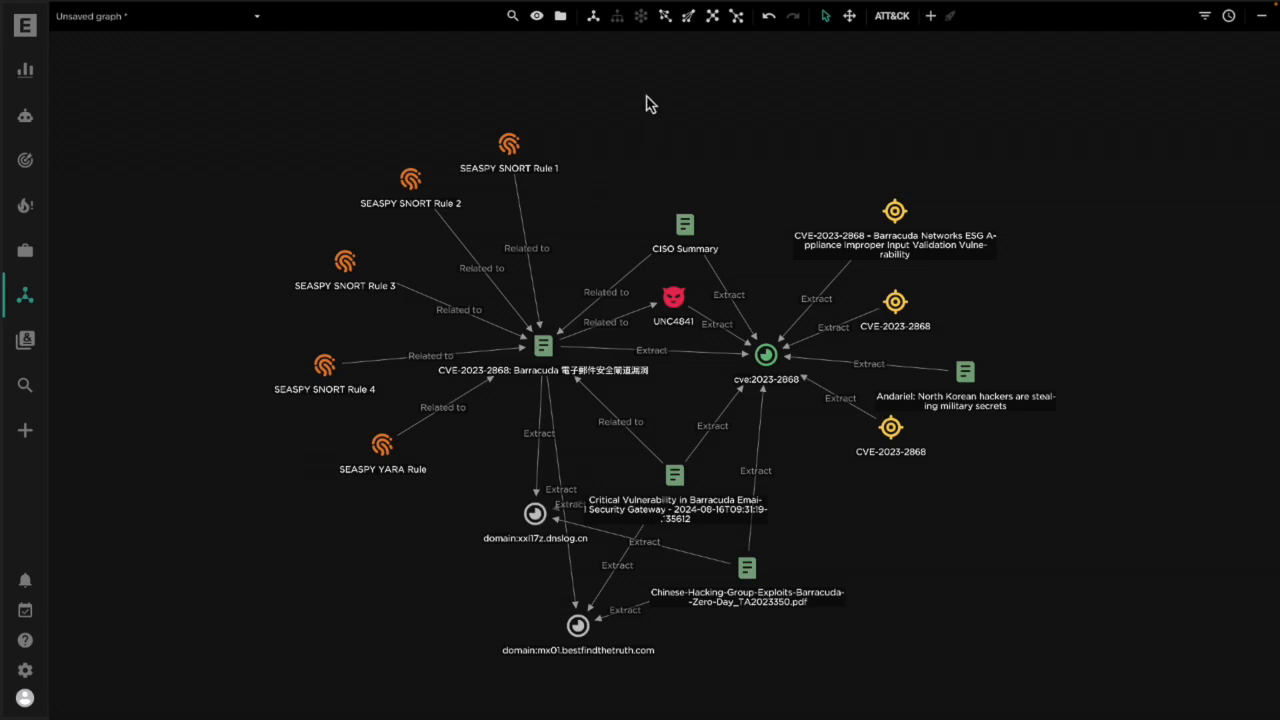
pyautogui.moveTo(632, 143)
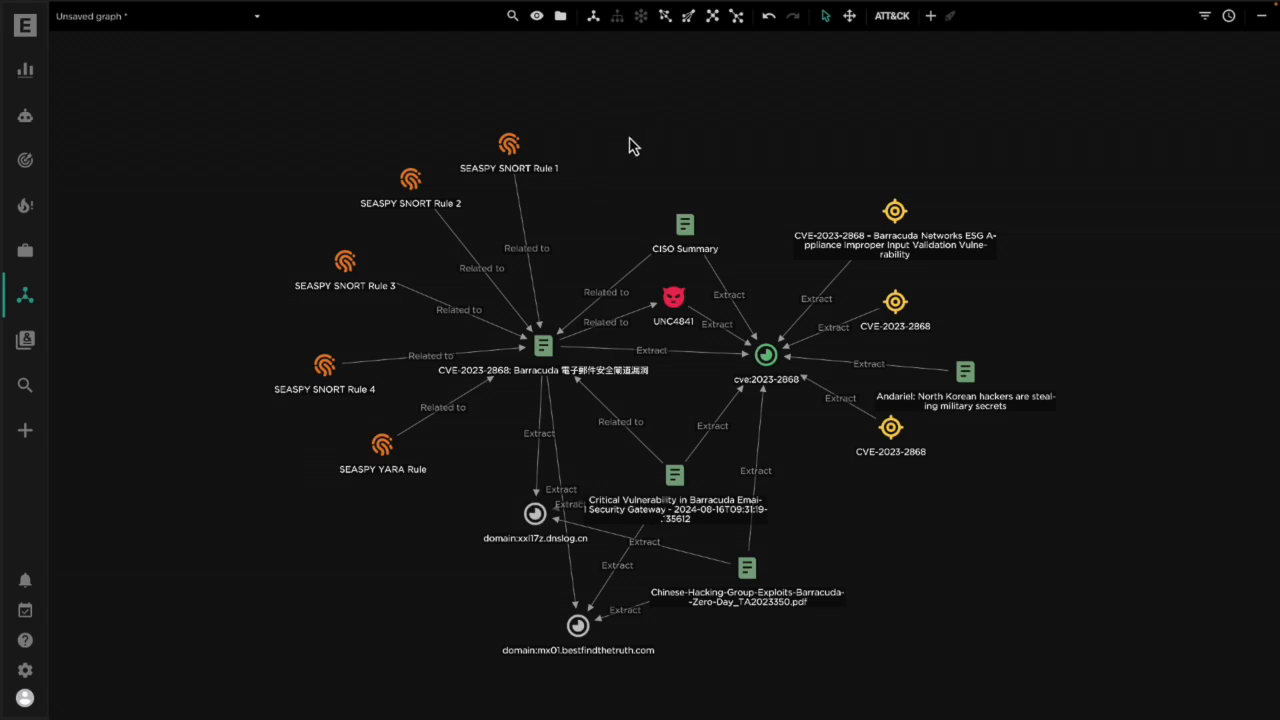
pyautogui.moveTo(665, 150)
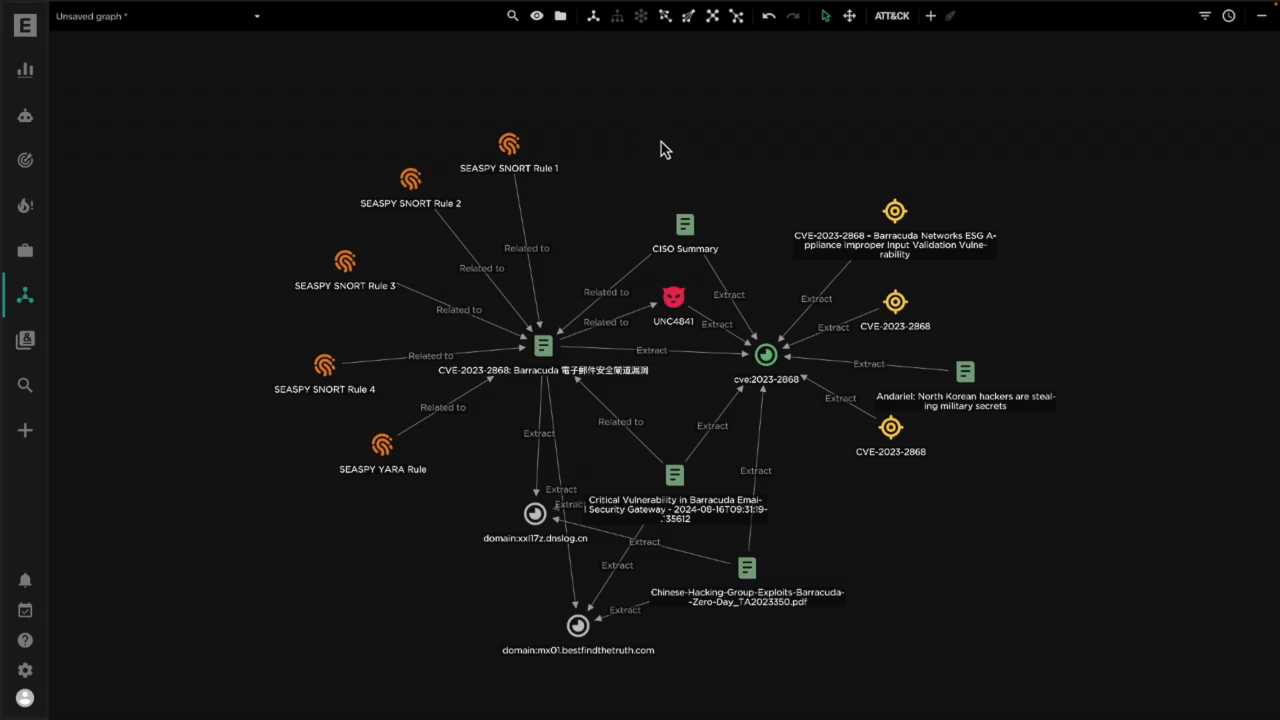
pyautogui.moveTo(687, 148)
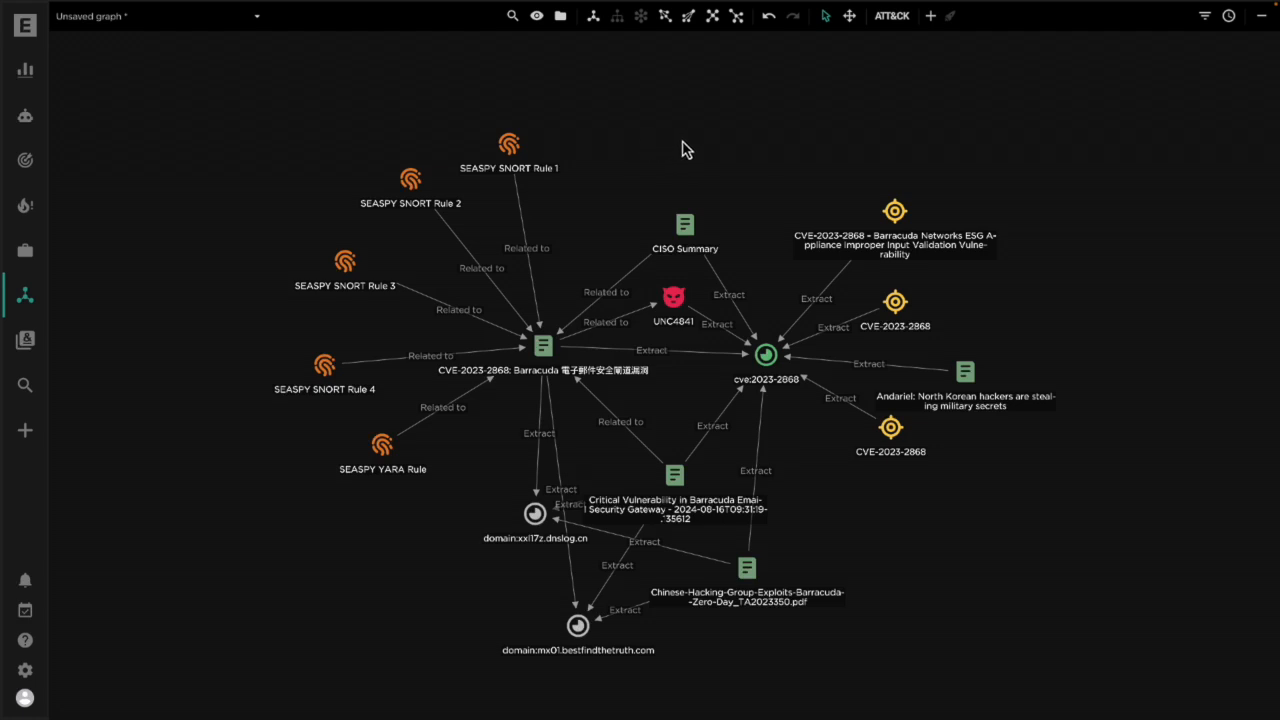
pyautogui.moveTo(590, 170)
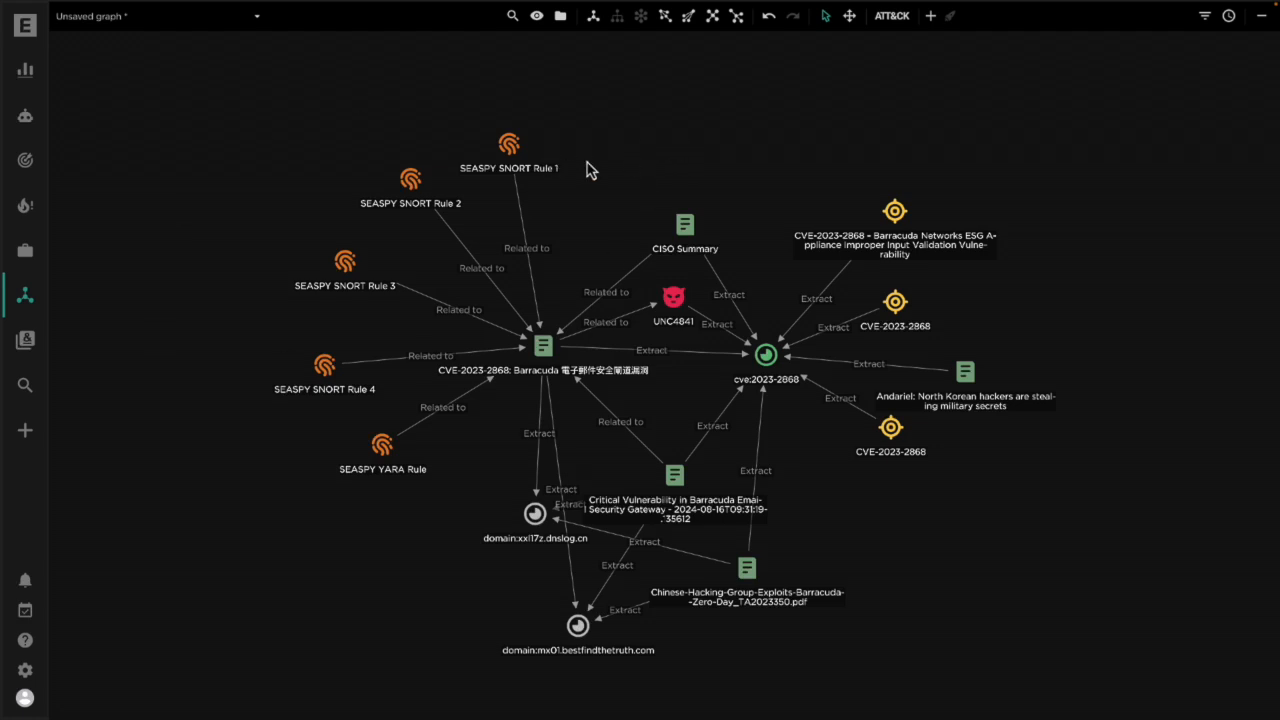
pyautogui.moveTo(647, 210)
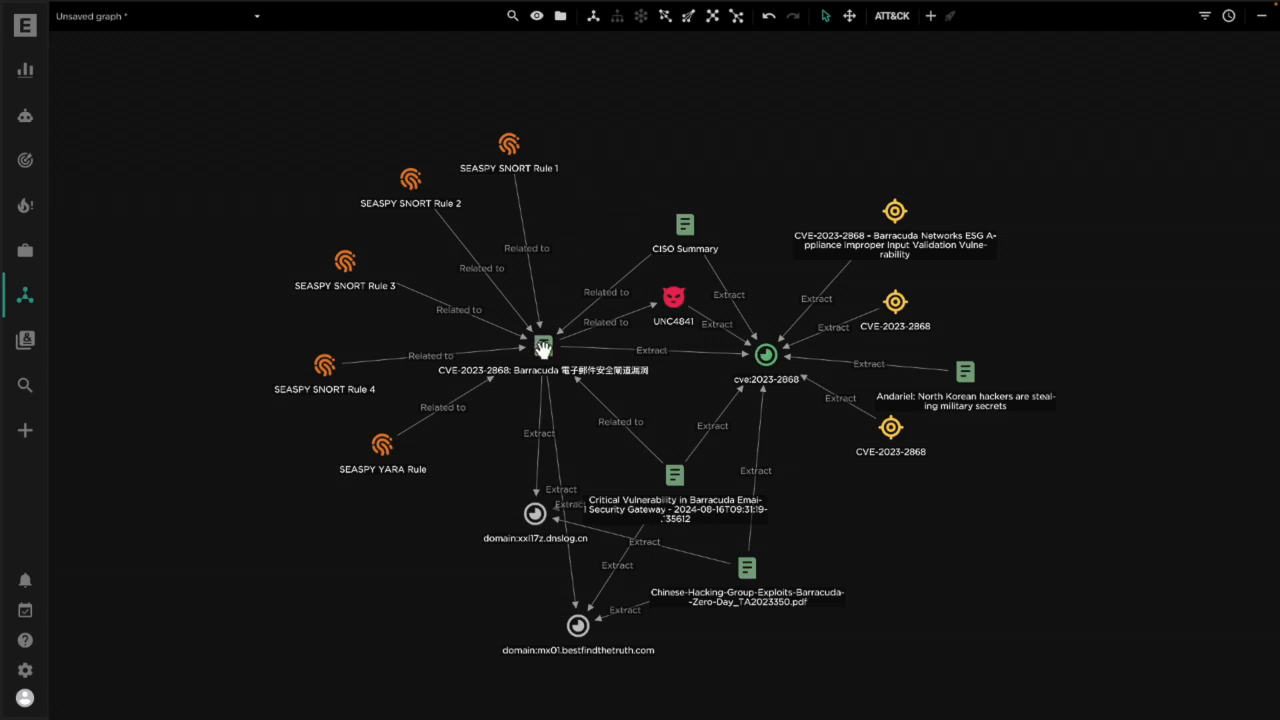
# - Open the Create panel listing datasets, tasks, workspaces and intelligence entities
pyautogui.click(542, 345)
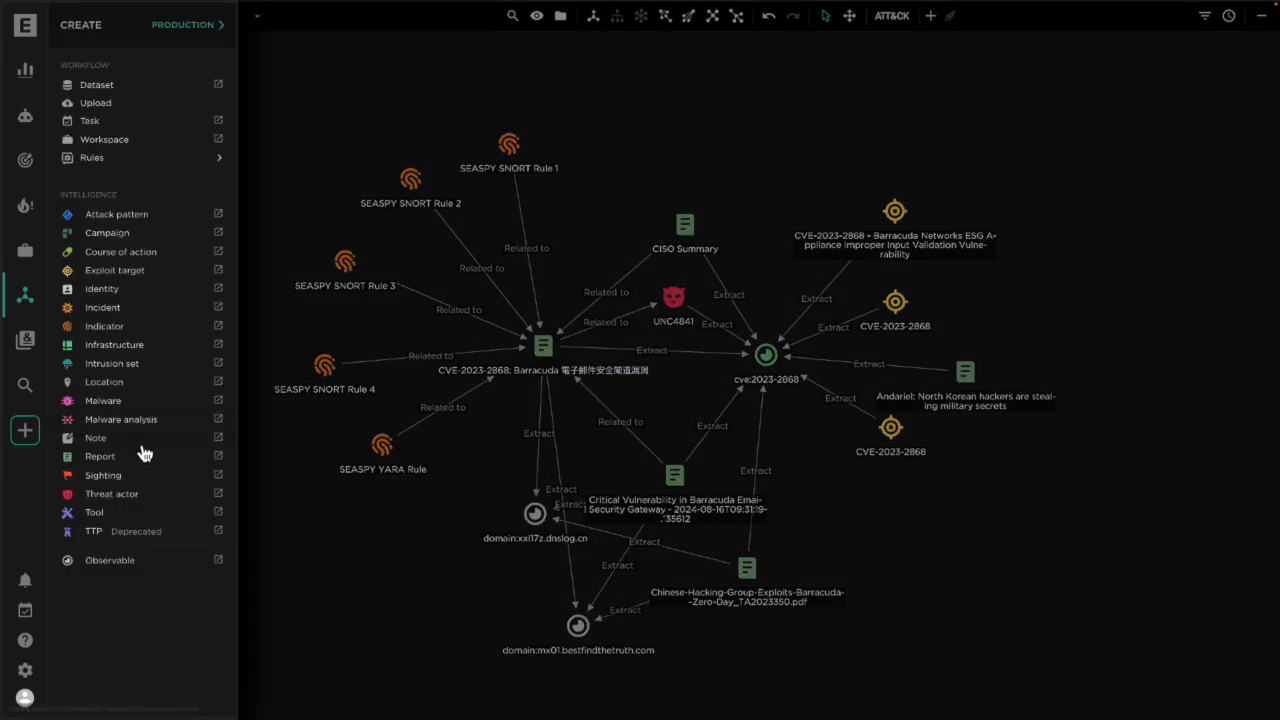
pyautogui.click(99, 456)
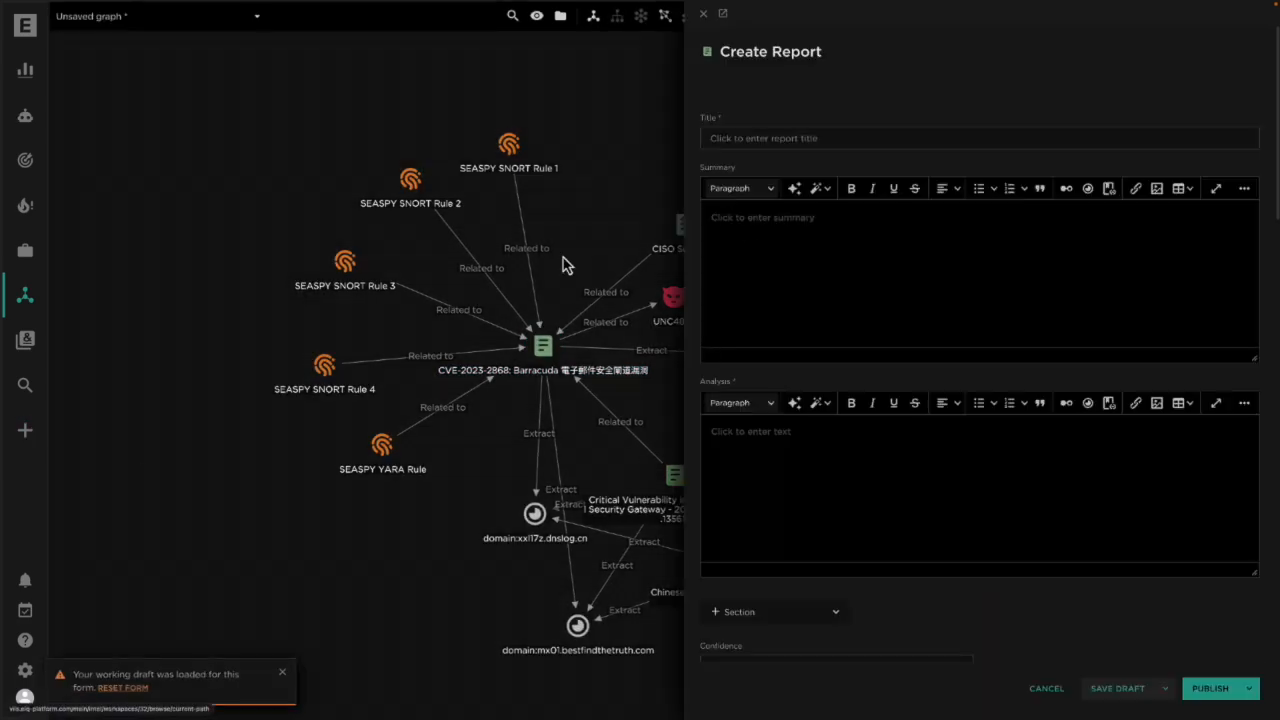
pyautogui.moveTo(697, 196)
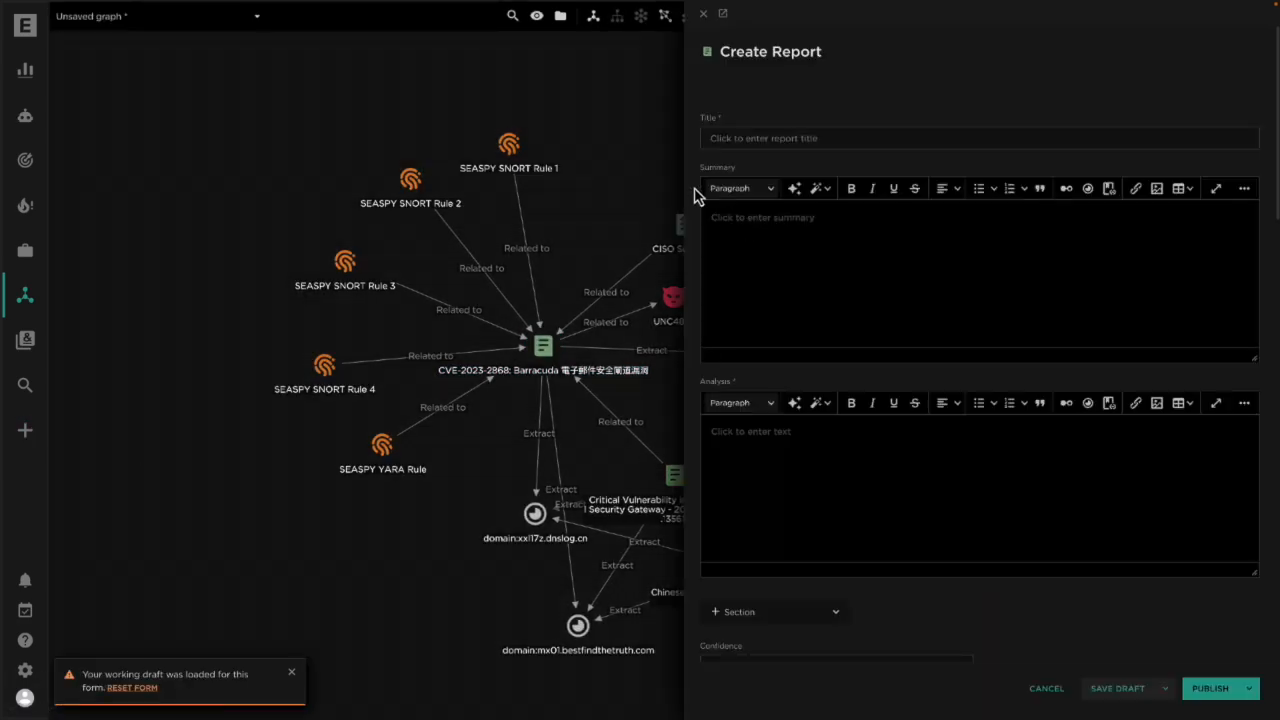
pyautogui.moveTo(830, 250)
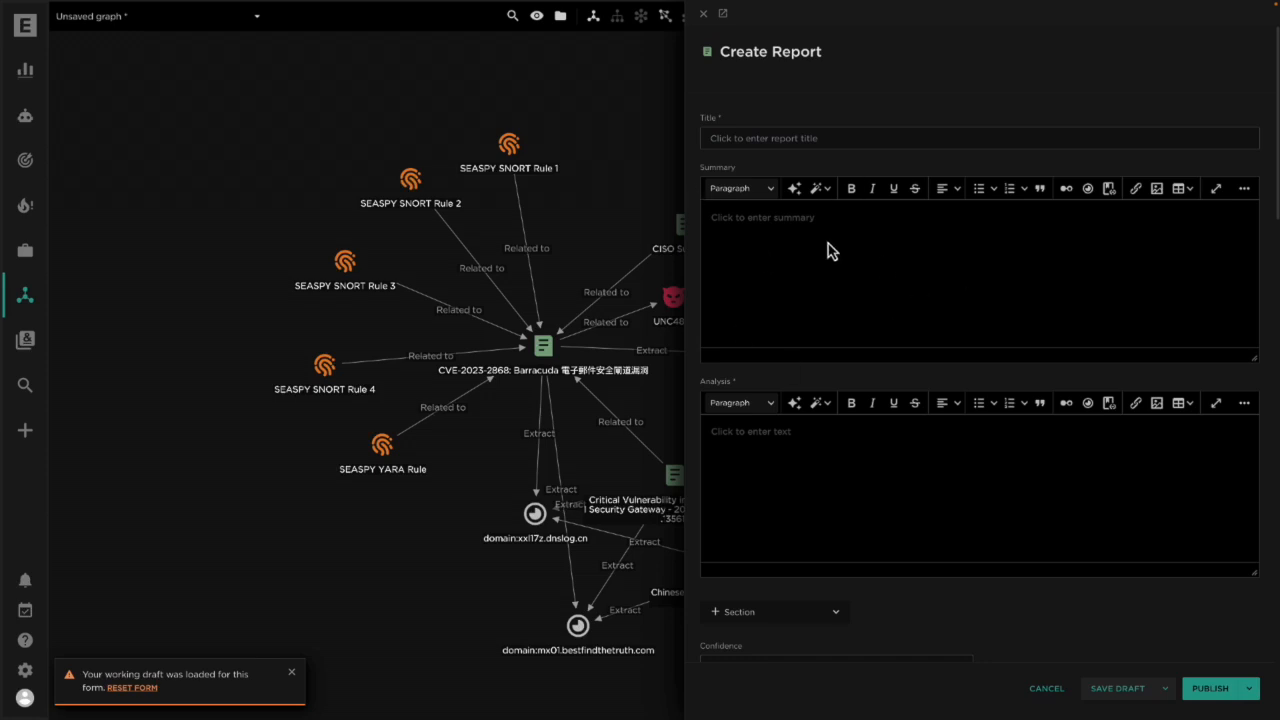
pyautogui.click(817, 188)
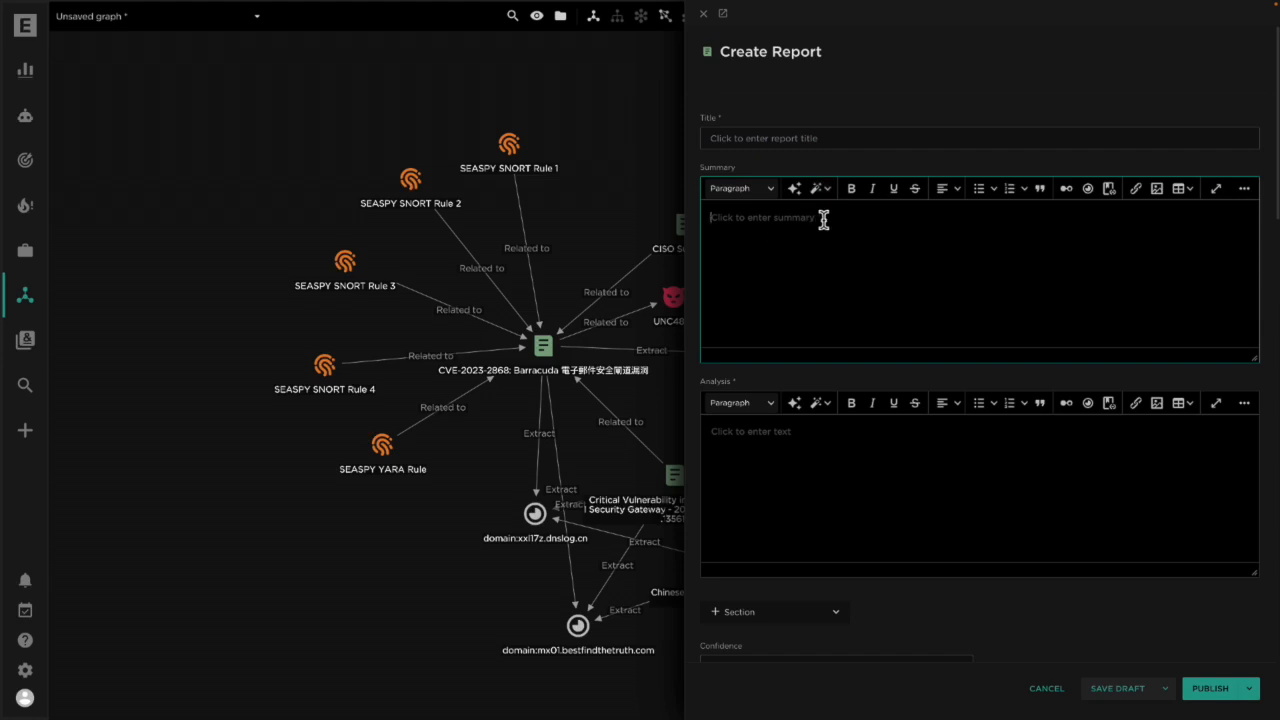
pyautogui.moveTo(818, 188)
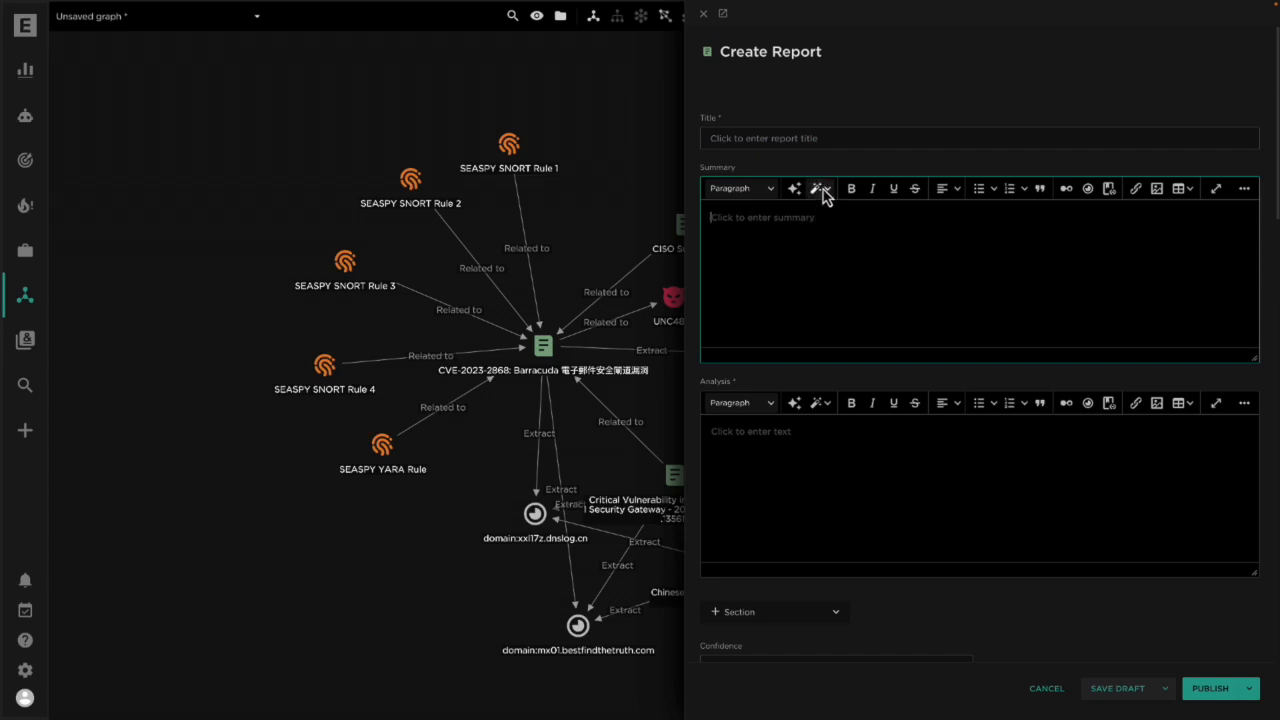
pyautogui.moveTo(817, 188)
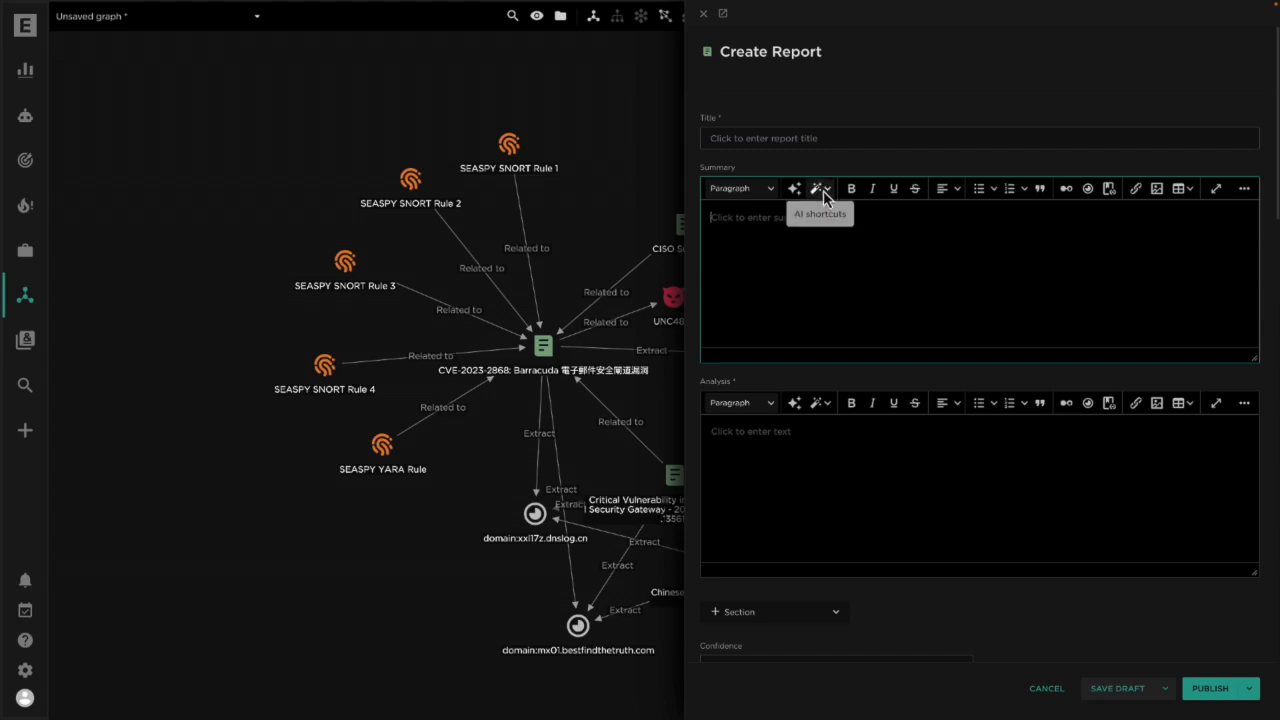
pyautogui.moveTo(891, 318)
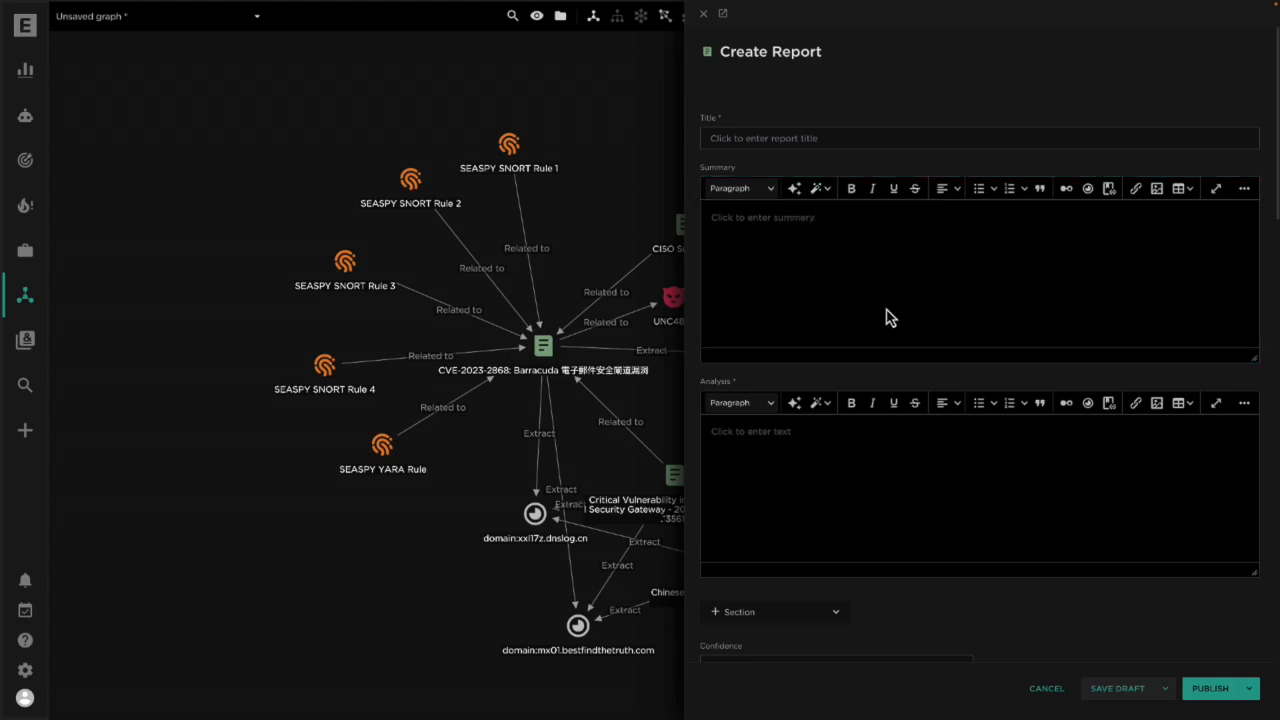
pyautogui.moveTo(870, 291)
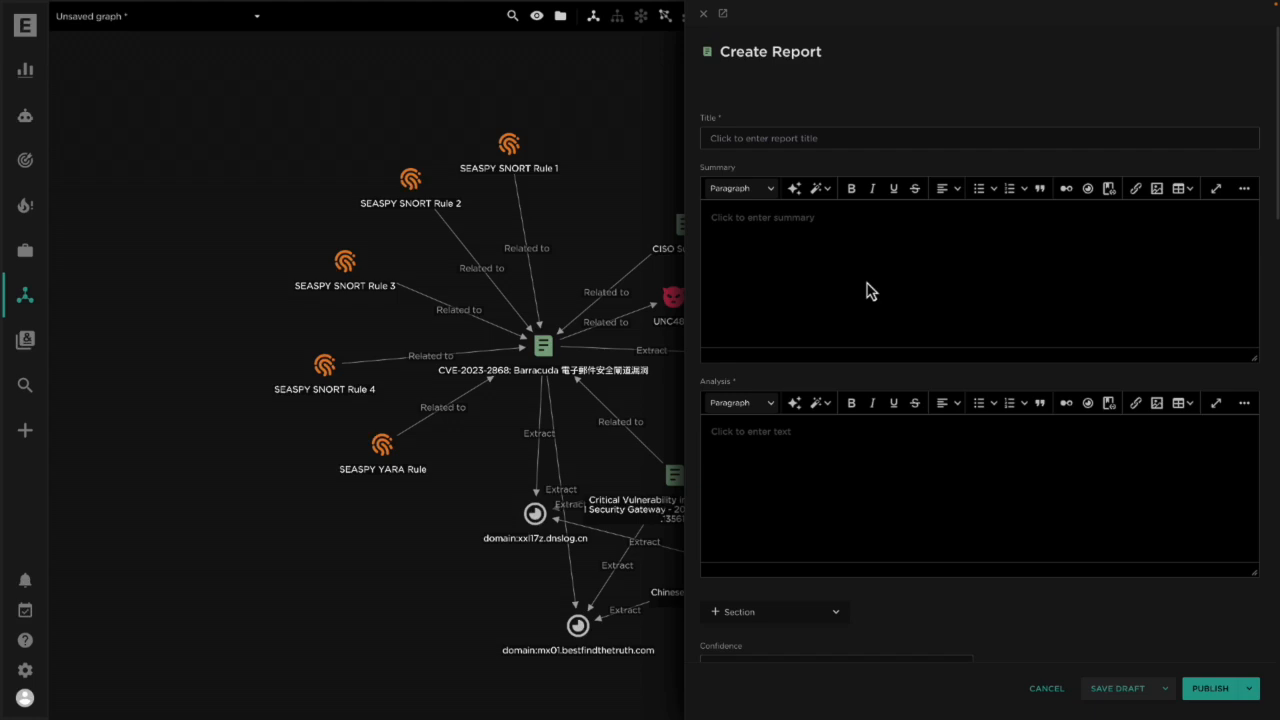
pyautogui.moveTo(700, 278)
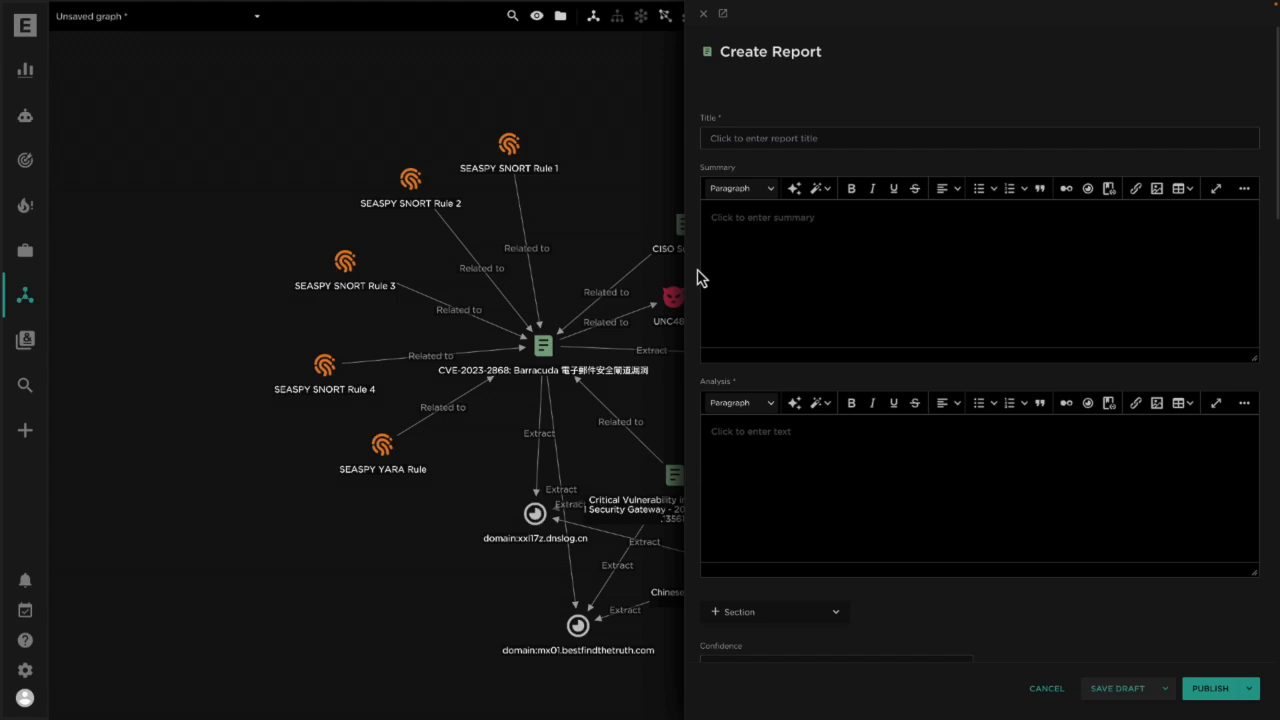
pyautogui.moveTo(698, 75)
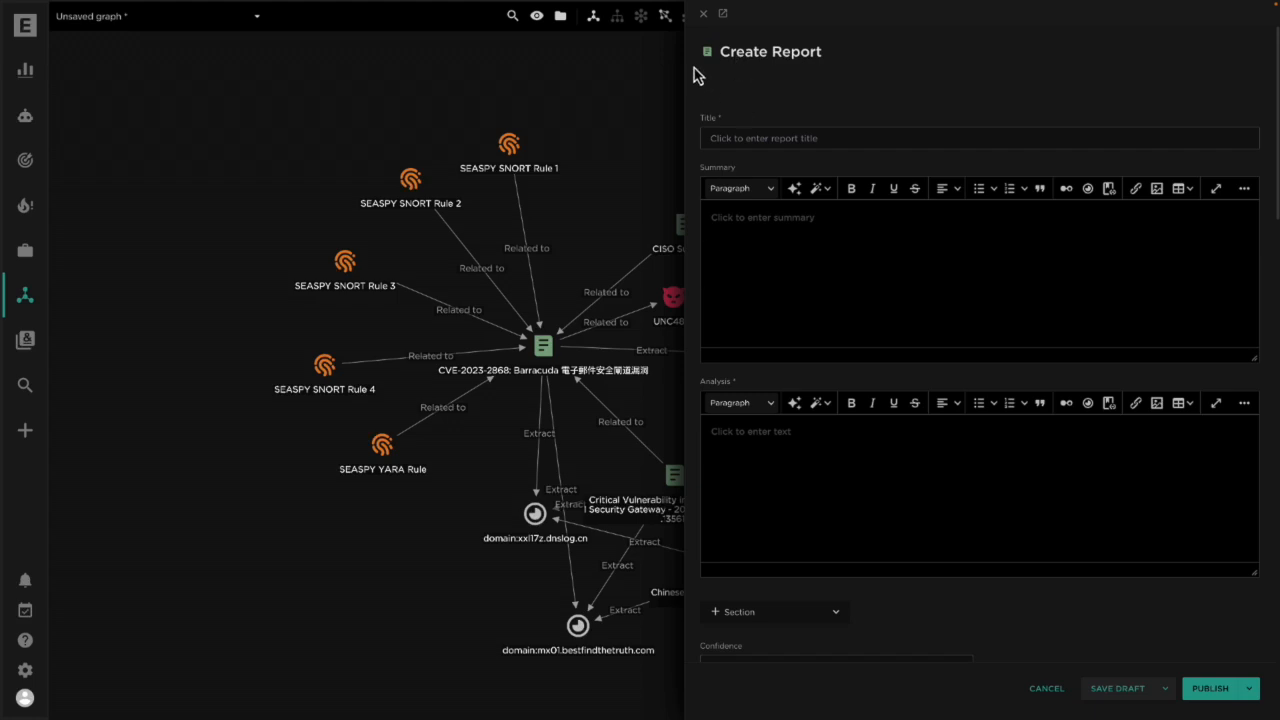
pyautogui.moveTo(698, 65)
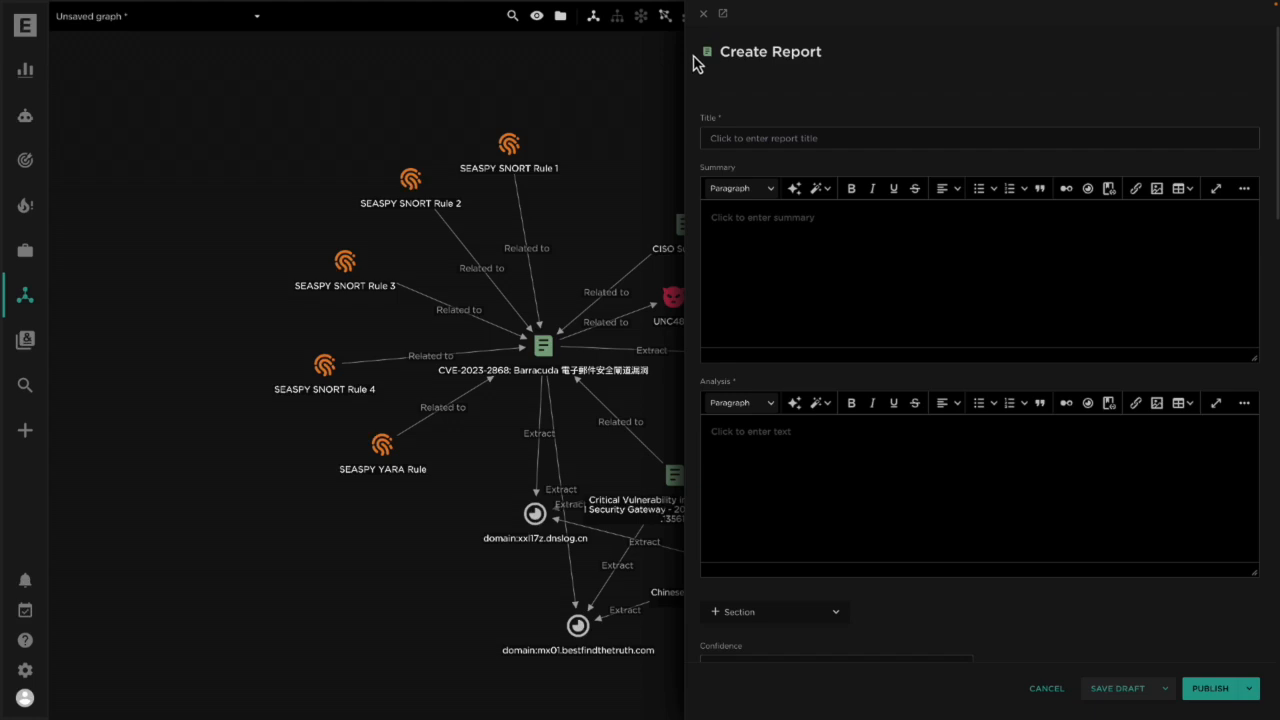
pyautogui.click(703, 13)
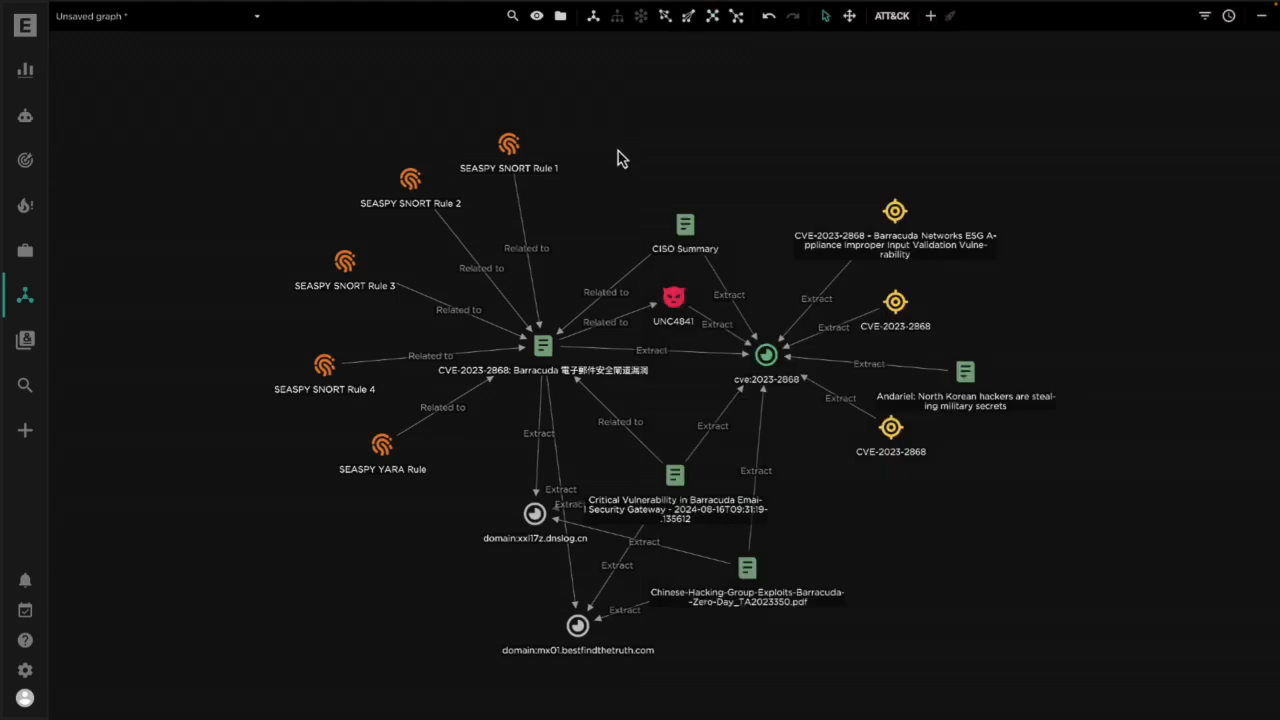
# - Generate a Strategic AI report with an AI-generated title from the CVE-2023-2868 Barracuda report
pyautogui.rightClick(541, 346)
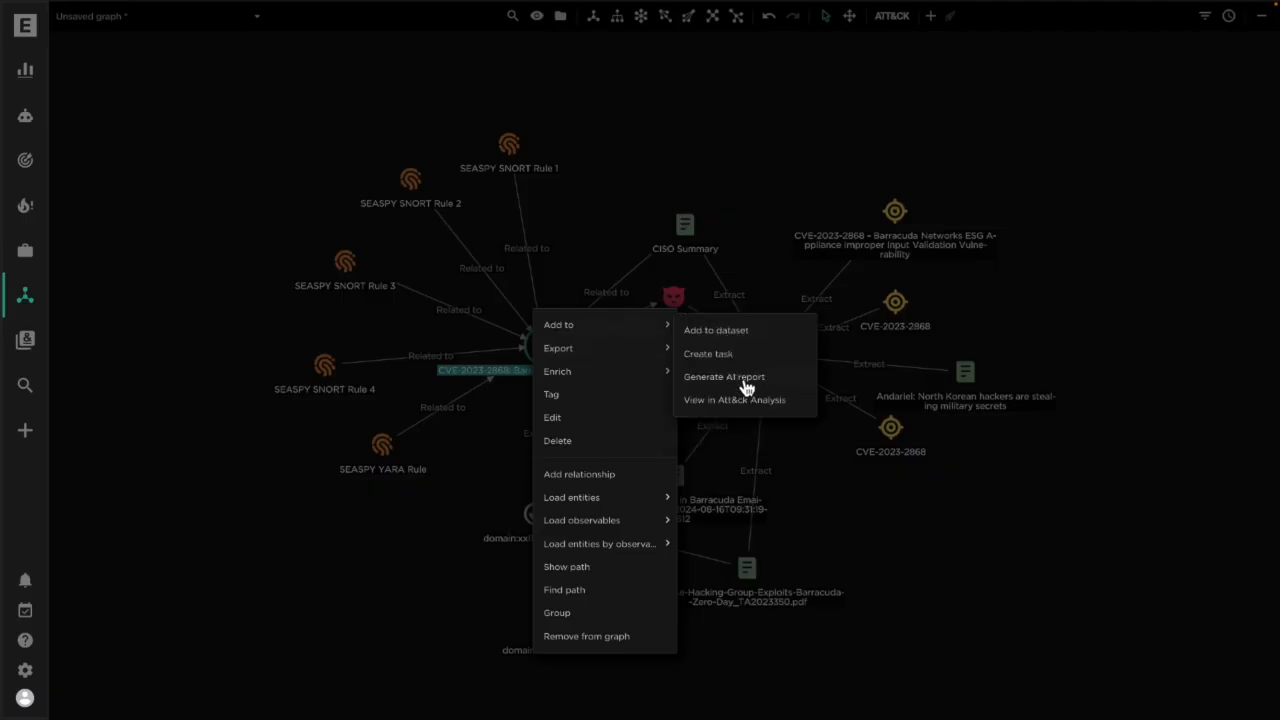
pyautogui.click(723, 376)
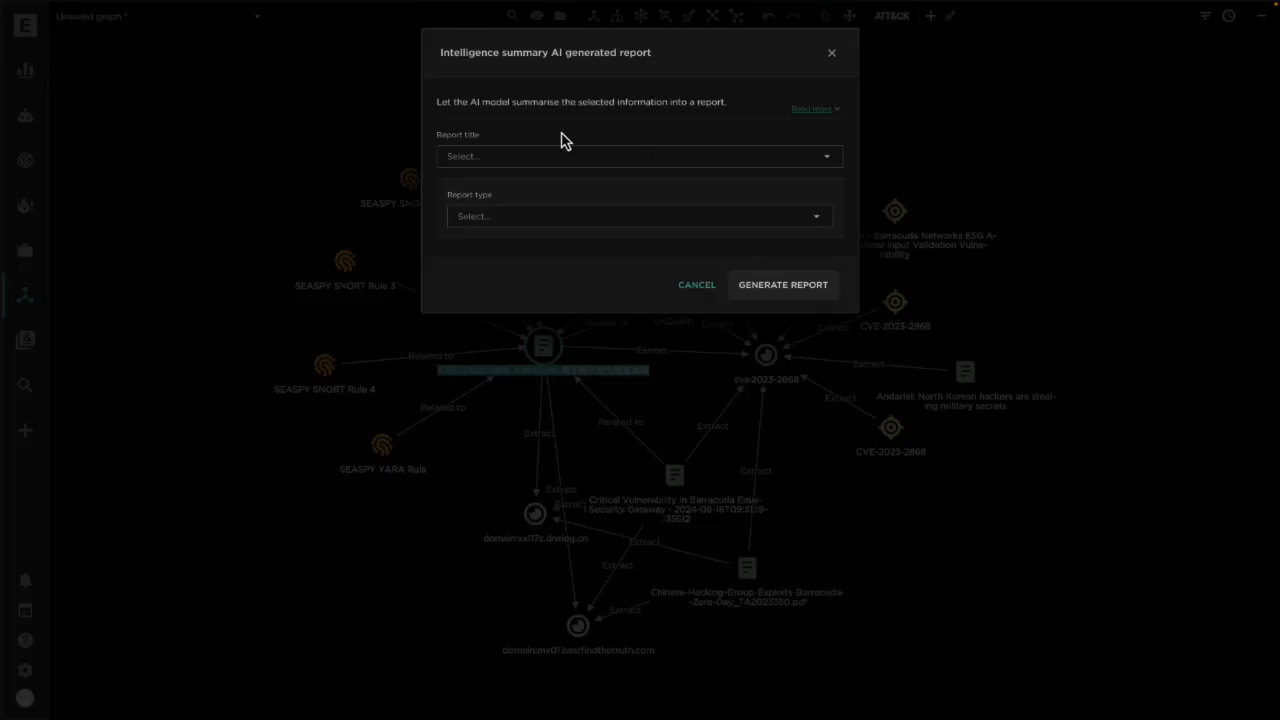
pyautogui.click(638, 156)
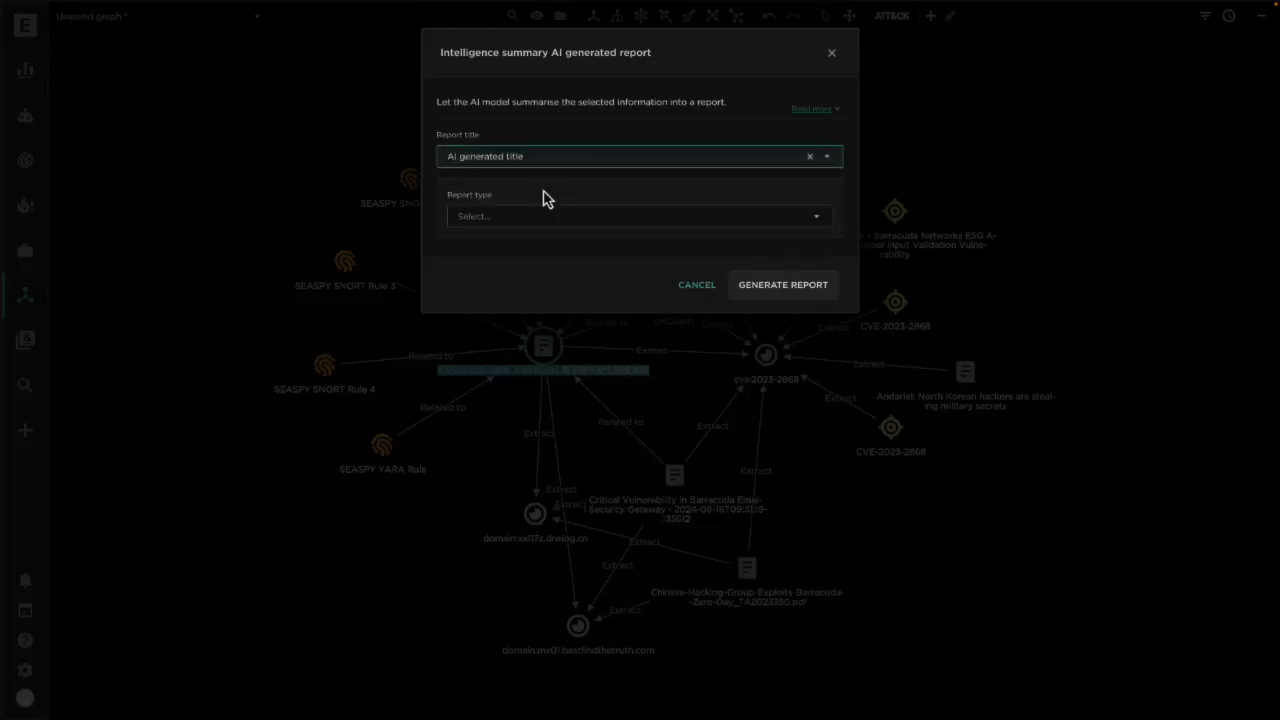
pyautogui.click(638, 216)
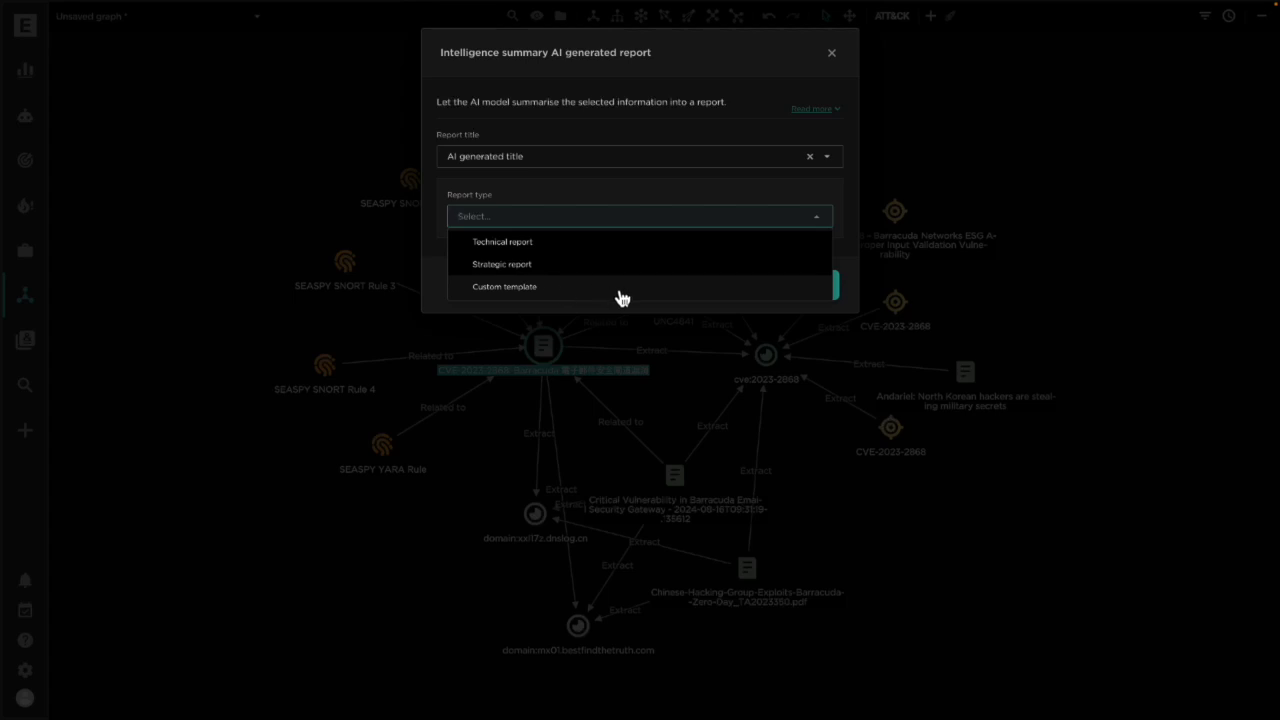
pyautogui.moveTo(614, 248)
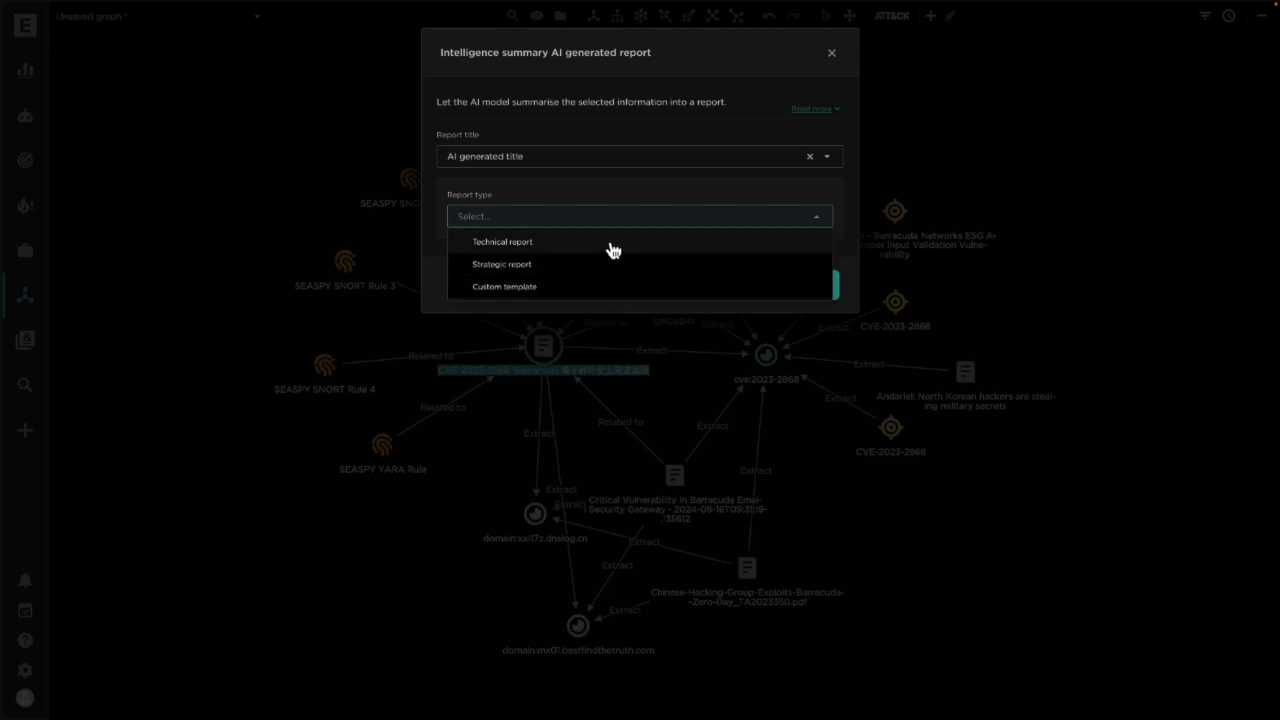
pyautogui.moveTo(612, 276)
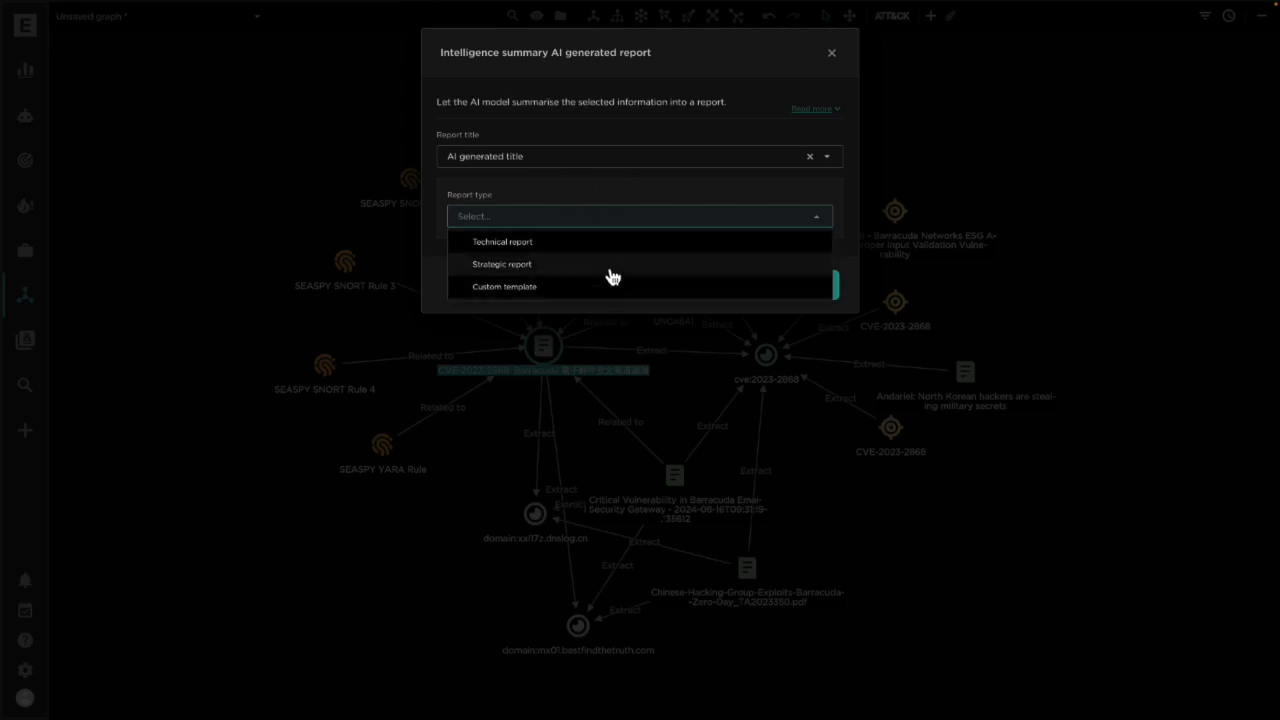
pyautogui.moveTo(520, 390)
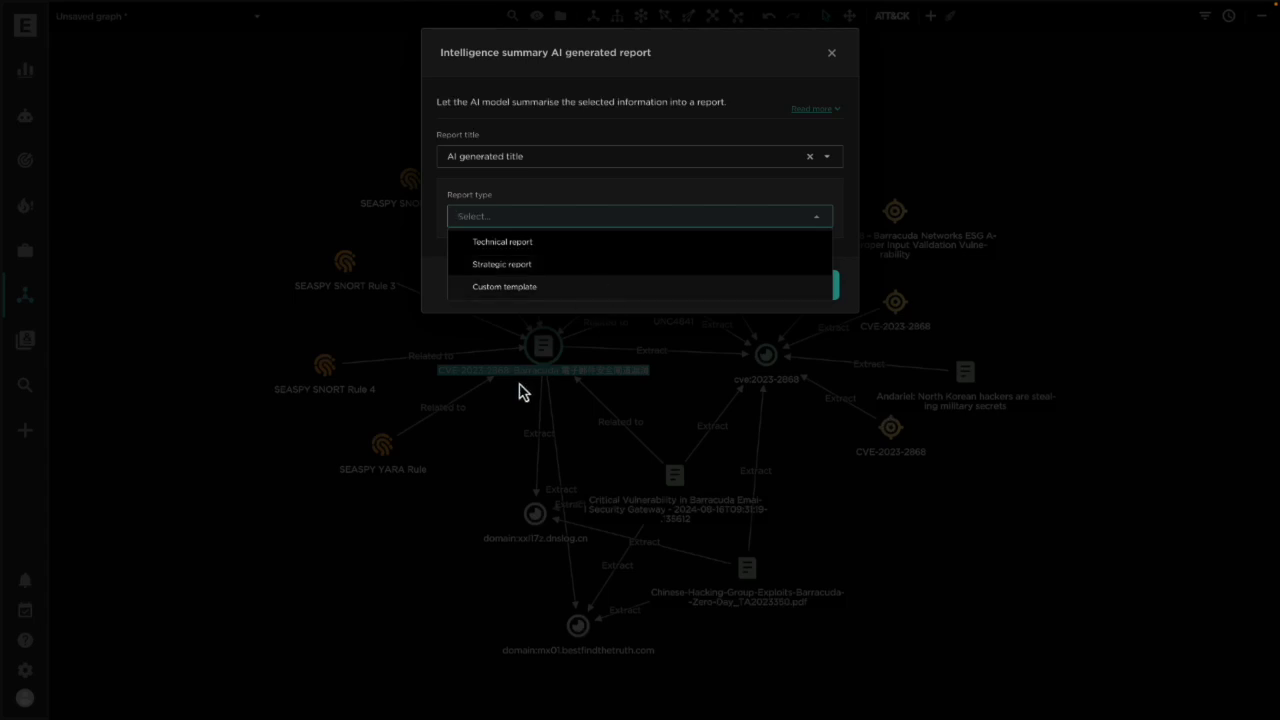
pyautogui.moveTo(565, 347)
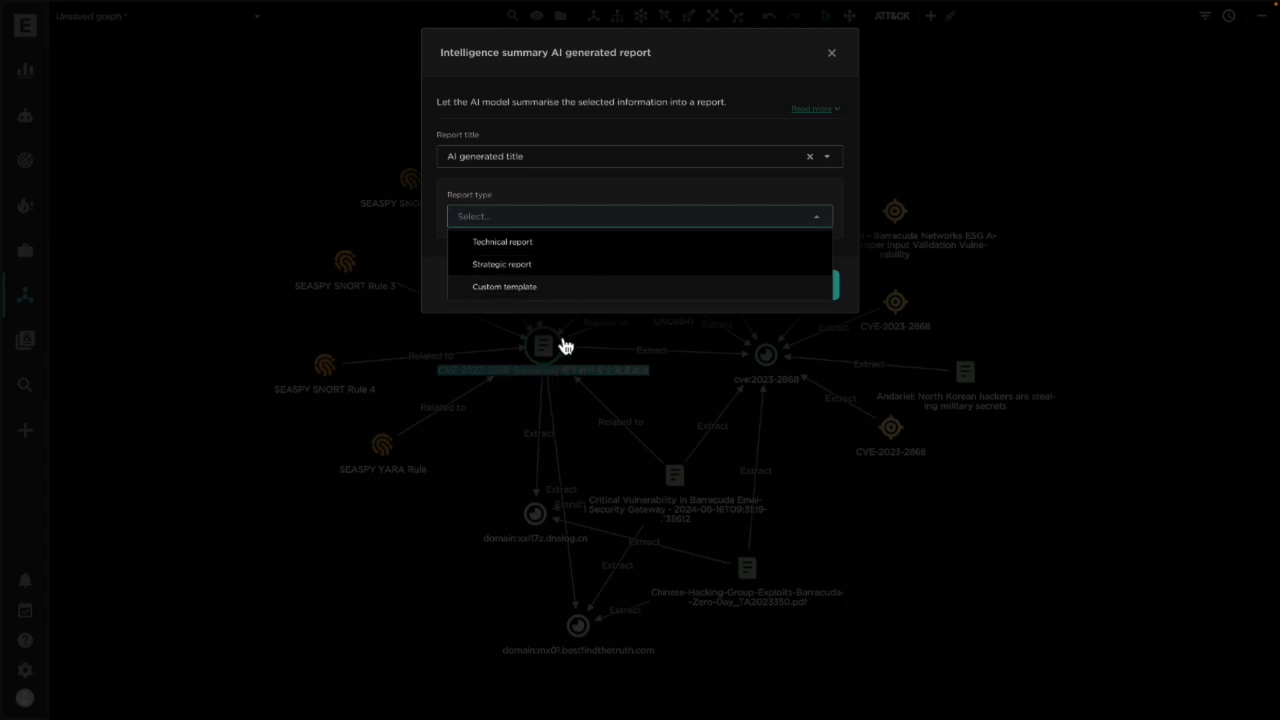
pyautogui.click(501, 264)
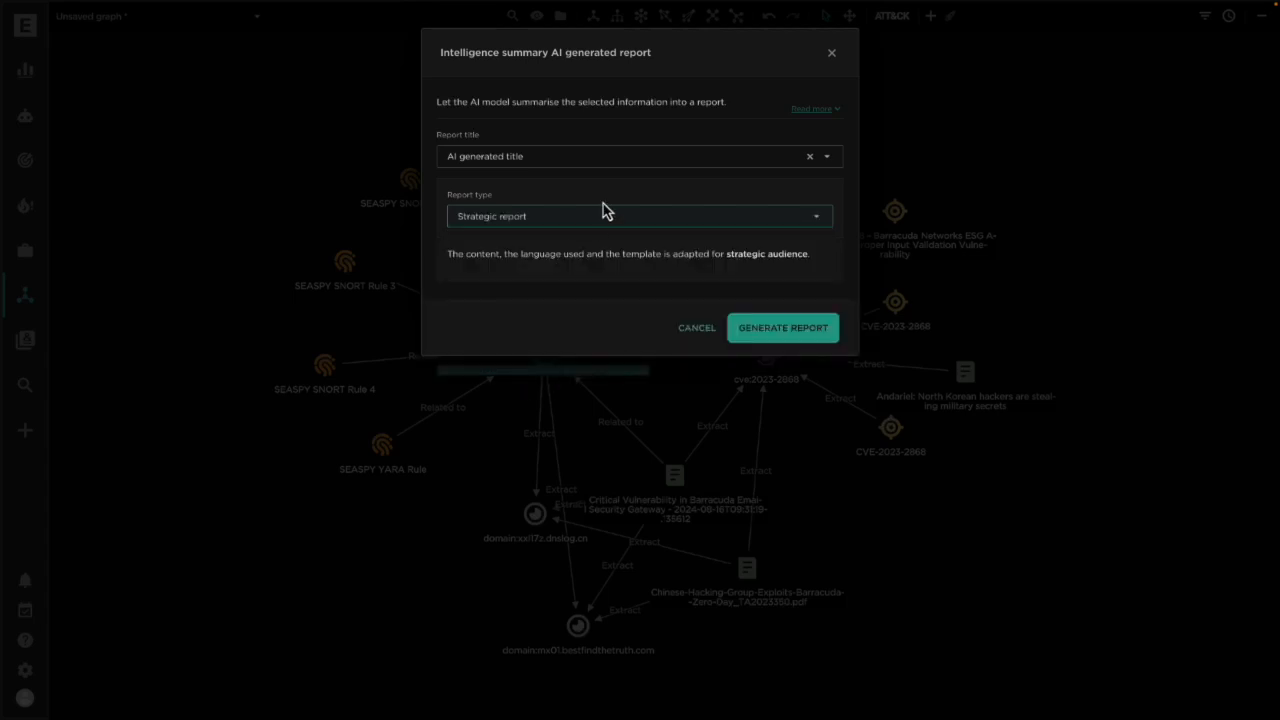
pyautogui.click(782, 327)
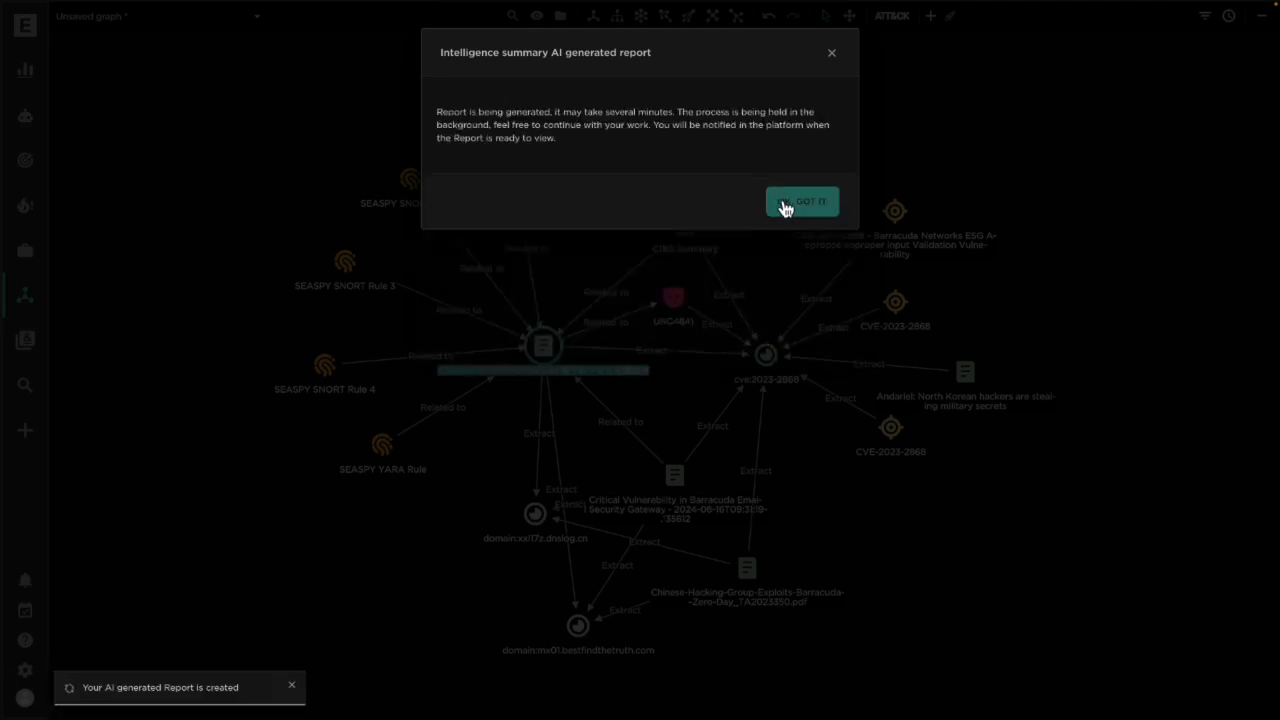
pyautogui.click(802, 201)
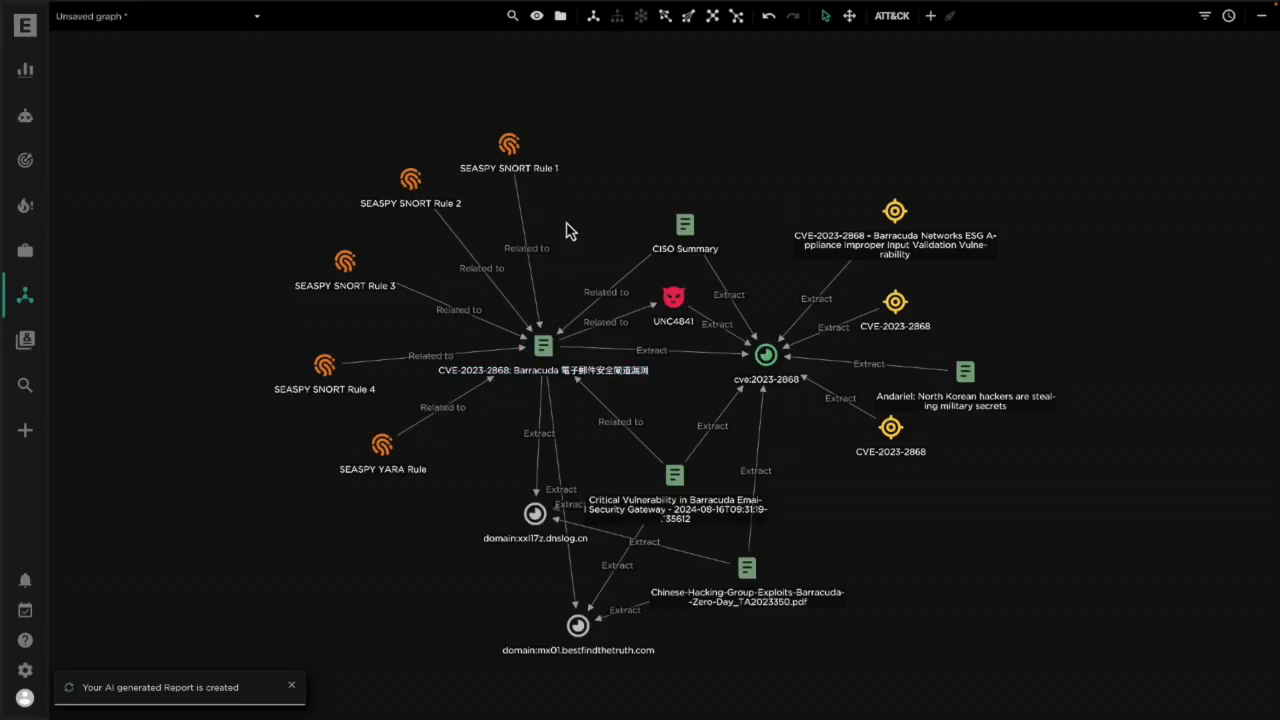
pyautogui.click(542, 345)
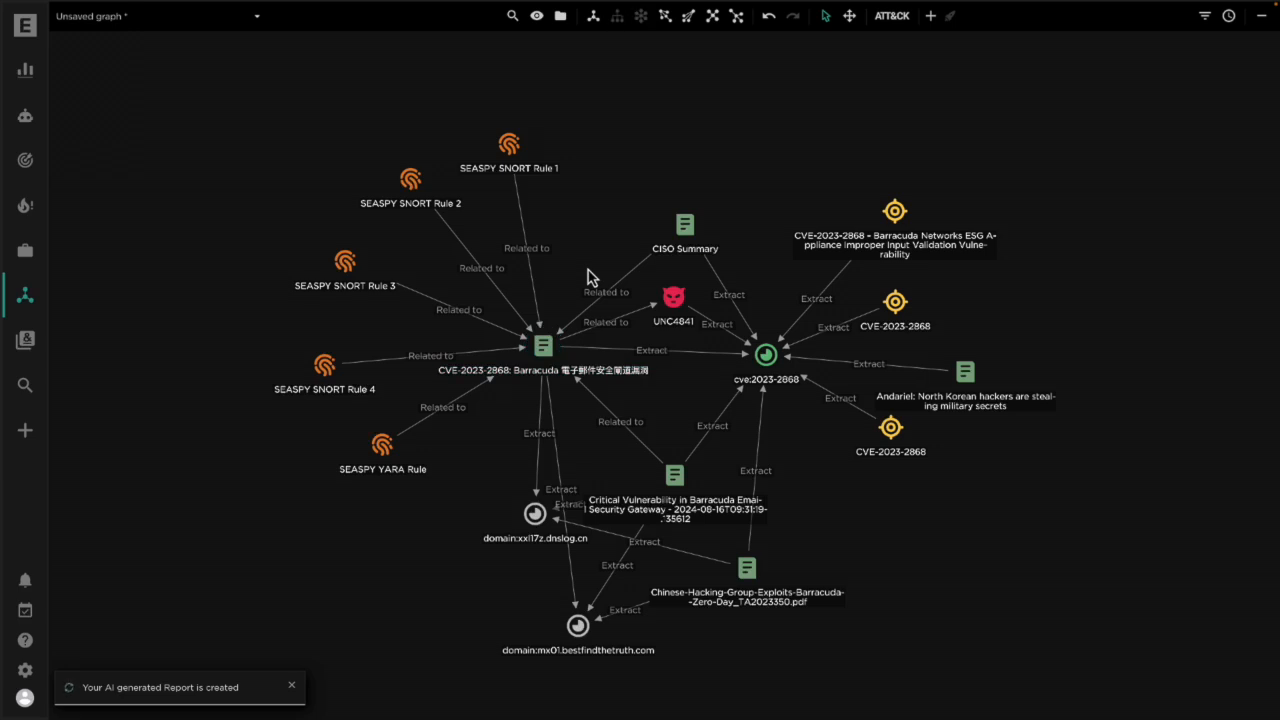
pyautogui.moveTo(588, 258)
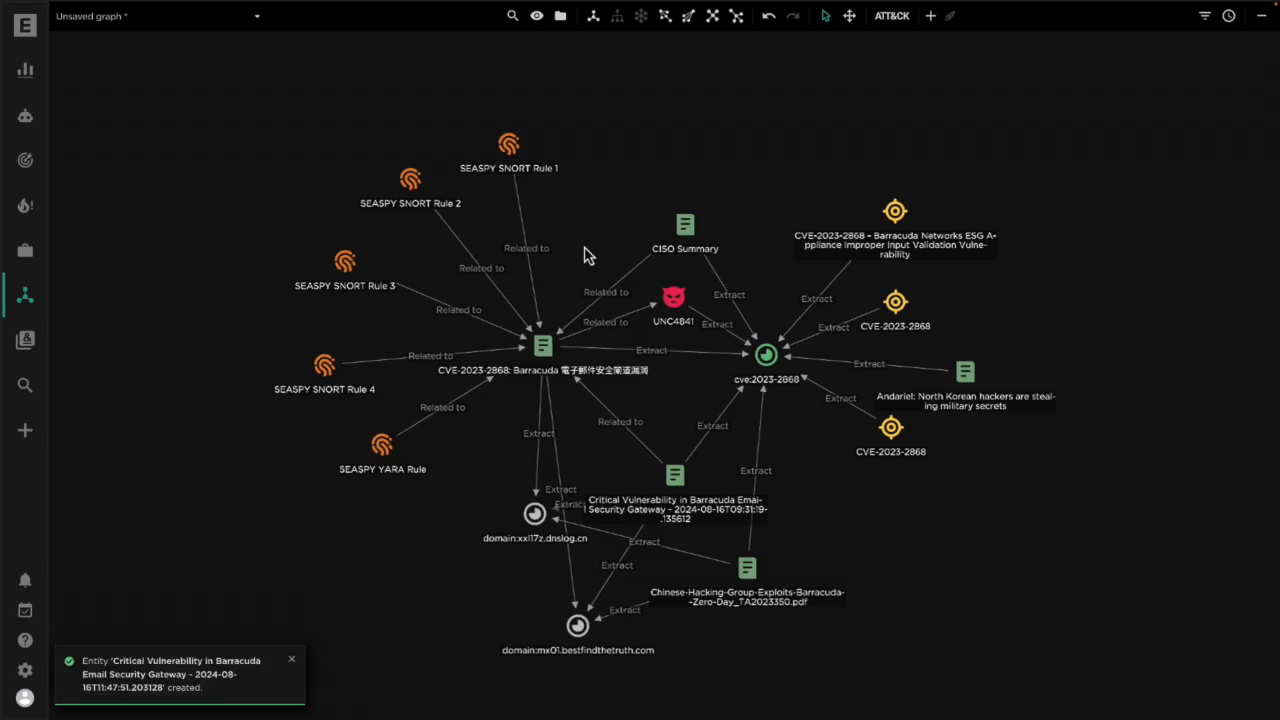
# - Load the 'Critical Vulnerability in Barracuda Email Security Gateway' report node and open its details
pyautogui.rightClick(542, 345)
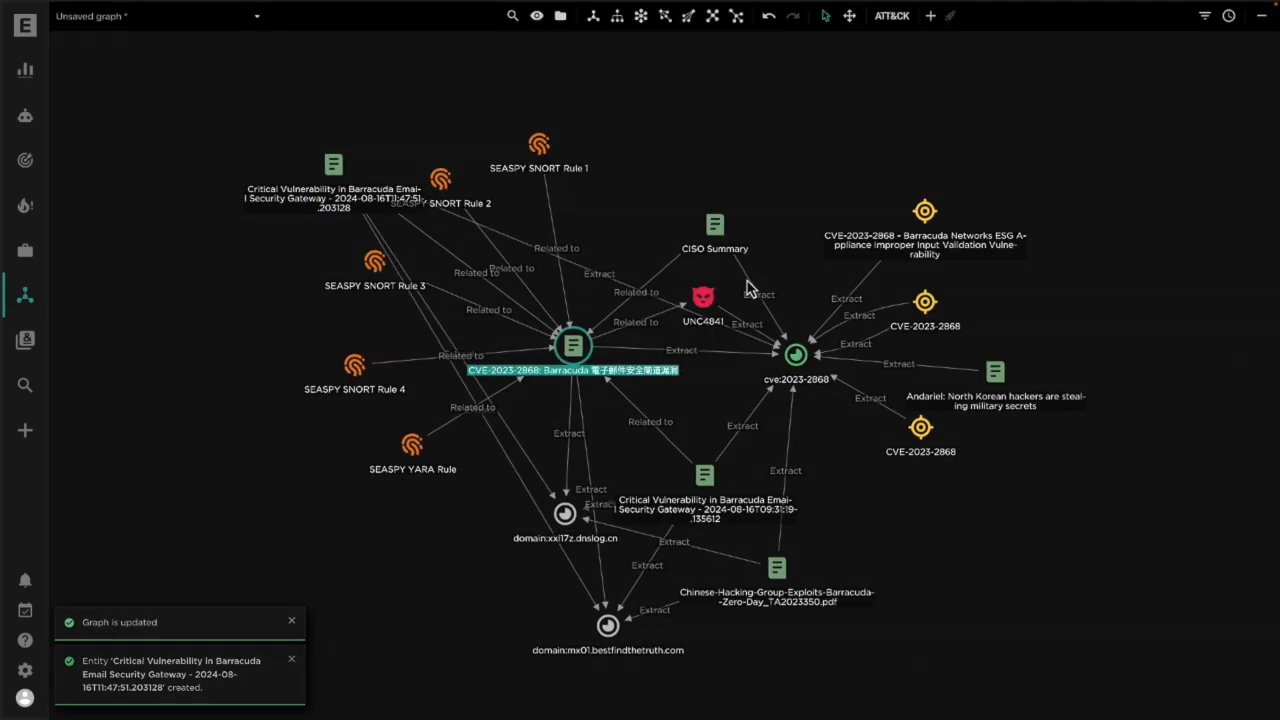
pyautogui.click(333, 164)
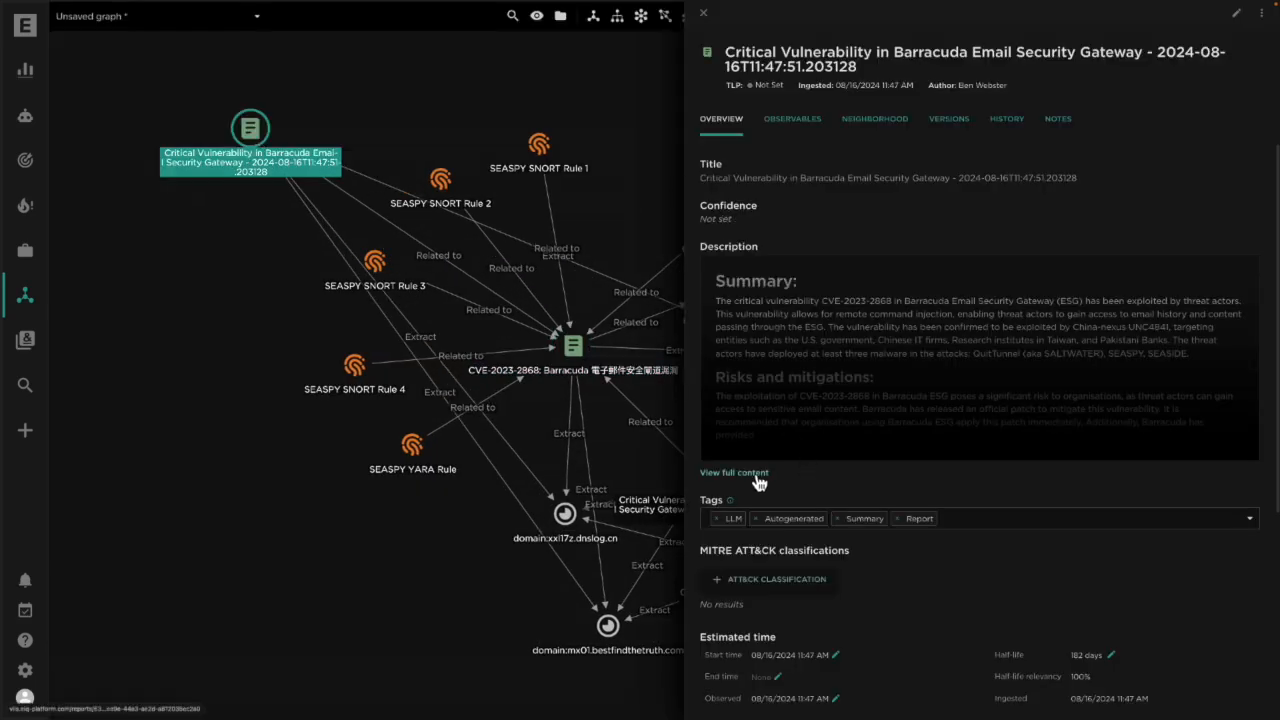
pyautogui.click(733, 472)
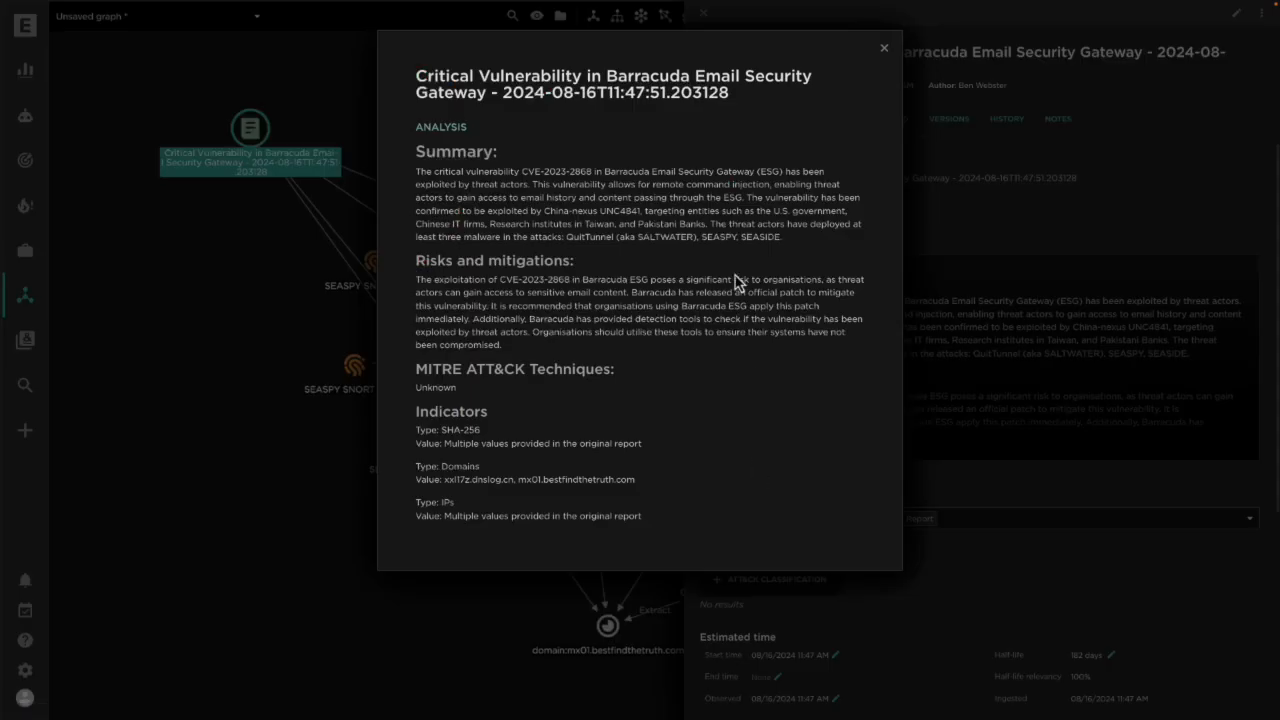
pyautogui.moveTo(772, 189)
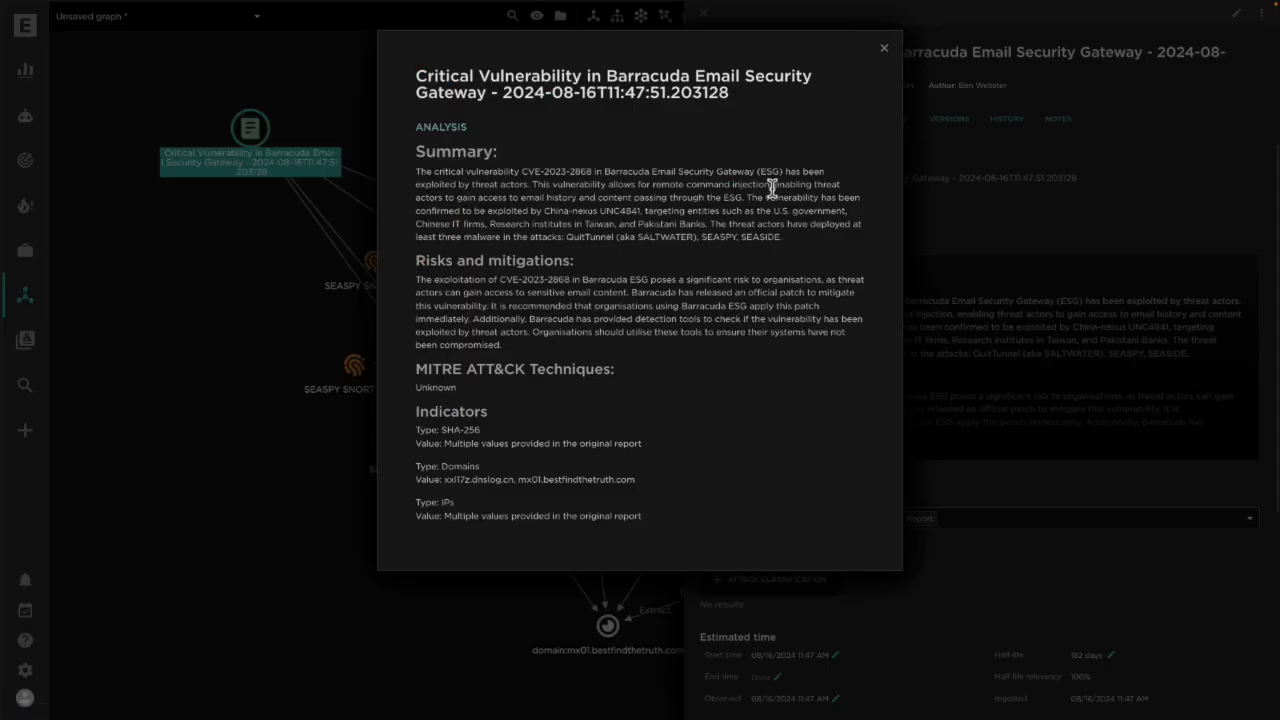
pyautogui.click(883, 47)
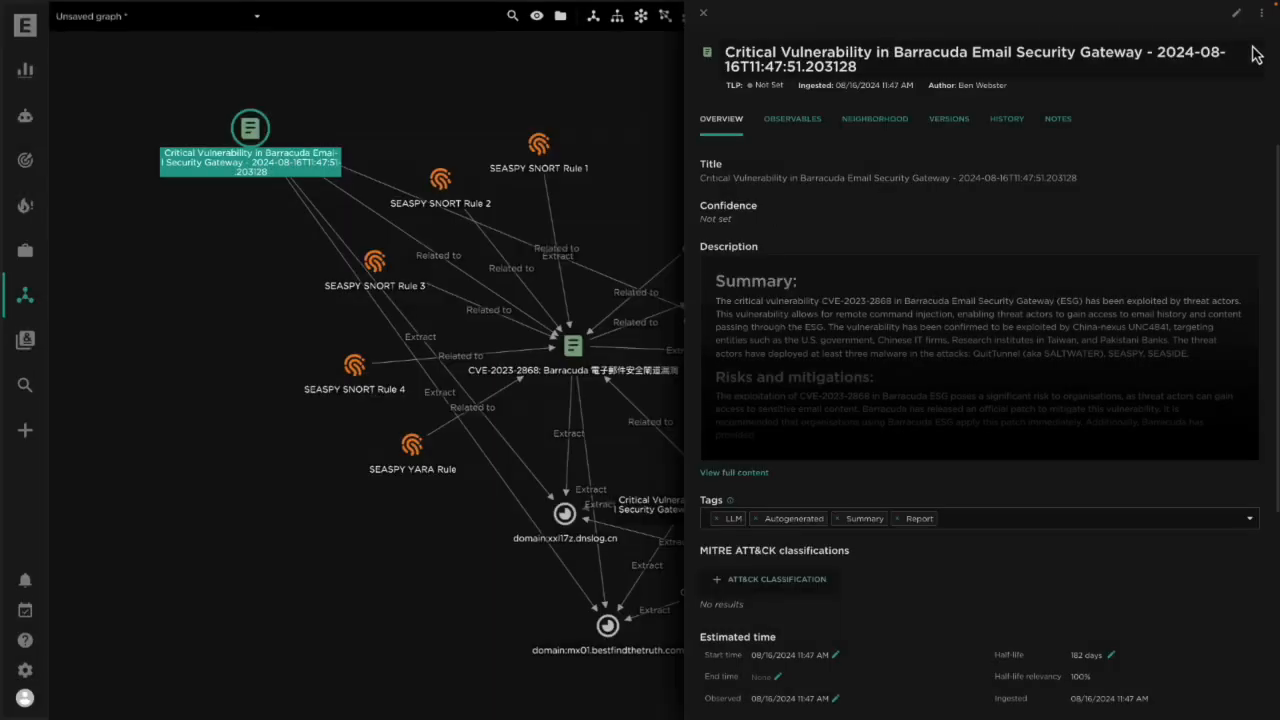
pyautogui.click(1235, 13)
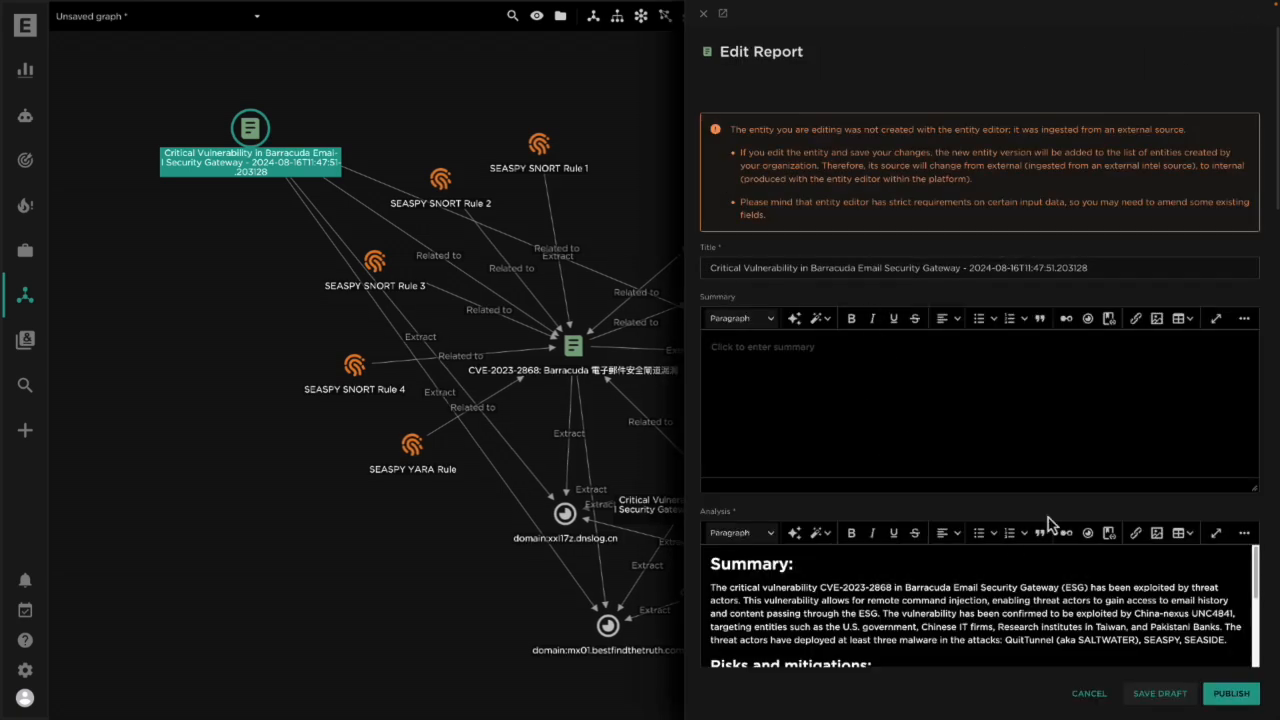
pyautogui.scroll(-3)
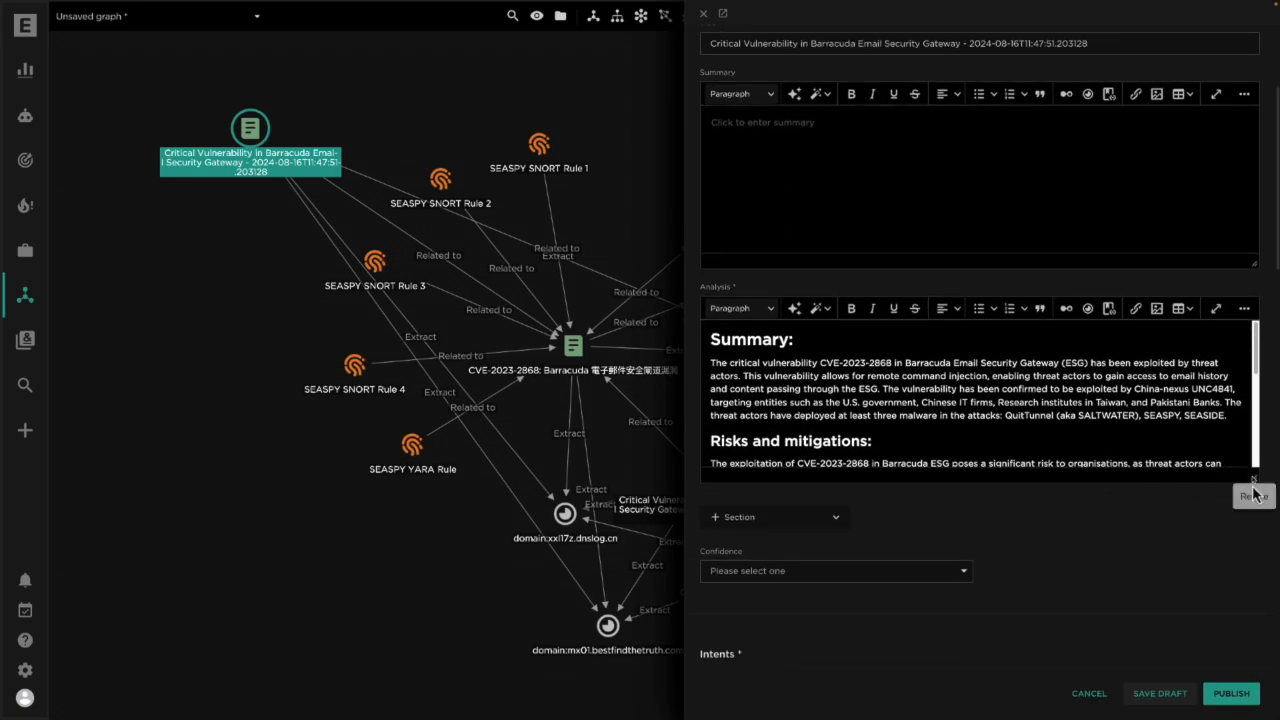
pyautogui.scroll(-3)
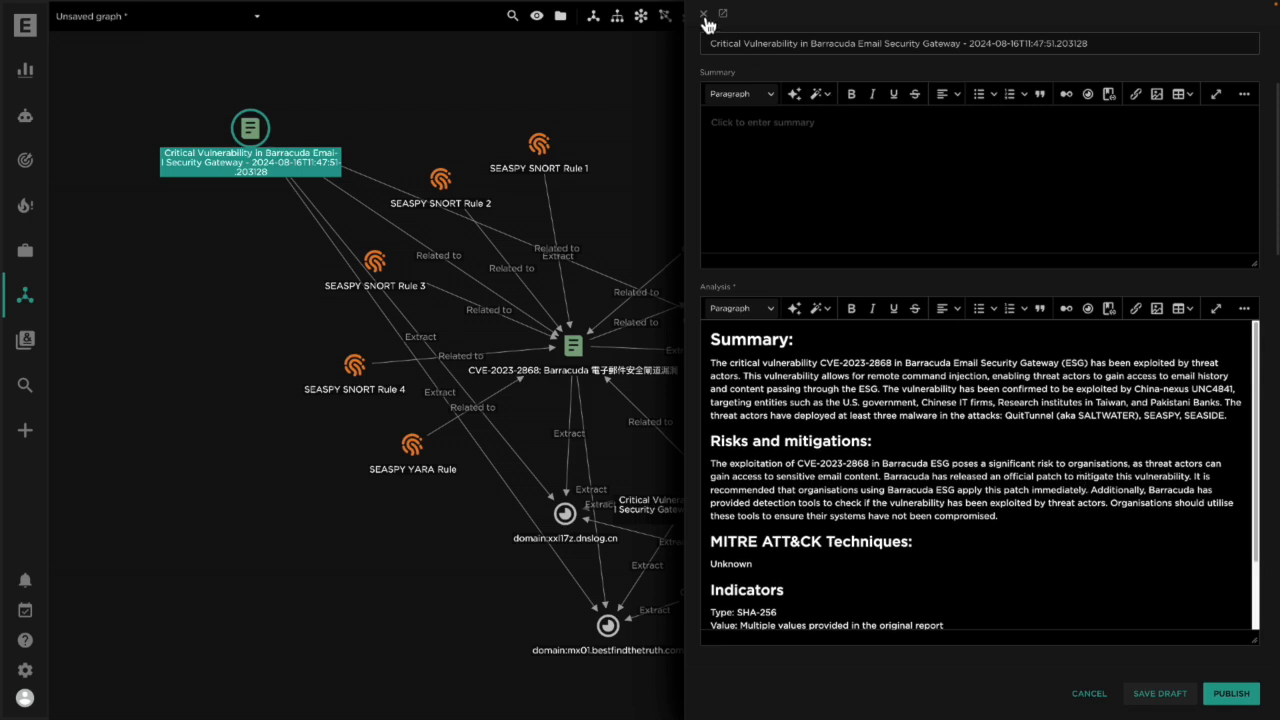
pyautogui.click(704, 13)
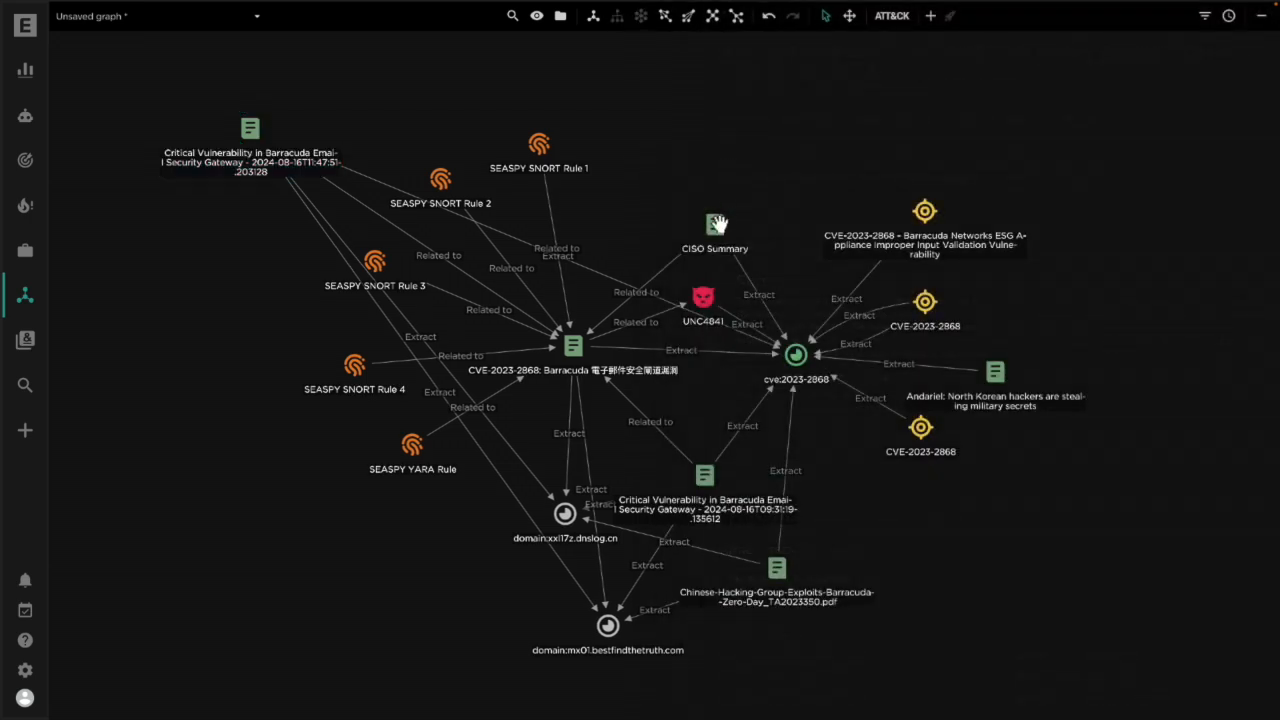
# - Read the CISO Summary's full content, close its panels, then show the node's actions menu
pyautogui.click(715, 225)
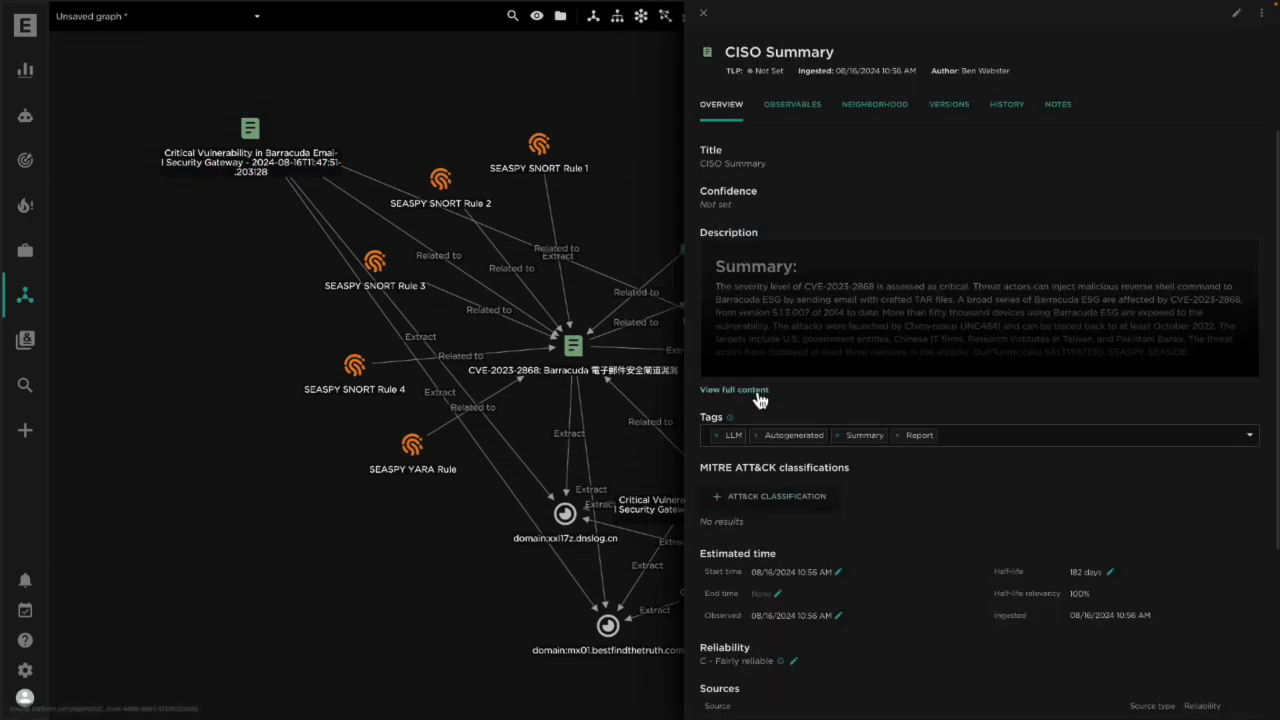
pyautogui.click(733, 389)
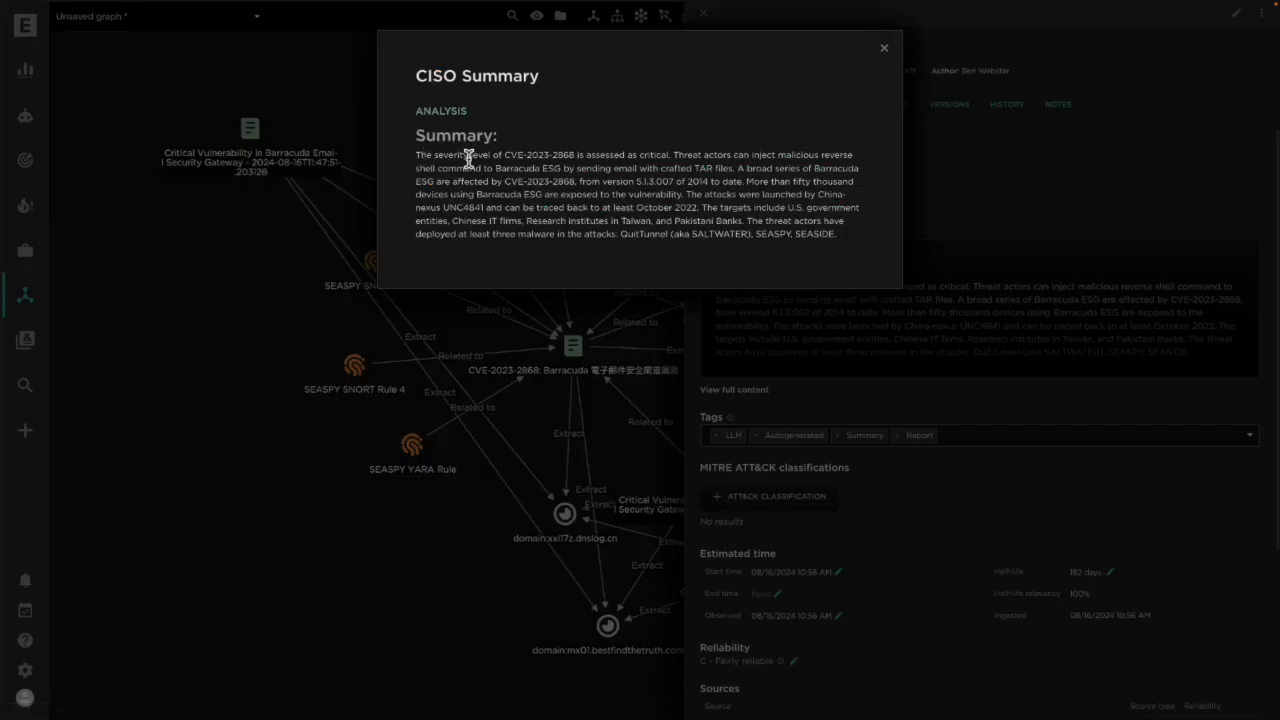
pyautogui.moveTo(884, 52)
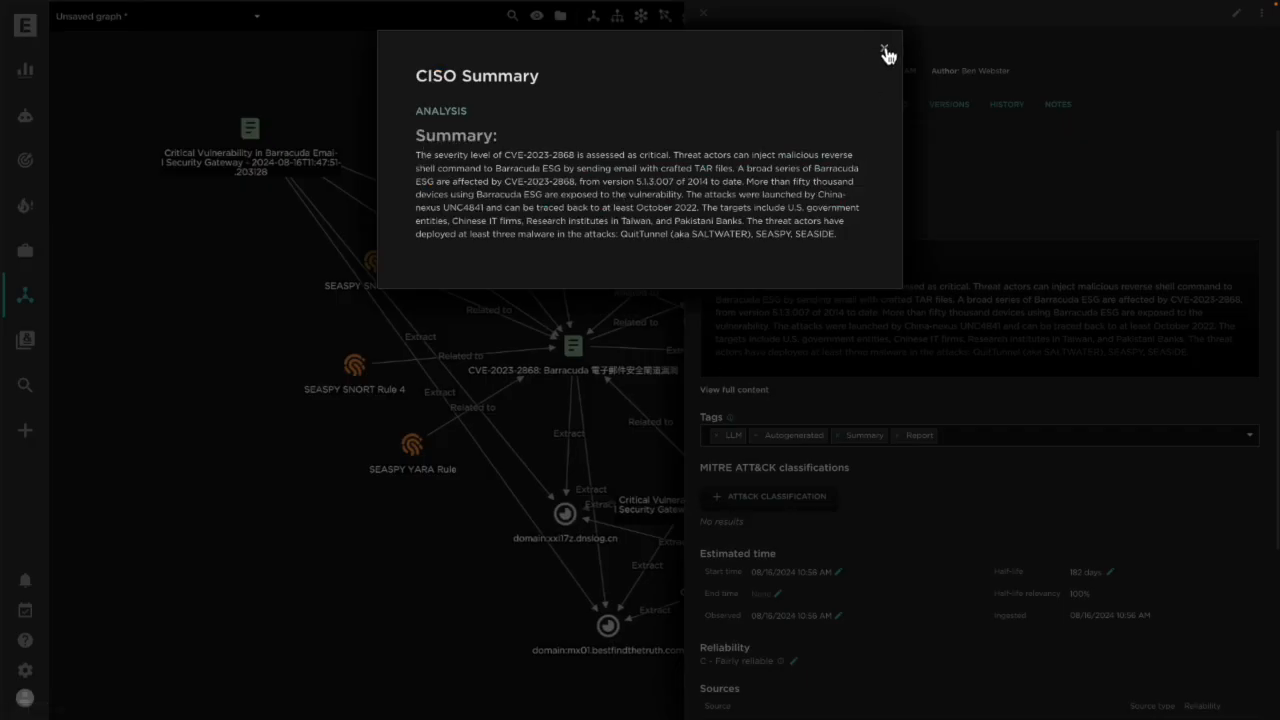
pyautogui.click(888, 52)
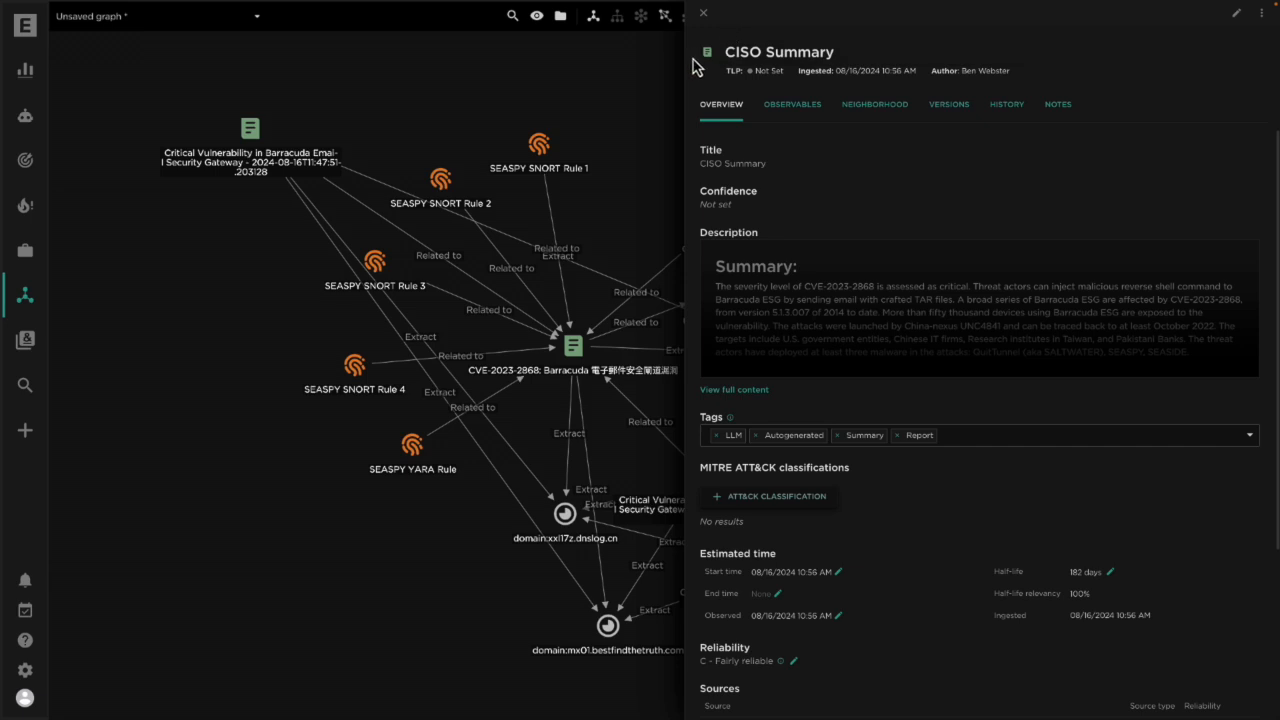
pyautogui.click(703, 13)
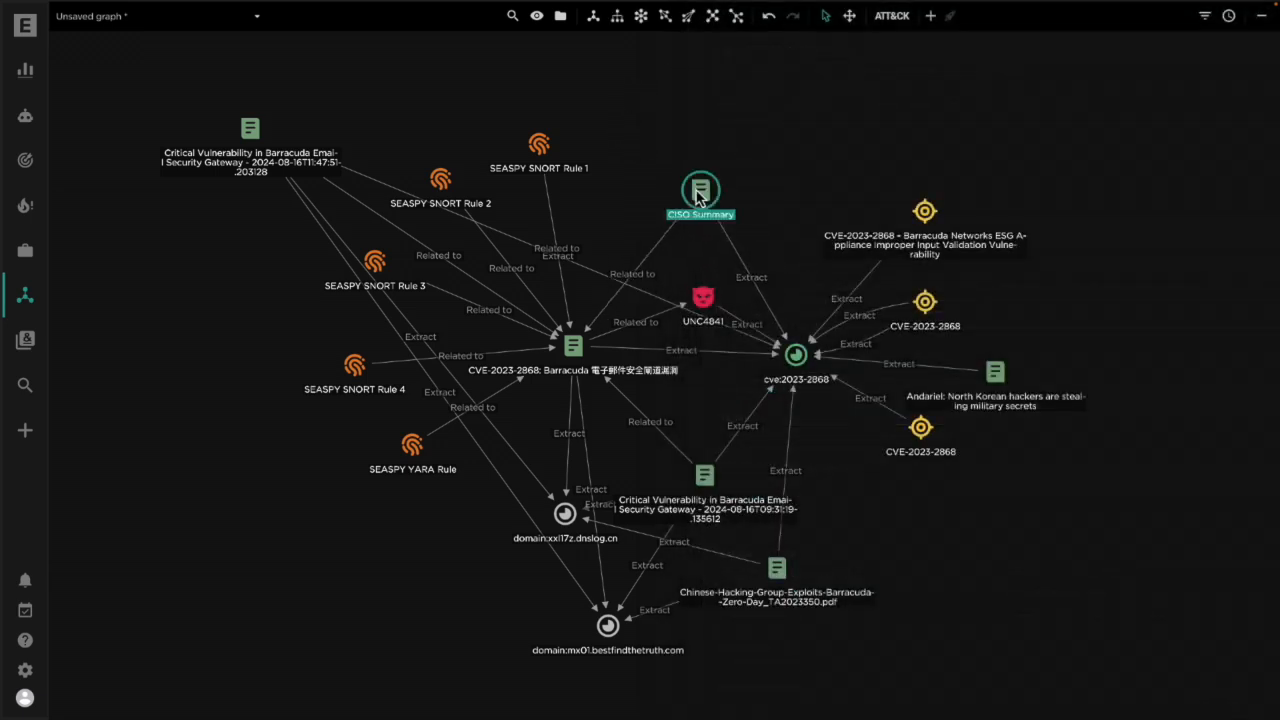
pyautogui.rightClick(700, 190)
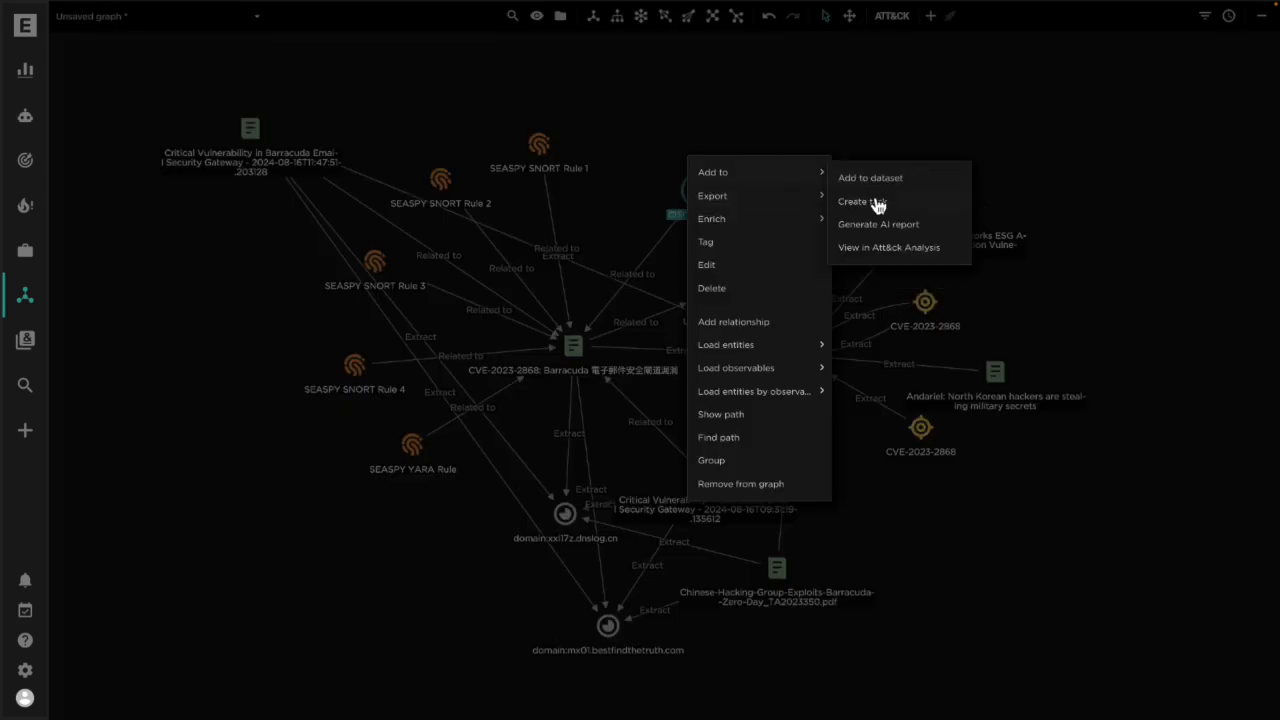
pyautogui.moveTo(770, 172)
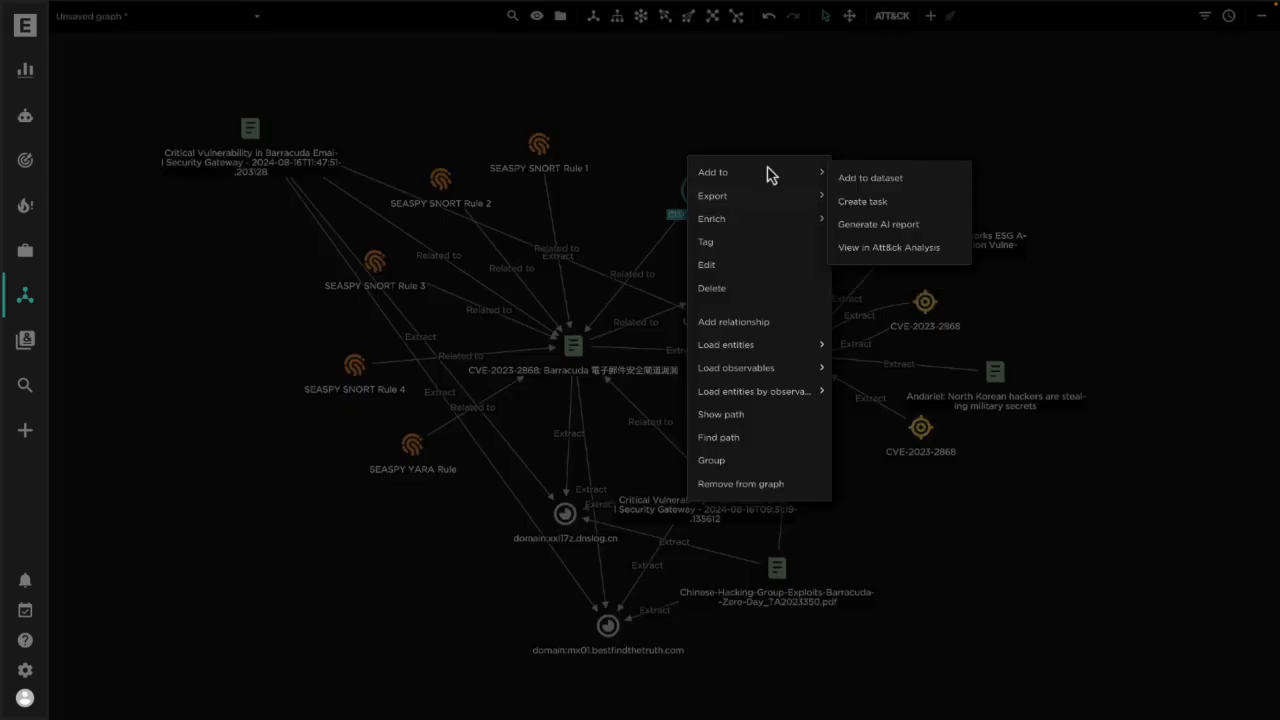